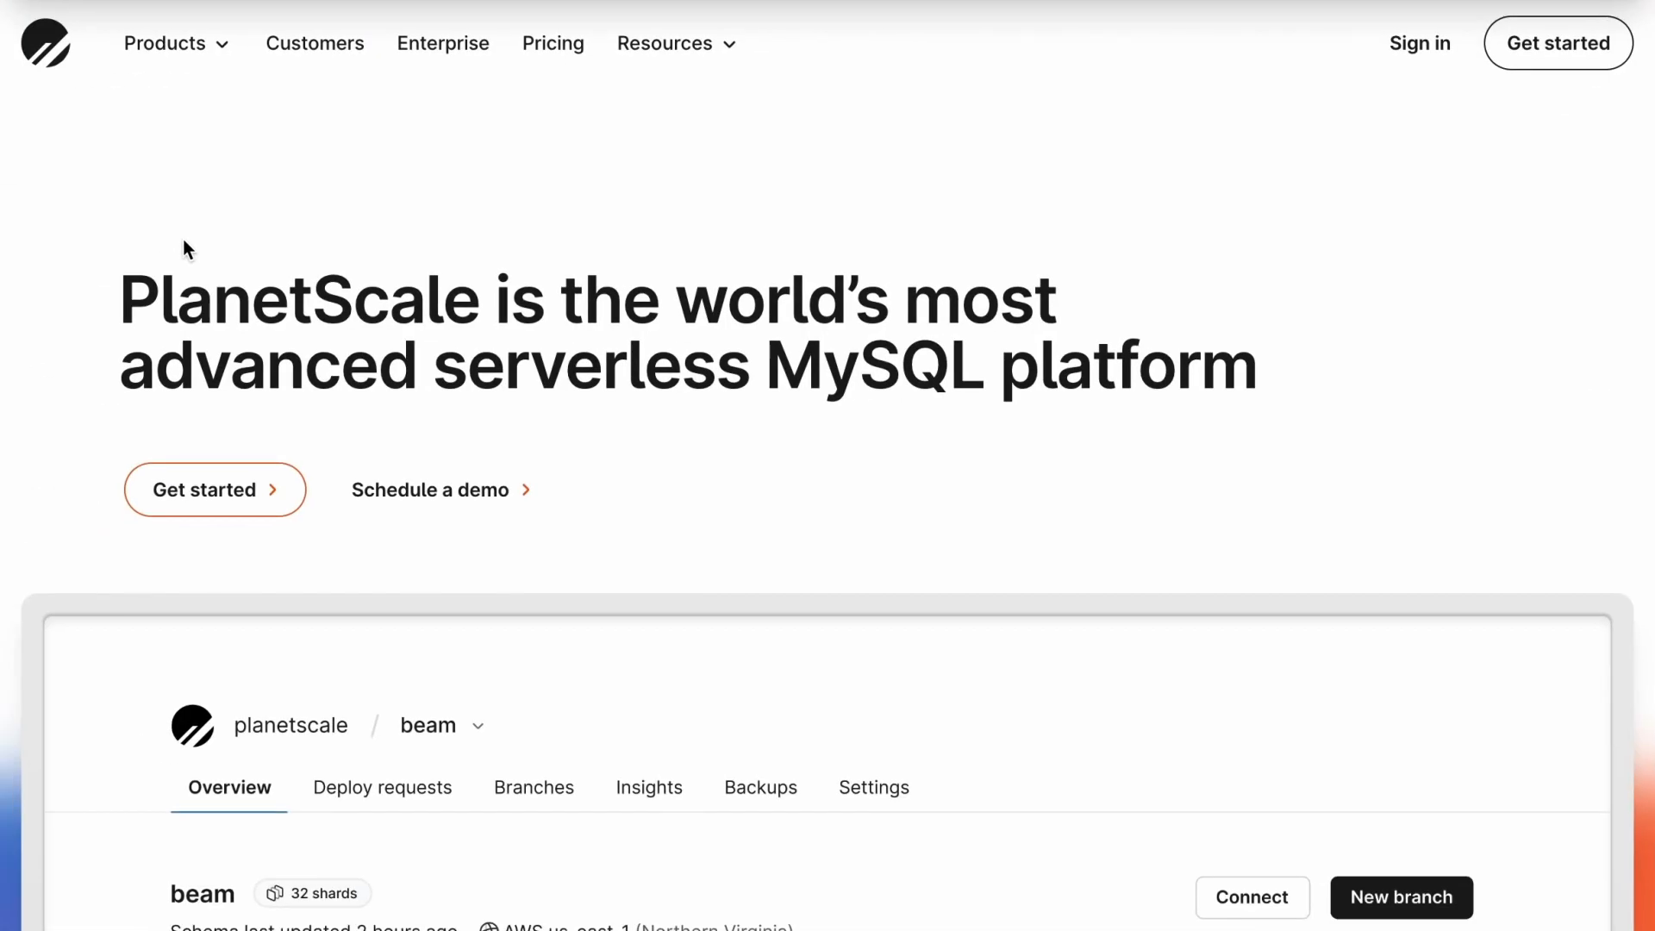
Scroll the IMDb-API page and open the Swagger documentation of Search and Title endpoints
{"action": "scroll", "scroll_direction": "down", "scroll_amount": 3}
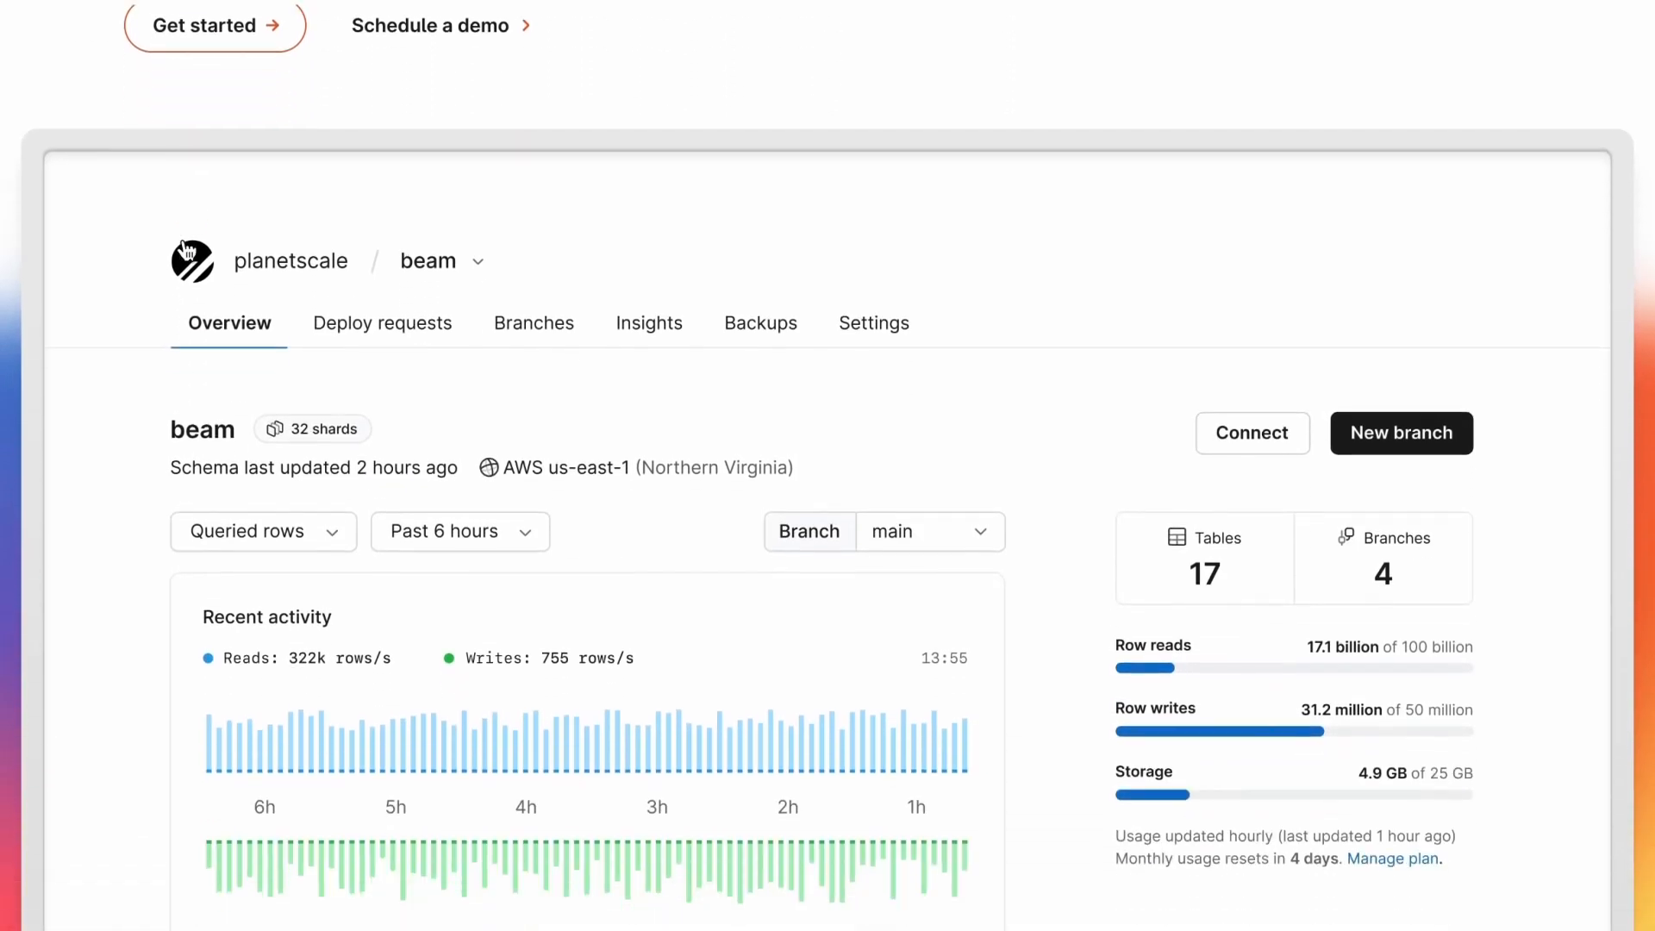
{"action": "scroll", "scroll_direction": "down", "scroll_amount": 3}
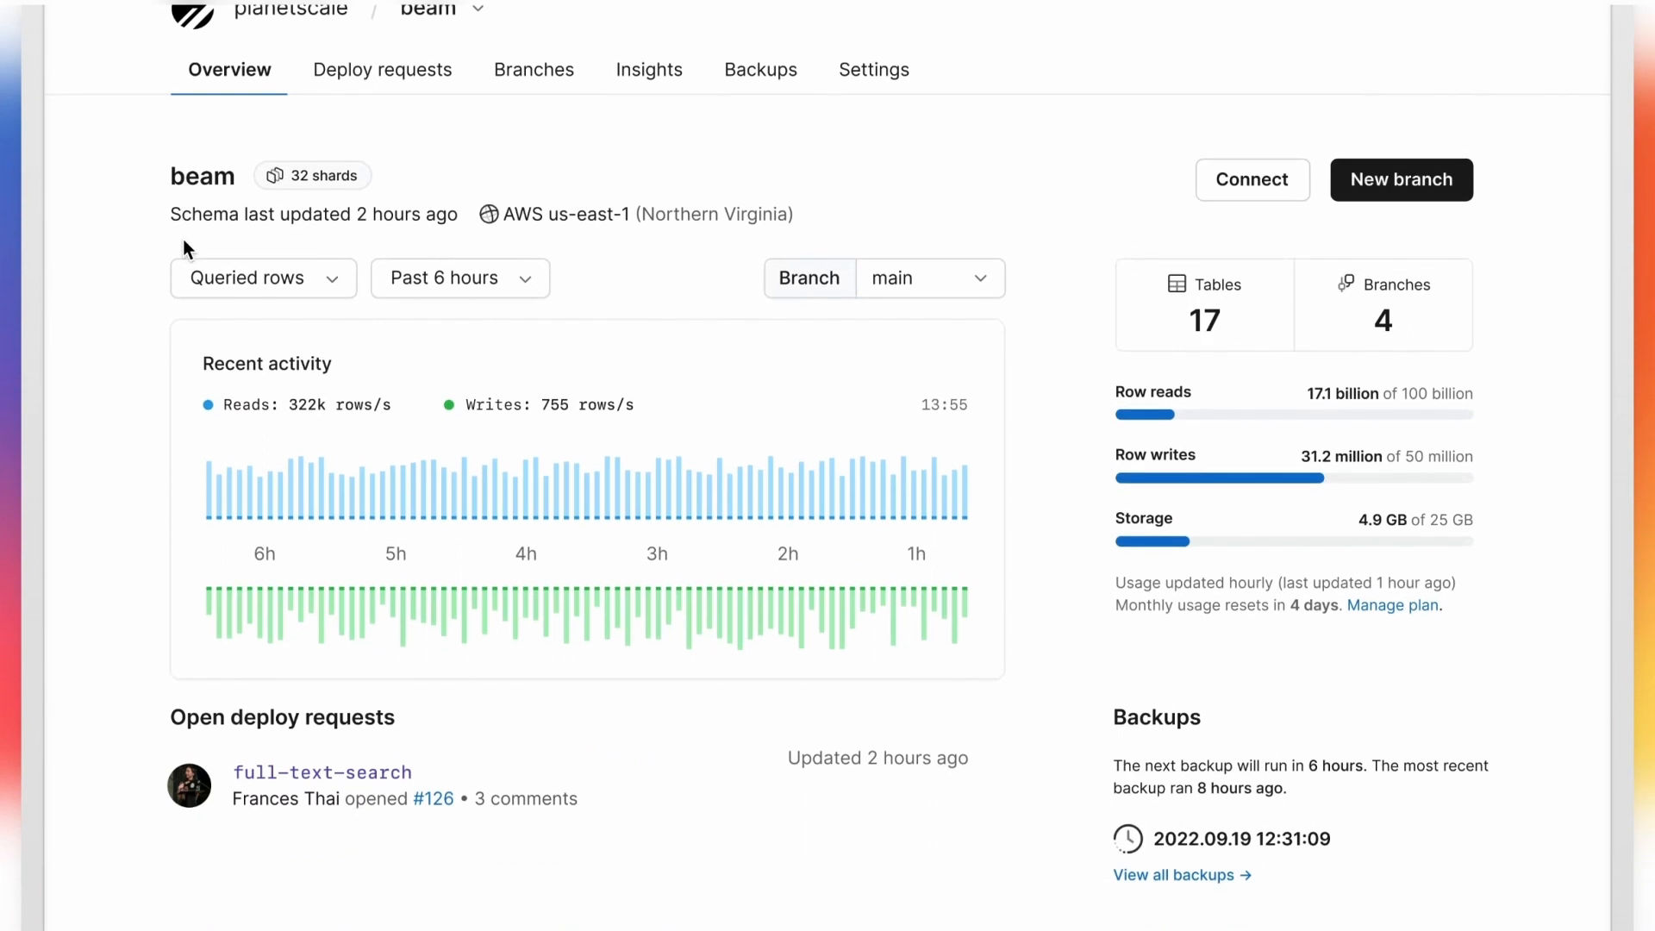
{"action": "scroll", "scroll_direction": "down", "scroll_amount": 3}
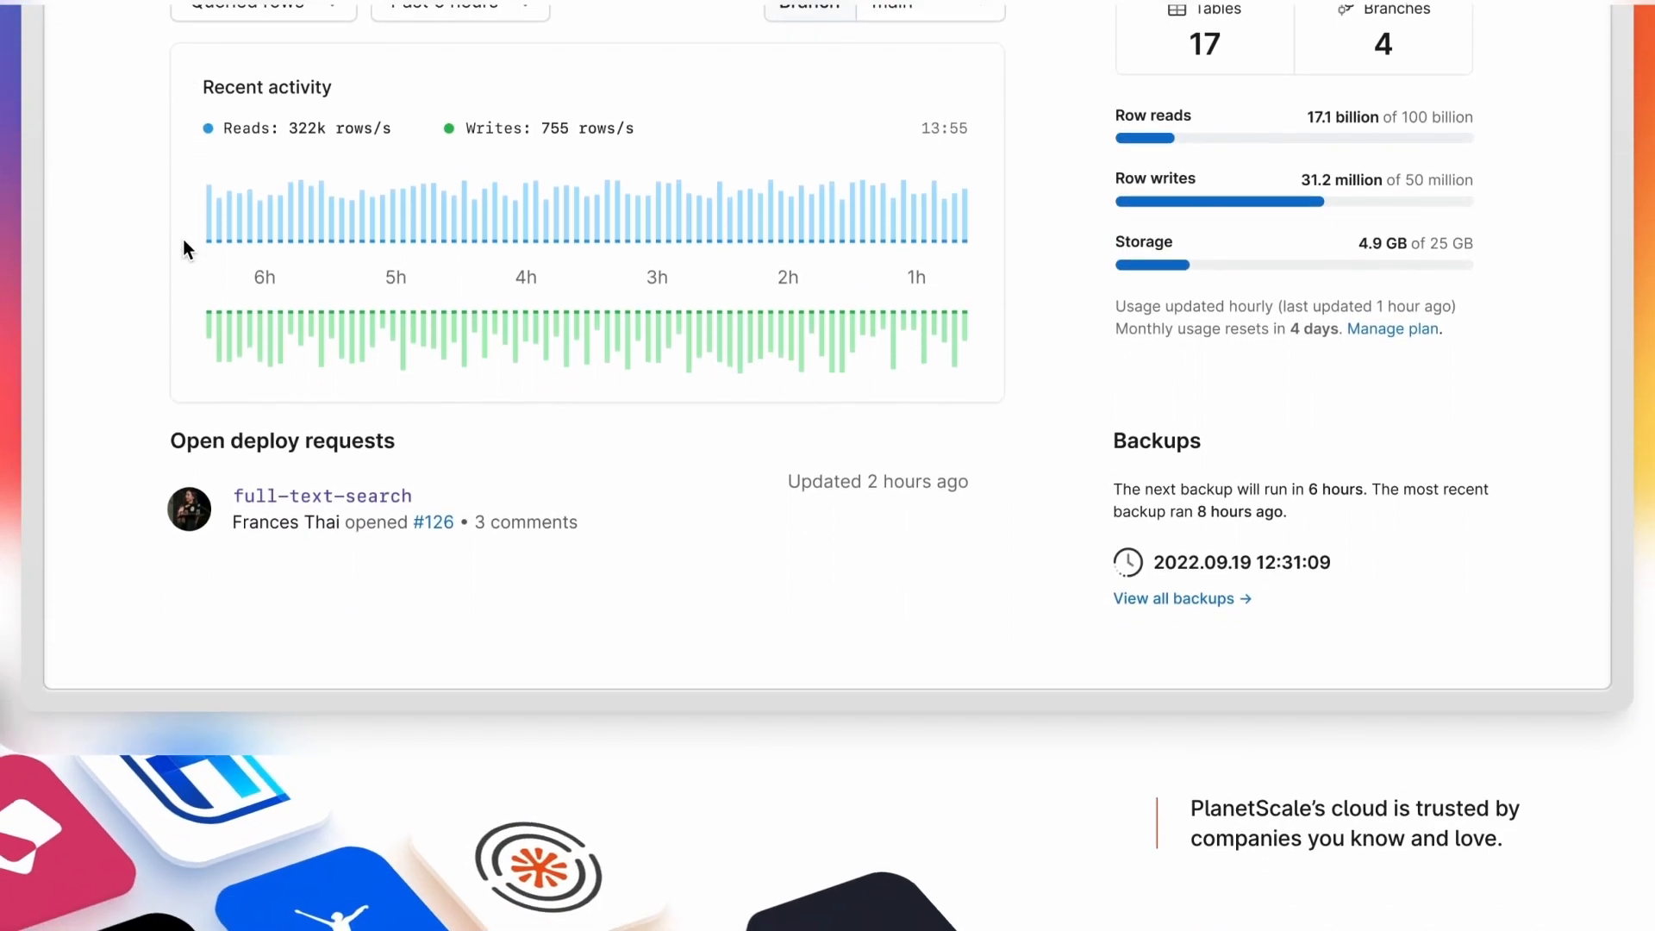
{"action": "scroll", "scroll_direction": "down", "scroll_amount": 3}
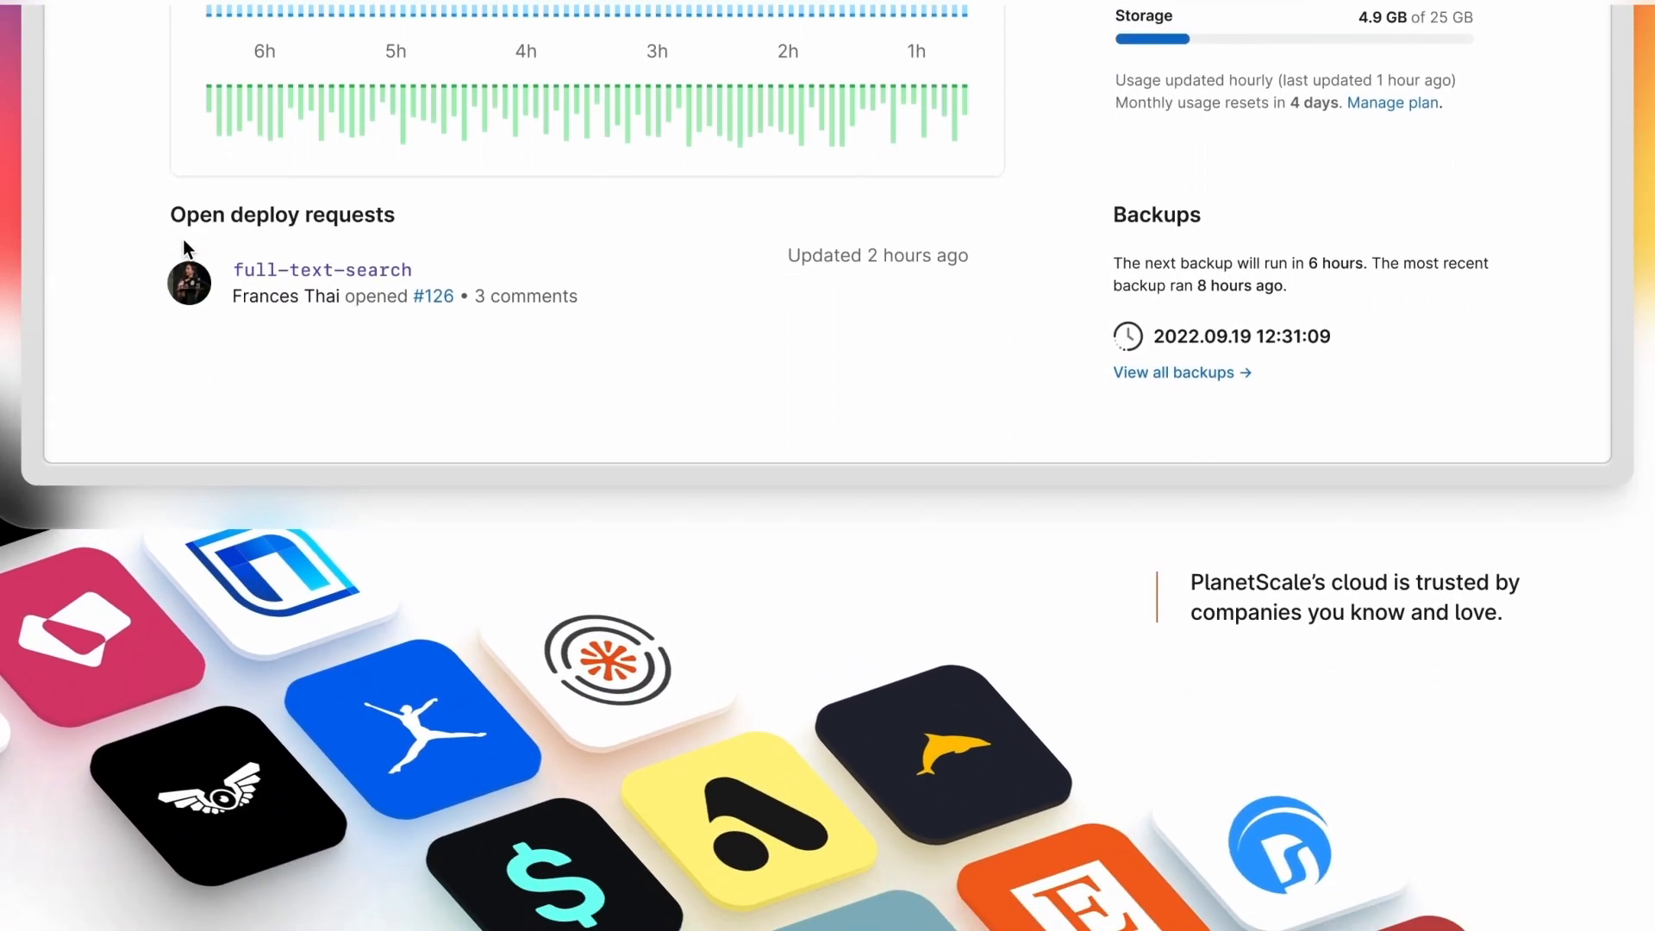
{"action": "scroll", "scroll_direction": "down", "scroll_amount": 3}
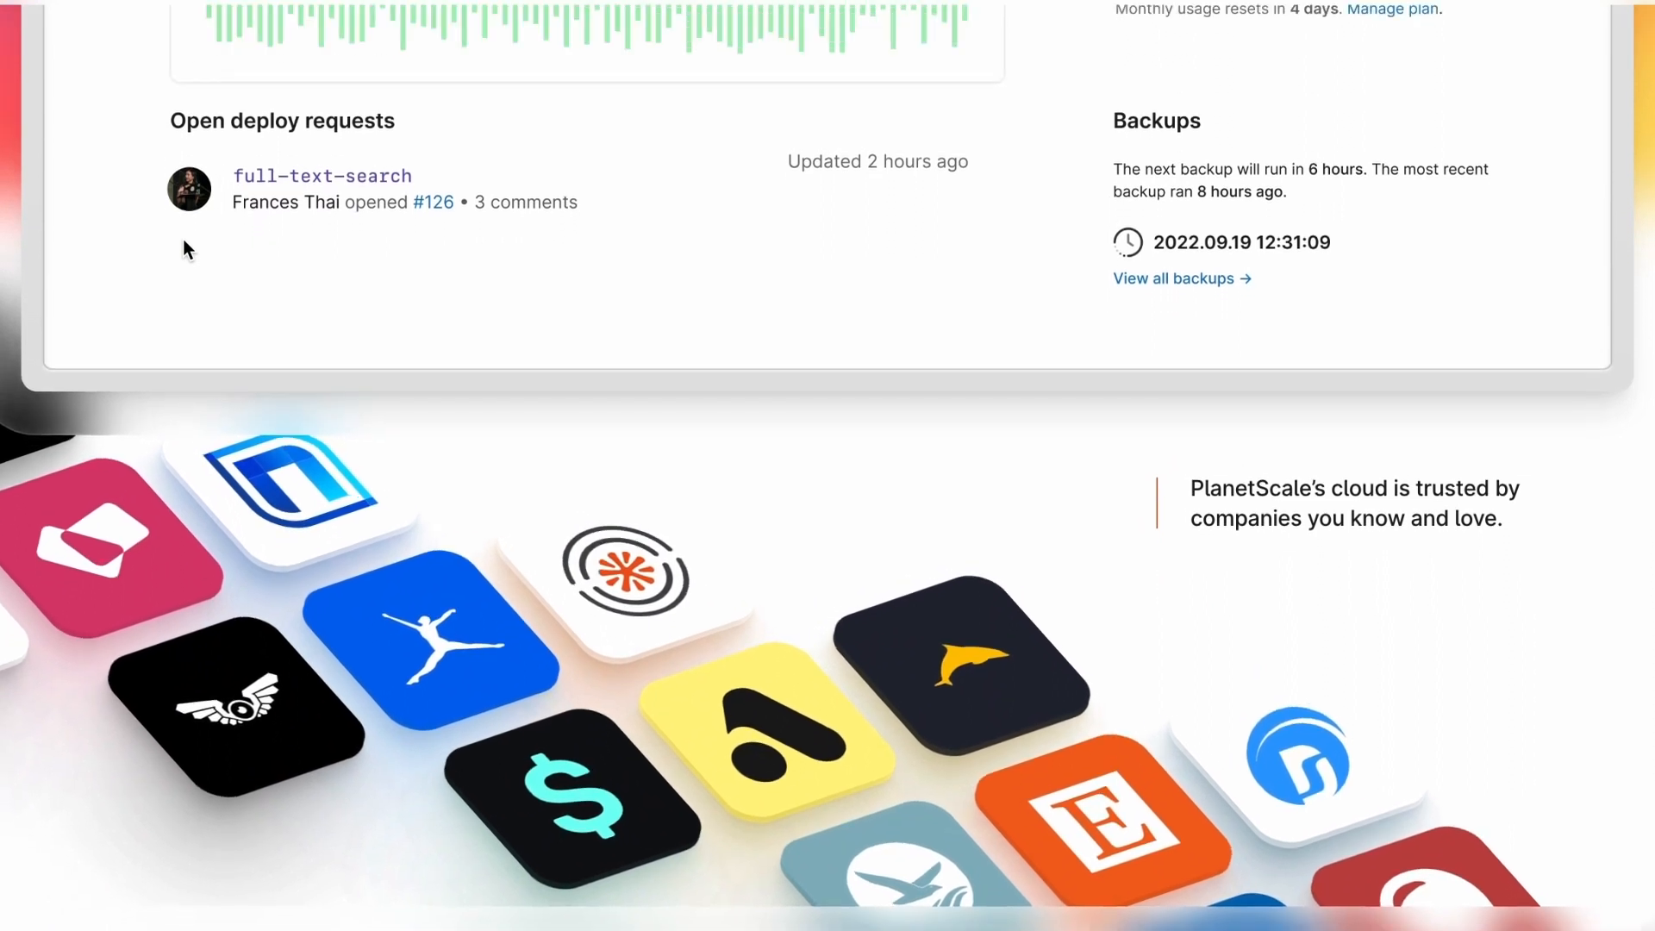
{"action": "scroll", "scroll_direction": "down", "scroll_amount": 3}
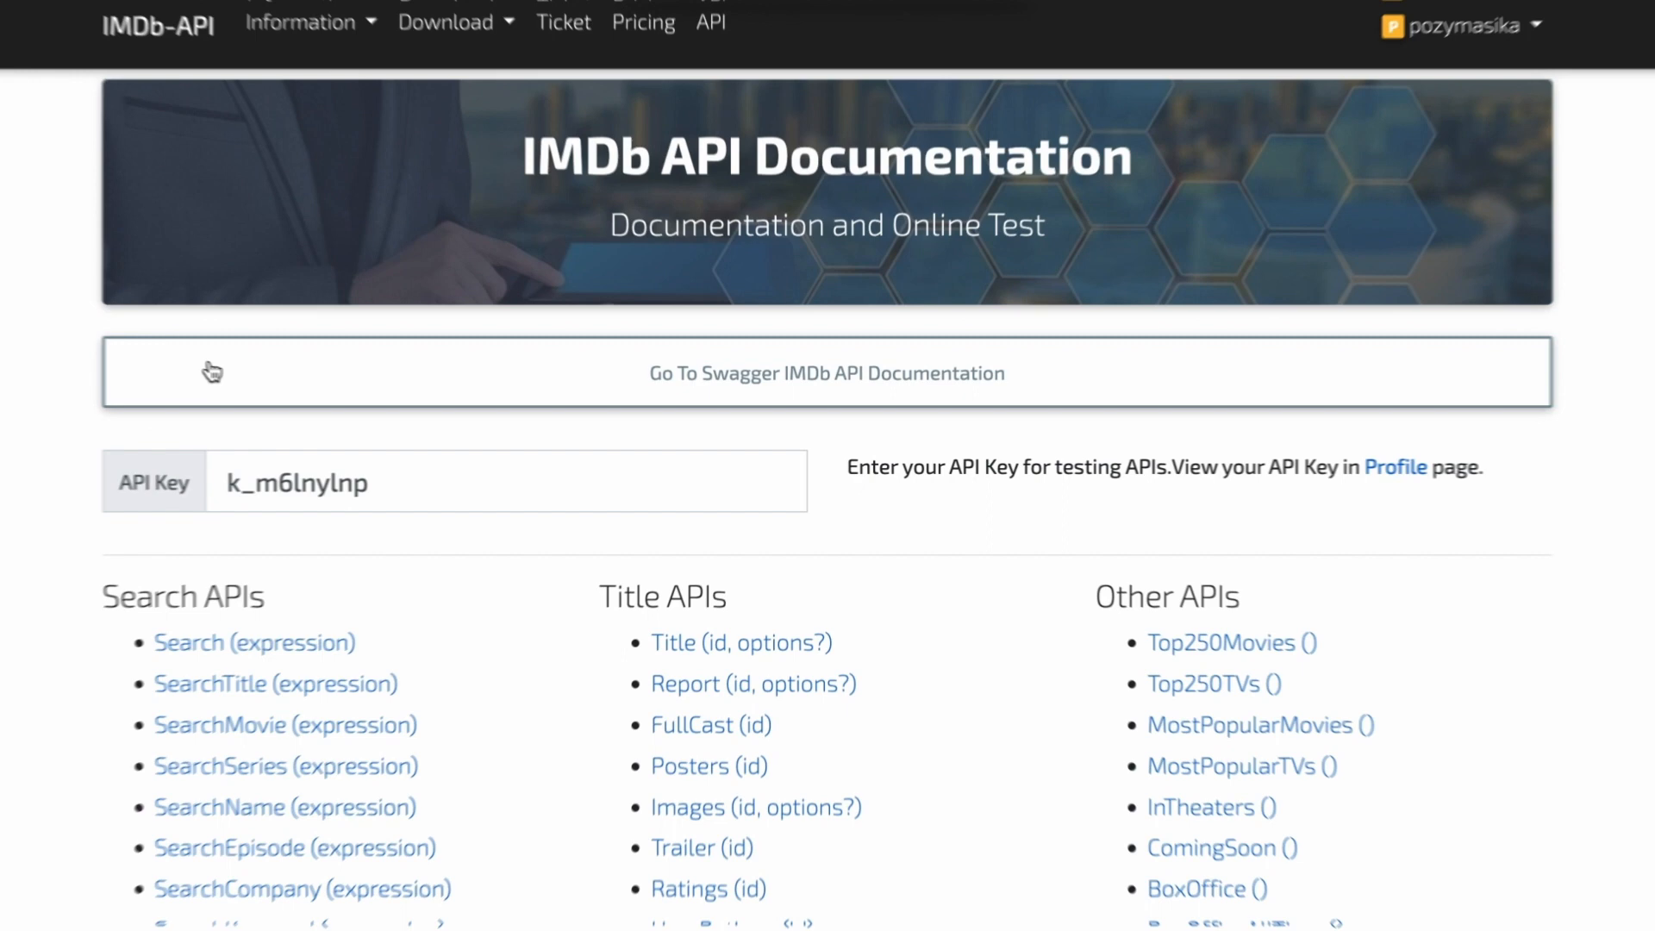
{"action": "left_click", "coordinate": [826, 372]}
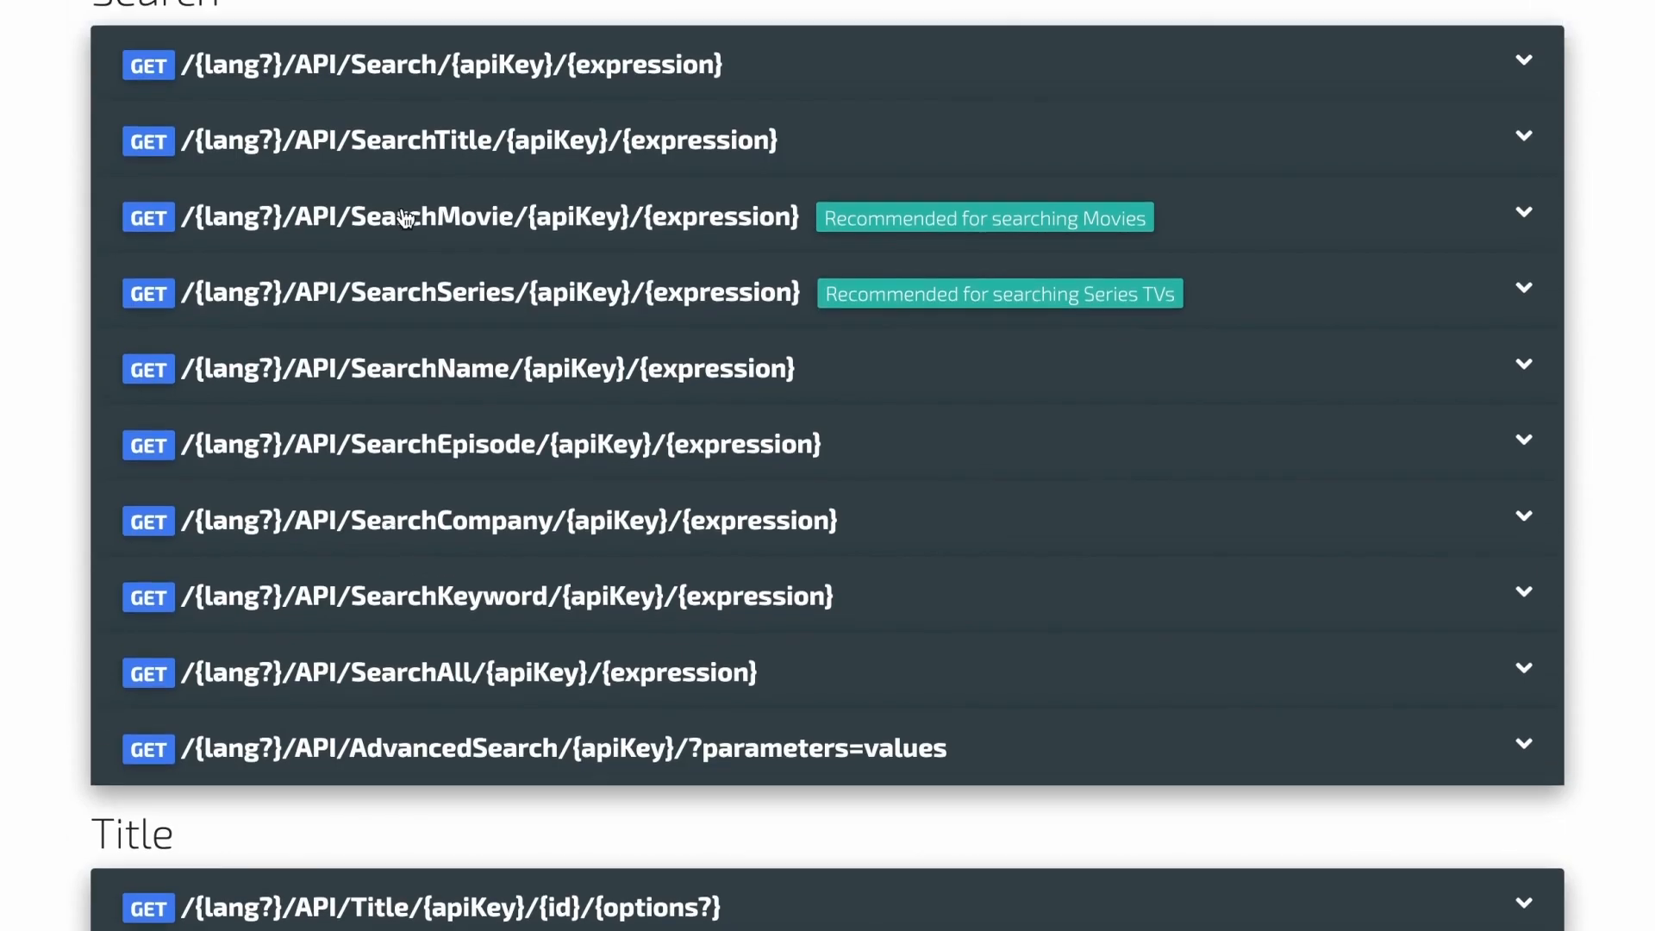
{"action": "scroll", "scroll_direction": "down", "scroll_amount": 3}
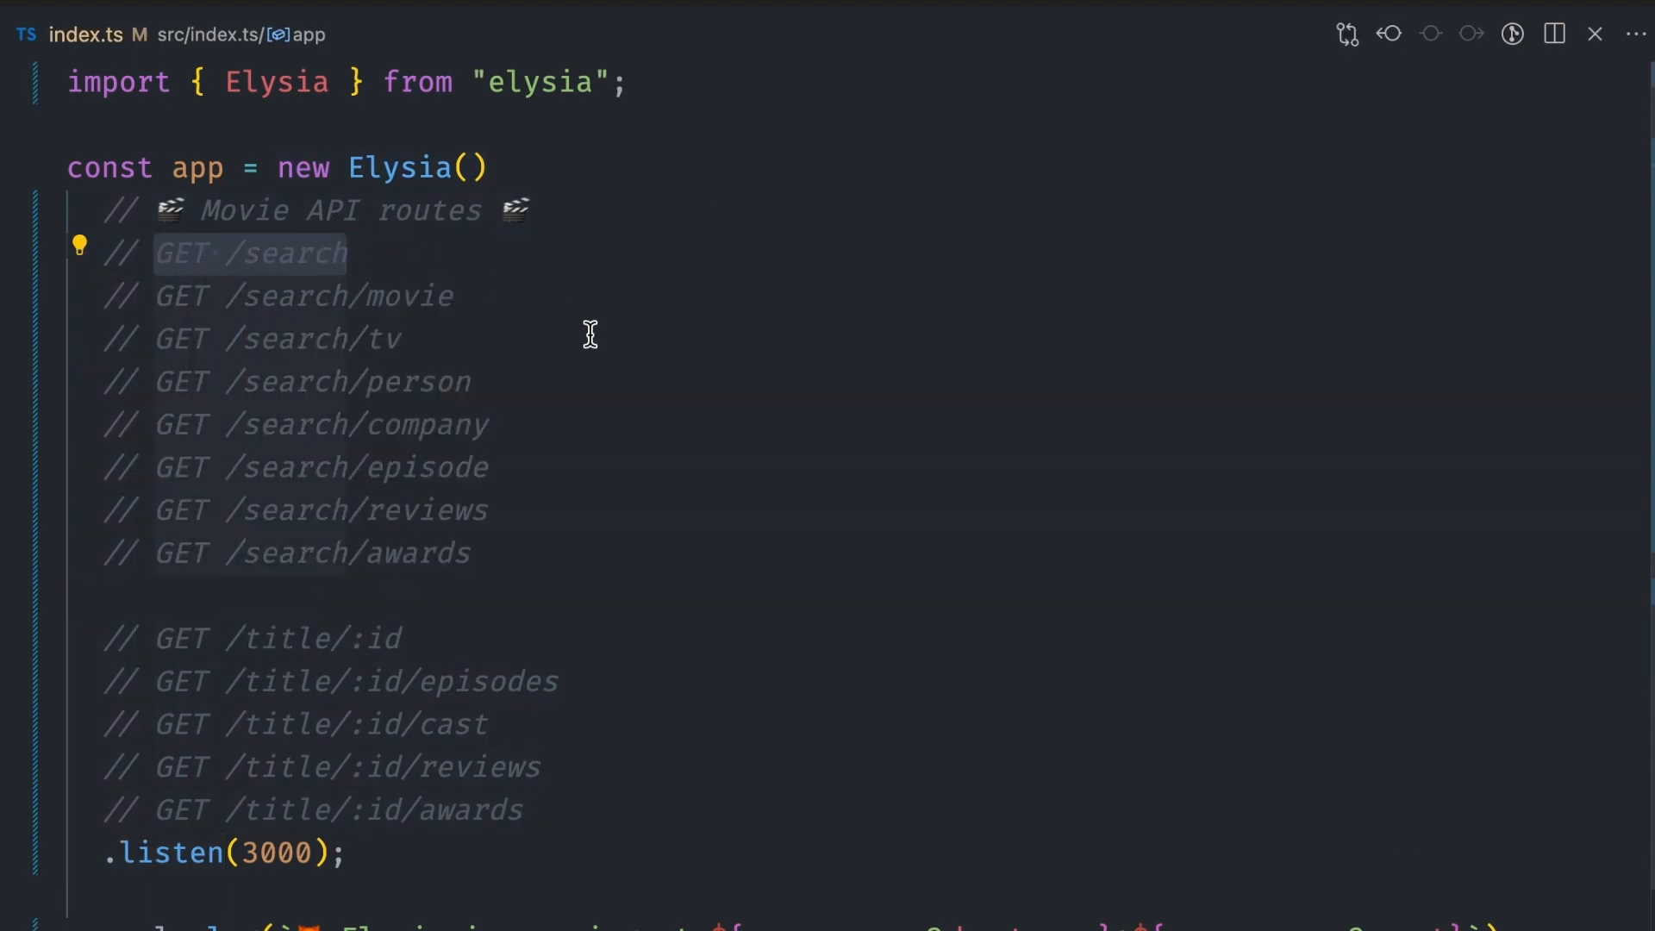
Rewrite the commented search routes as .get handlers returning `query: ${query.q}`
{"action": "left_click", "coordinate": [300, 681]}
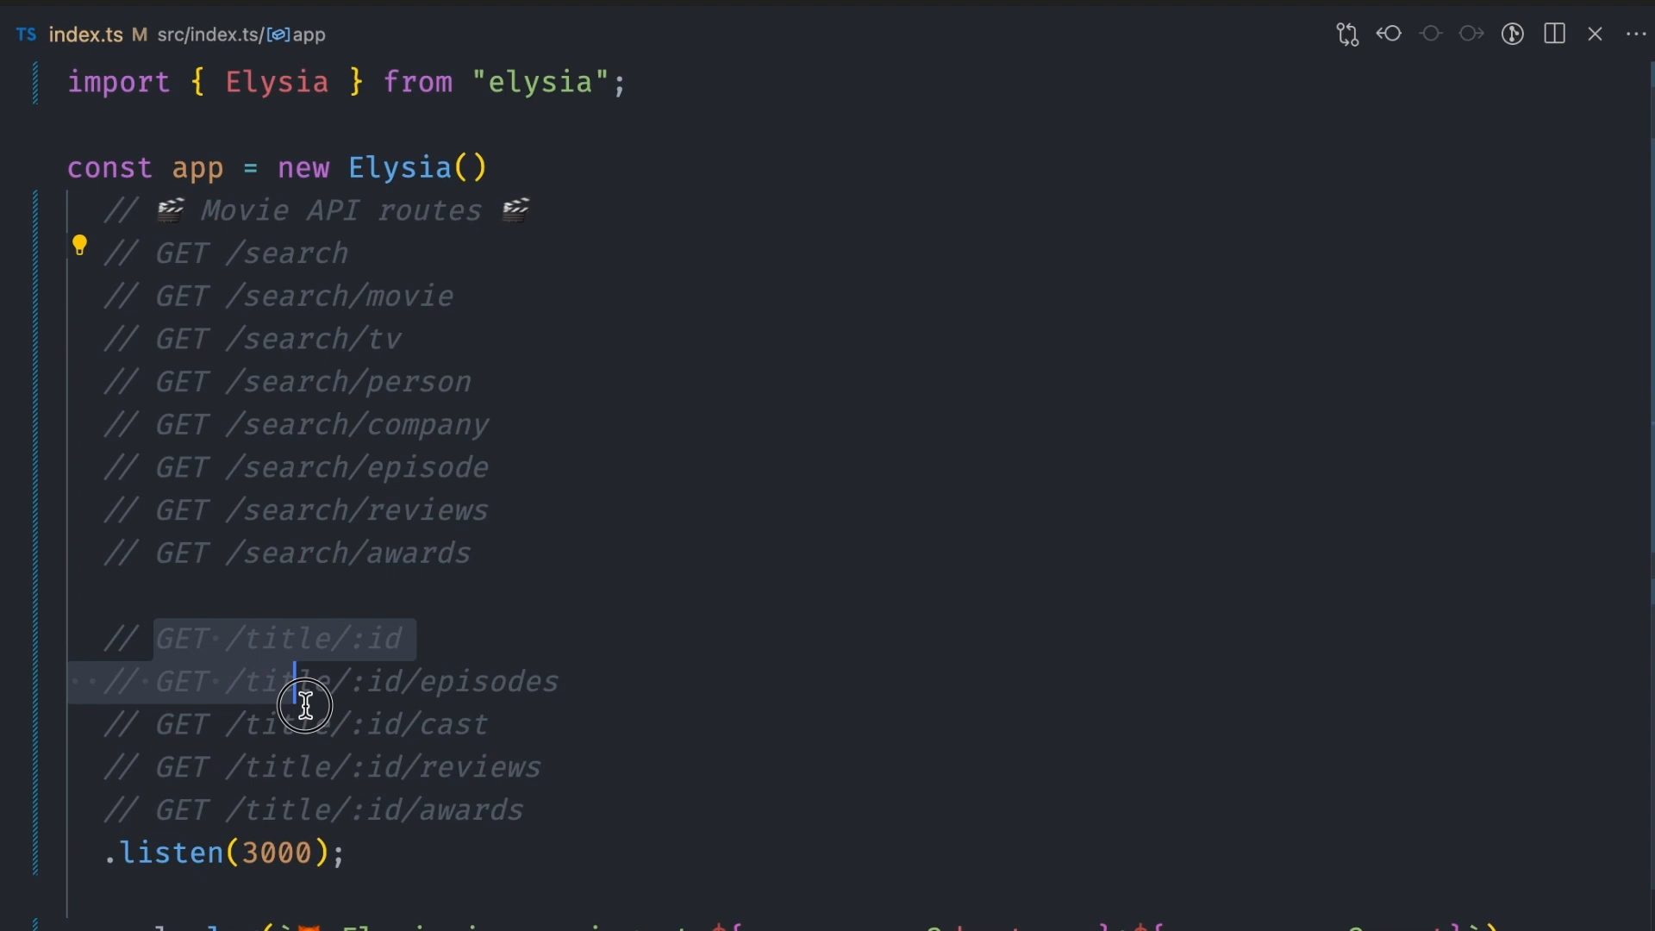
{"action": "left_click_drag", "start_coordinate": [300, 681], "coordinate": [407, 808]}
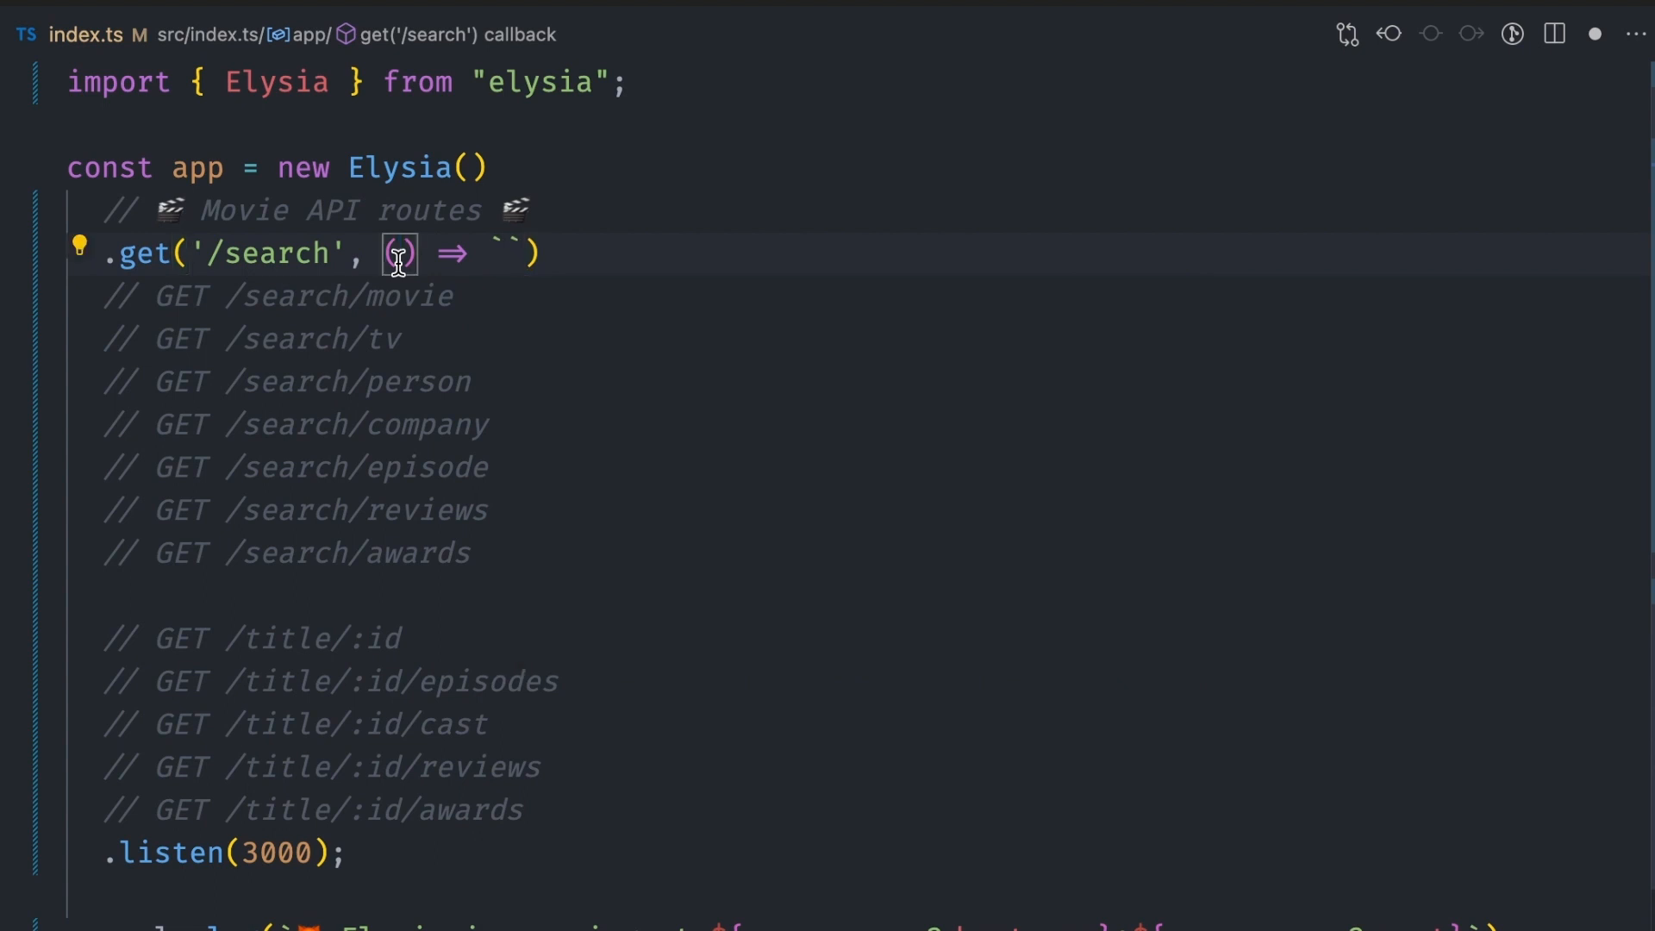
{"action": "type", "text": "{ query }"}
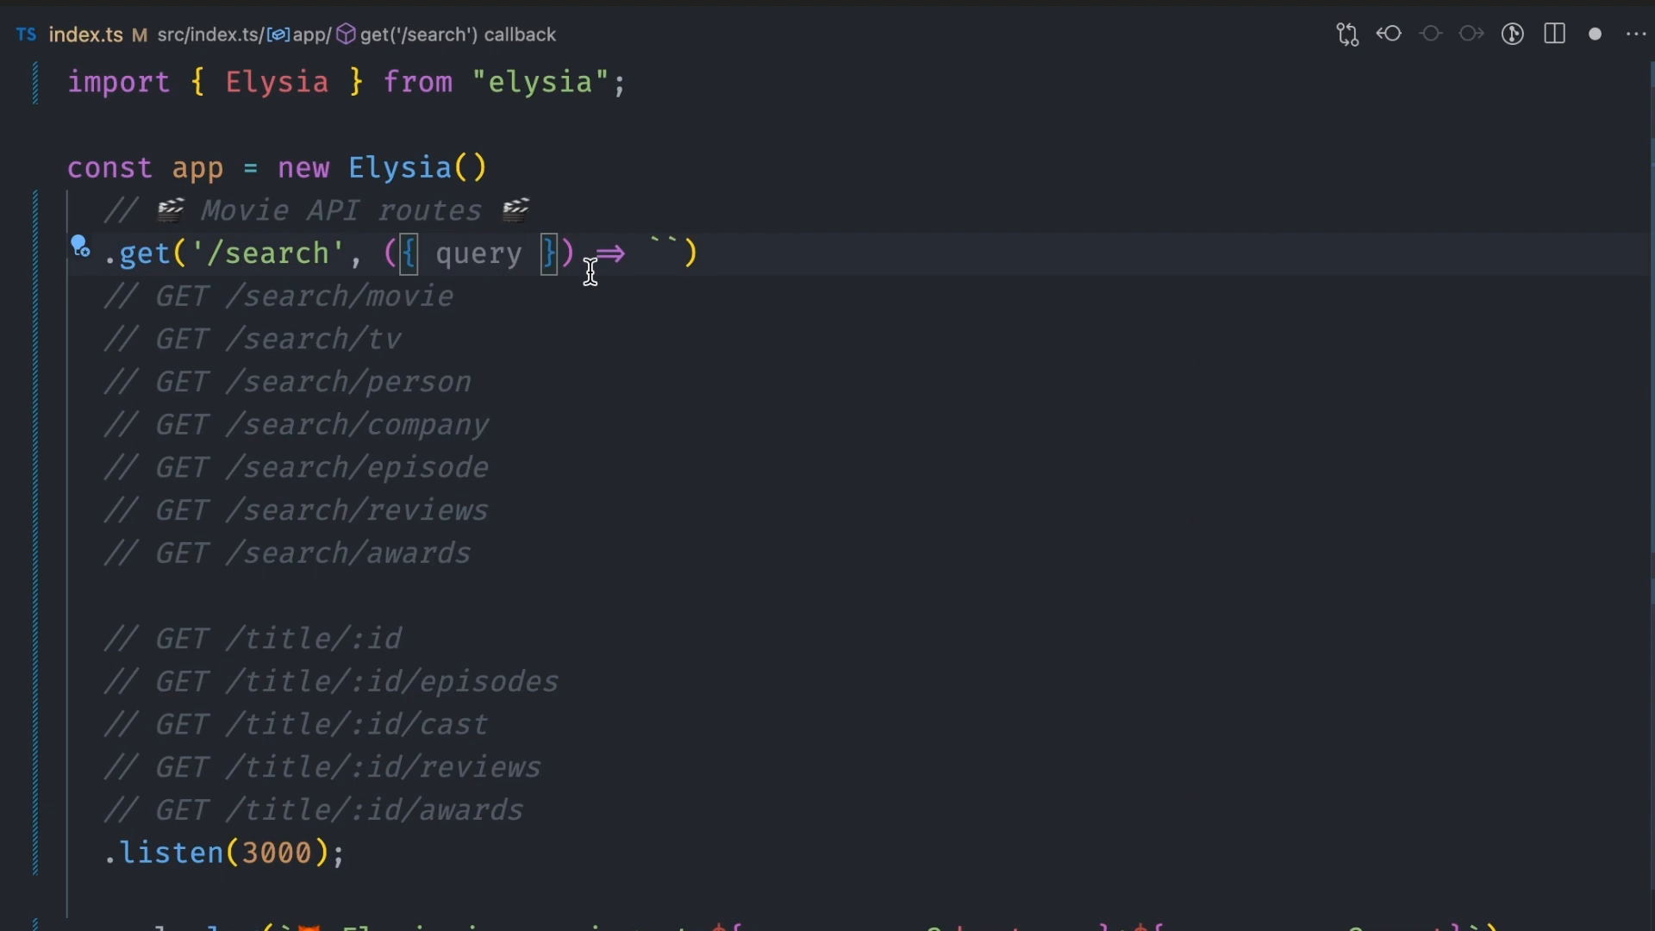
{"action": "type", "text": "query:"}
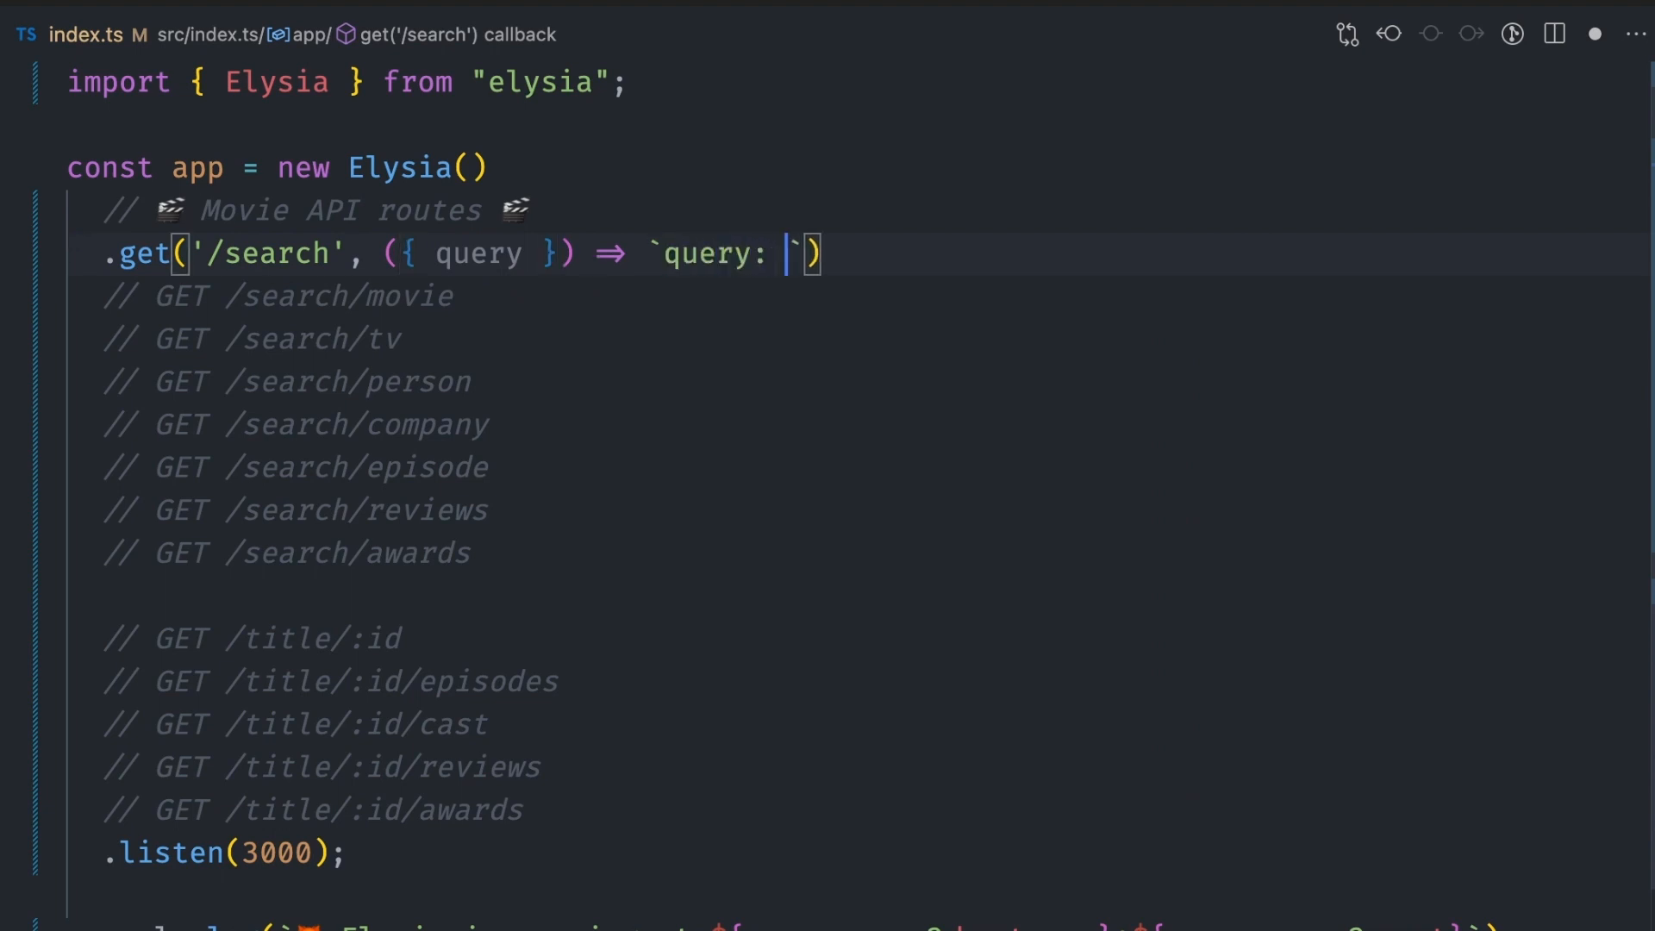
{"action": "type", "text": "${query.q"}
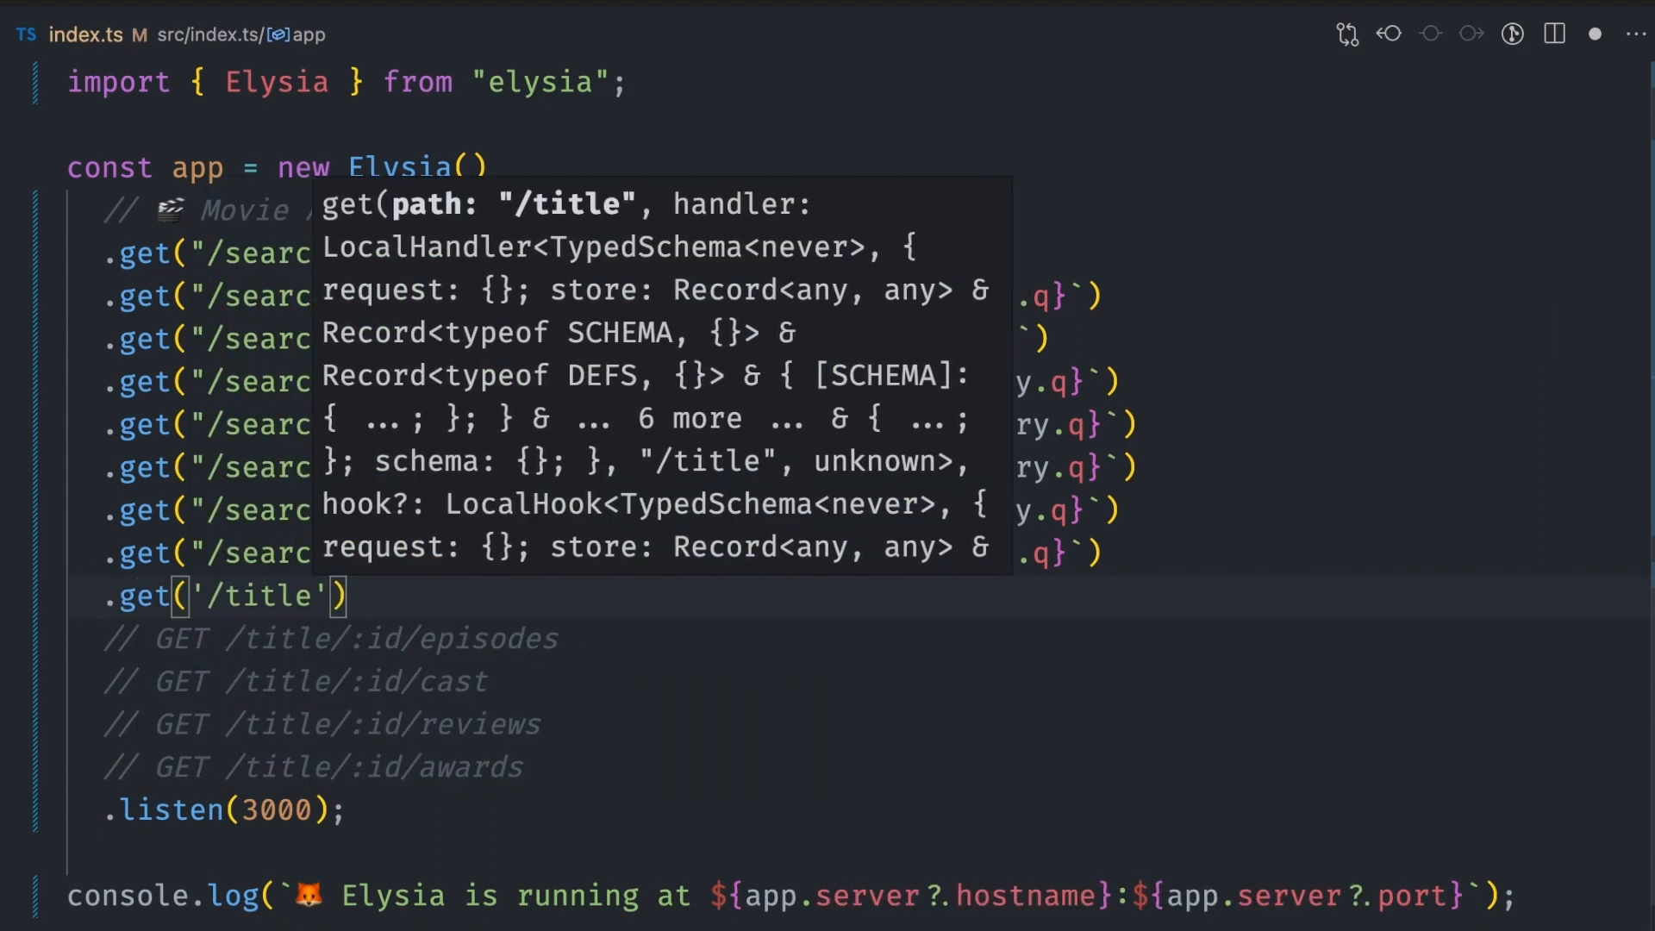
Begin the /title/:id route with a ({ params }) handler
{"action": "type", "text": "/:id"}
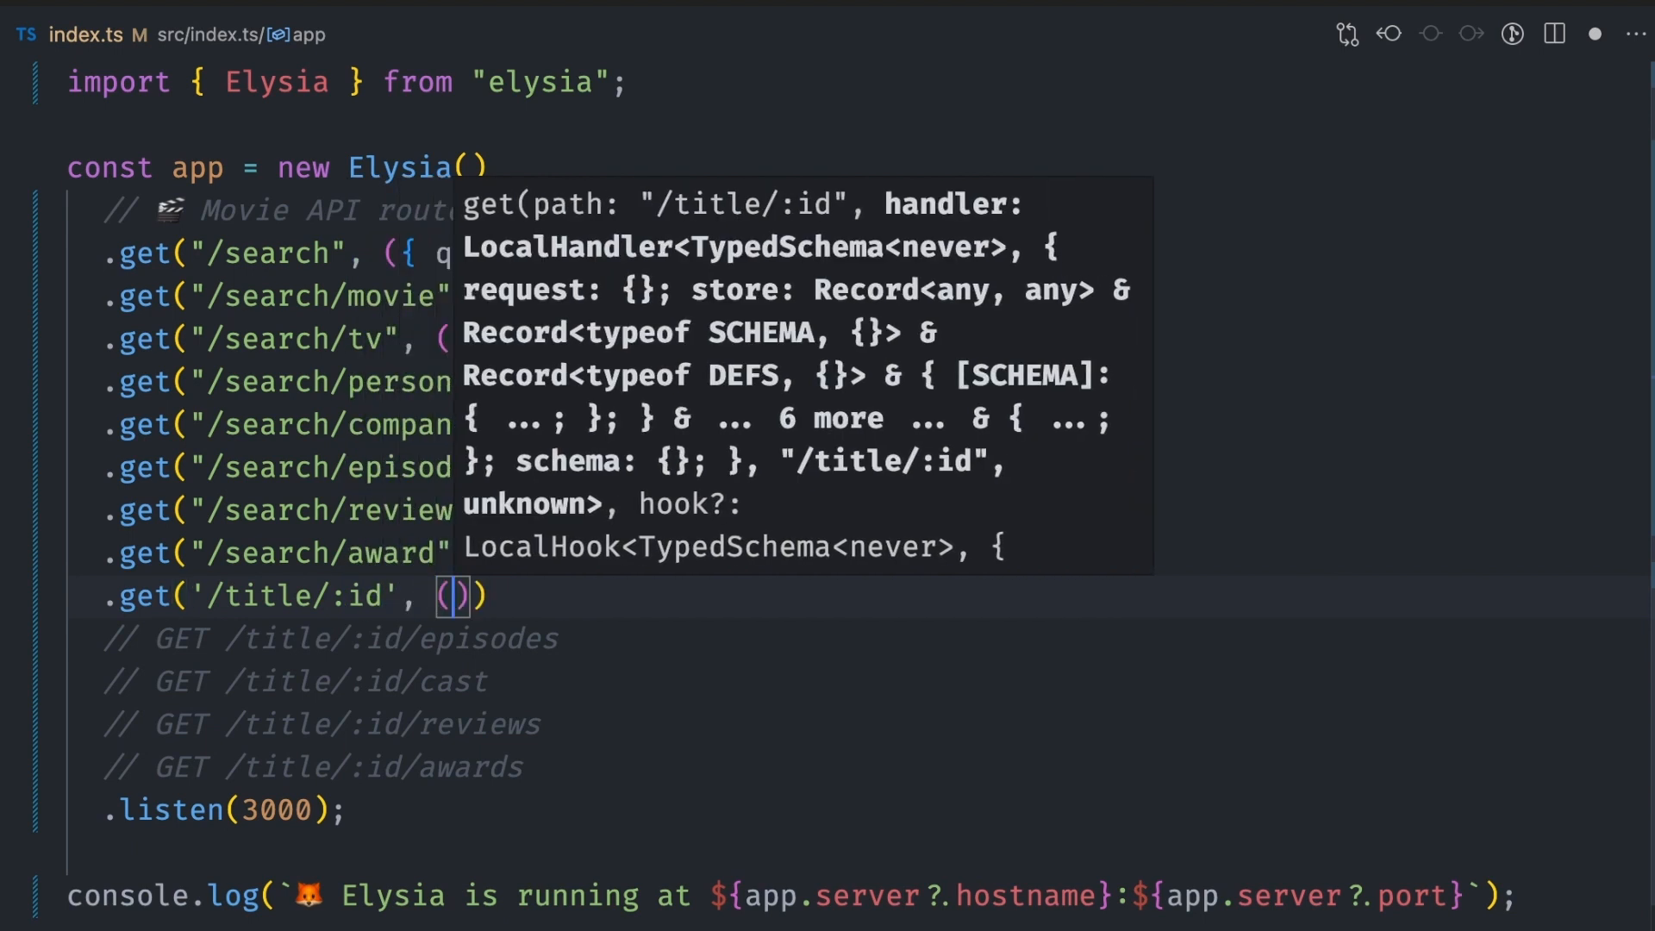
{"action": "type", "text": "{ para"}
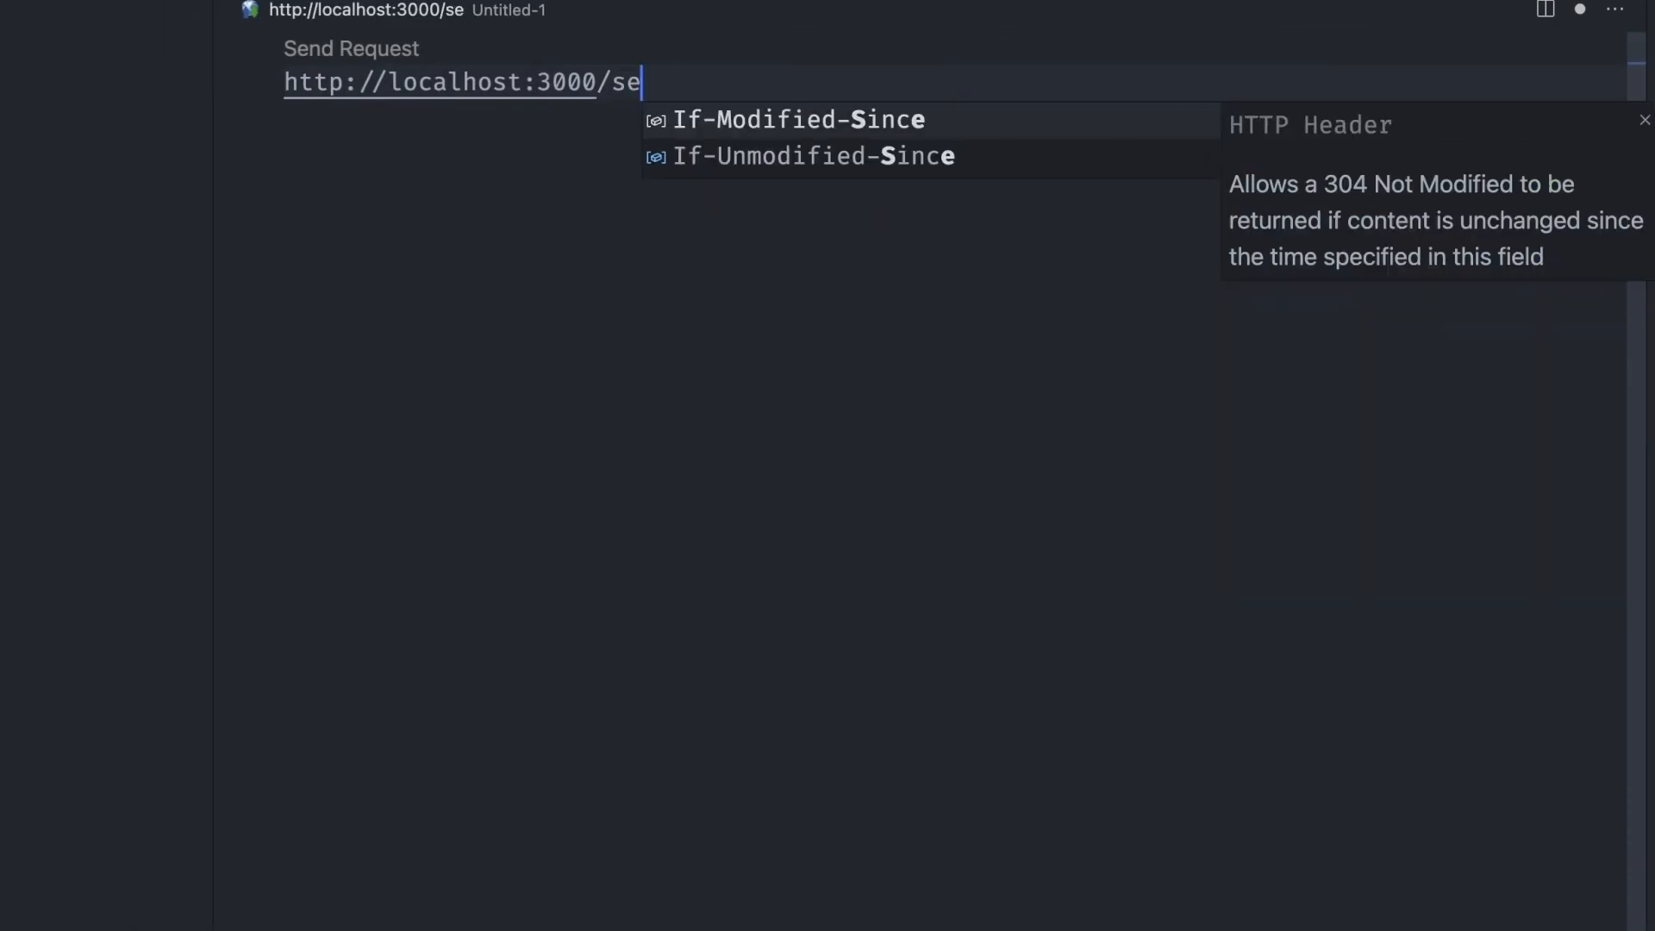
Request localhost:3000/search?q=creed, get "query: creed", then target /title/46738
{"action": "type", "text": "arch?q=creed"}
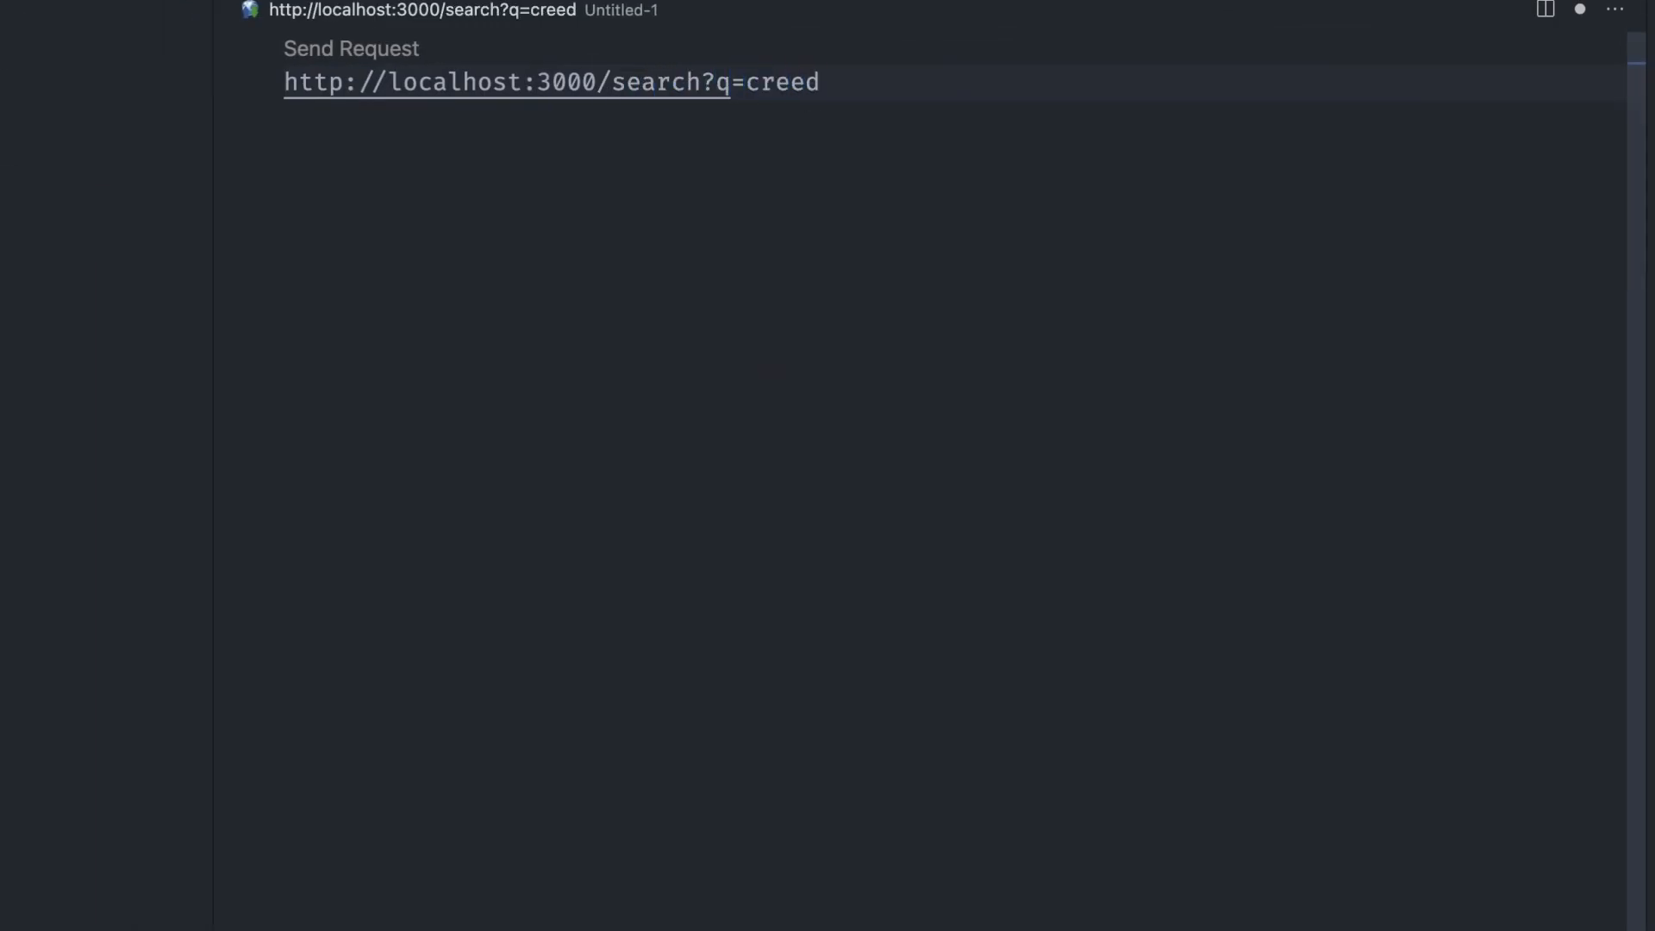
{"action": "left_click", "coordinate": [350, 49]}
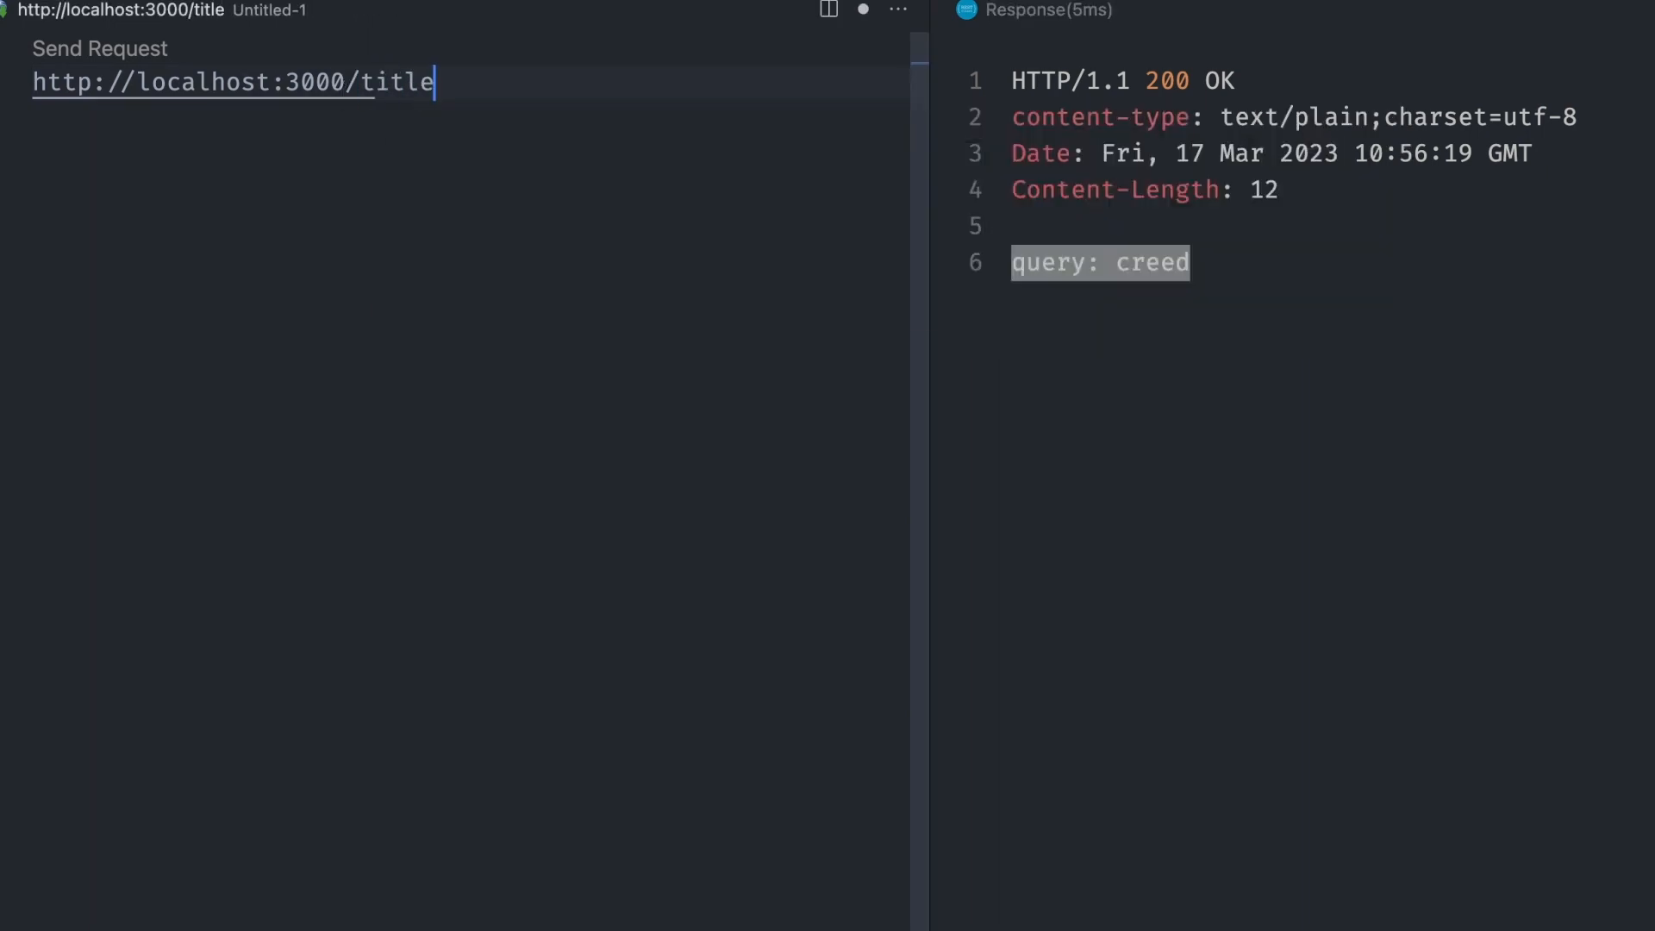
{"action": "type", "text": "/46738"}
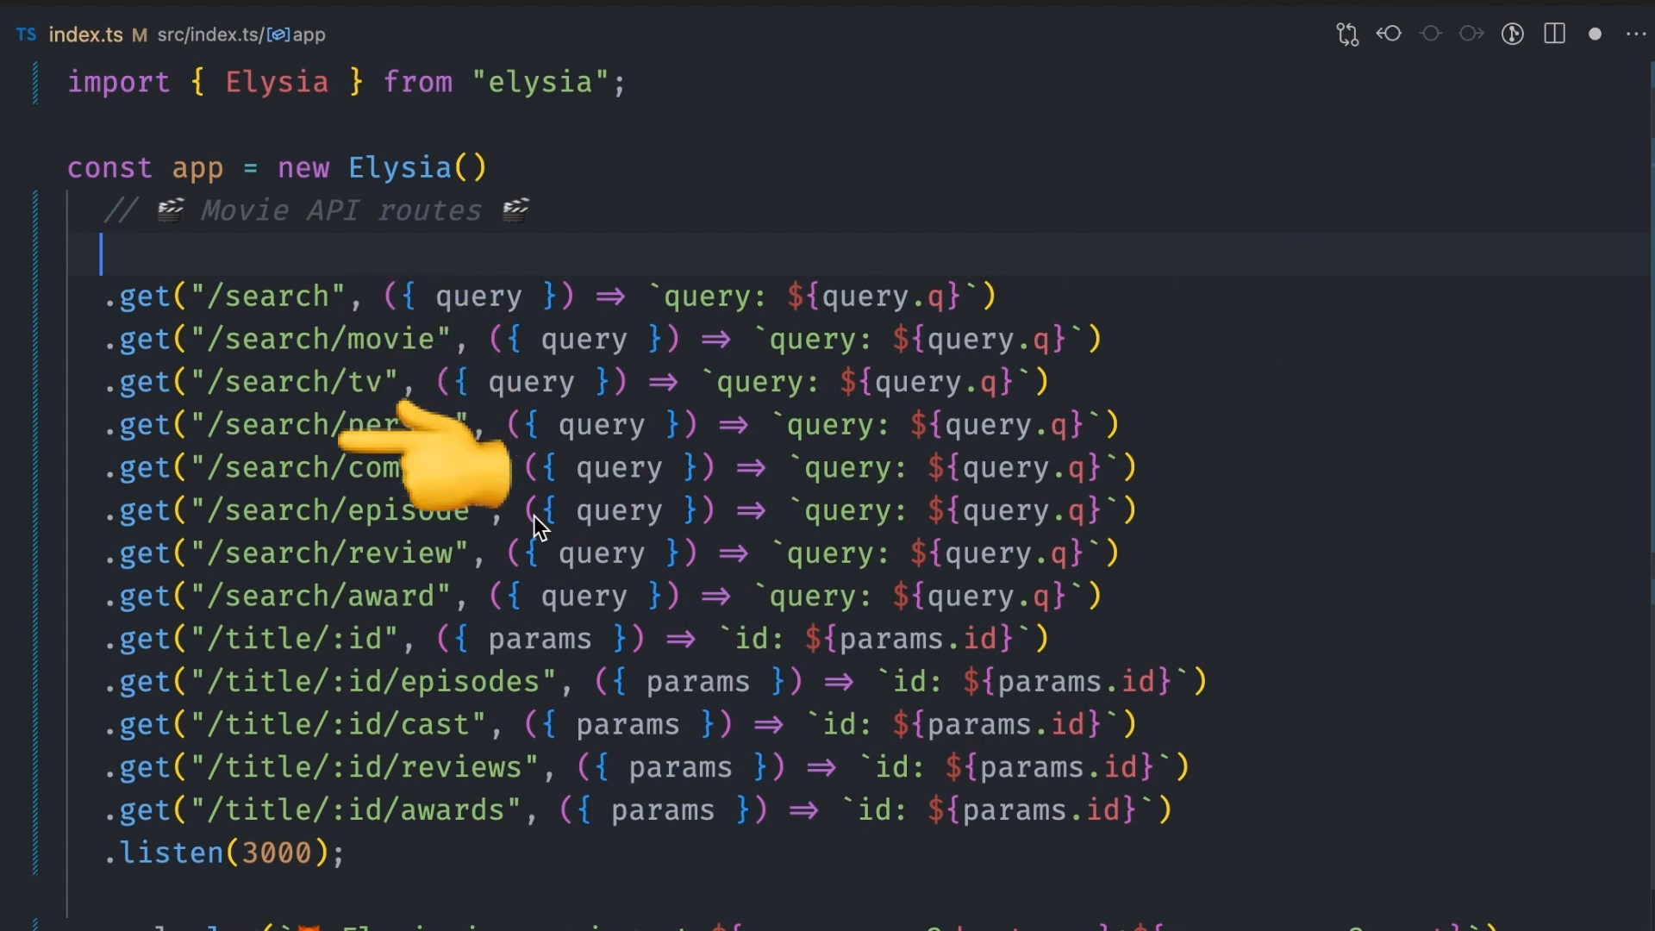
Wrap search routes in .group("/search") and title routes in .group('/title/:id')
{"action": "type", "text": ".group(\"/search\", (app) => {"}
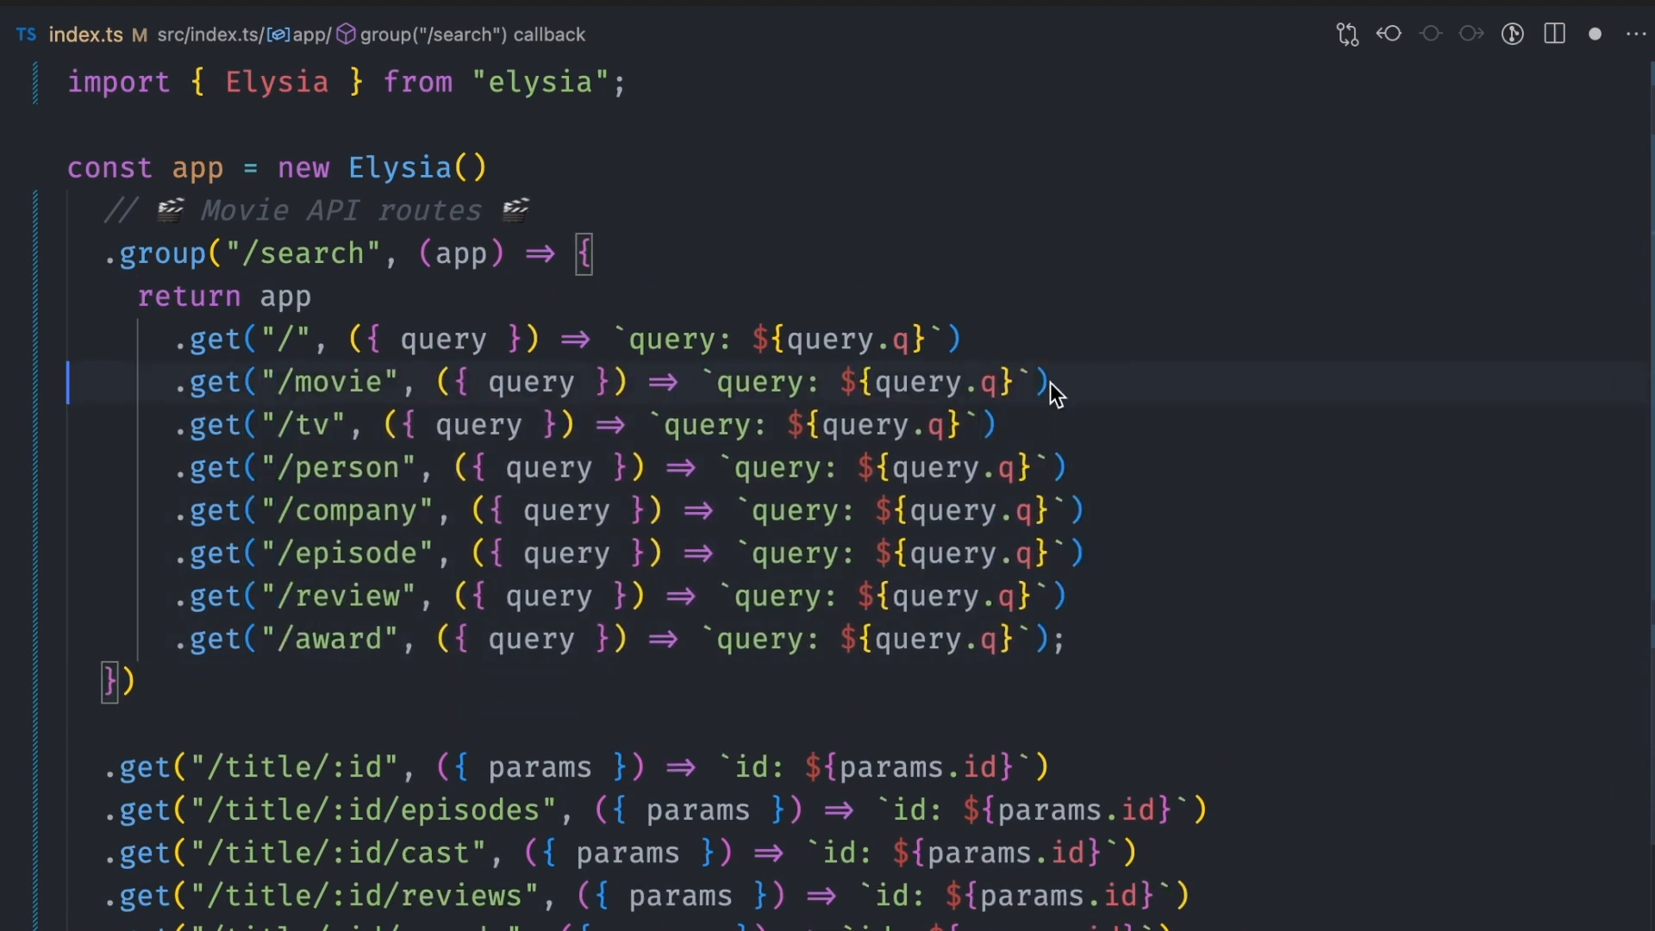
{"action": "mouse_move", "coordinate": [1116, 412]}
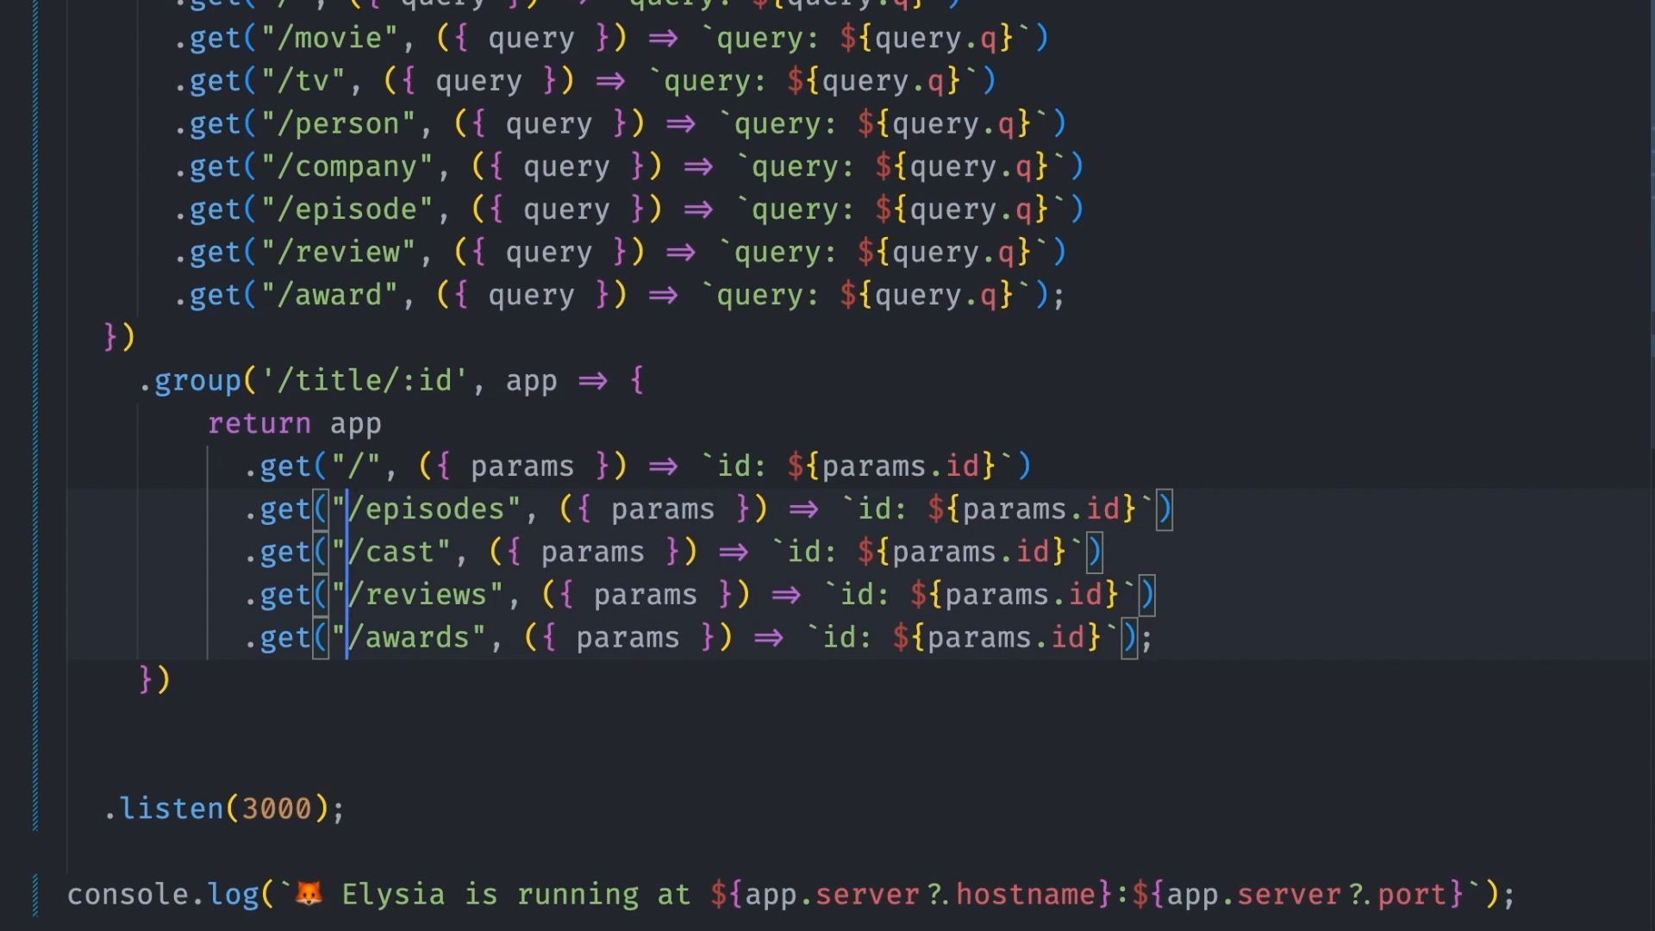
{"action": "scroll", "scroll_direction": "up", "scroll_amount": 3}
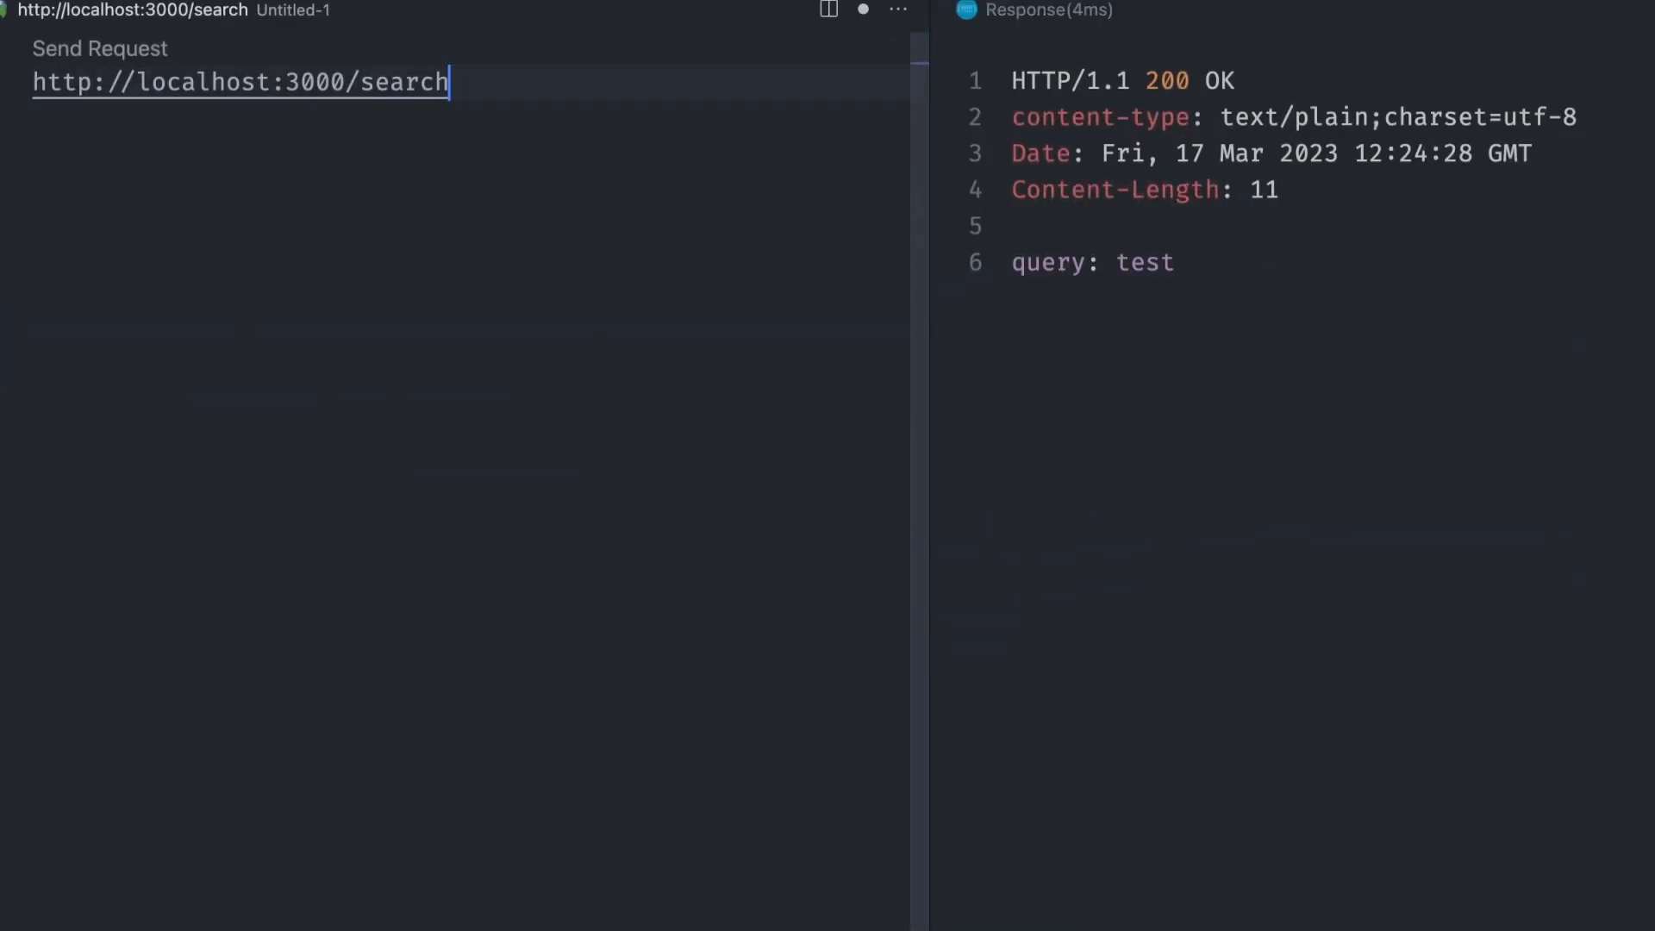
Add a guard with schema query t.Object requiring q on the /search routes
{"action": "left_click", "coordinate": [100, 48]}
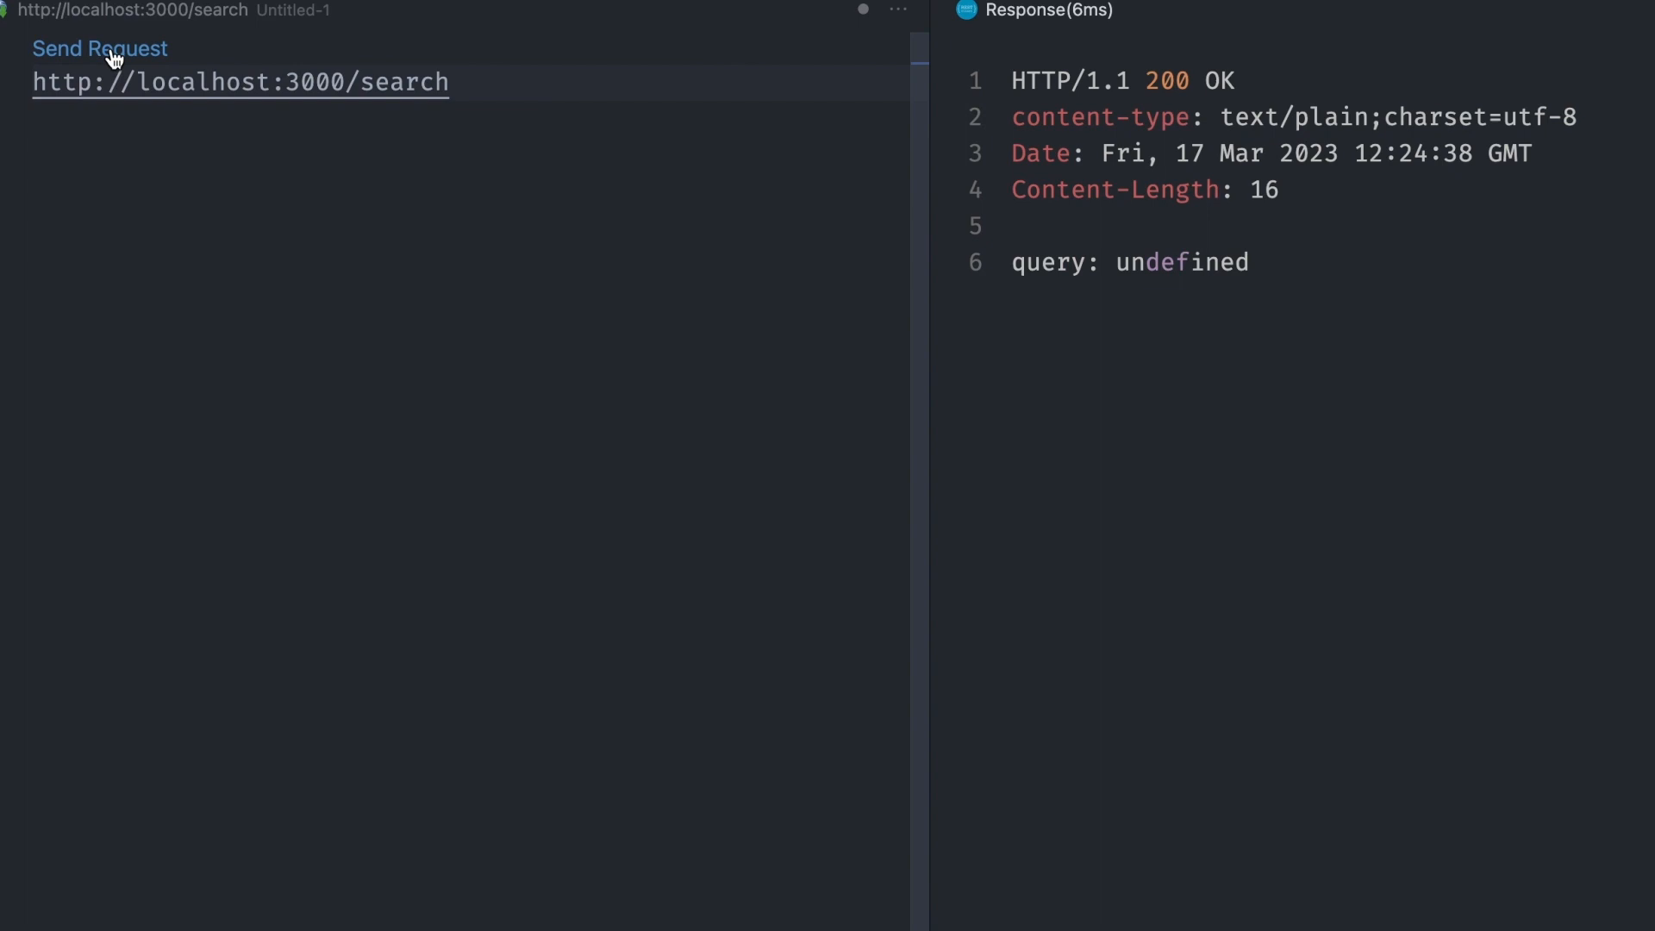
{"action": "double_click", "coordinate": [1181, 262]}
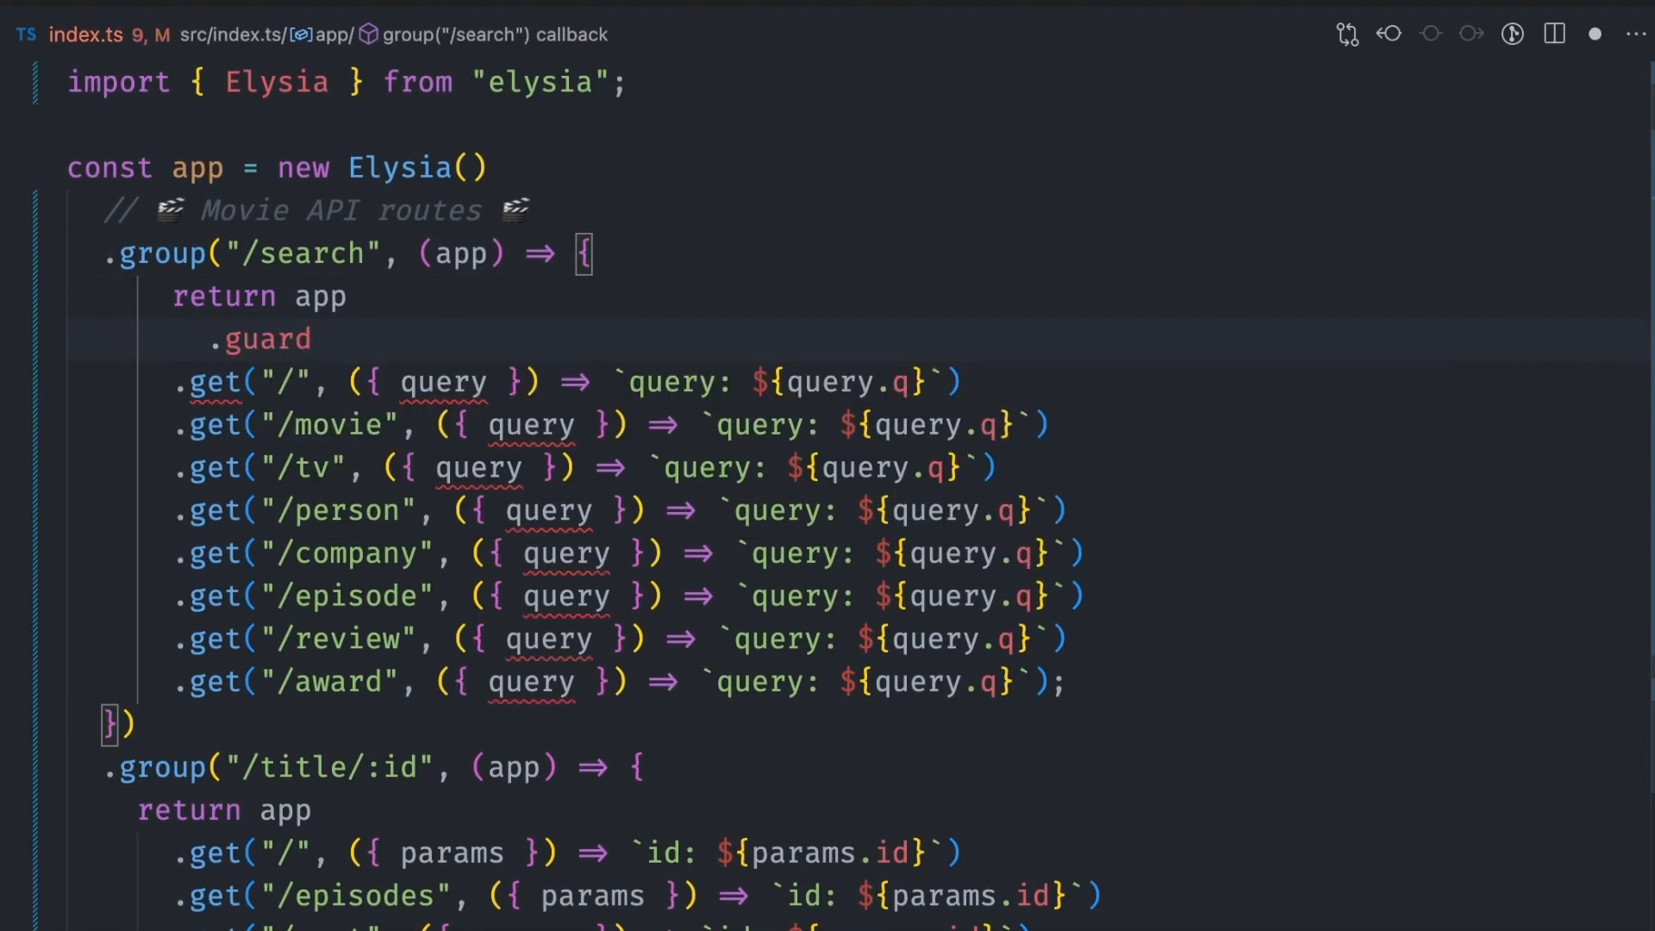
{"action": "type", "text": "({"}
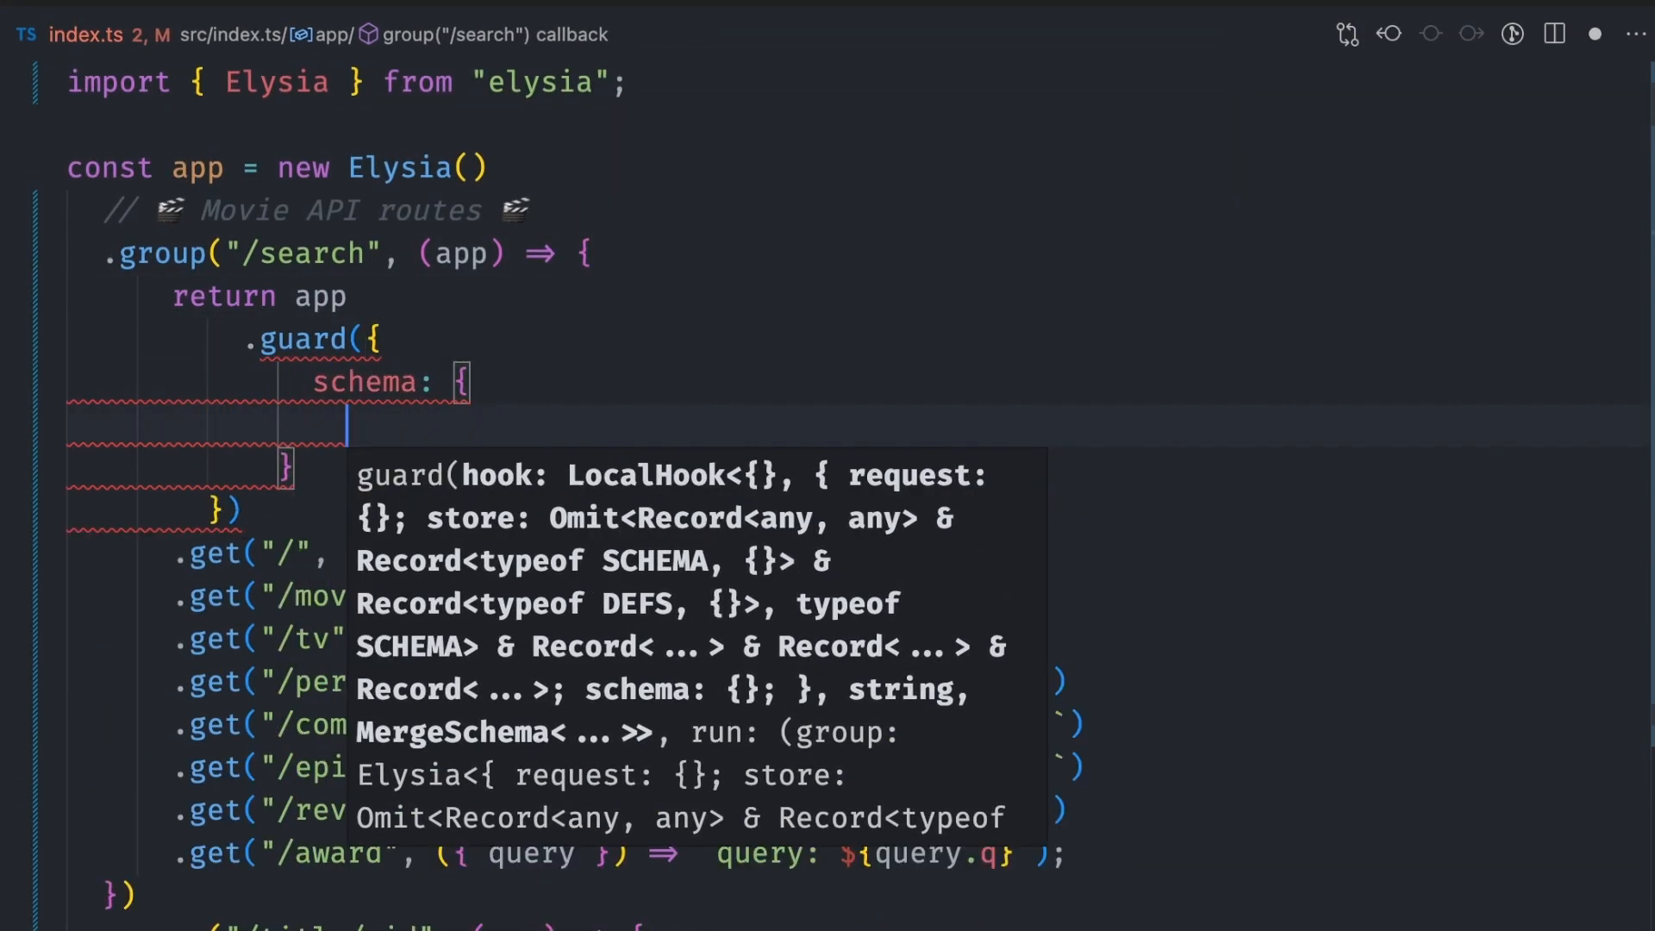
{"action": "type", "text": "query:"}
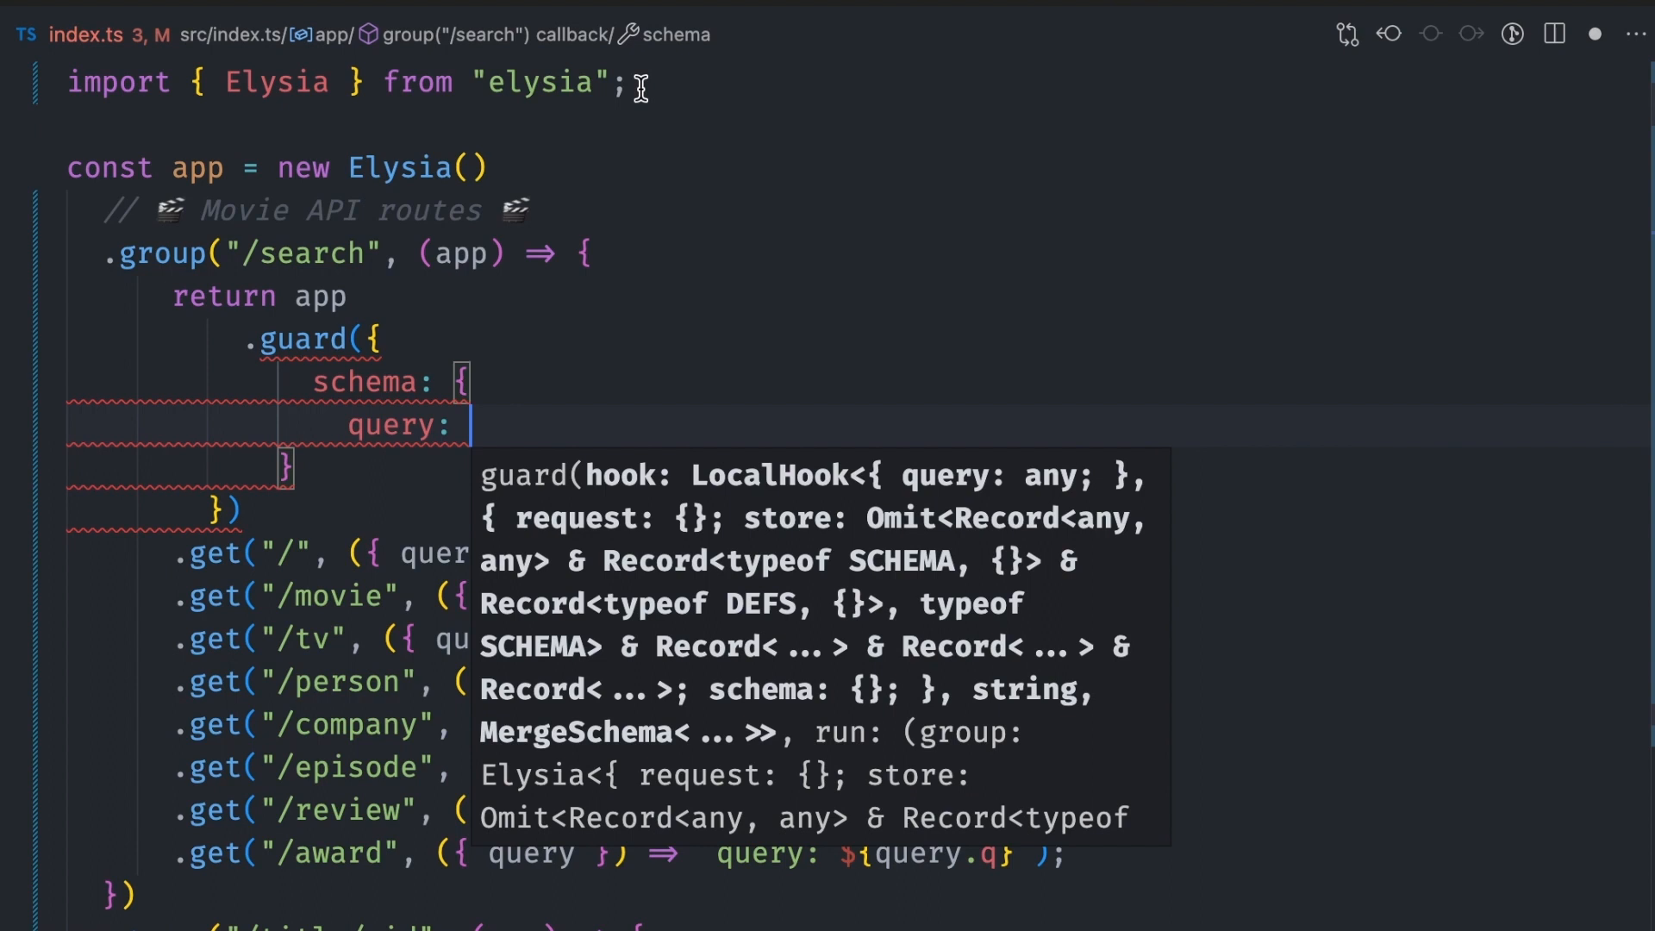
{"action": "type", "text": ","}
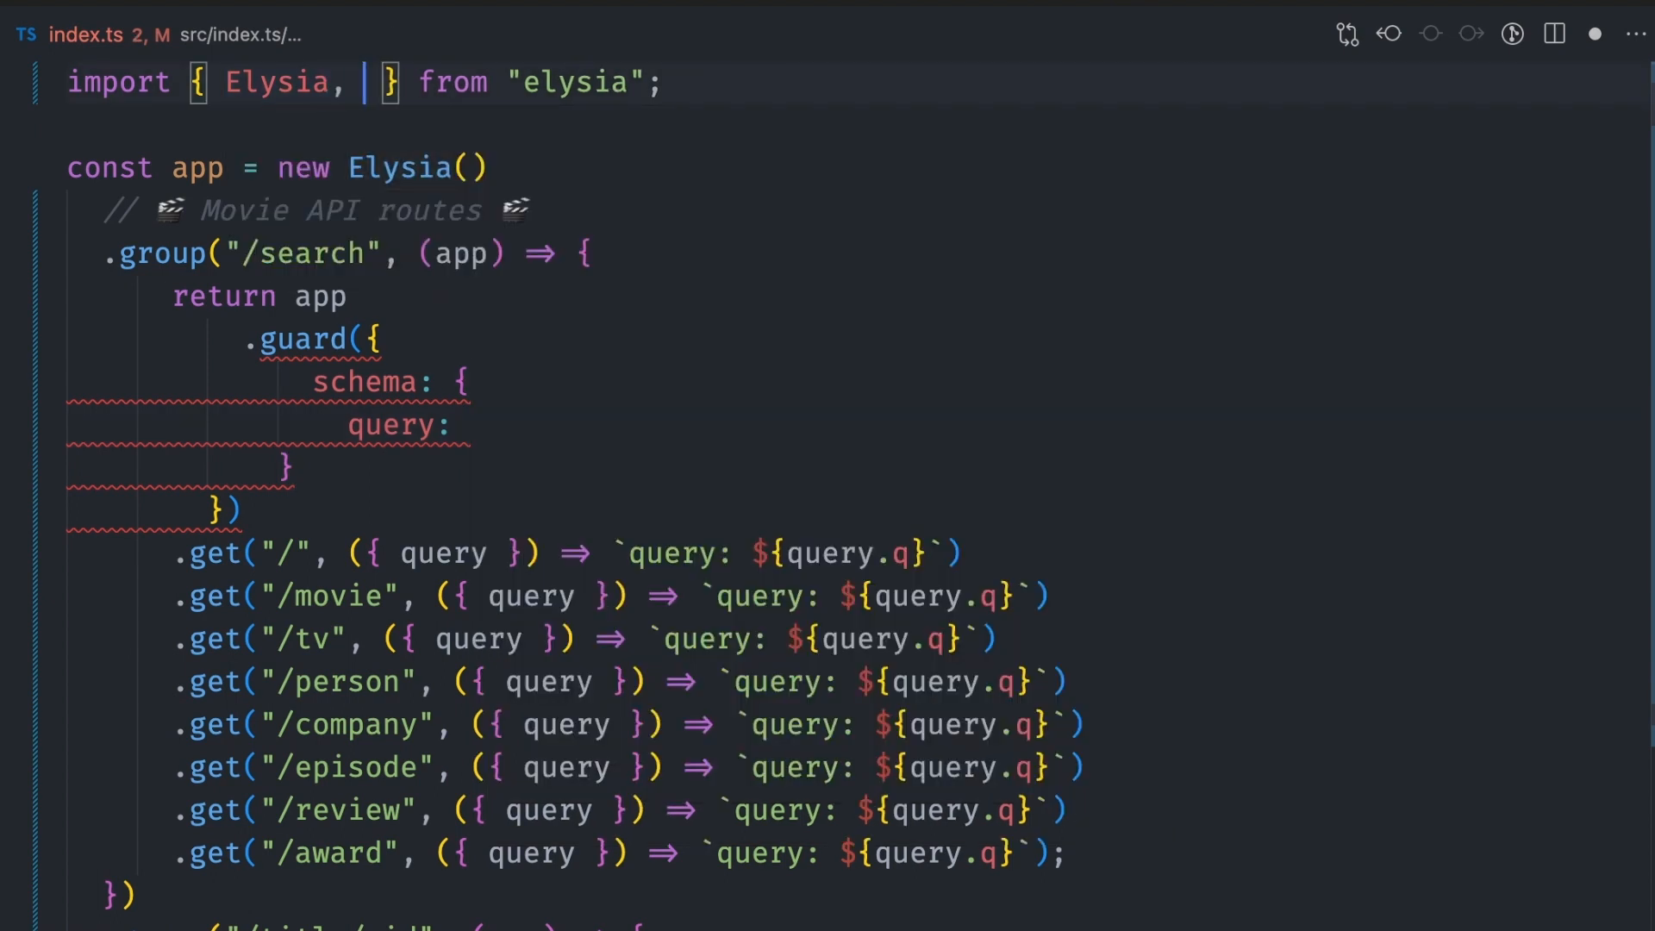
{"action": "type", "text": "t.Object()"}
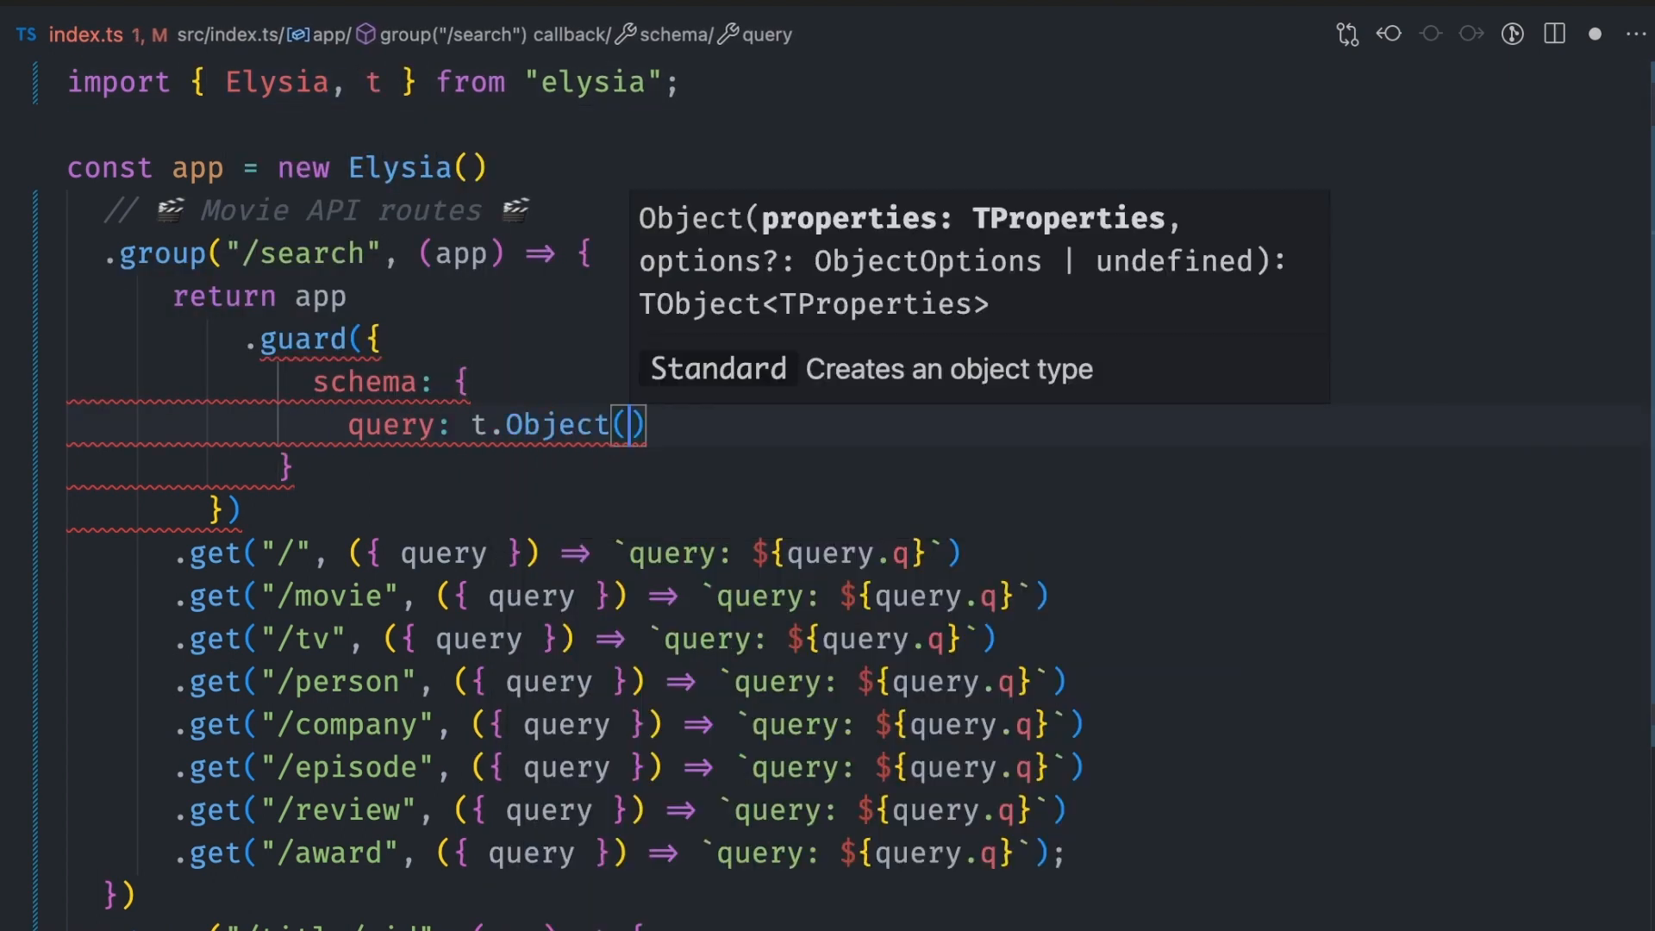
{"action": "type", "text": "{"}
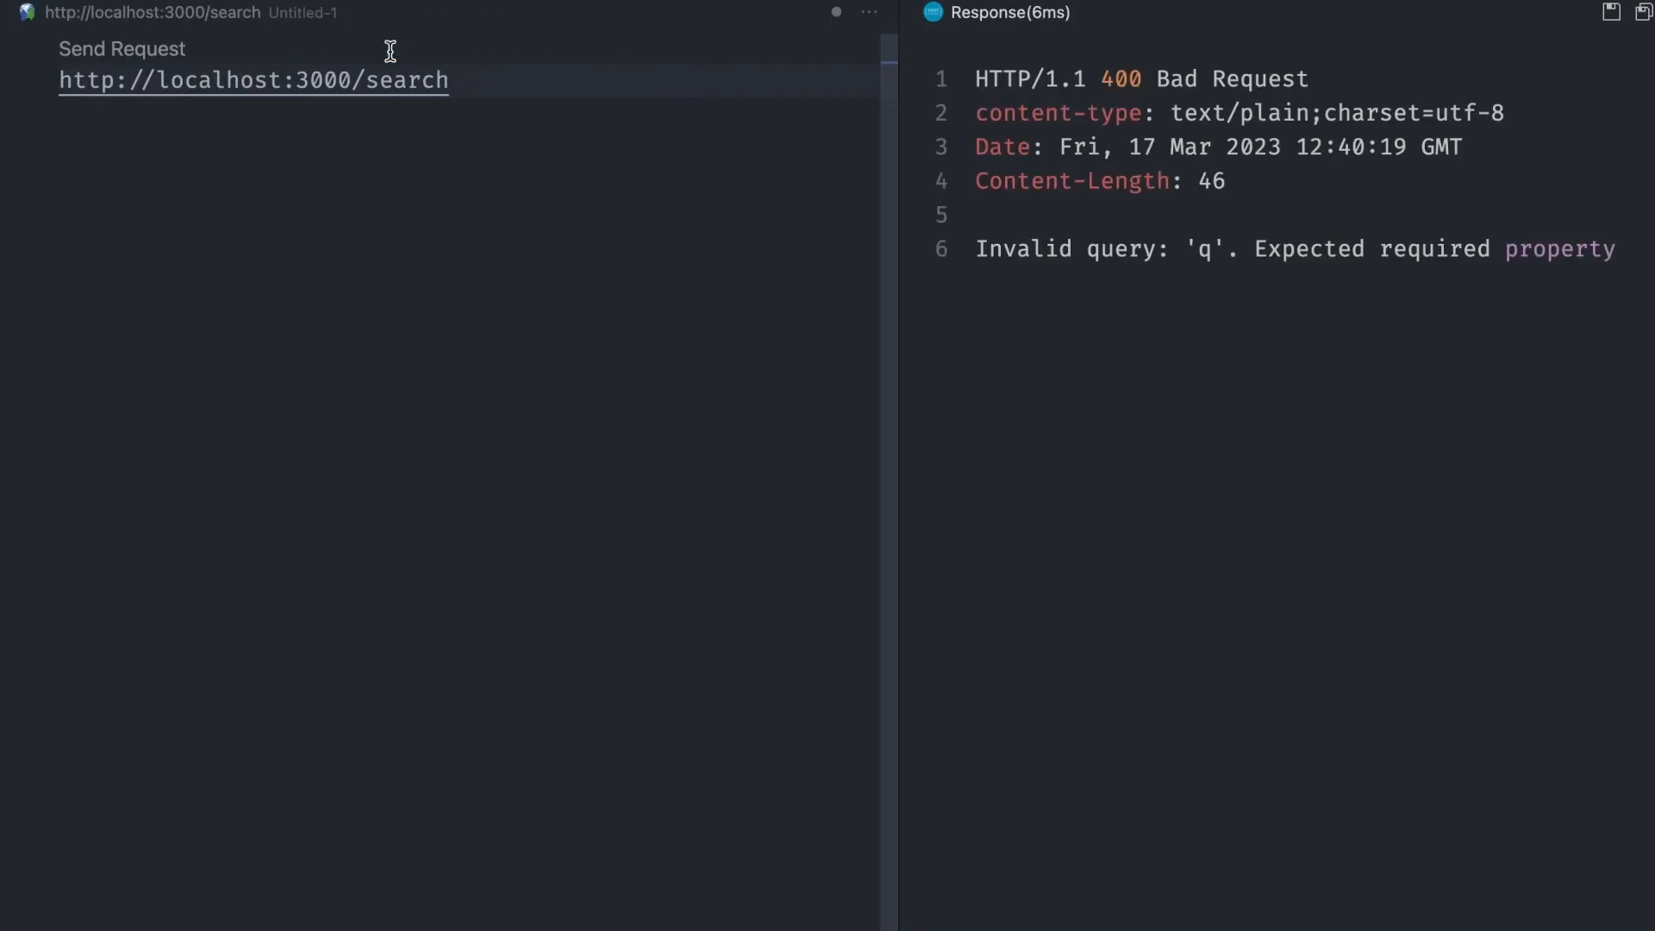
Inspect the 400 Bad Request error response for /search without q
{"action": "double_click", "coordinate": [1555, 248]}
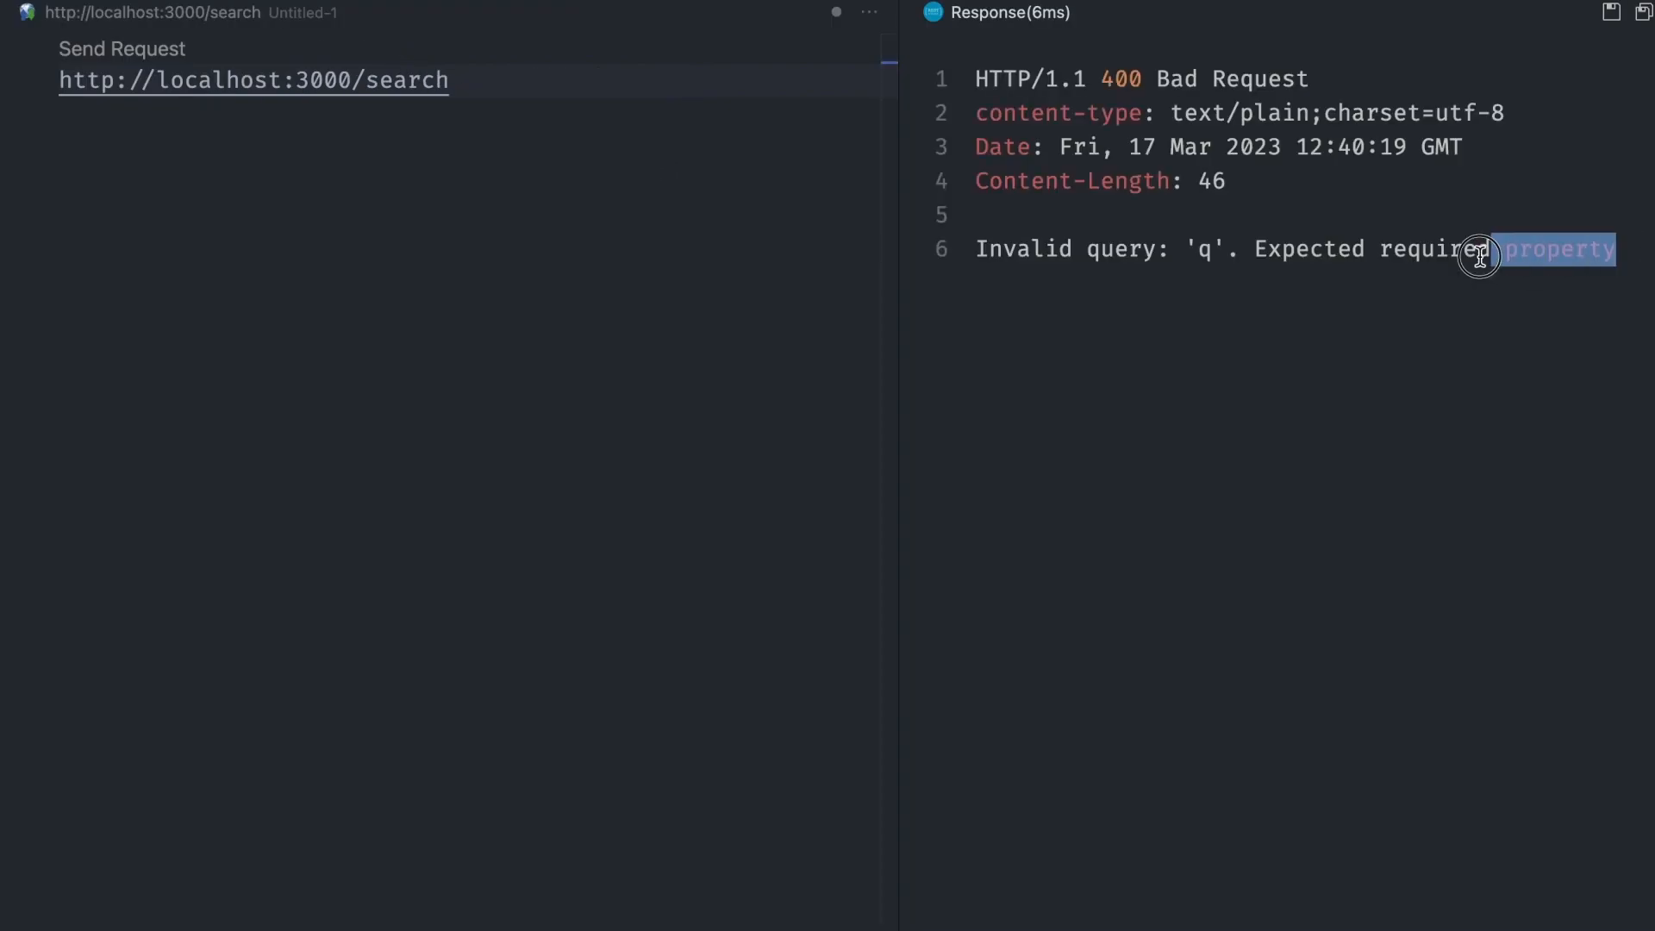
{"action": "left_click_drag", "start_coordinate": [1478, 250], "coordinate": [1257, 250]}
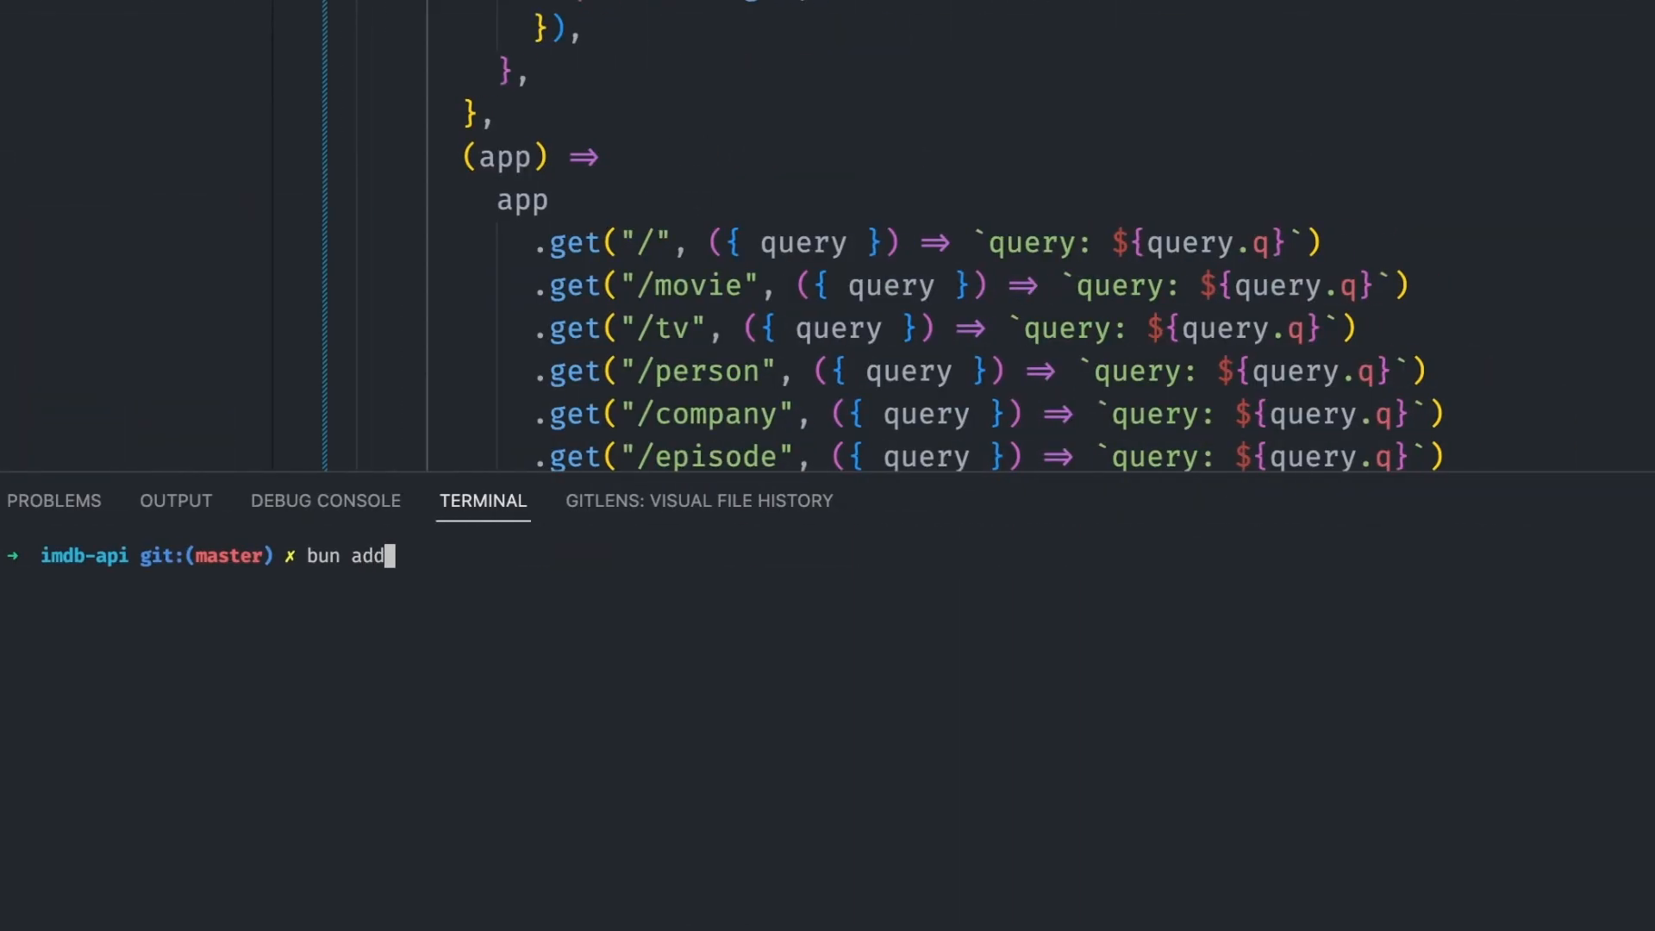
Run bunx prisma init --datasource-provider mysql and locate DATABASE_URL in schema.prisma
{"action": "type", "text": "prisma"}
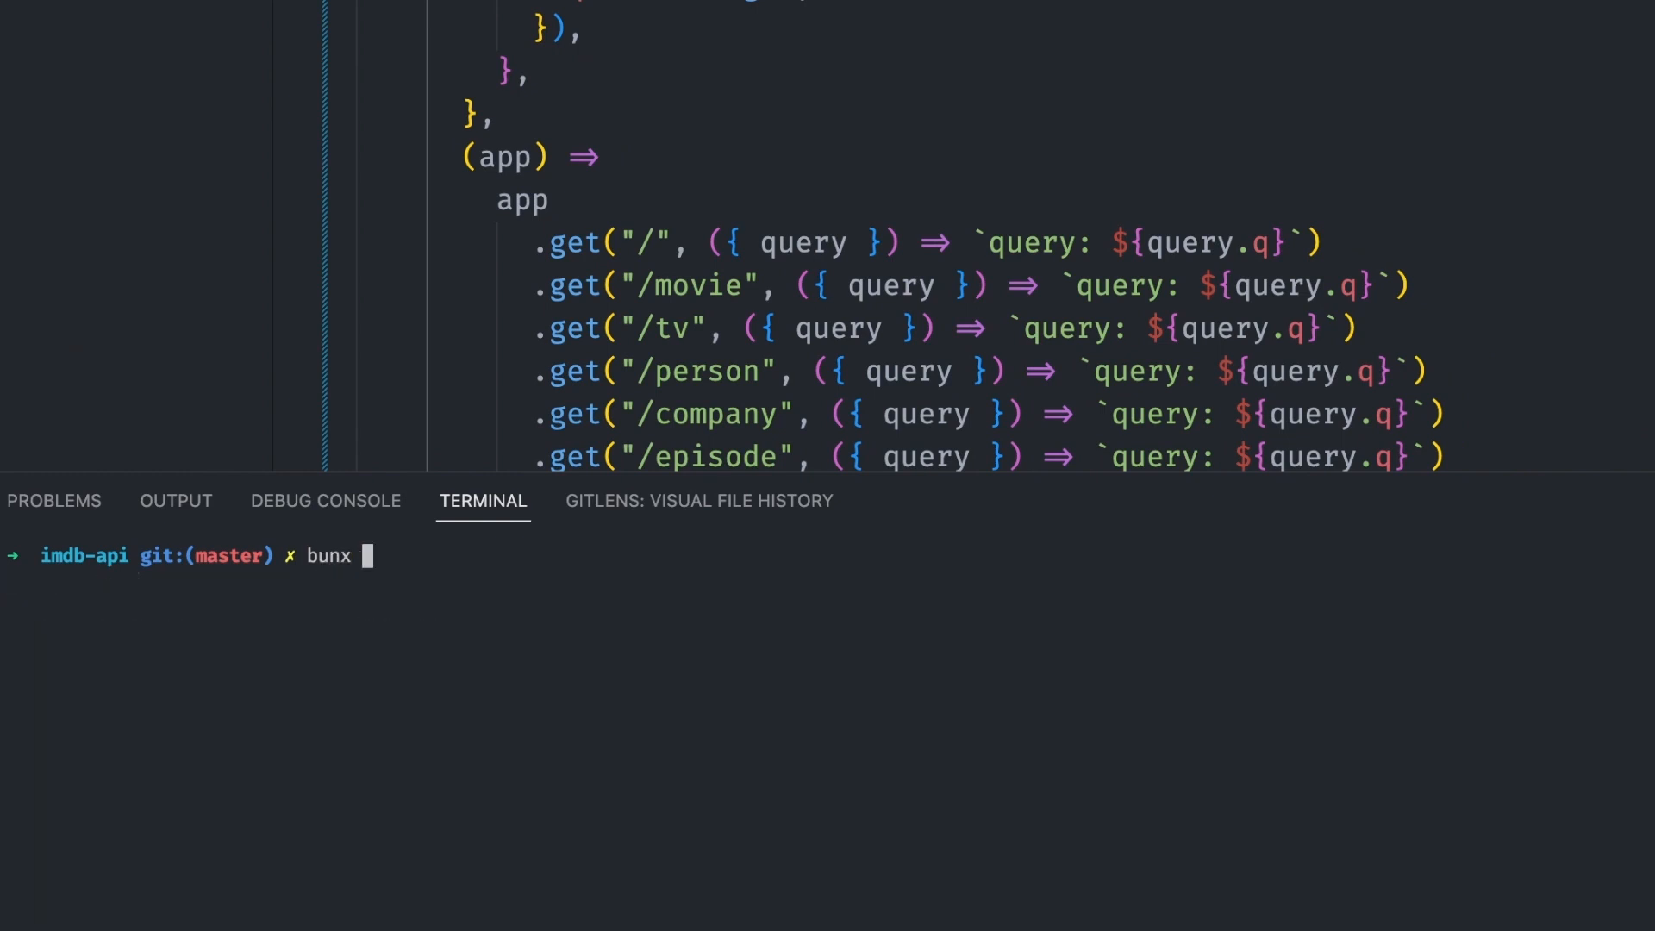
{"action": "type", "text": "prisma init --datasource-"}
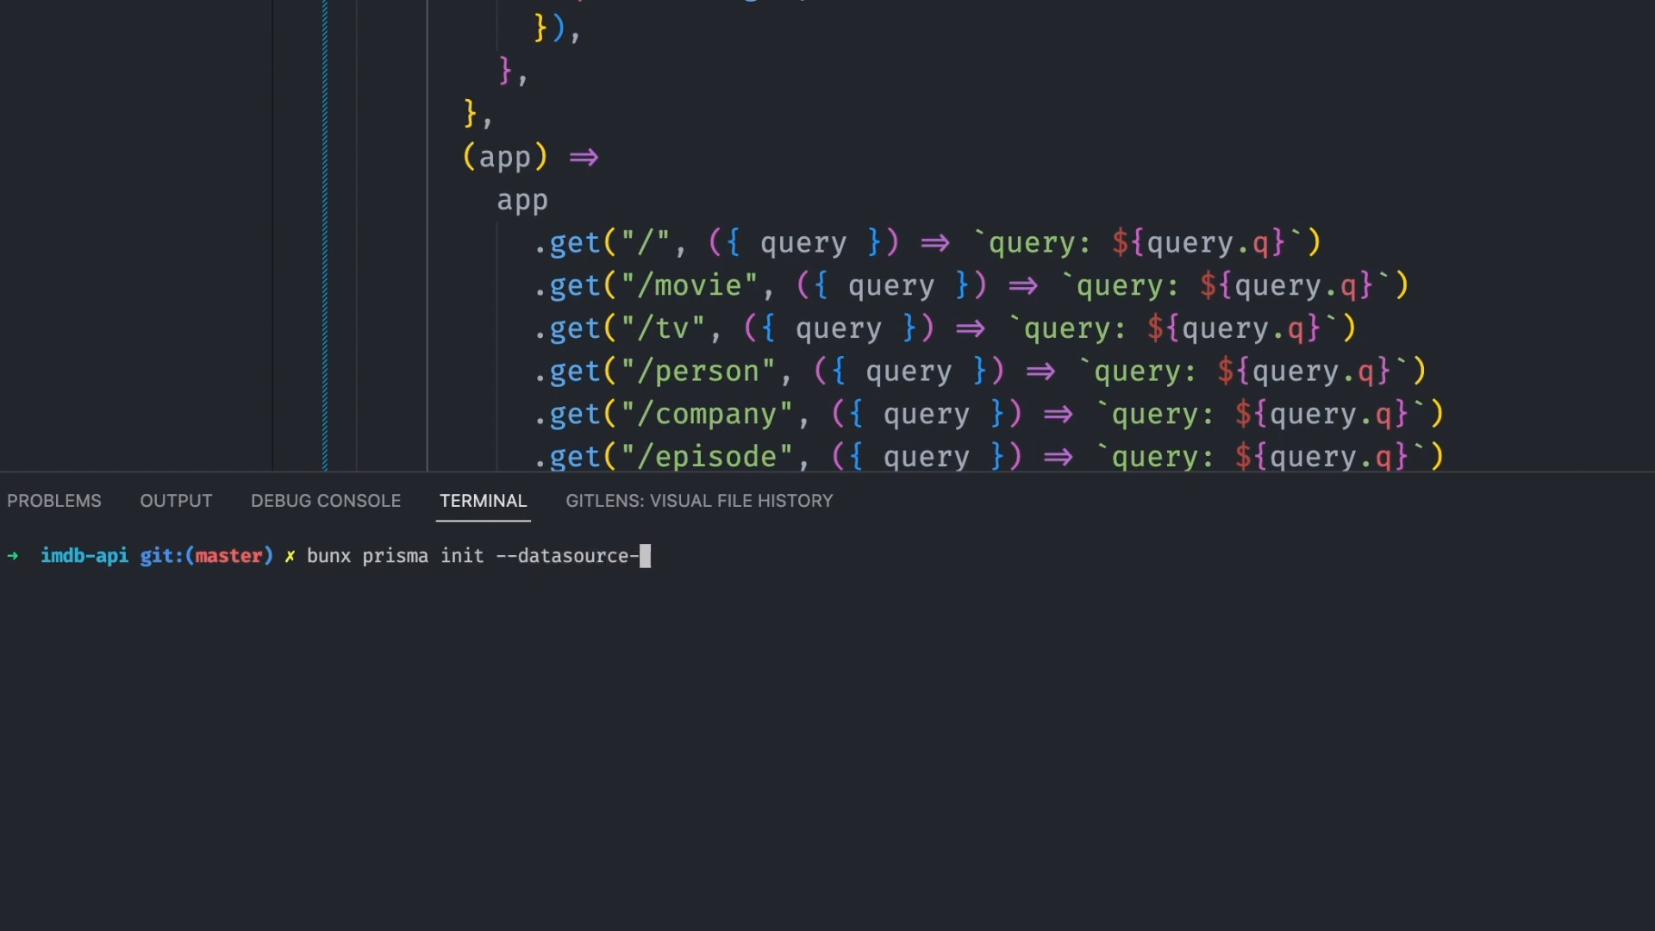
{"action": "type", "text": "provider mysql"}
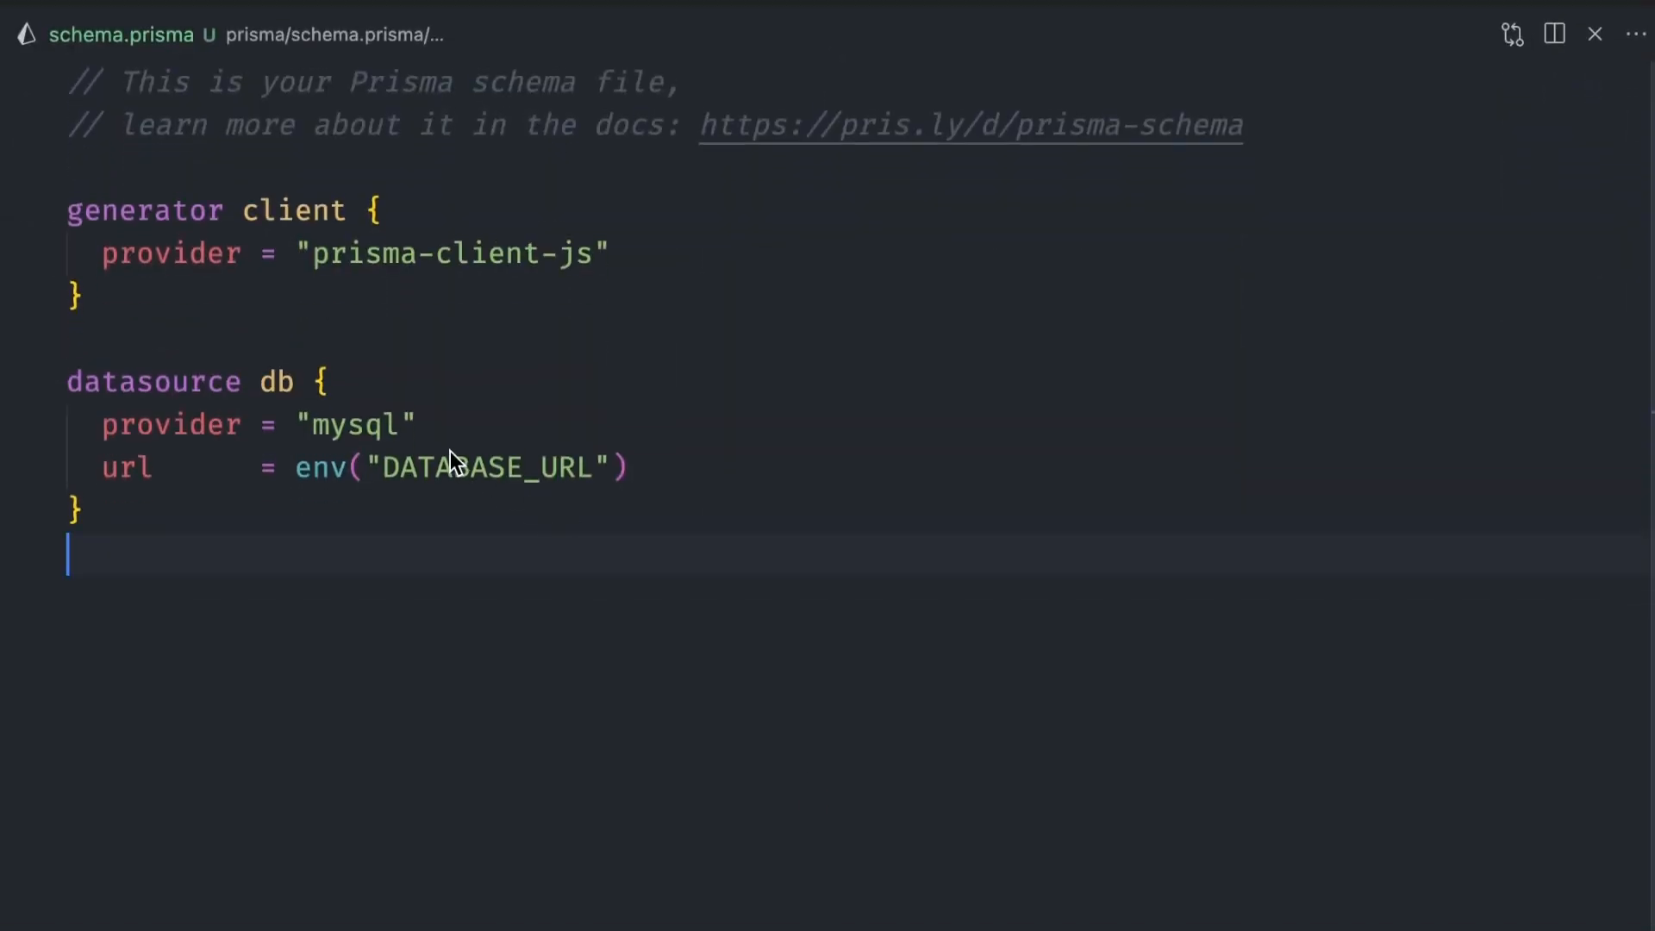
{"action": "double_click", "coordinate": [358, 424]}
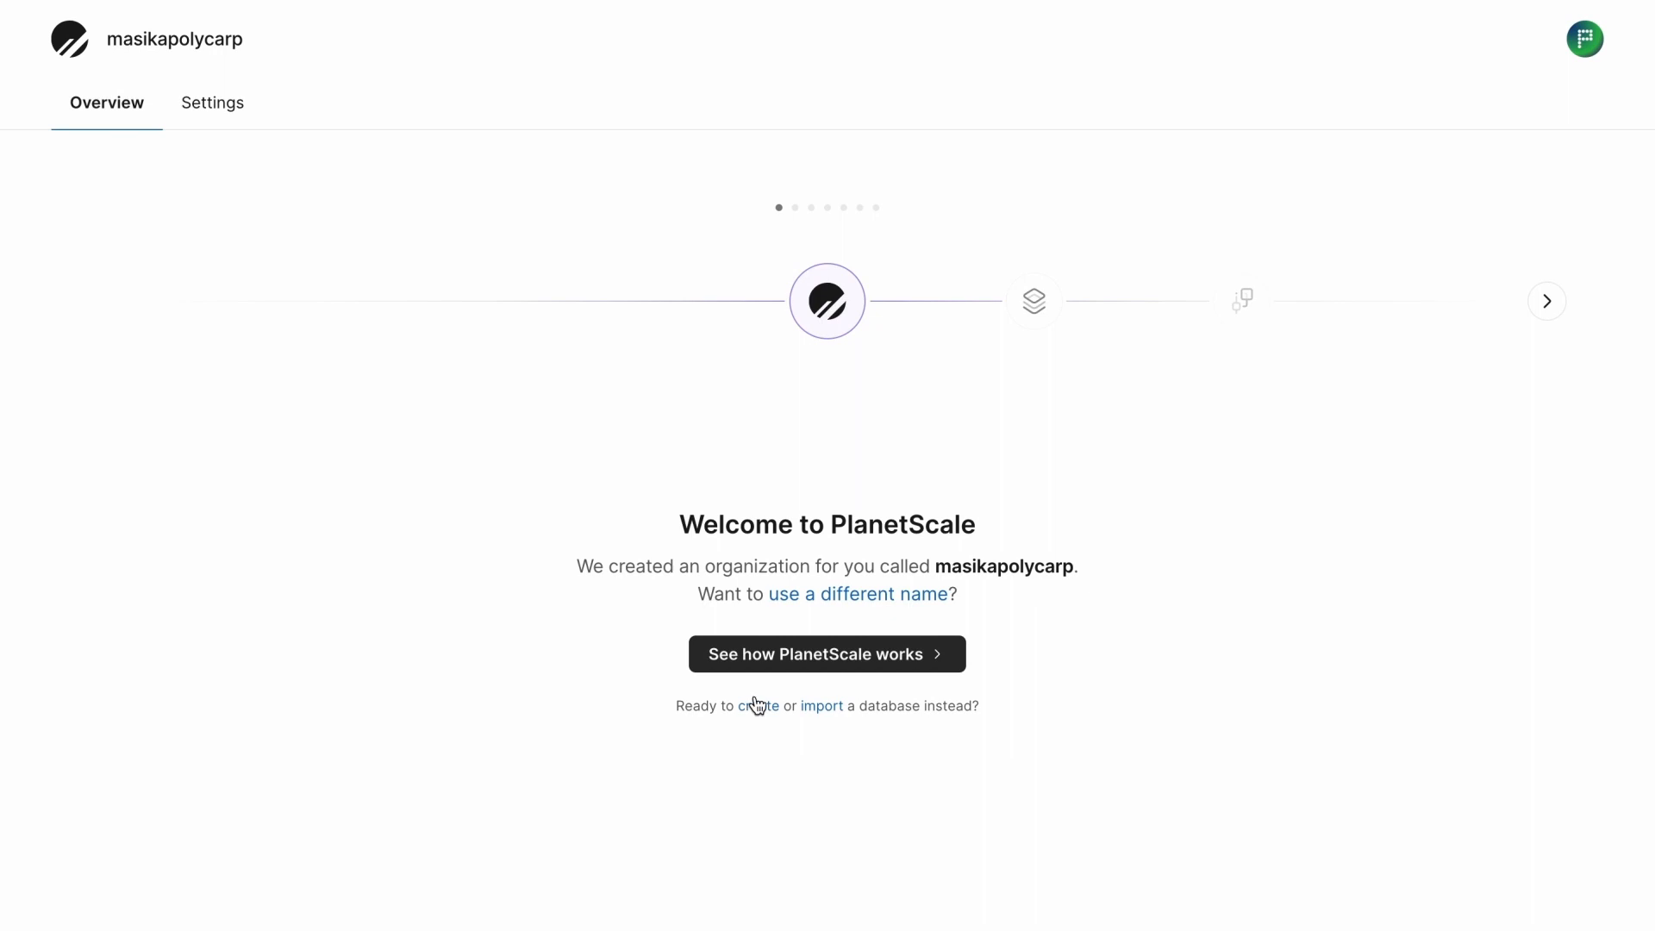
Create a PlanetScale database named movies and pick a connection format for its credentials
{"action": "left_click", "coordinate": [759, 707]}
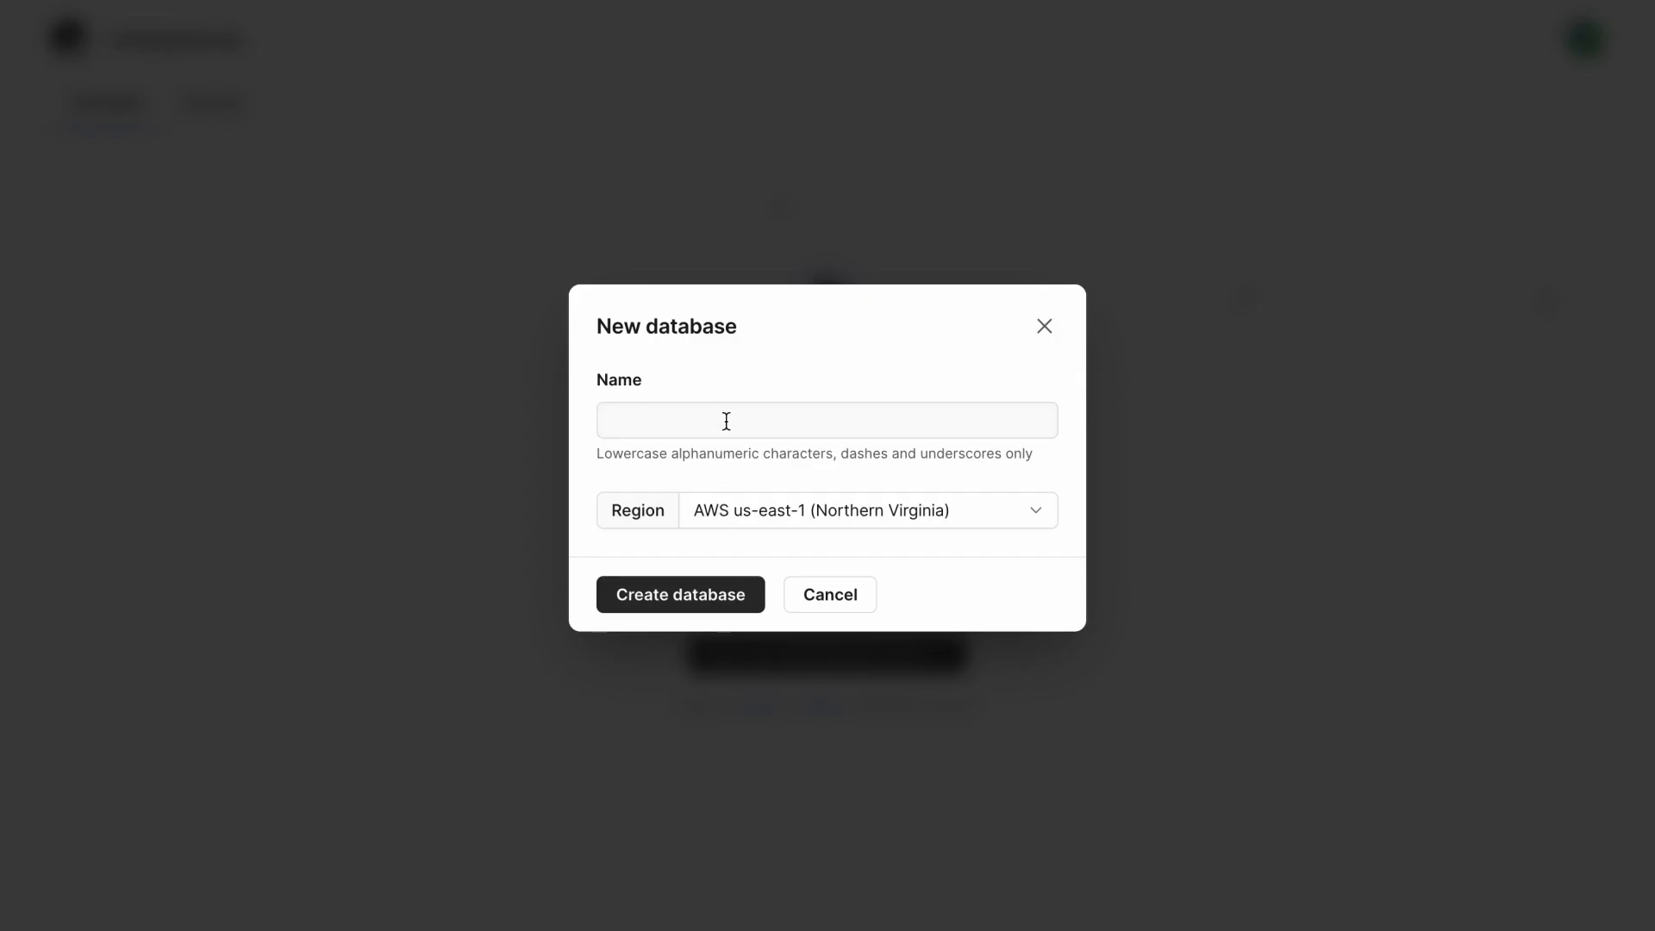
{"action": "type", "text": "movies"}
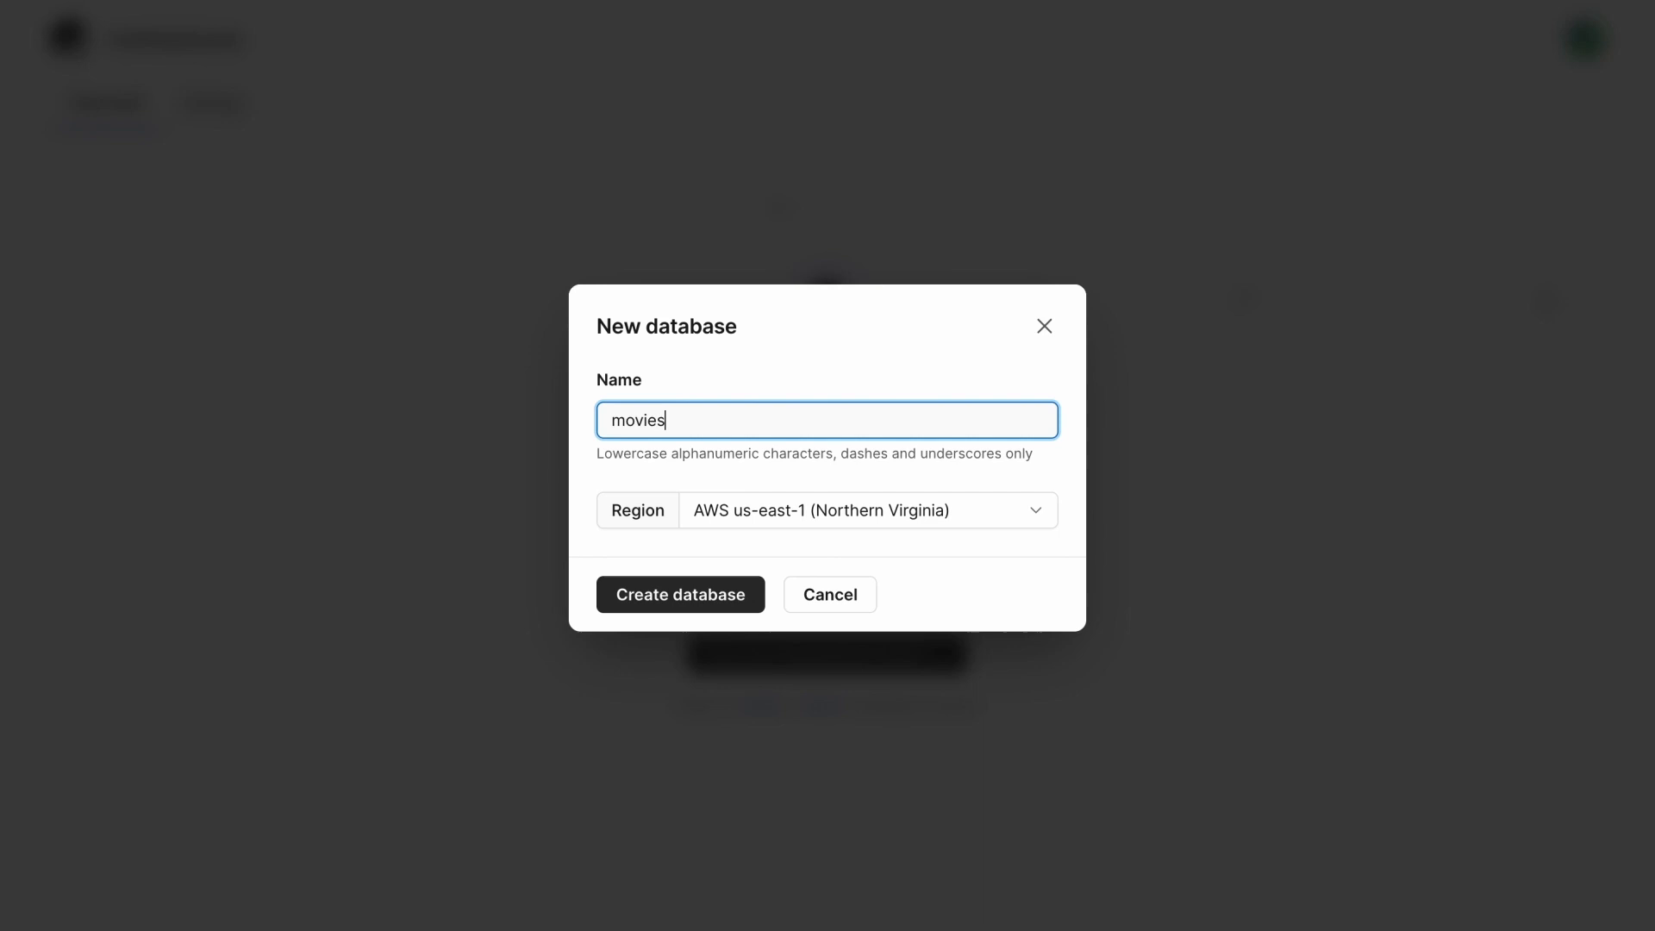
{"action": "left_click", "coordinate": [679, 593]}
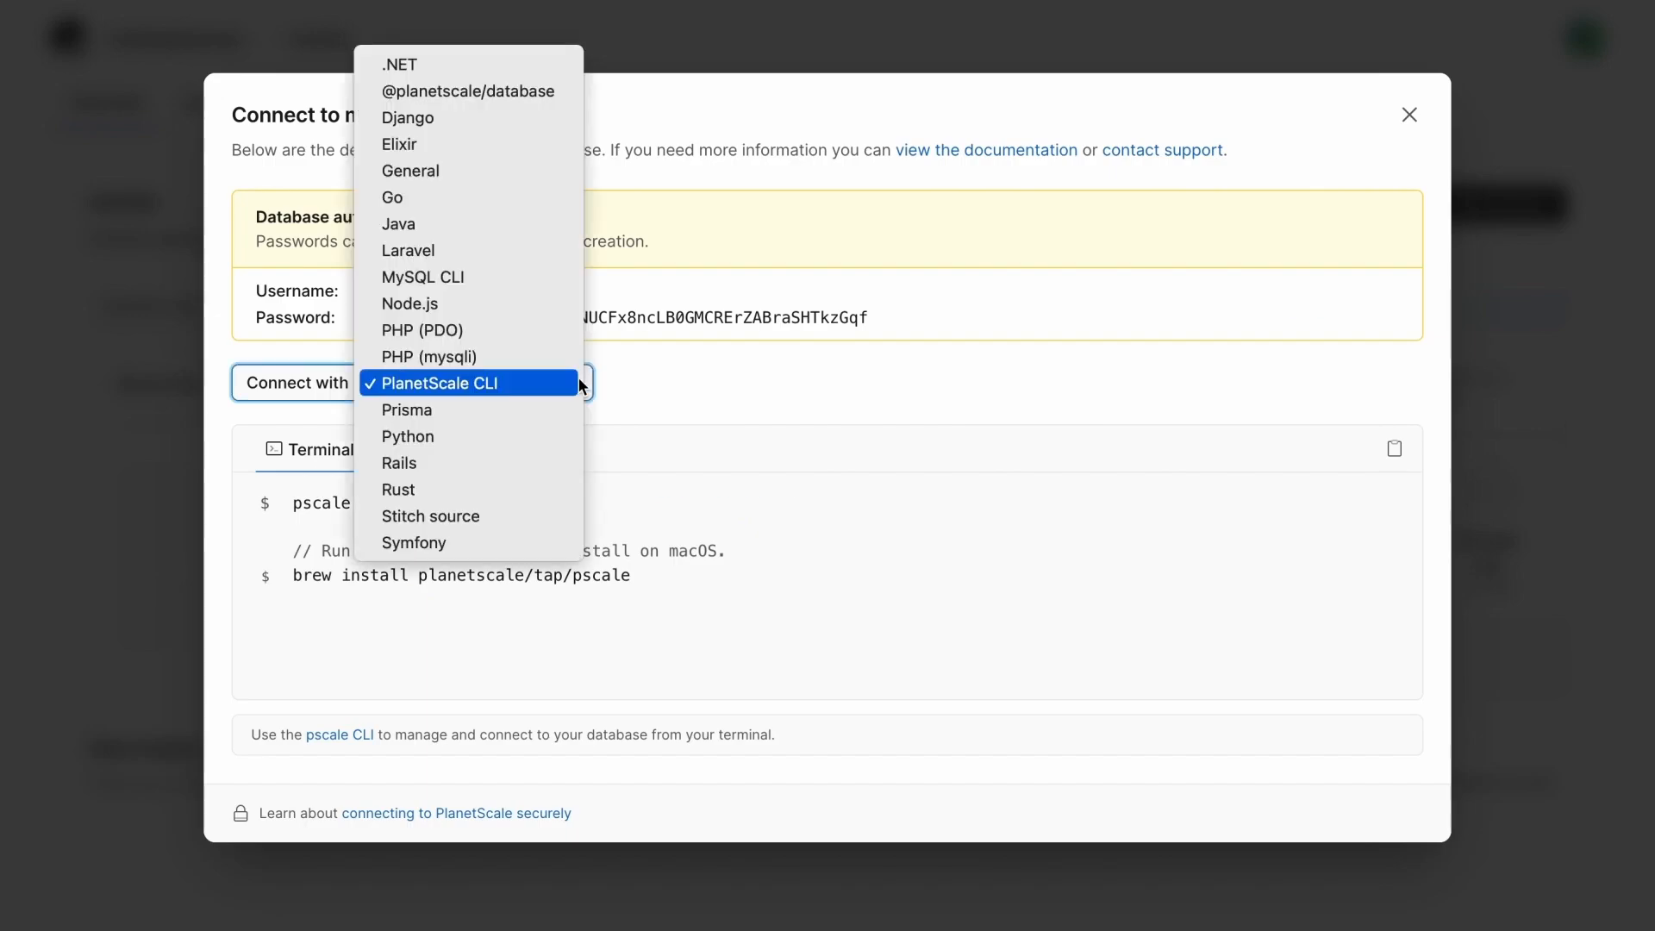
{"action": "left_click", "coordinate": [407, 411]}
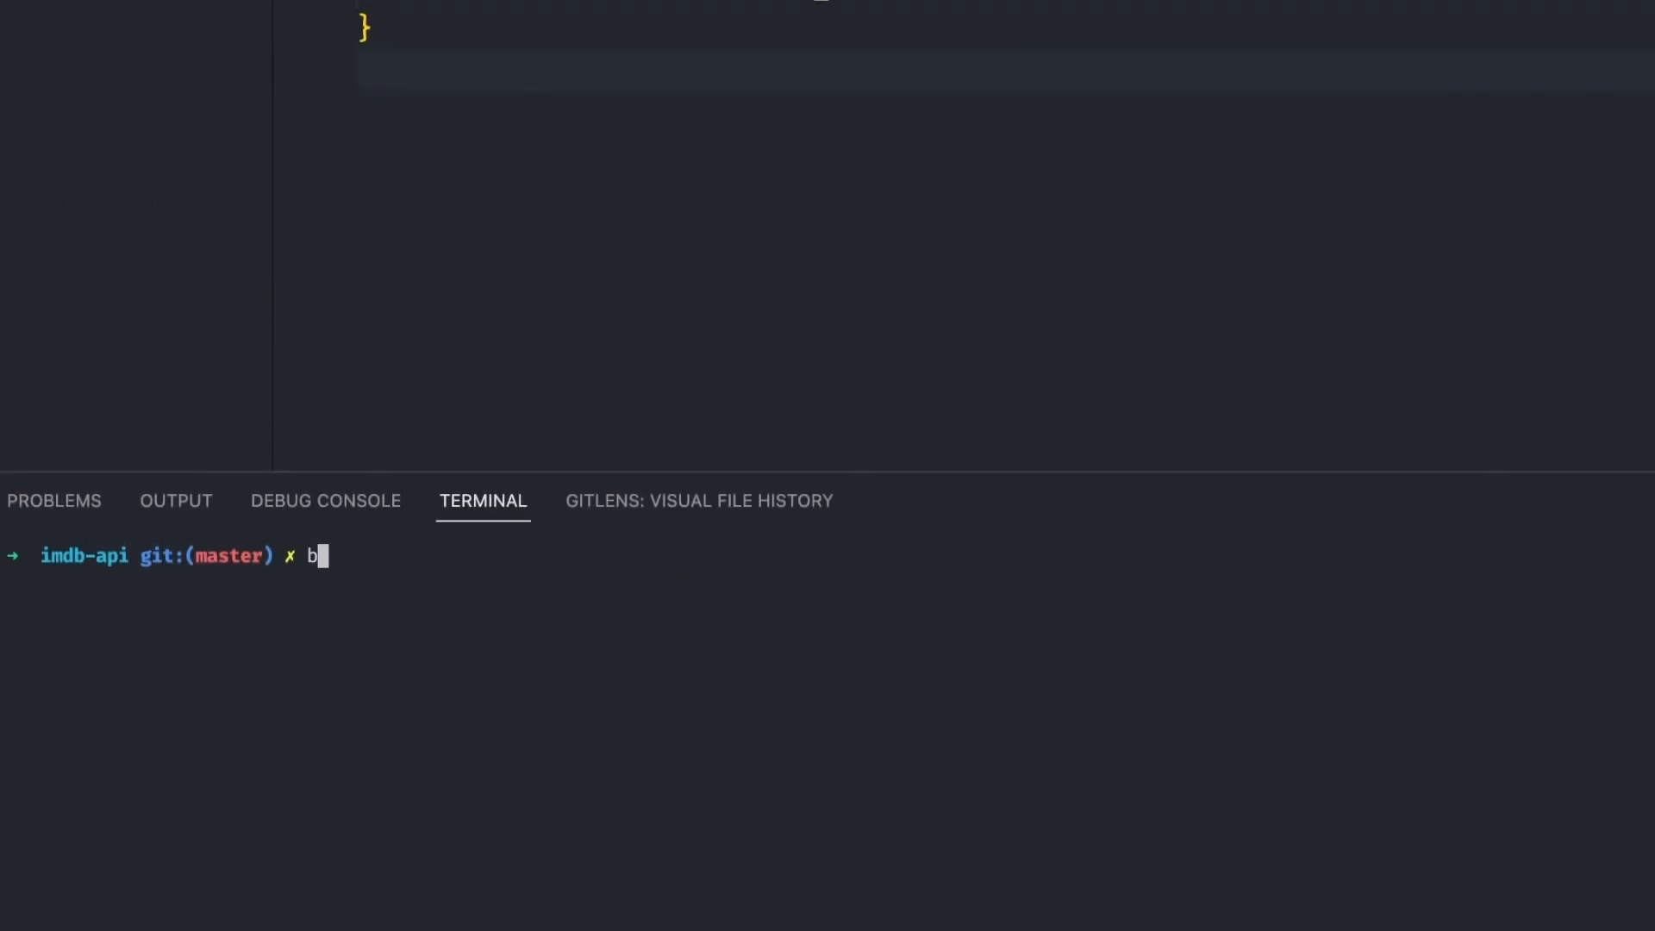
Enter bunx prisma migrate dev in the project terminal
{"action": "type", "text": "unx prisma migrate d"}
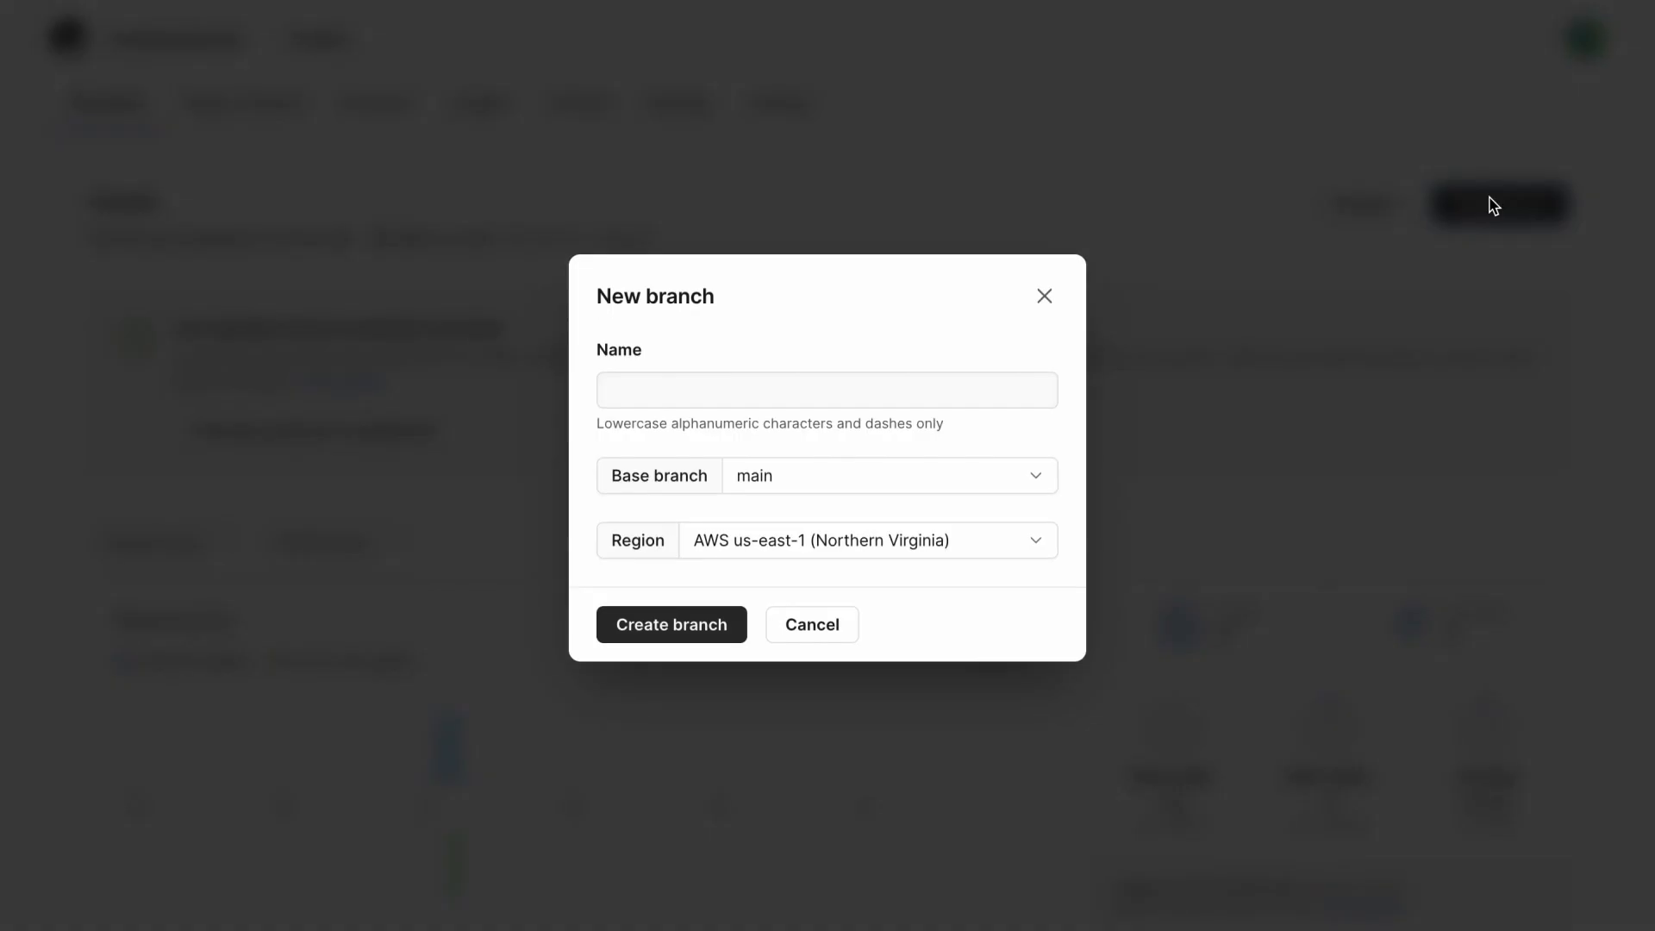
Create a shadow branch of the movies database based on main
{"action": "type", "text": "sha"}
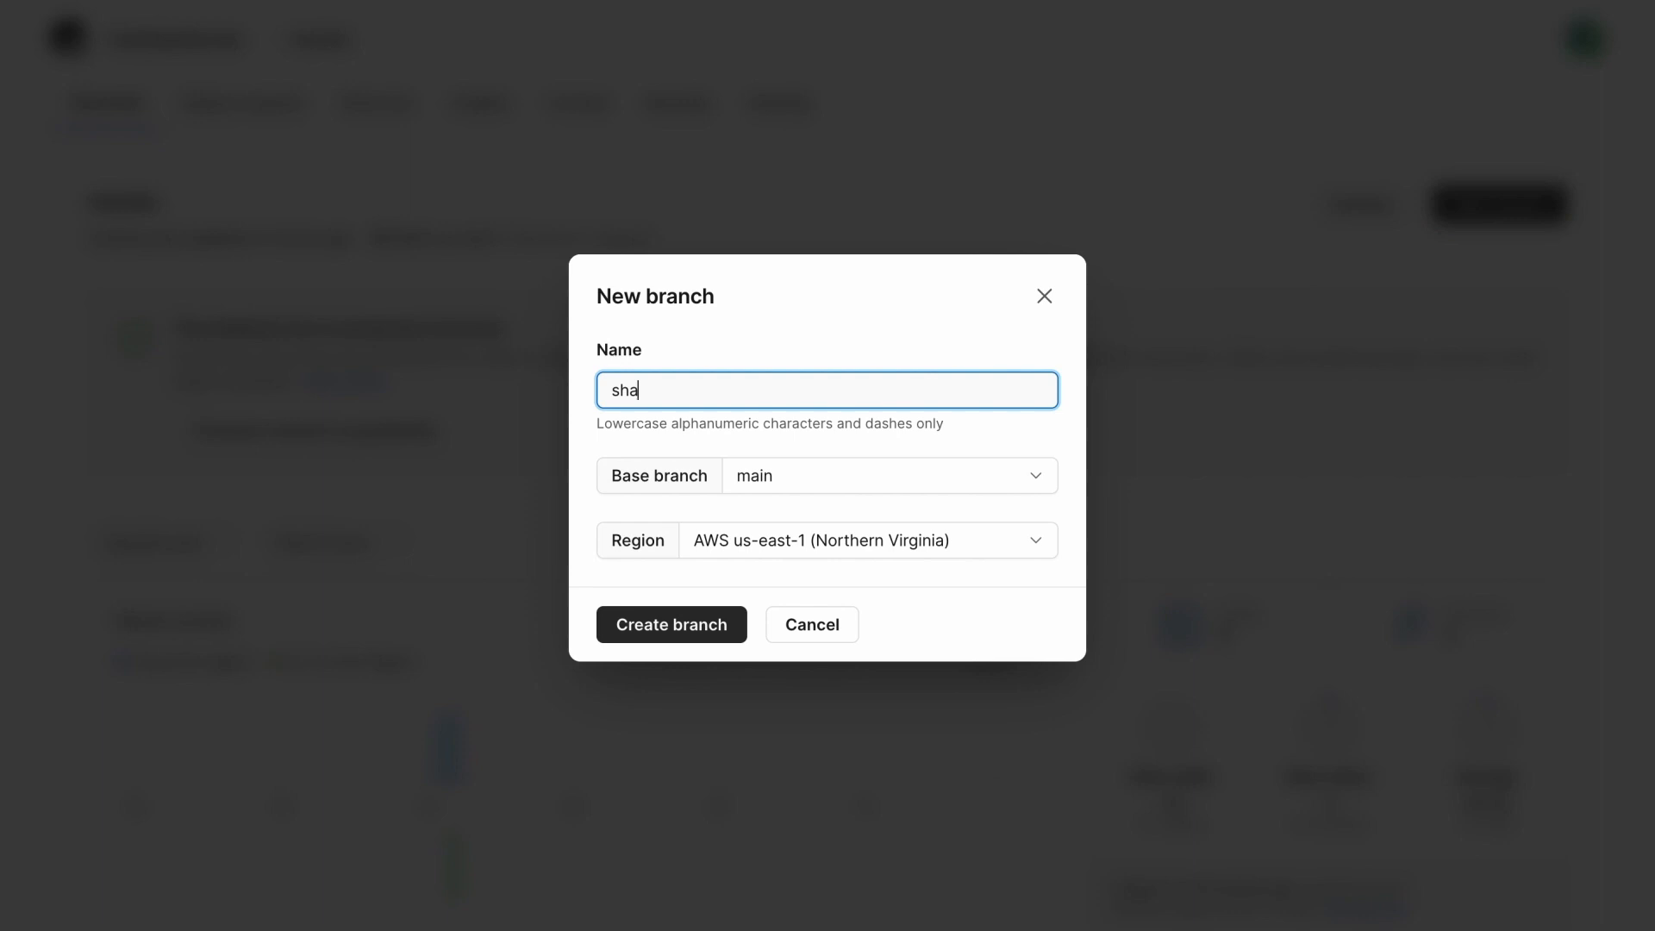
{"action": "left_click", "coordinate": [671, 625]}
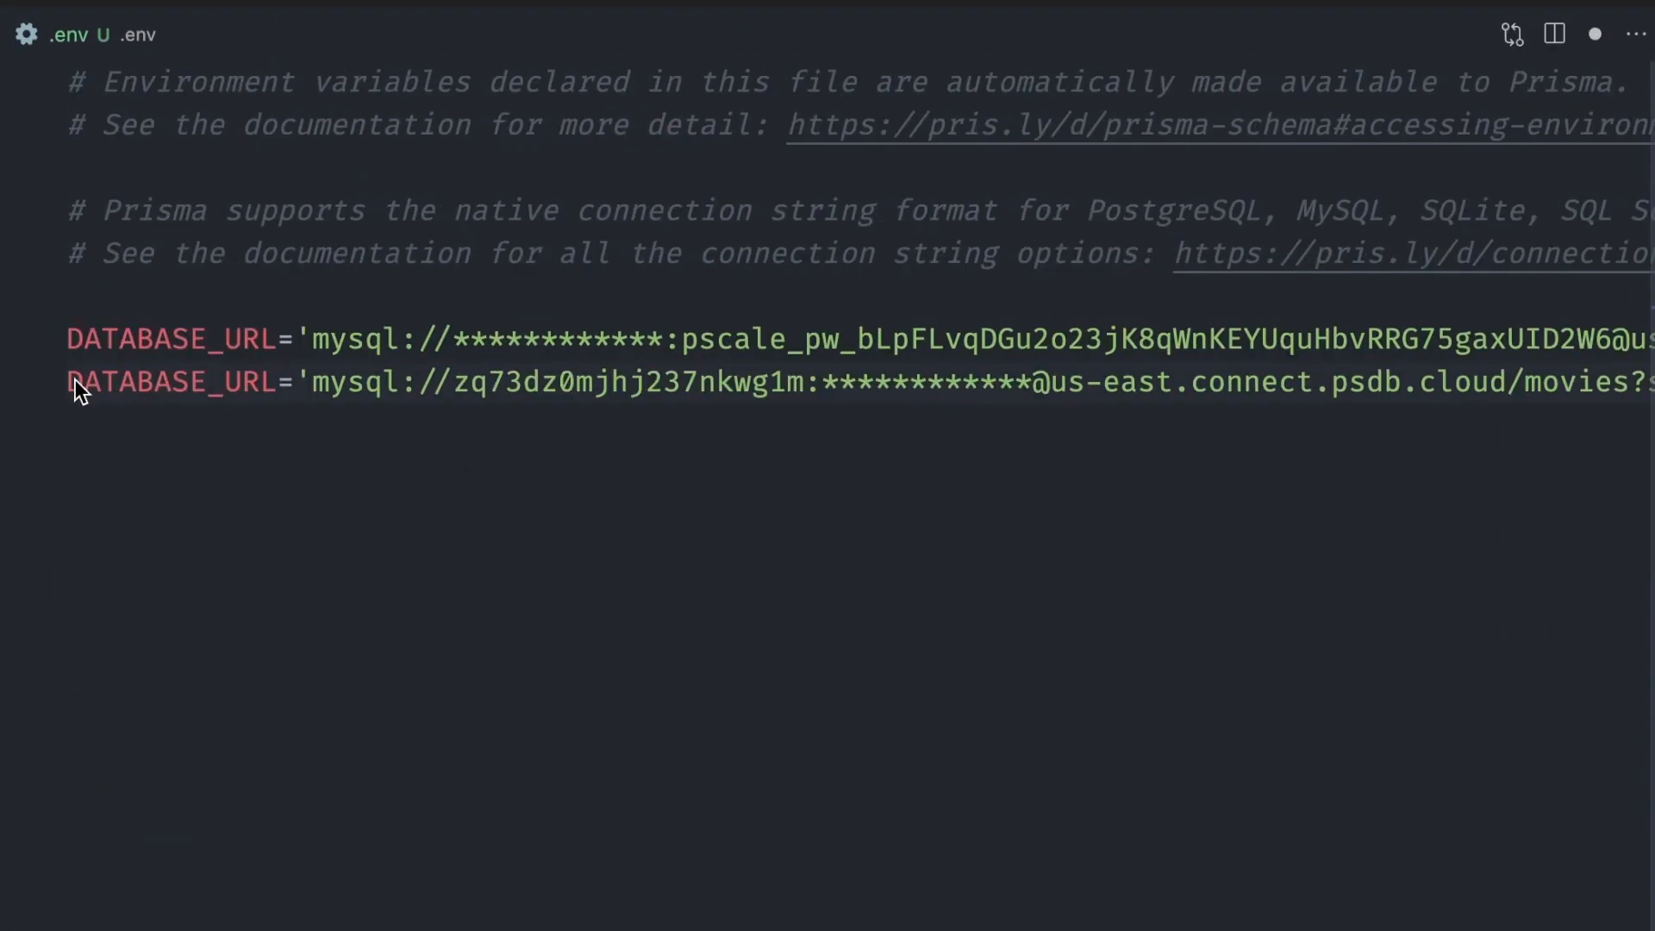
Rename the second .env URL to SHADOW_DATABASE_URL and set shadowDatabaseUrl = env("SHADOW_DATABASE_URL")
{"action": "type", "text": "SHADOW_"}
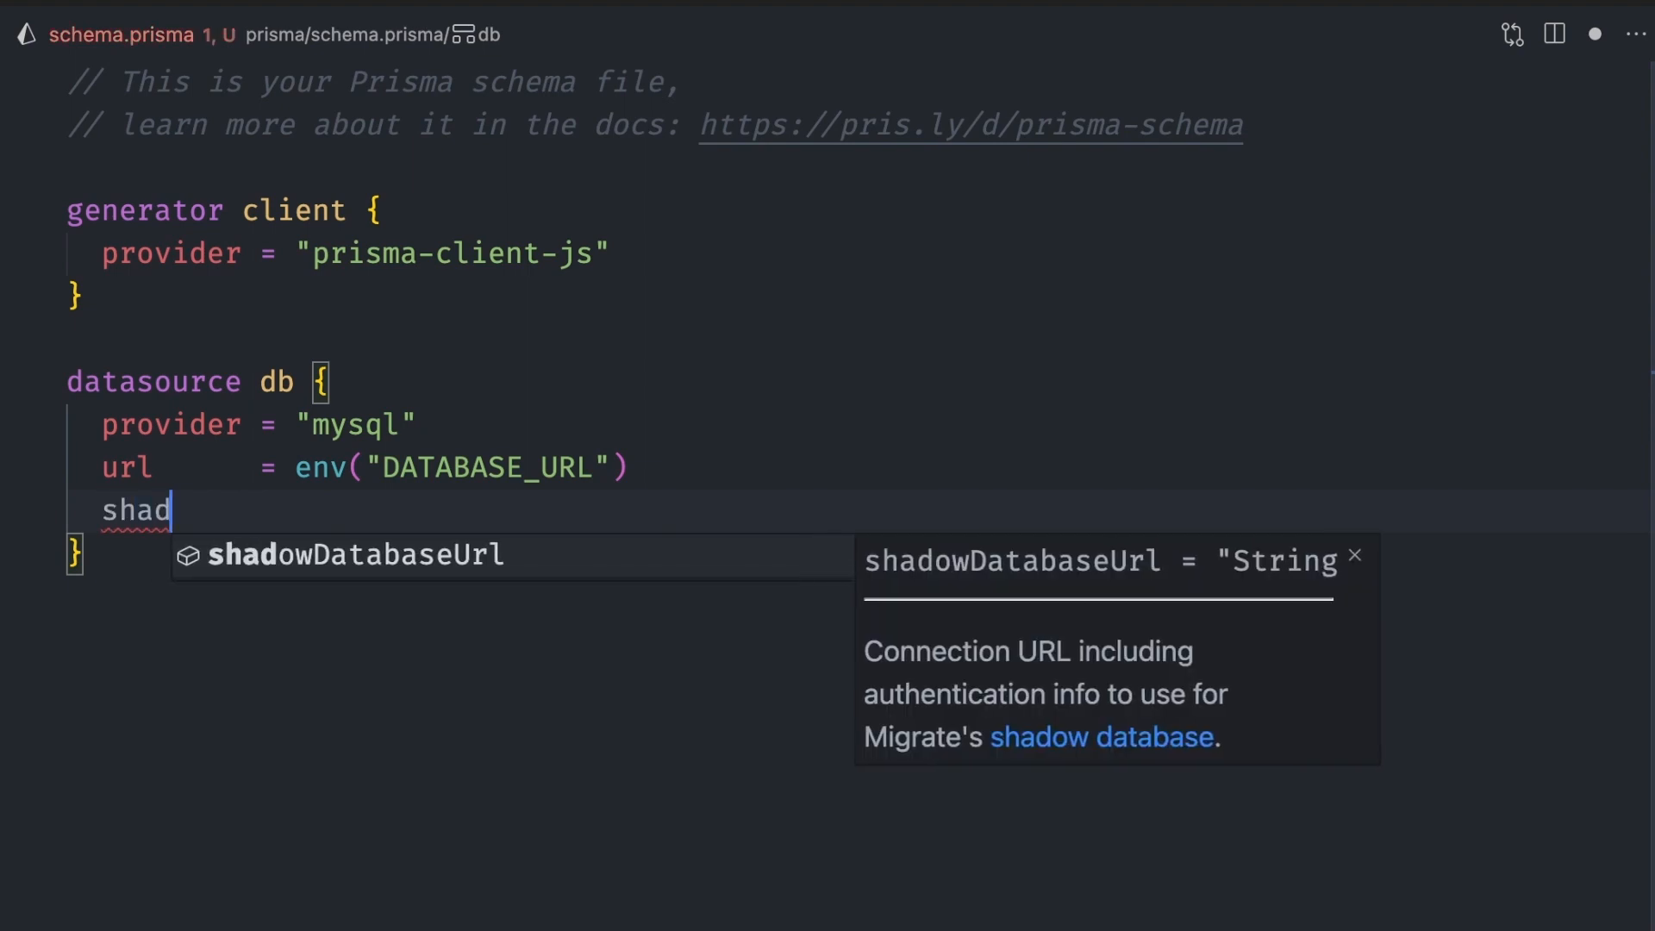
{"action": "key", "text": "Tab"}
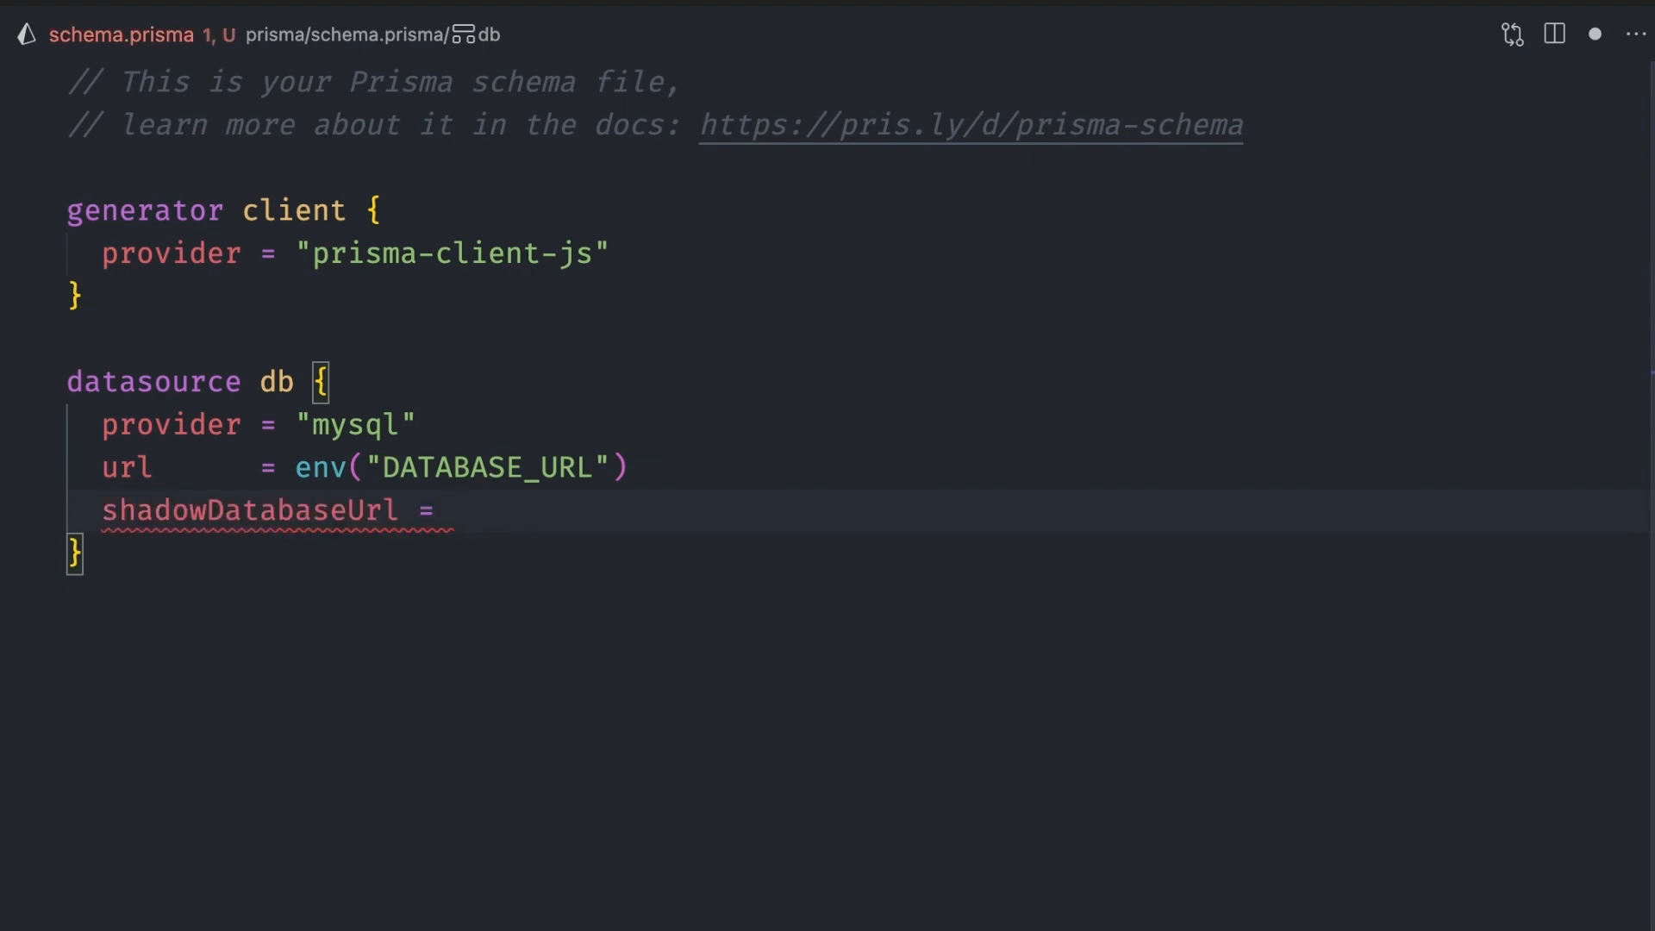
{"action": "type", "text": "env(\"SHADOW_DATABASE_URL\")"}
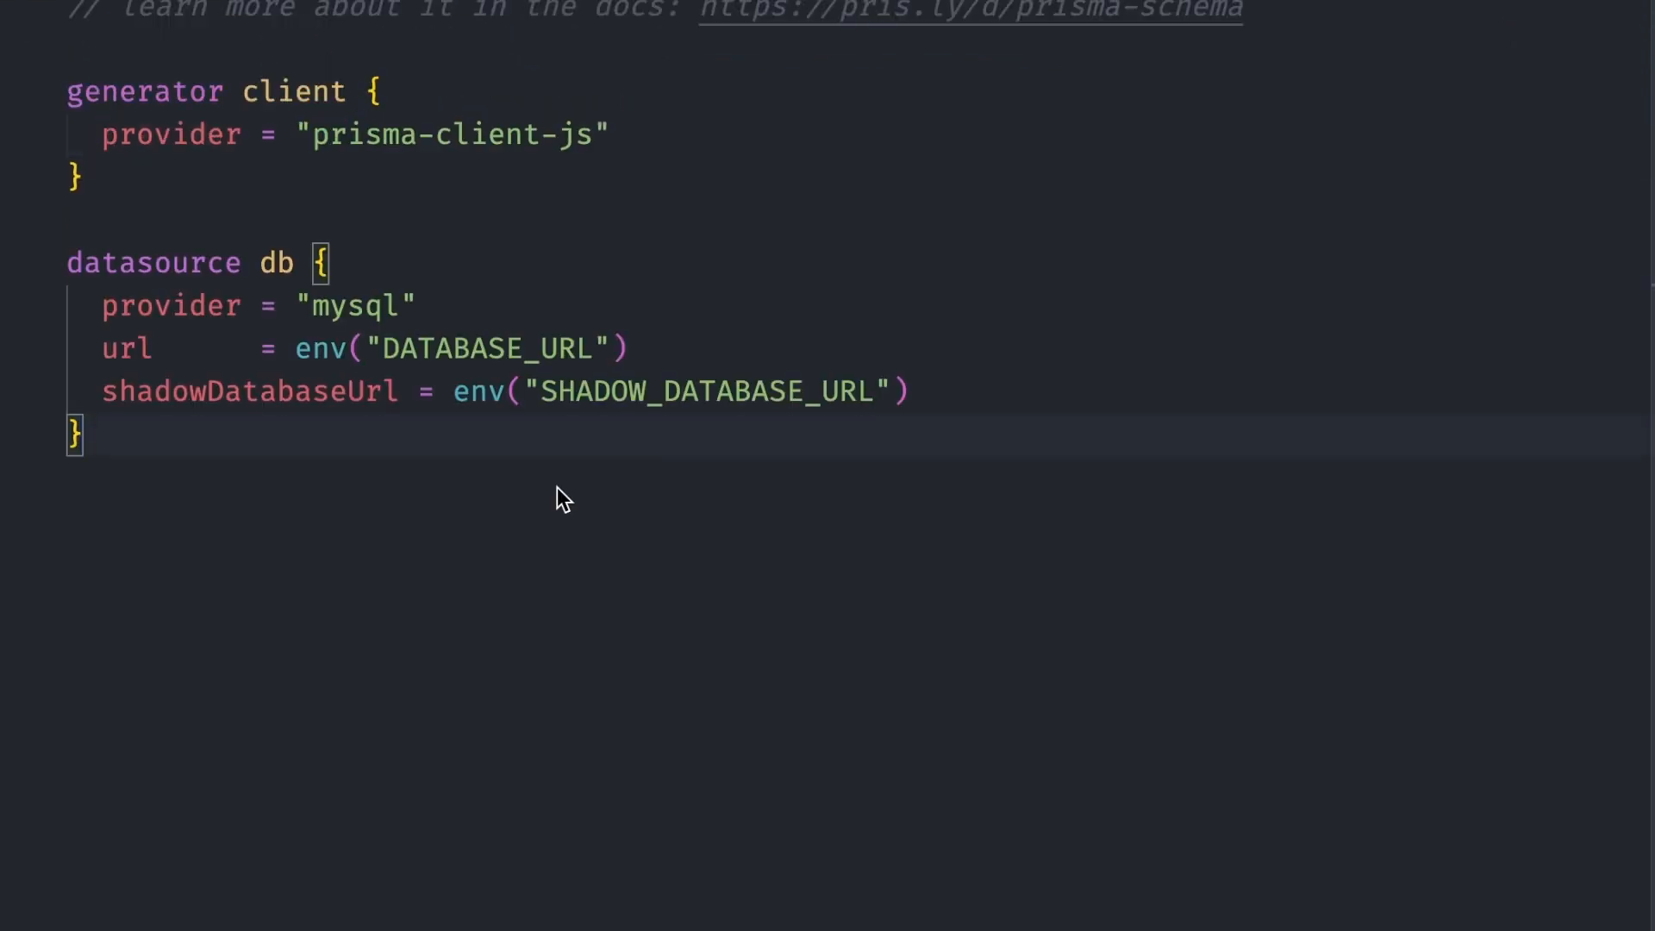
{"action": "type", "text": "model Movie {"}
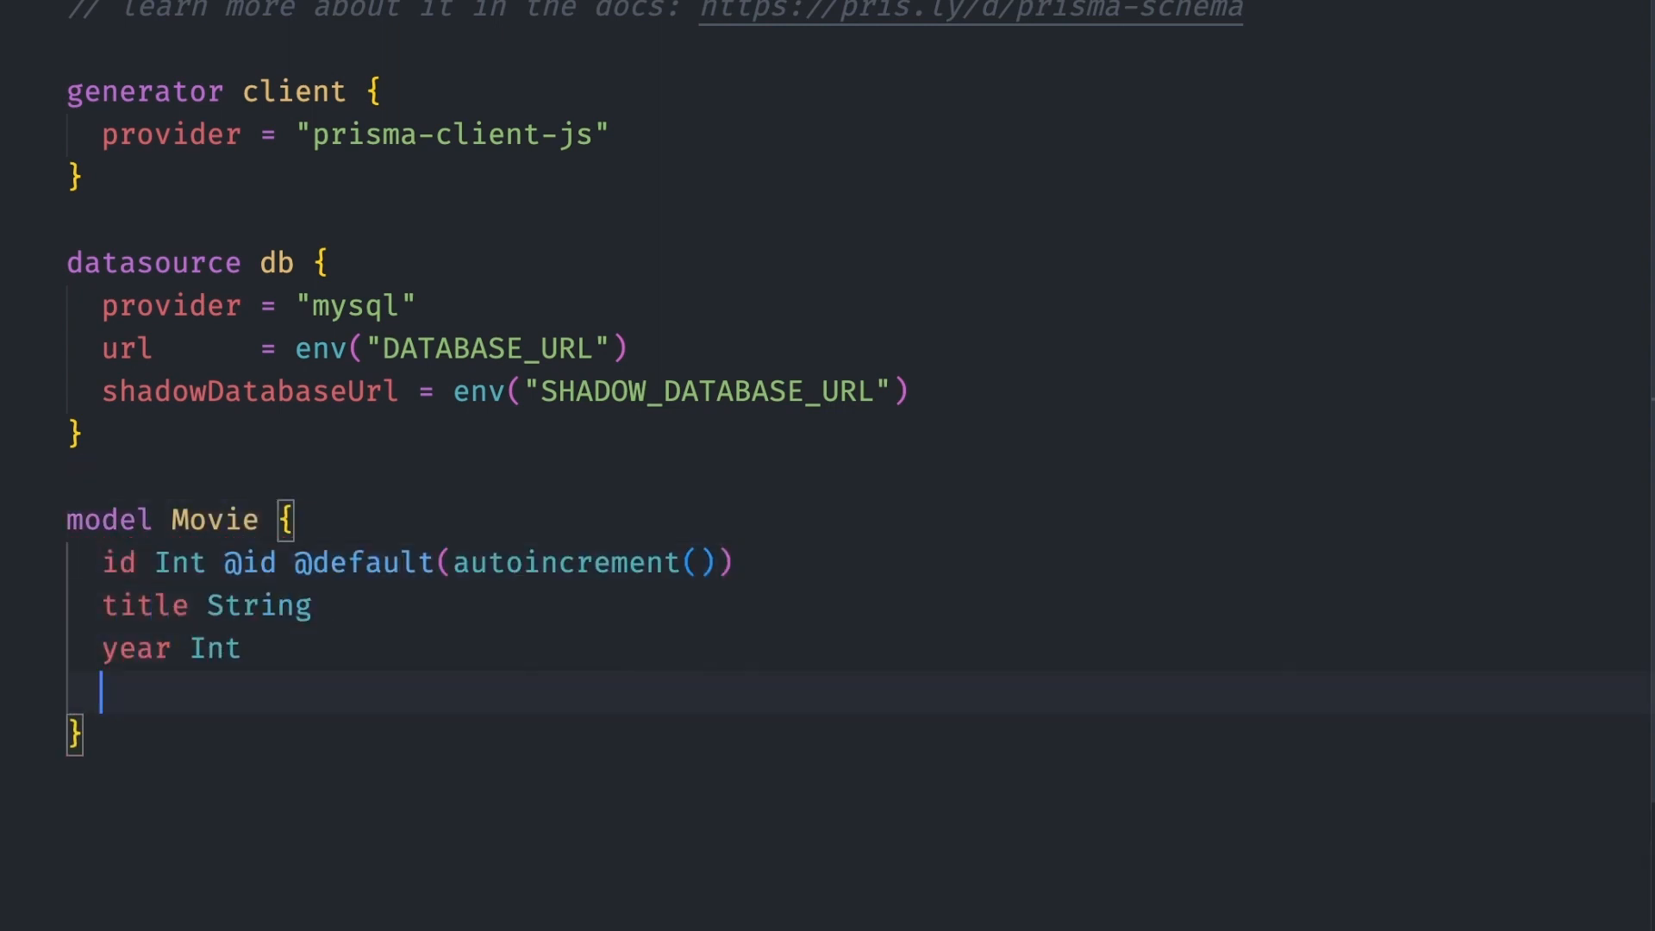
Give Movie a genre String field and a Person[] relation
{"action": "type", "text": "genre String"}
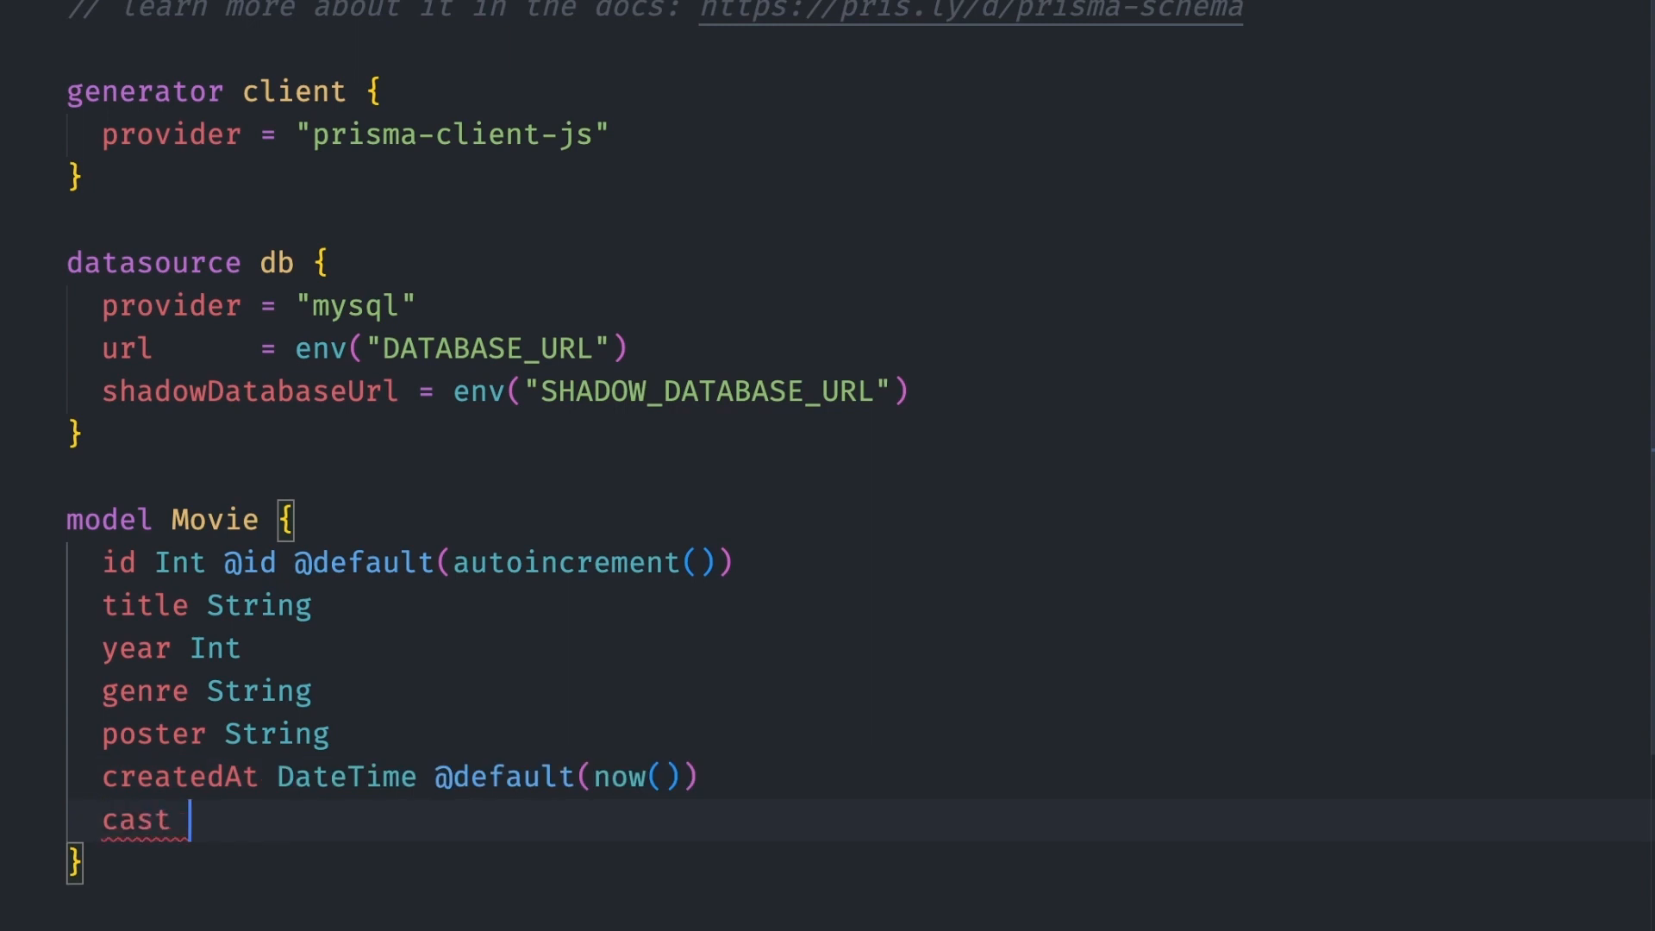
{"action": "type", "text": "Person[]"}
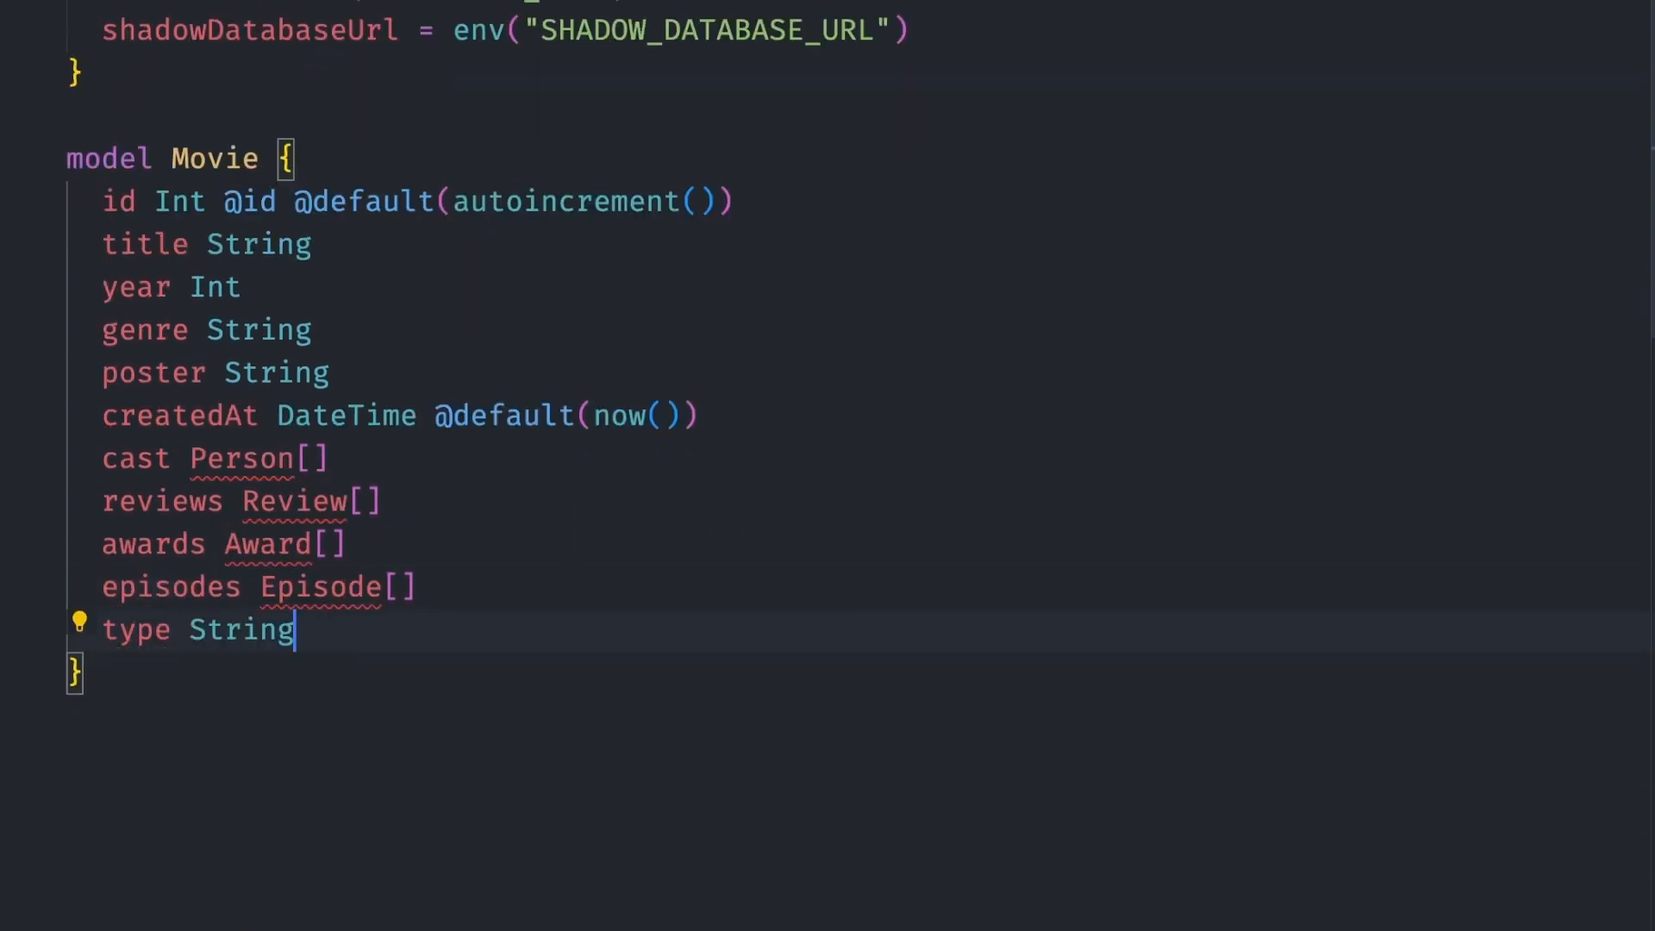
{"action": "scroll", "scroll_direction": "down", "scroll_amount": 3}
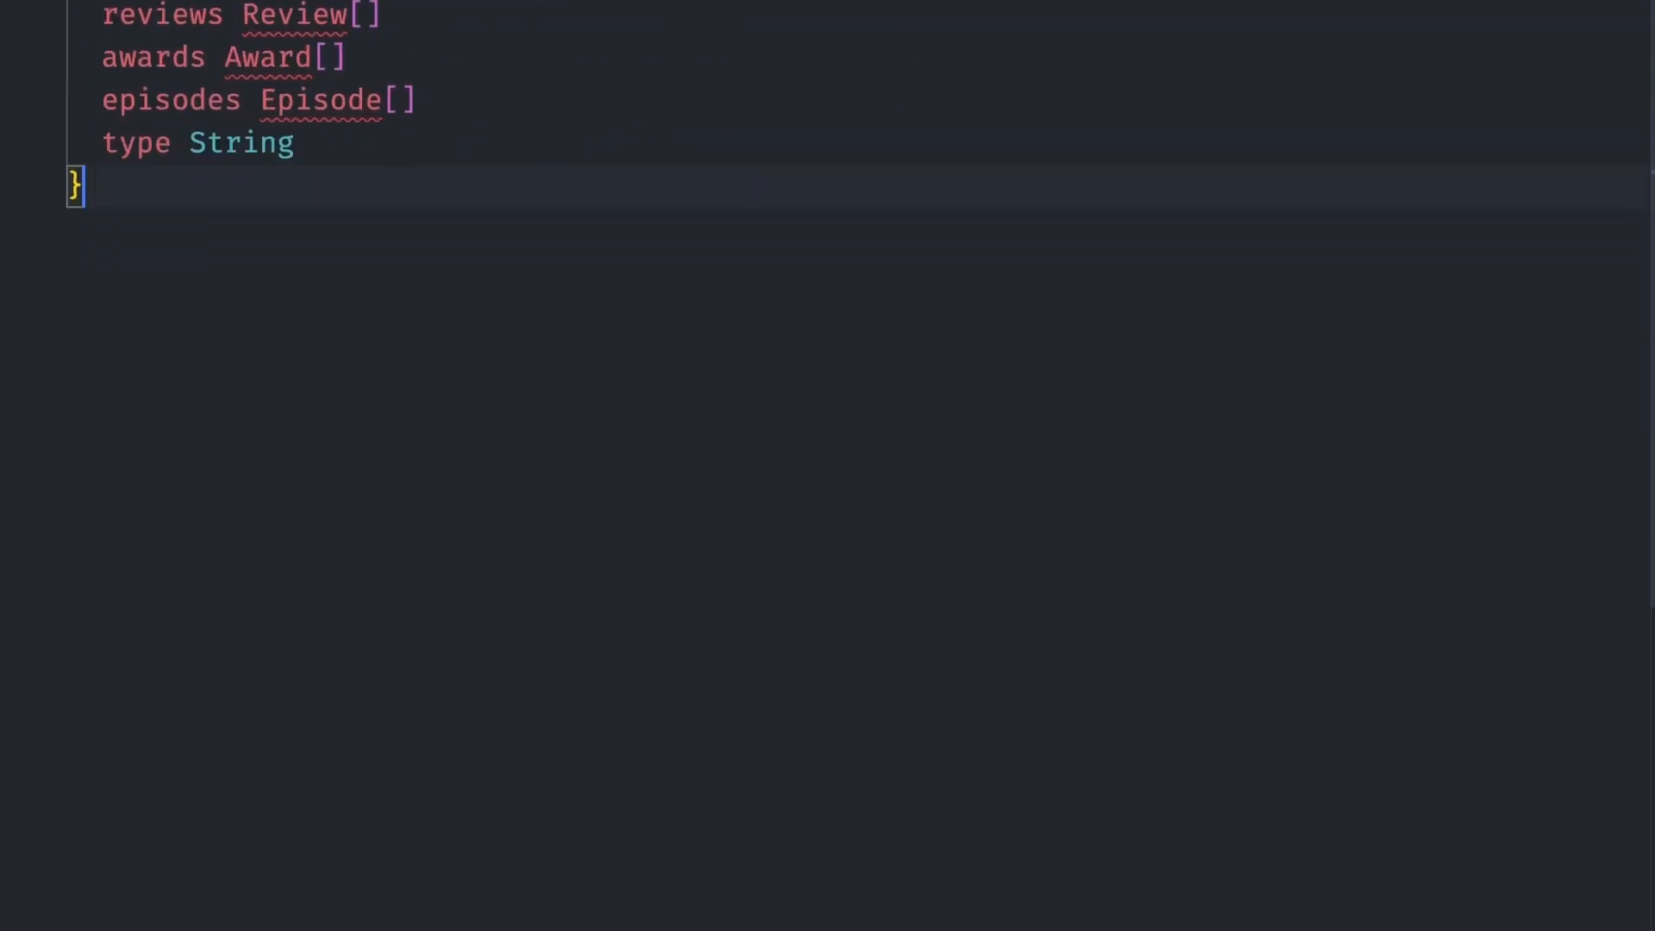
Add the Person model with name String, awards Award[] and its other fields
{"action": "type", "text": "model Person {"}
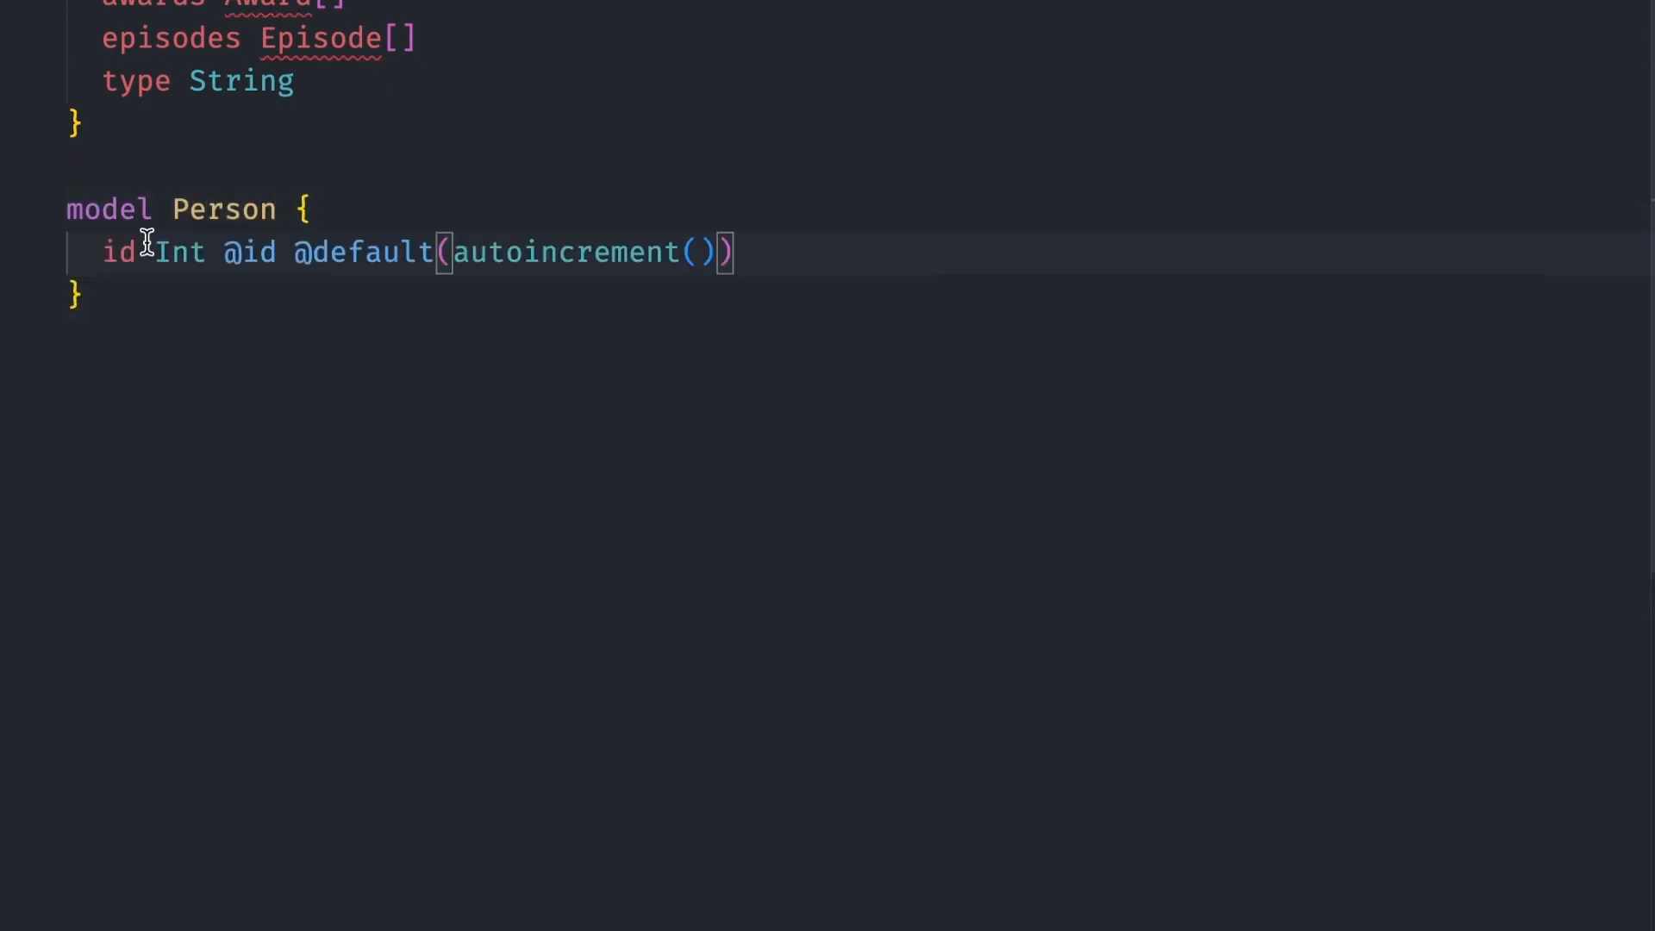
{"action": "type", "text": "name String"}
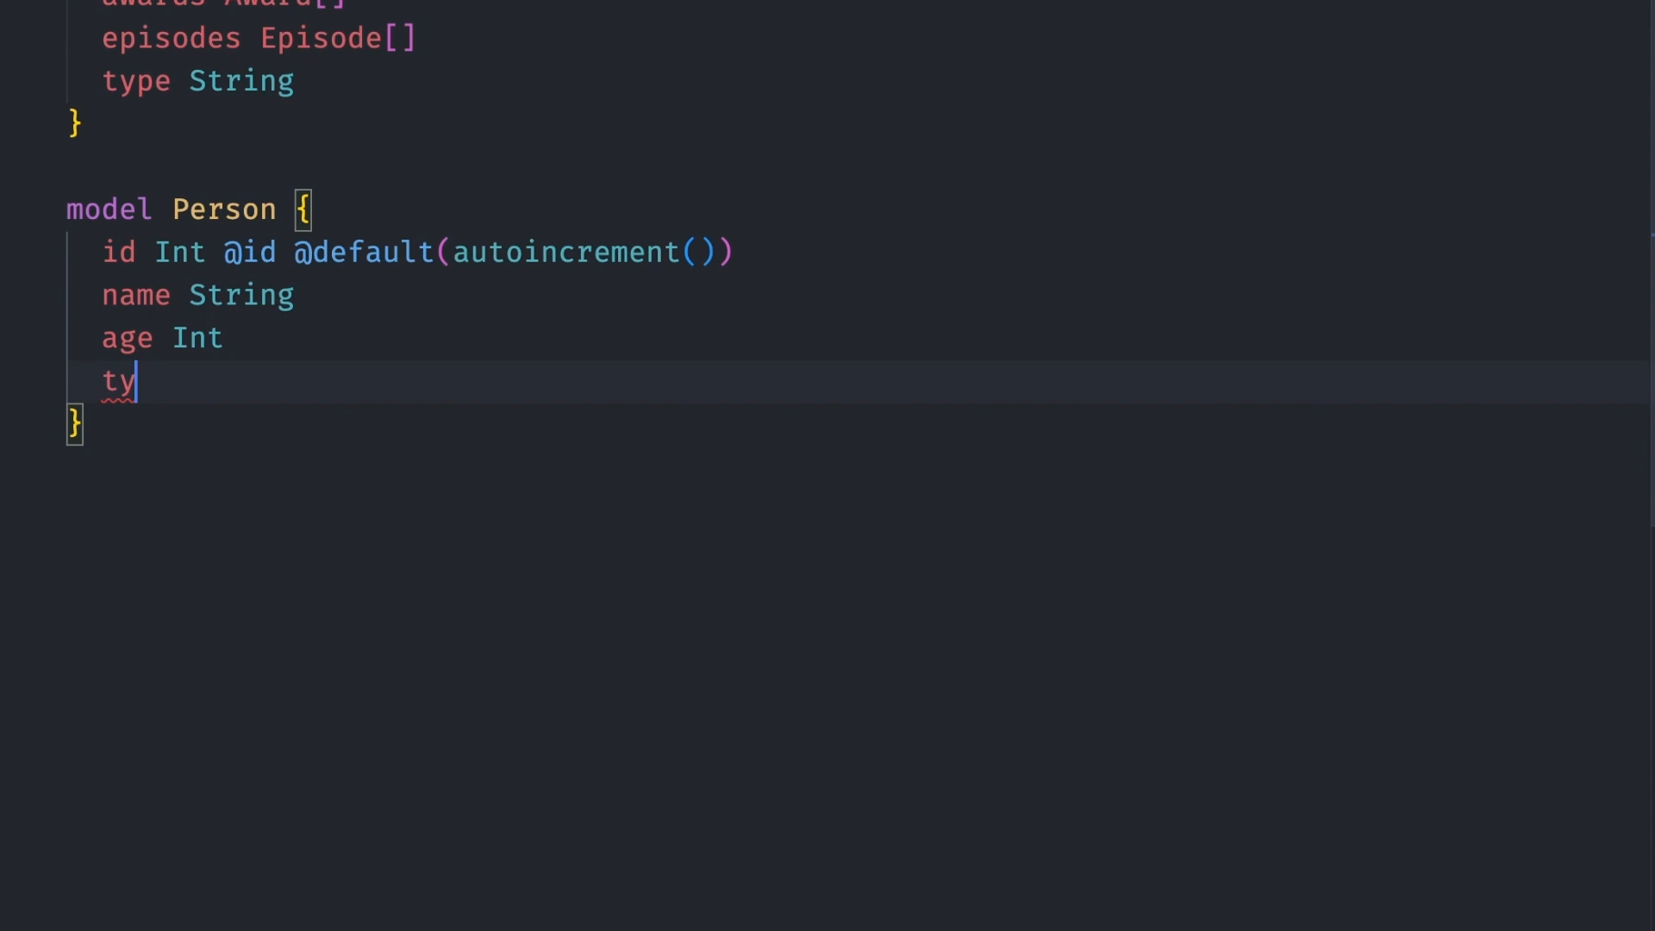
{"action": "type", "text": "pe String"}
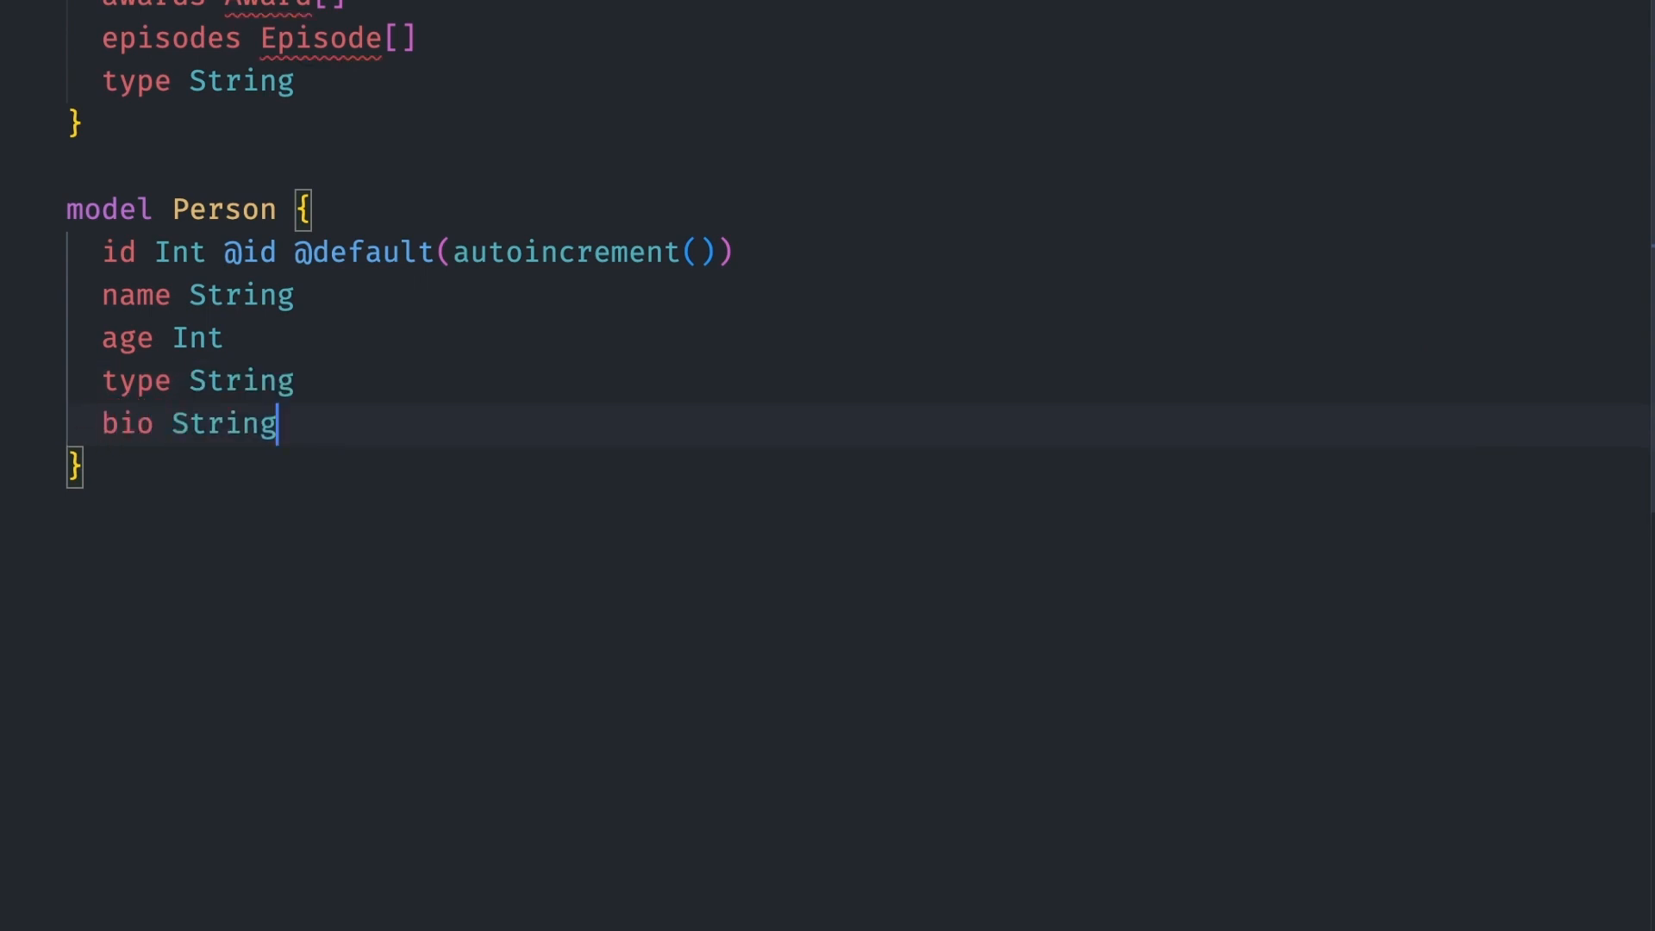
{"action": "type", "text": "awards Award[]"}
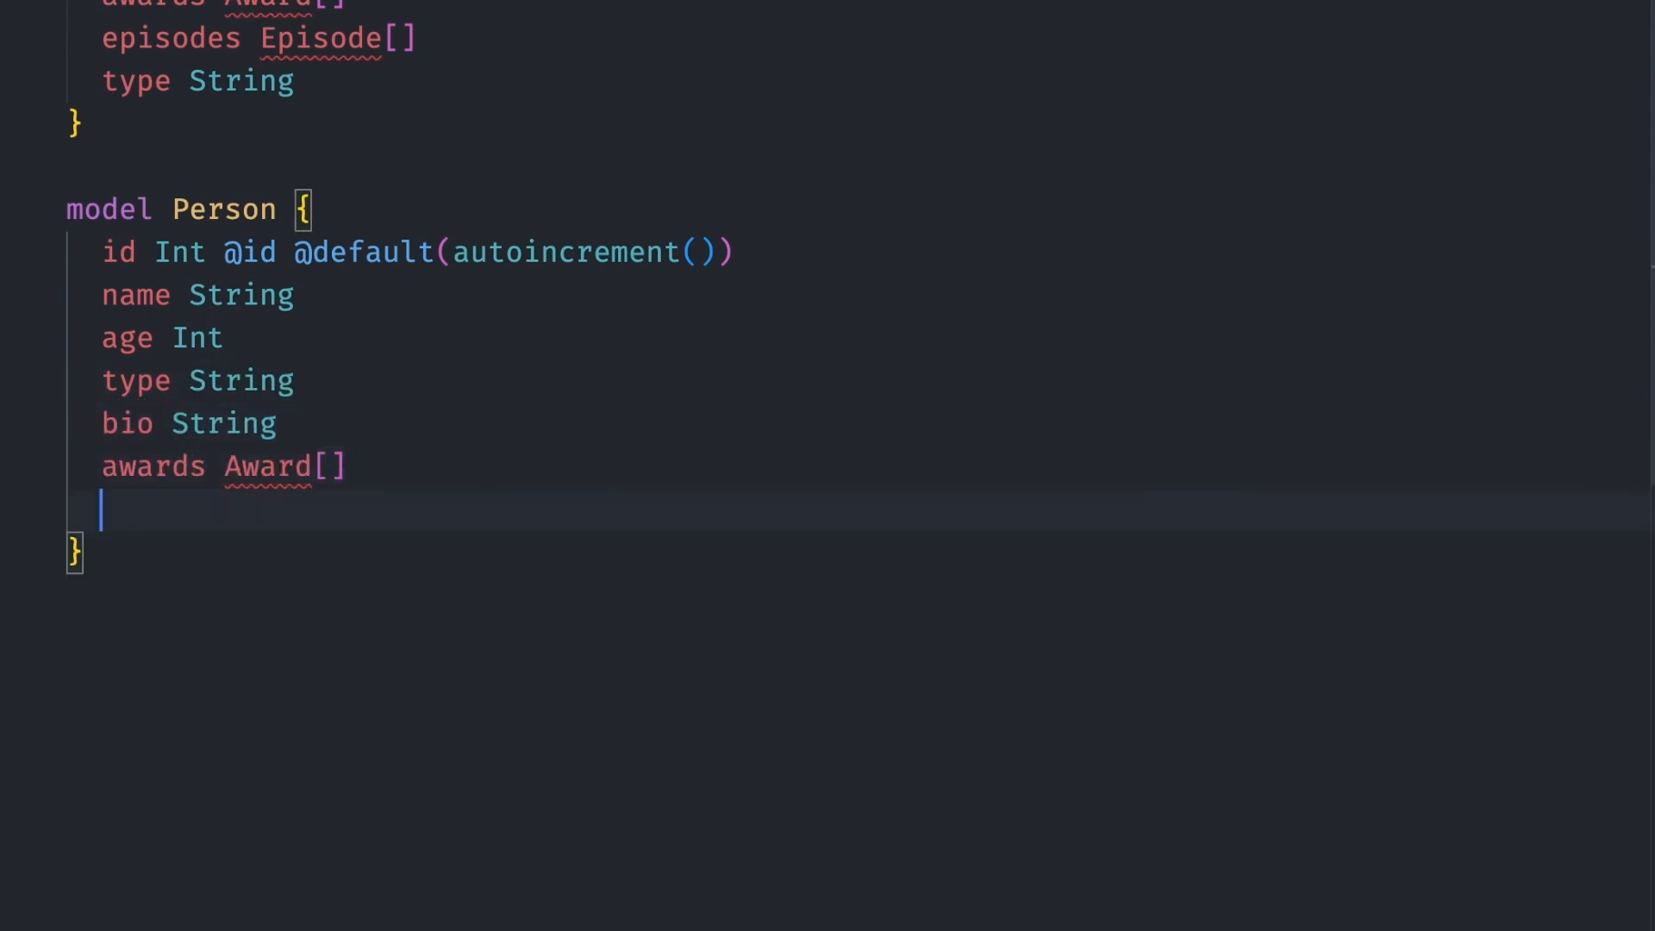
{"action": "type", "text": "comment String"}
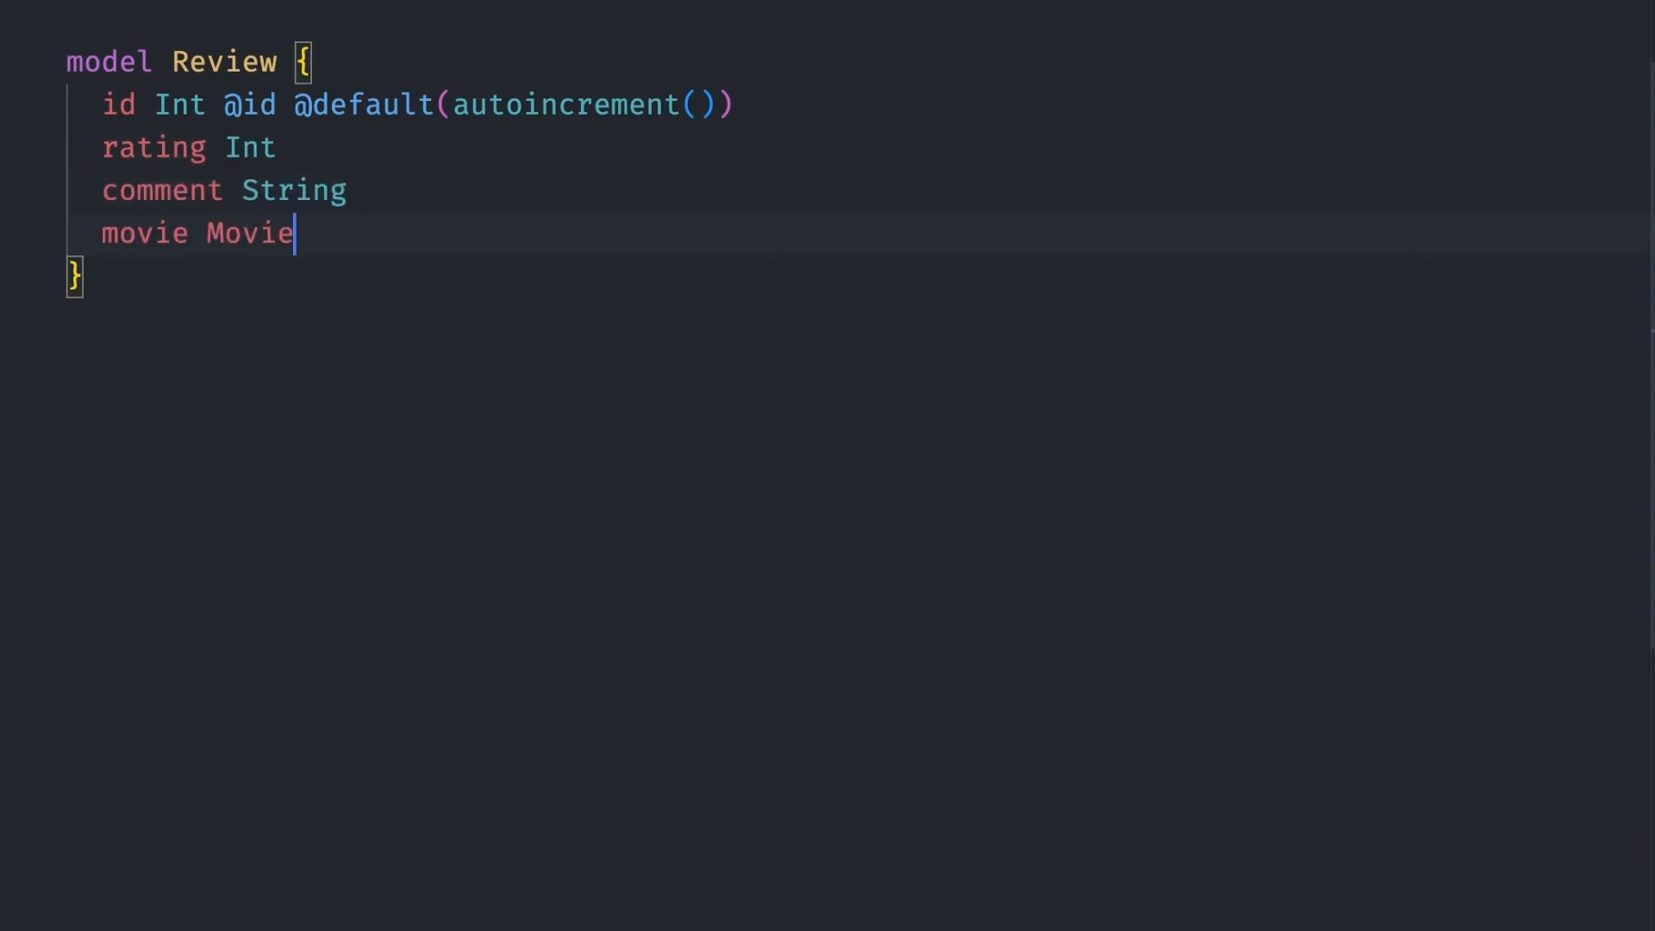
{"action": "type", "text": "@relation(fields: [movieId])"}
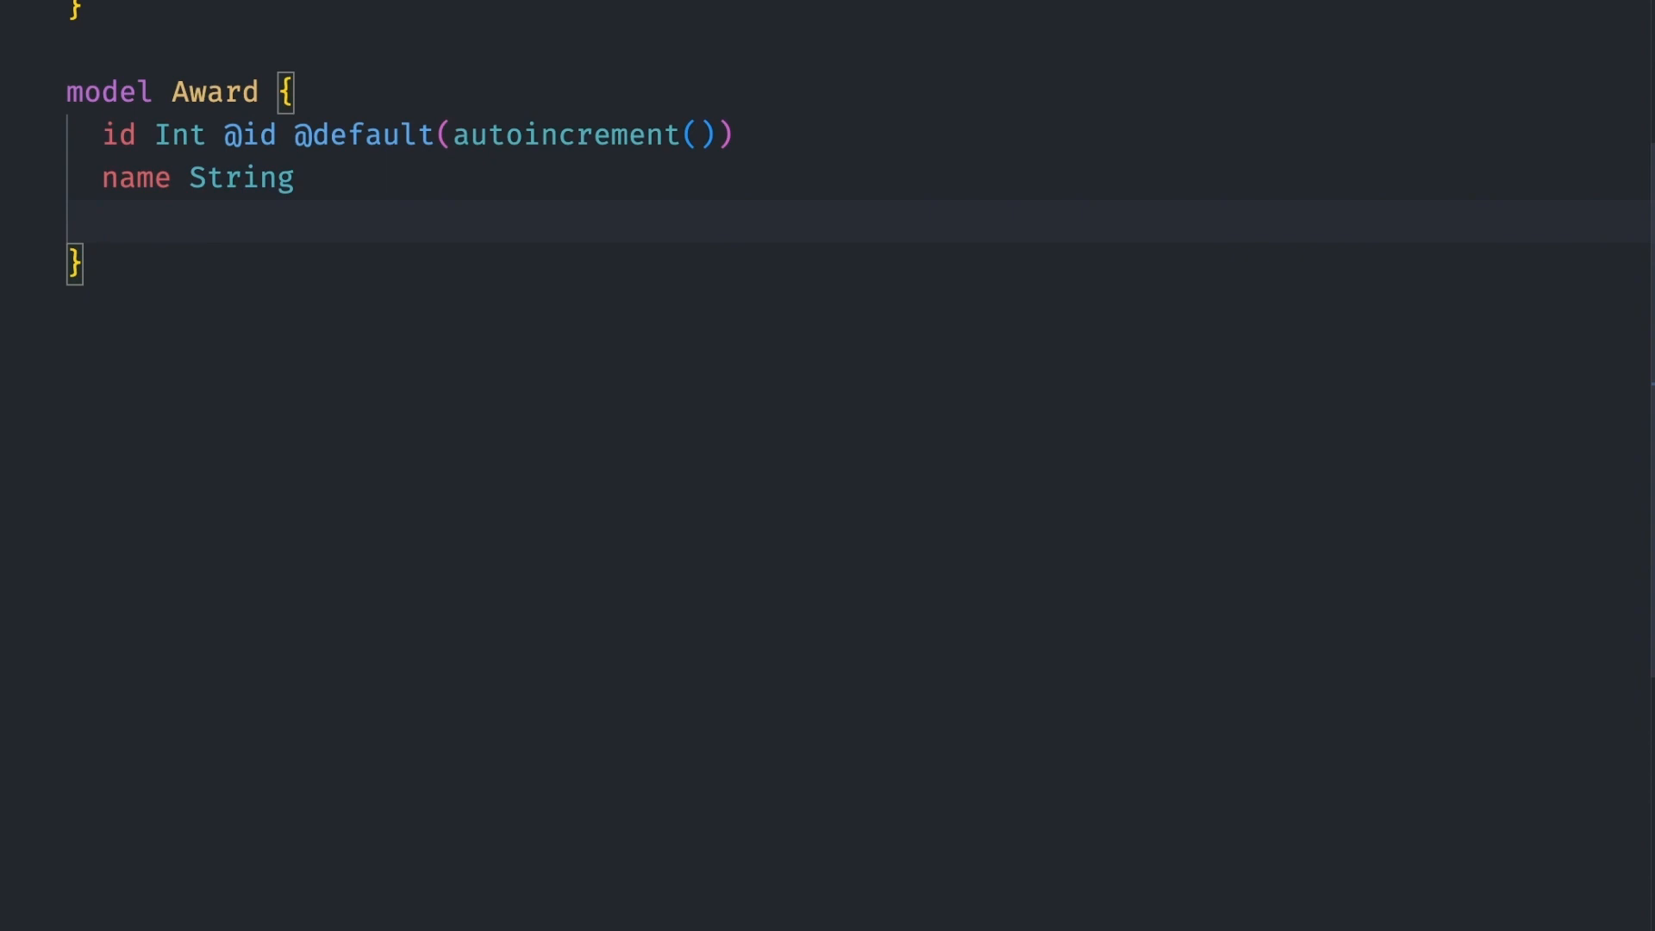
{"action": "type", "text": "year Int"}
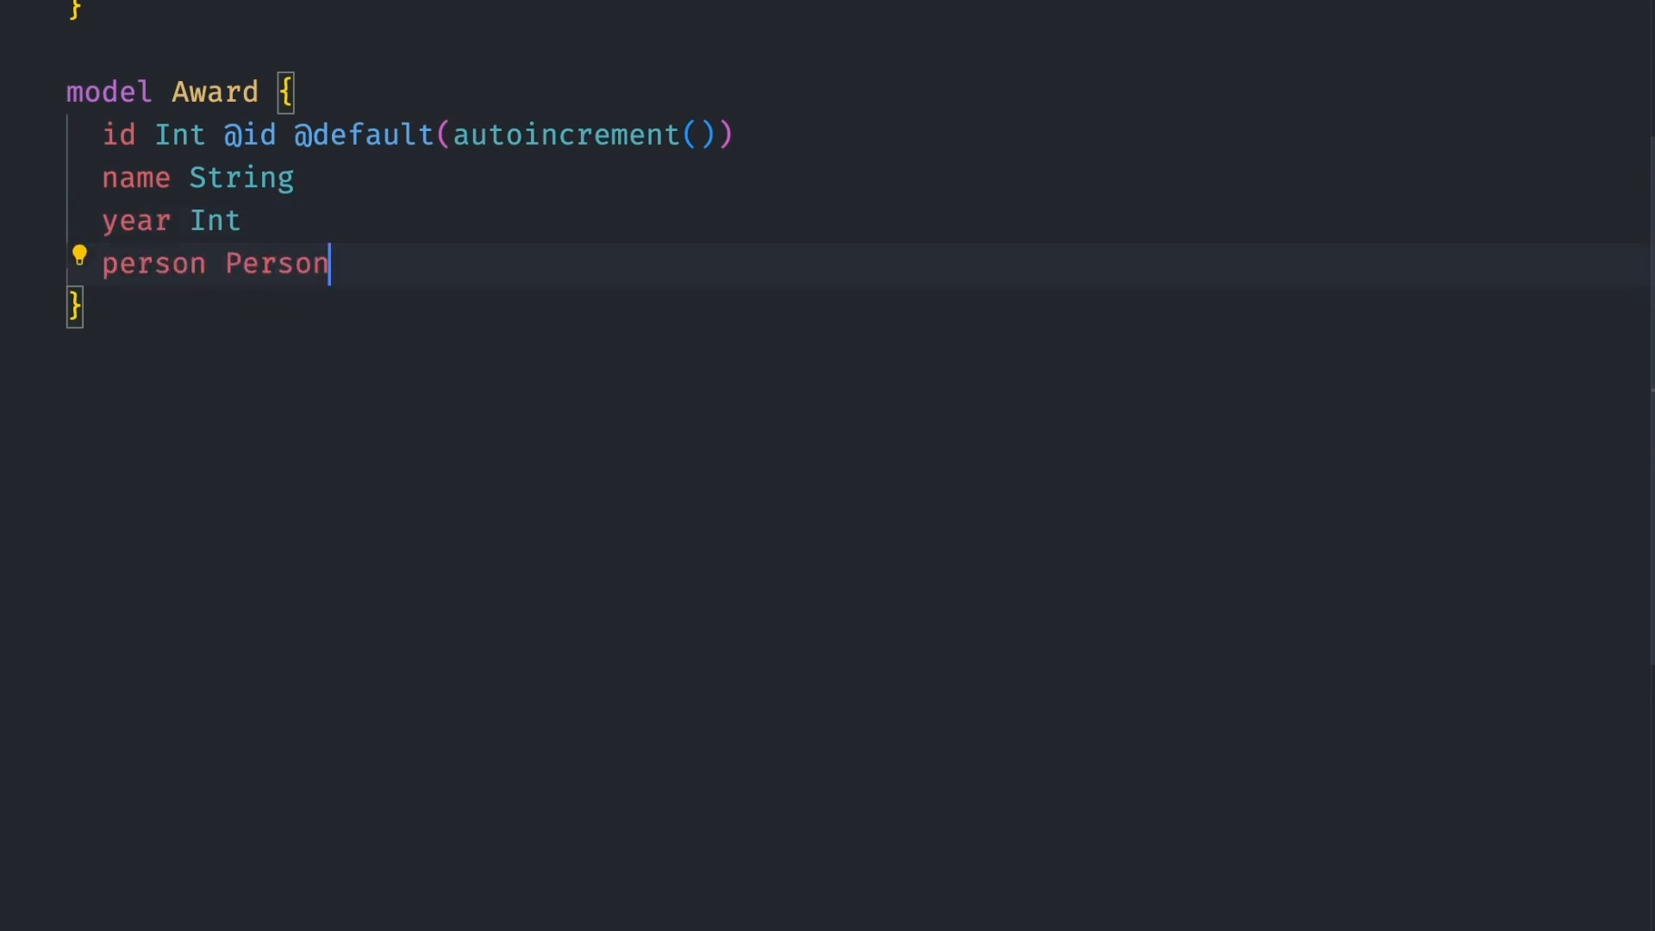
{"action": "type", "text": "@relation(fields: [pers])"}
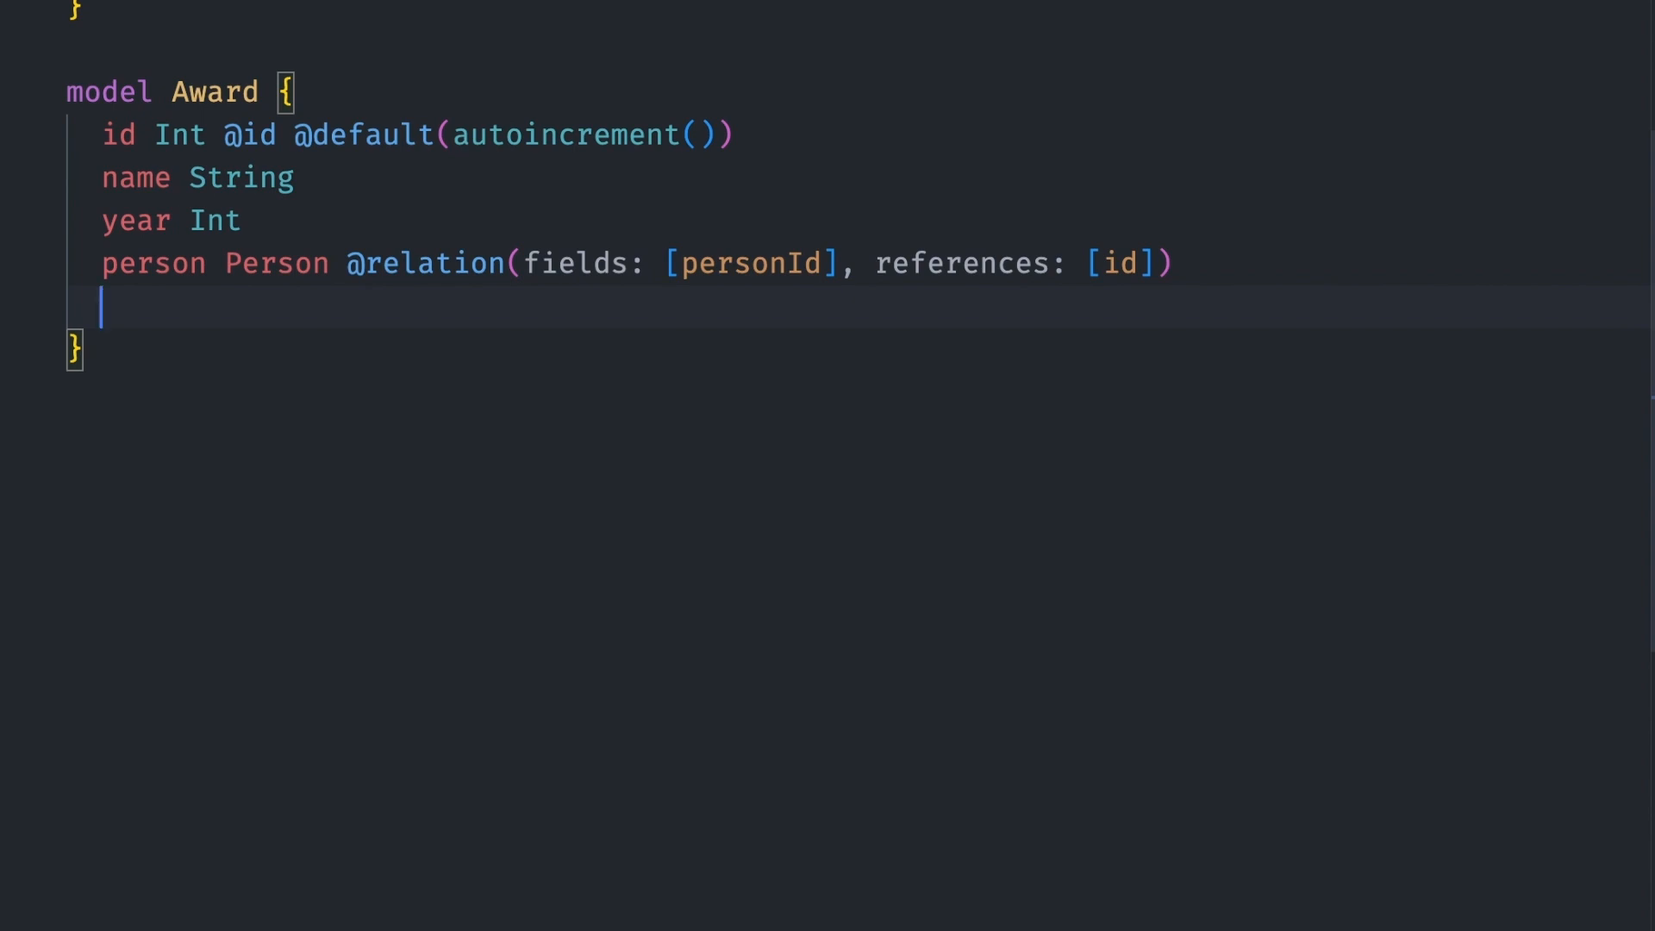
{"action": "type", "text": "movie Movie @relation(fields: [movieId], references: [id])"}
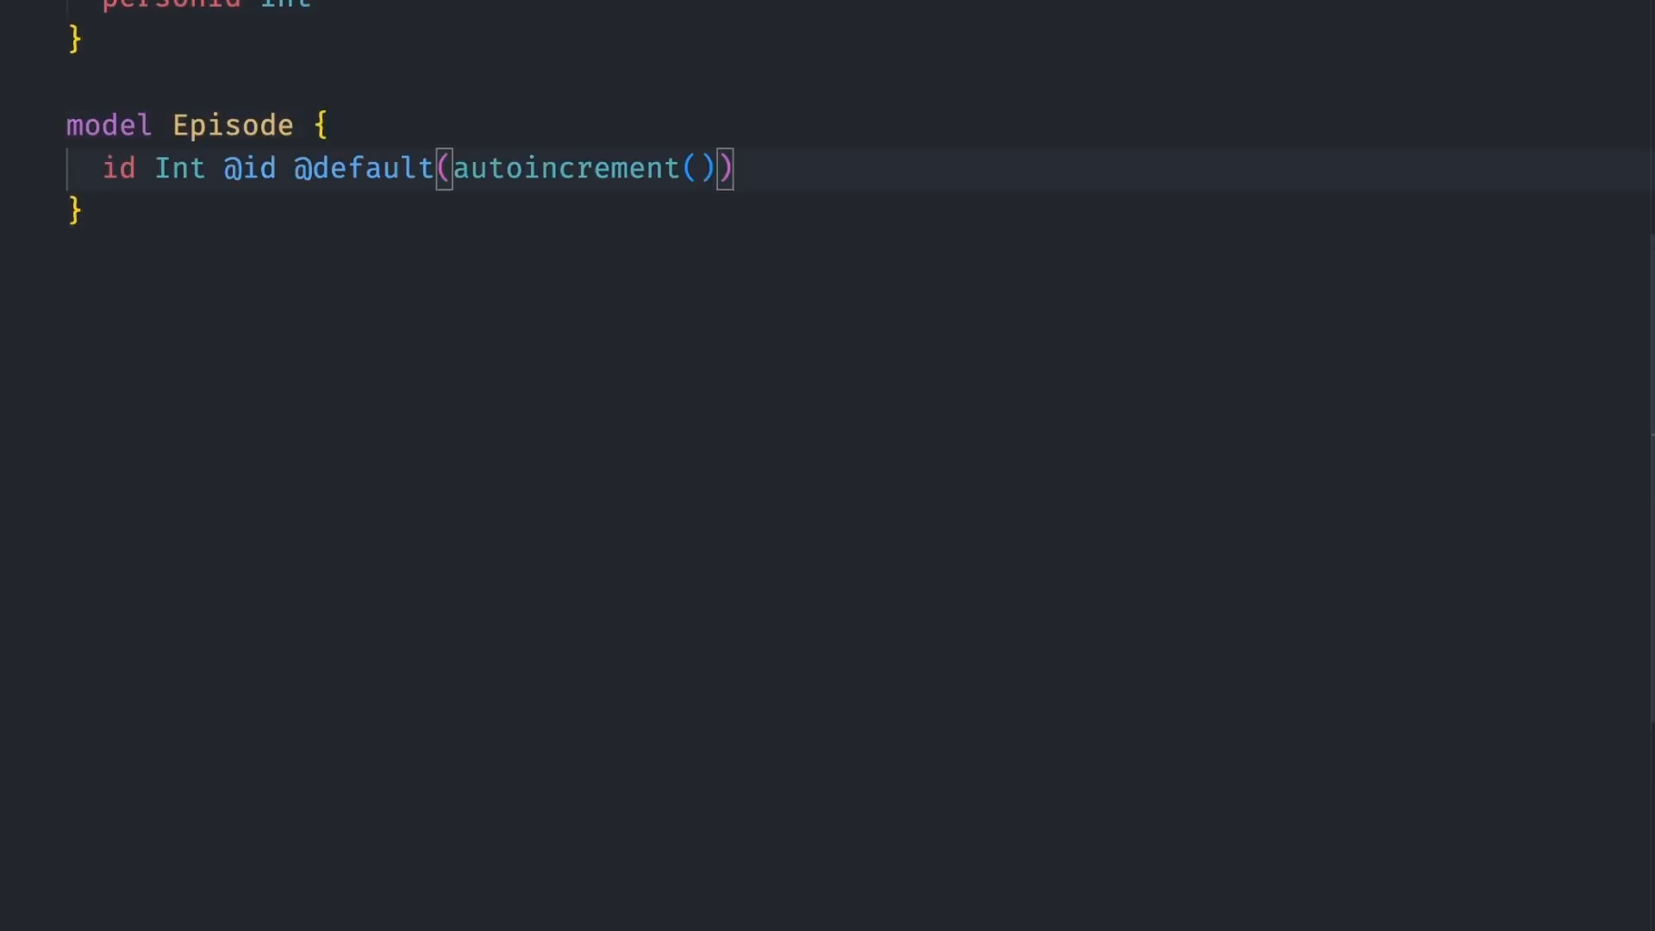
Fill Episode with title, poster and a movie relation on movieId referencing id
{"action": "type", "text": "title String"}
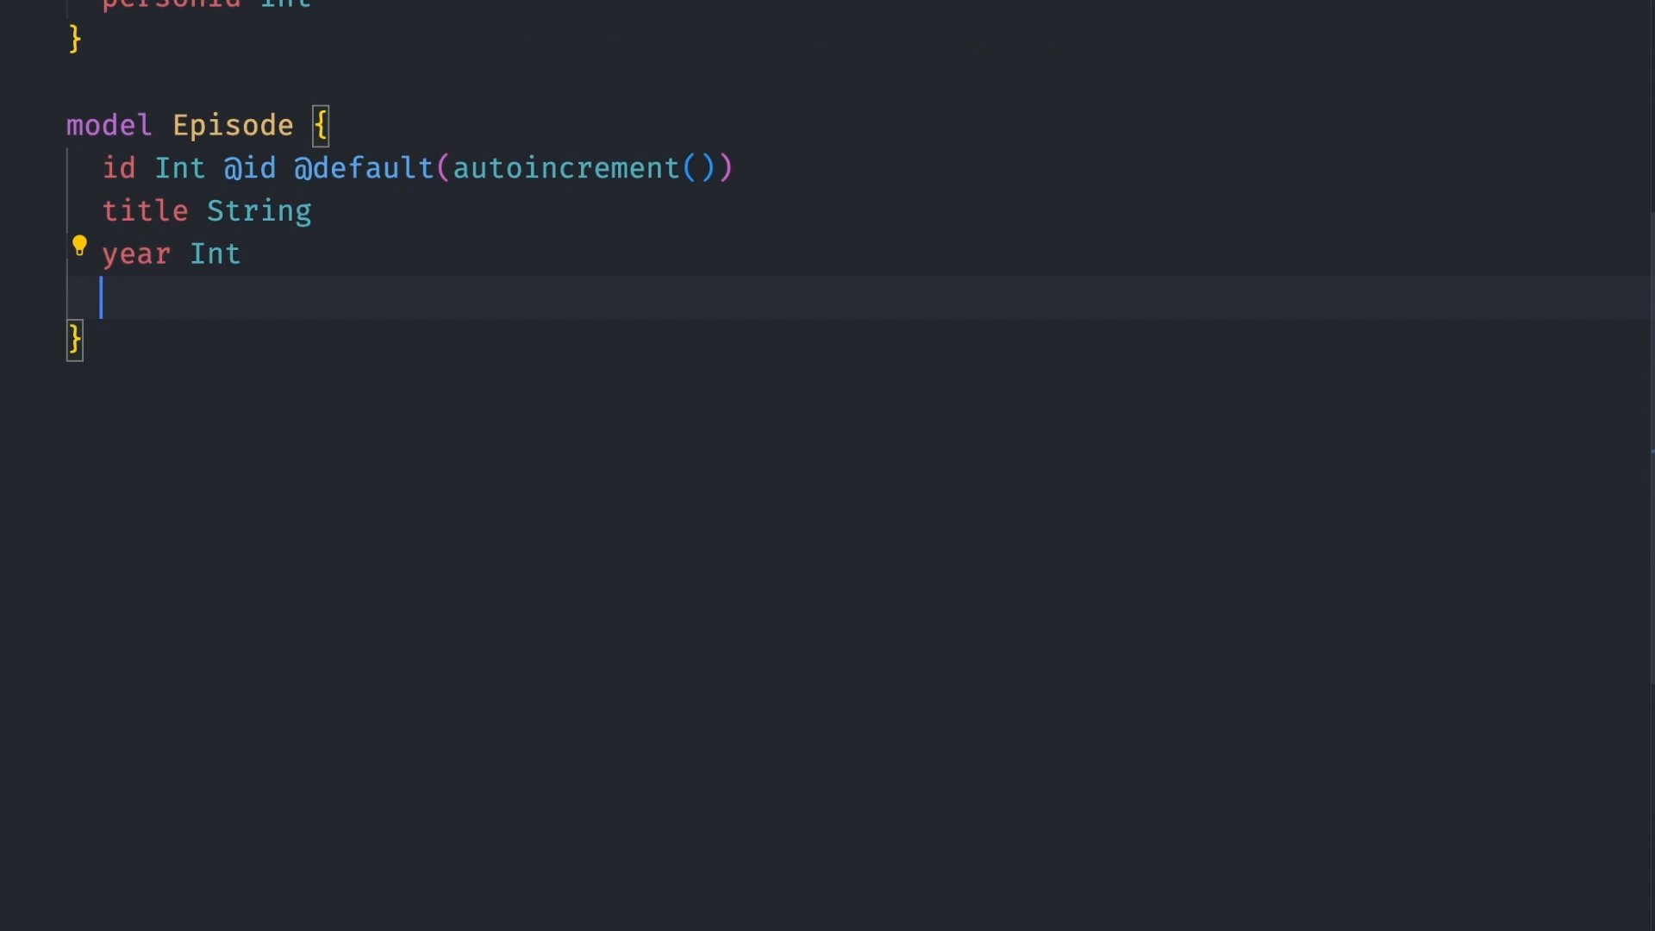
{"action": "type", "text": "poster String"}
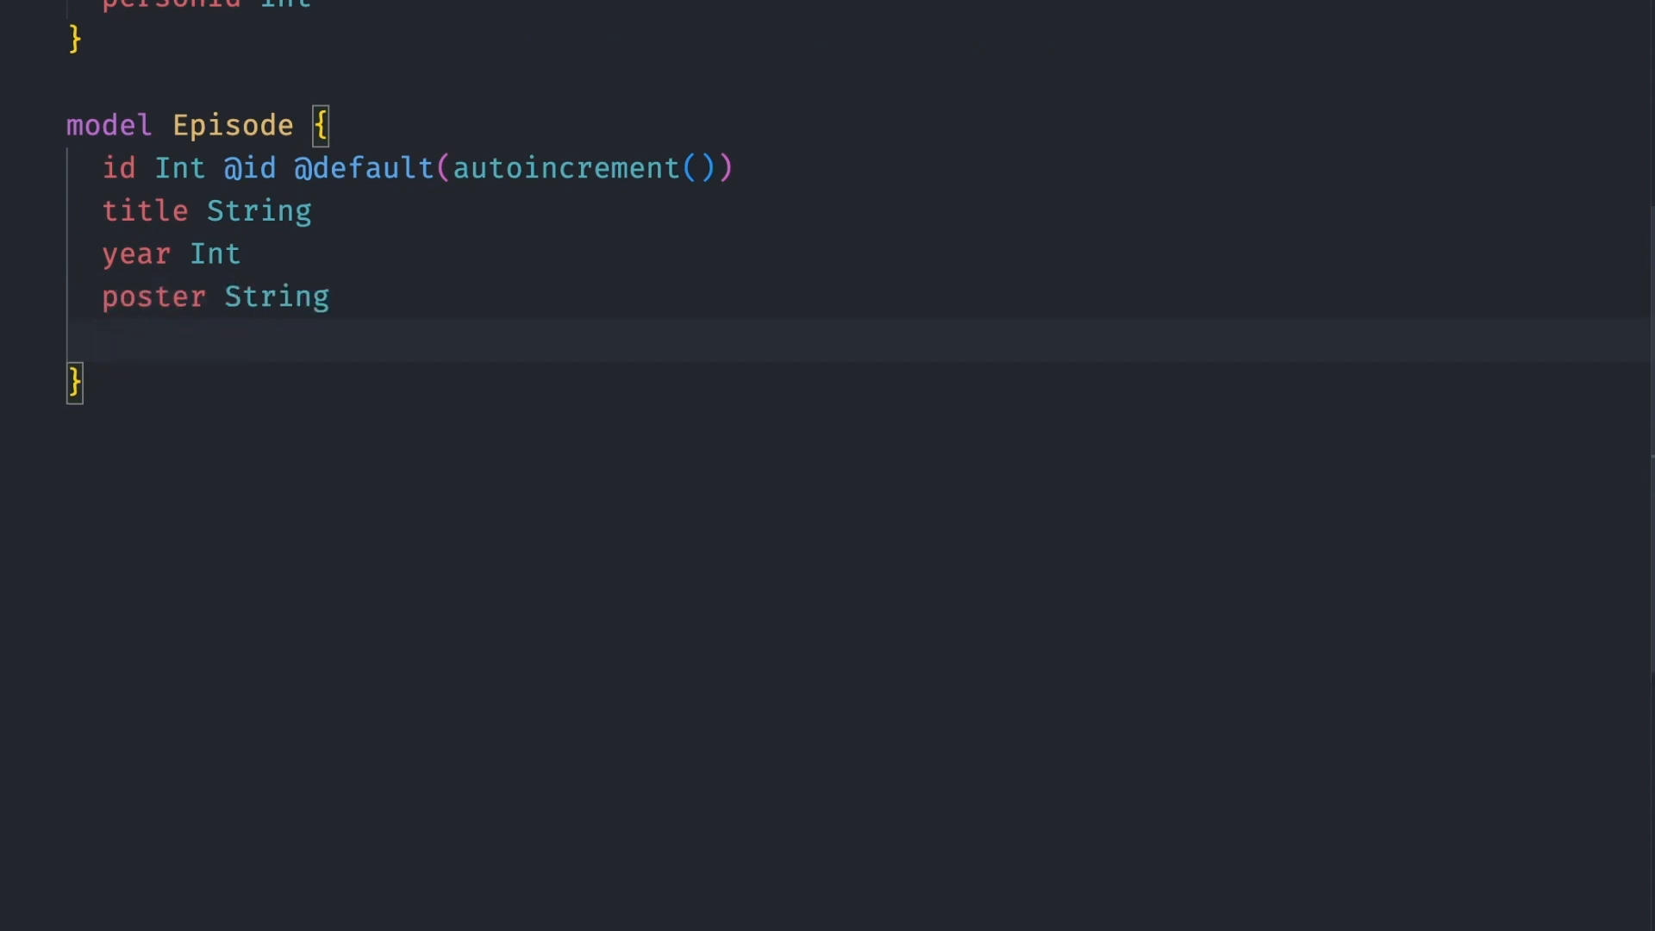
{"action": "type", "text": "movie Movie @relation(fields: [movieId], references: [id])"}
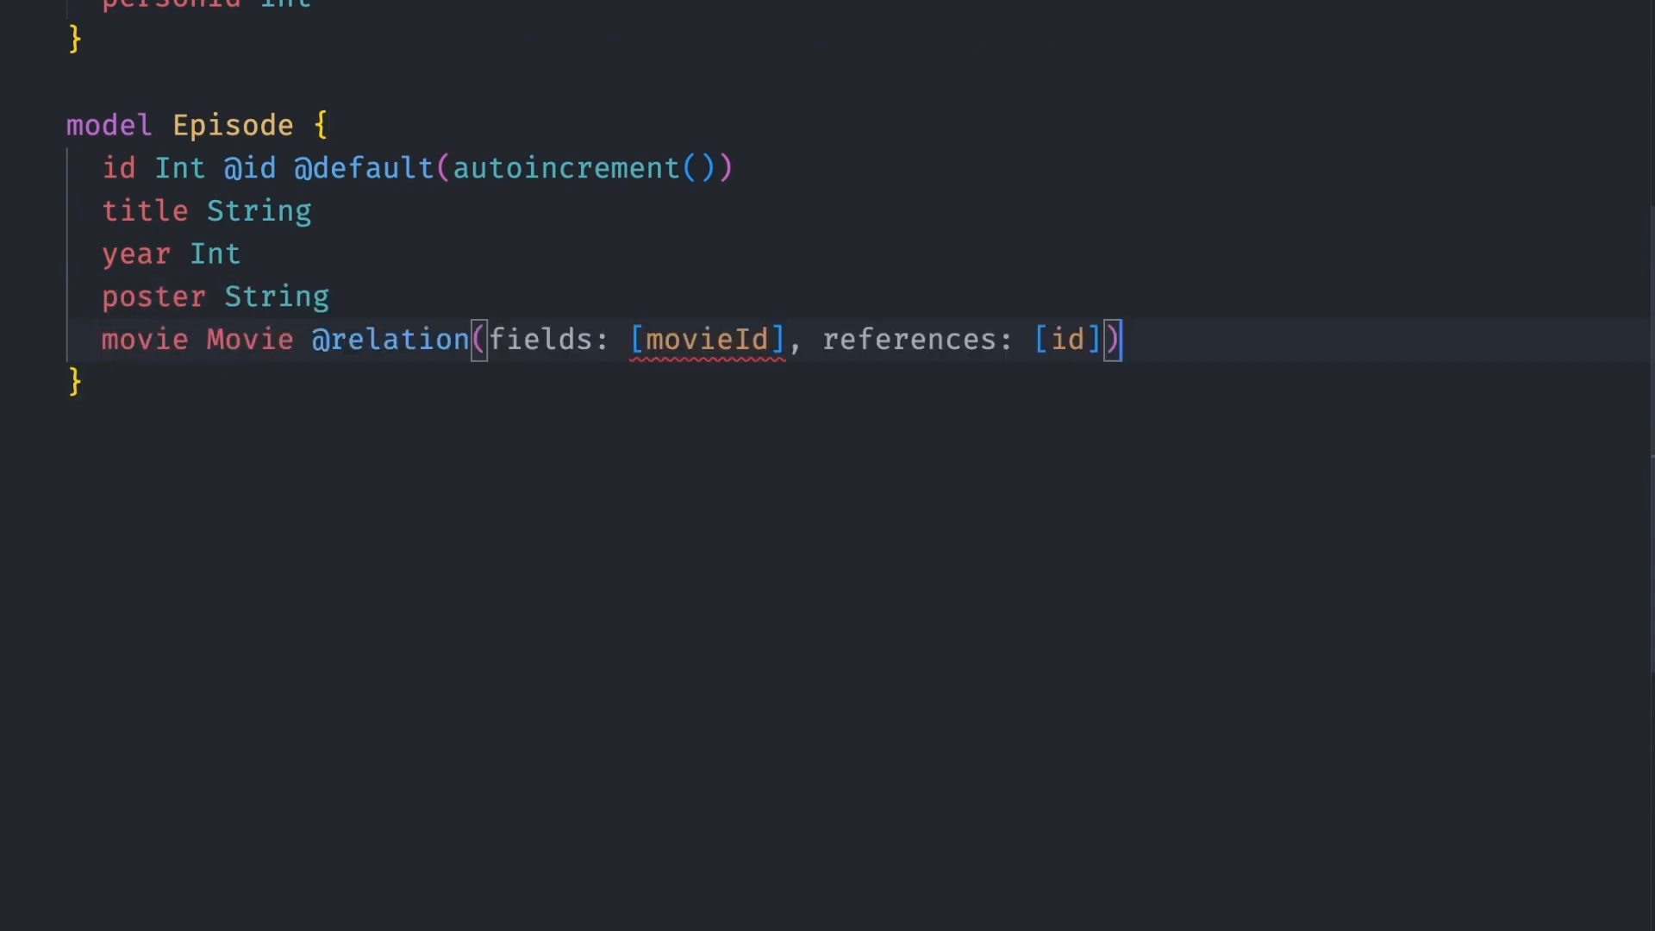
{"action": "type", "text": "movieI"}
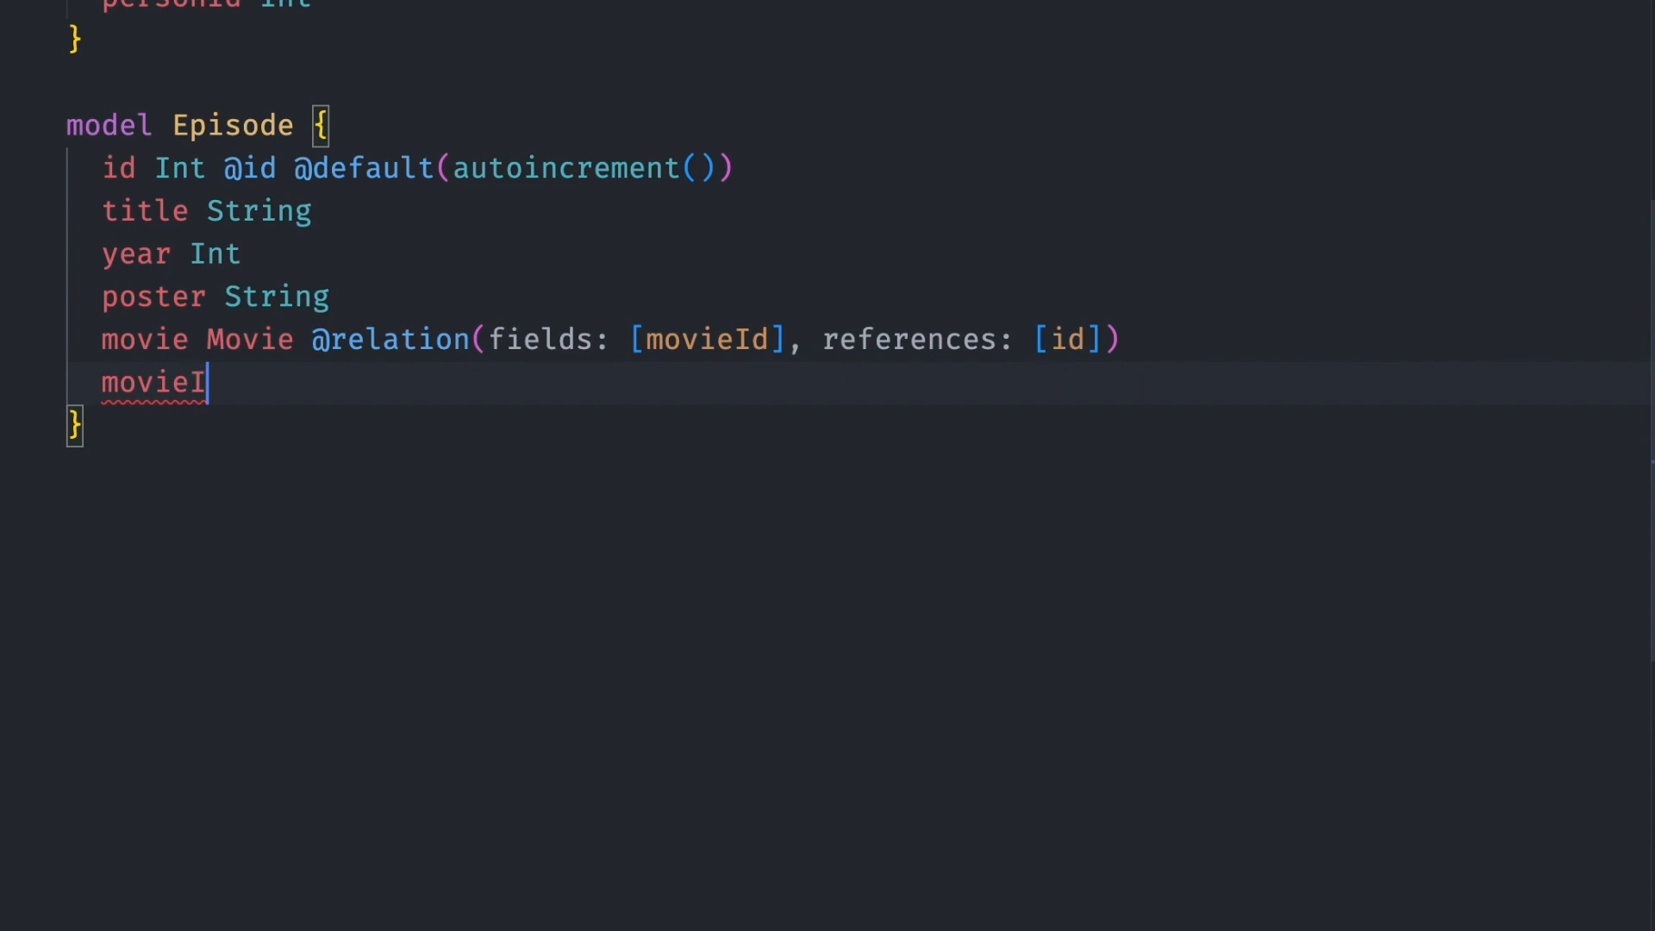
{"action": "scroll", "scroll_direction": "down", "scroll_amount": 3}
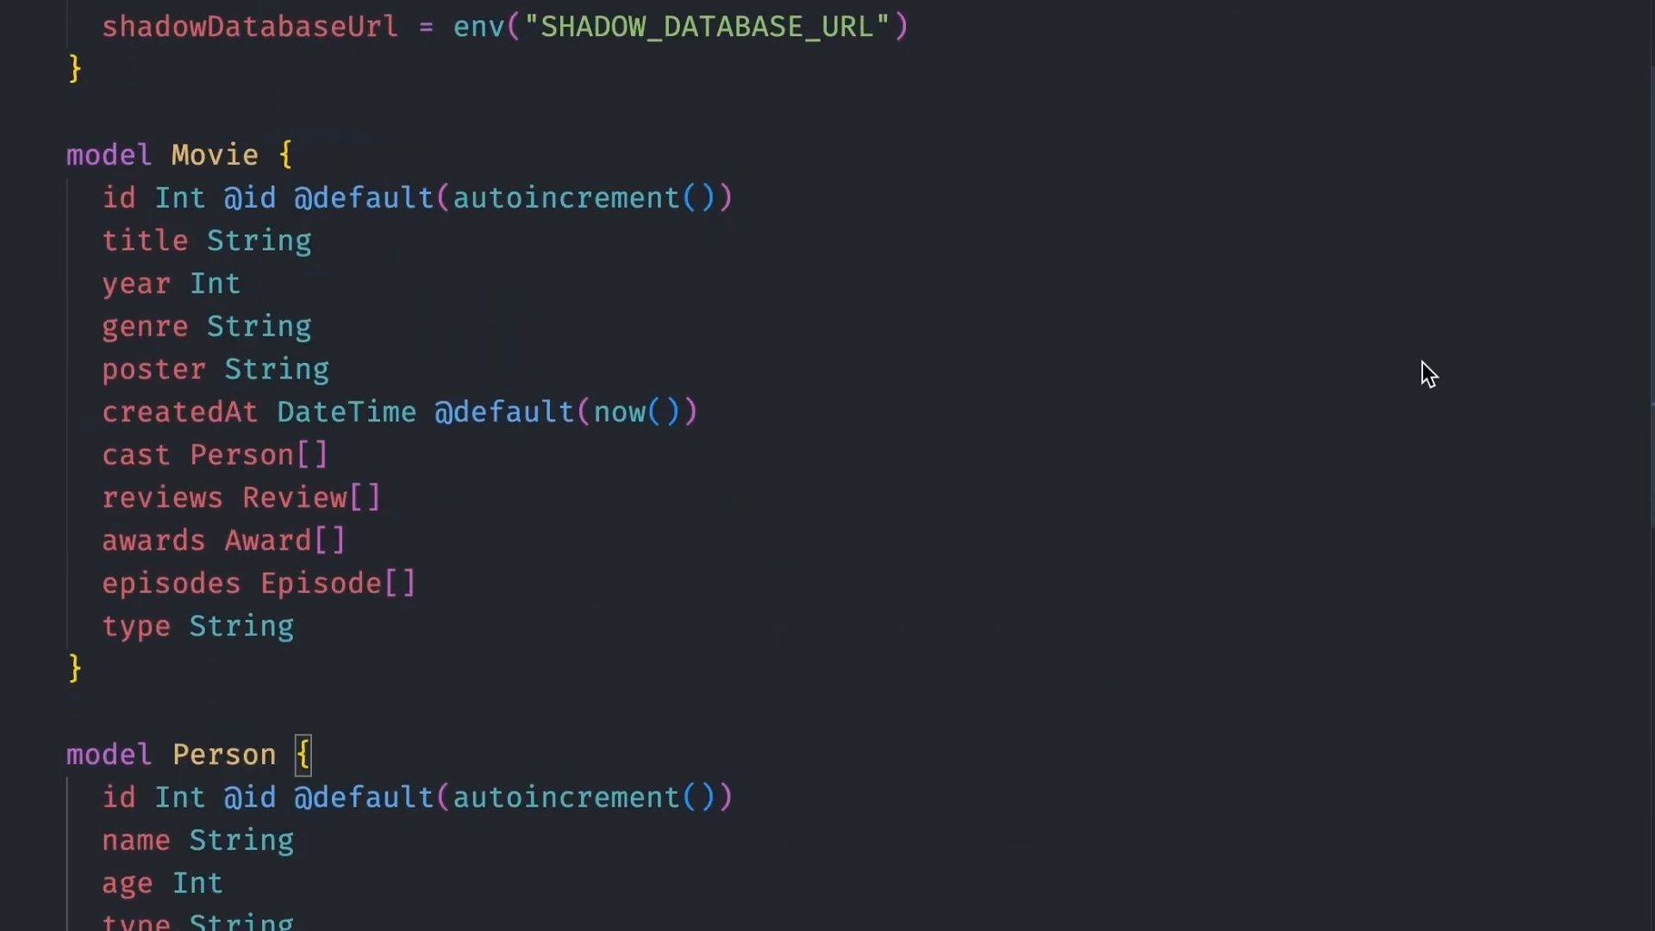
{"action": "scroll", "scroll_direction": "down", "scroll_amount": 3}
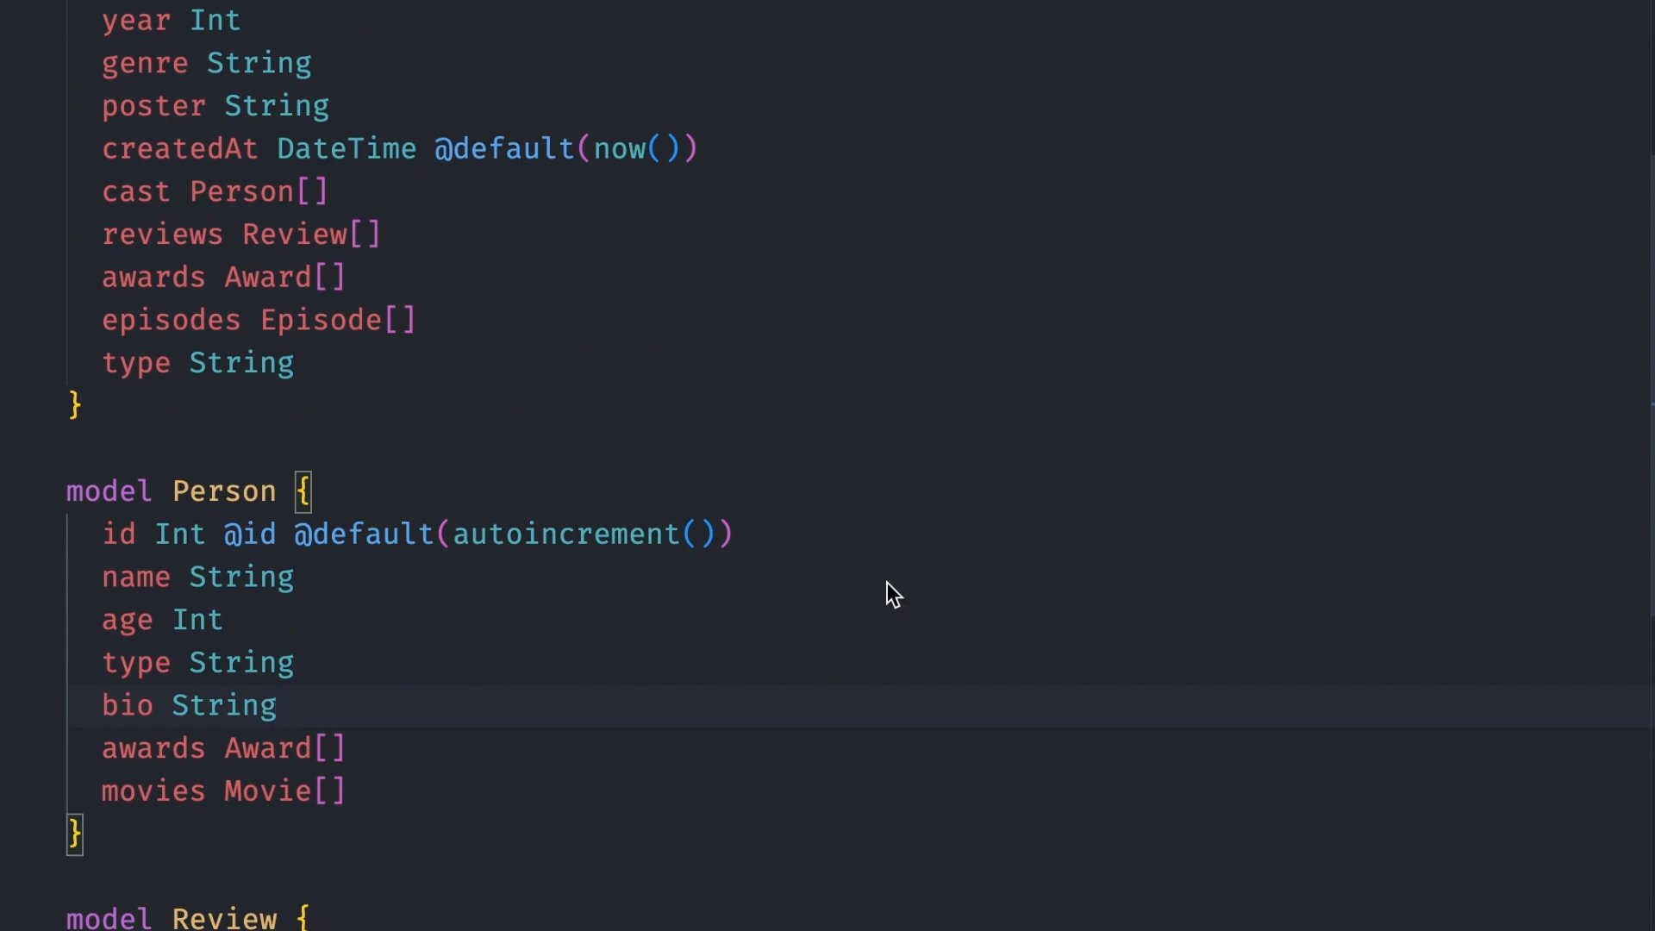
{"action": "type", "text": "@db."}
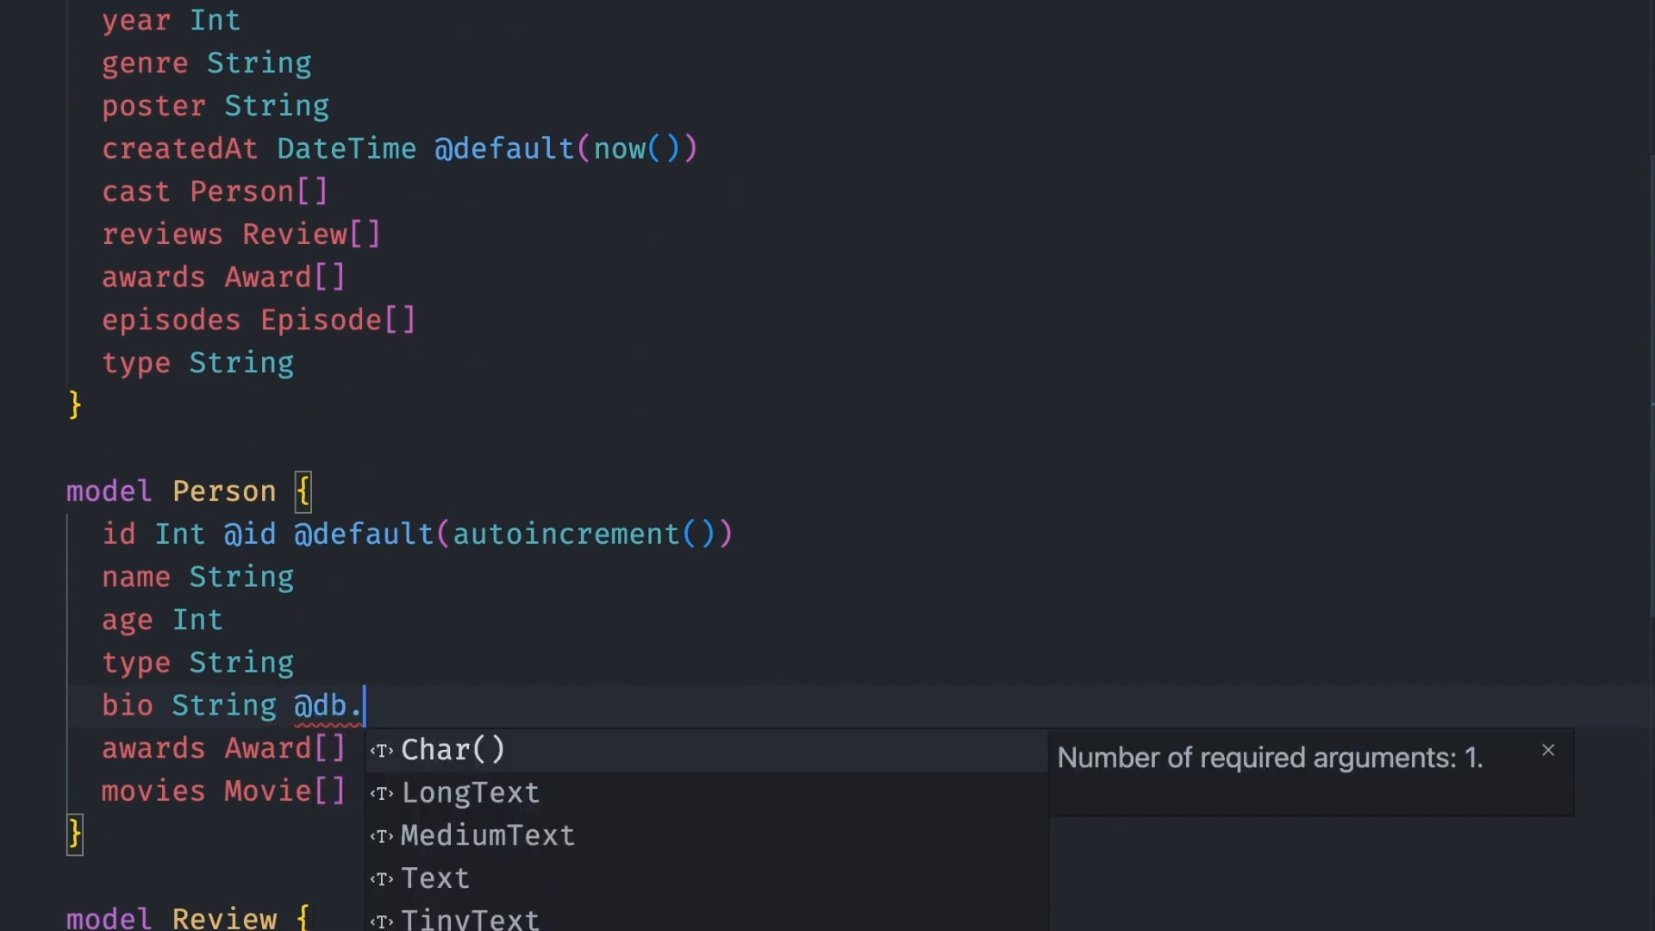
{"action": "left_click", "coordinate": [434, 878]}
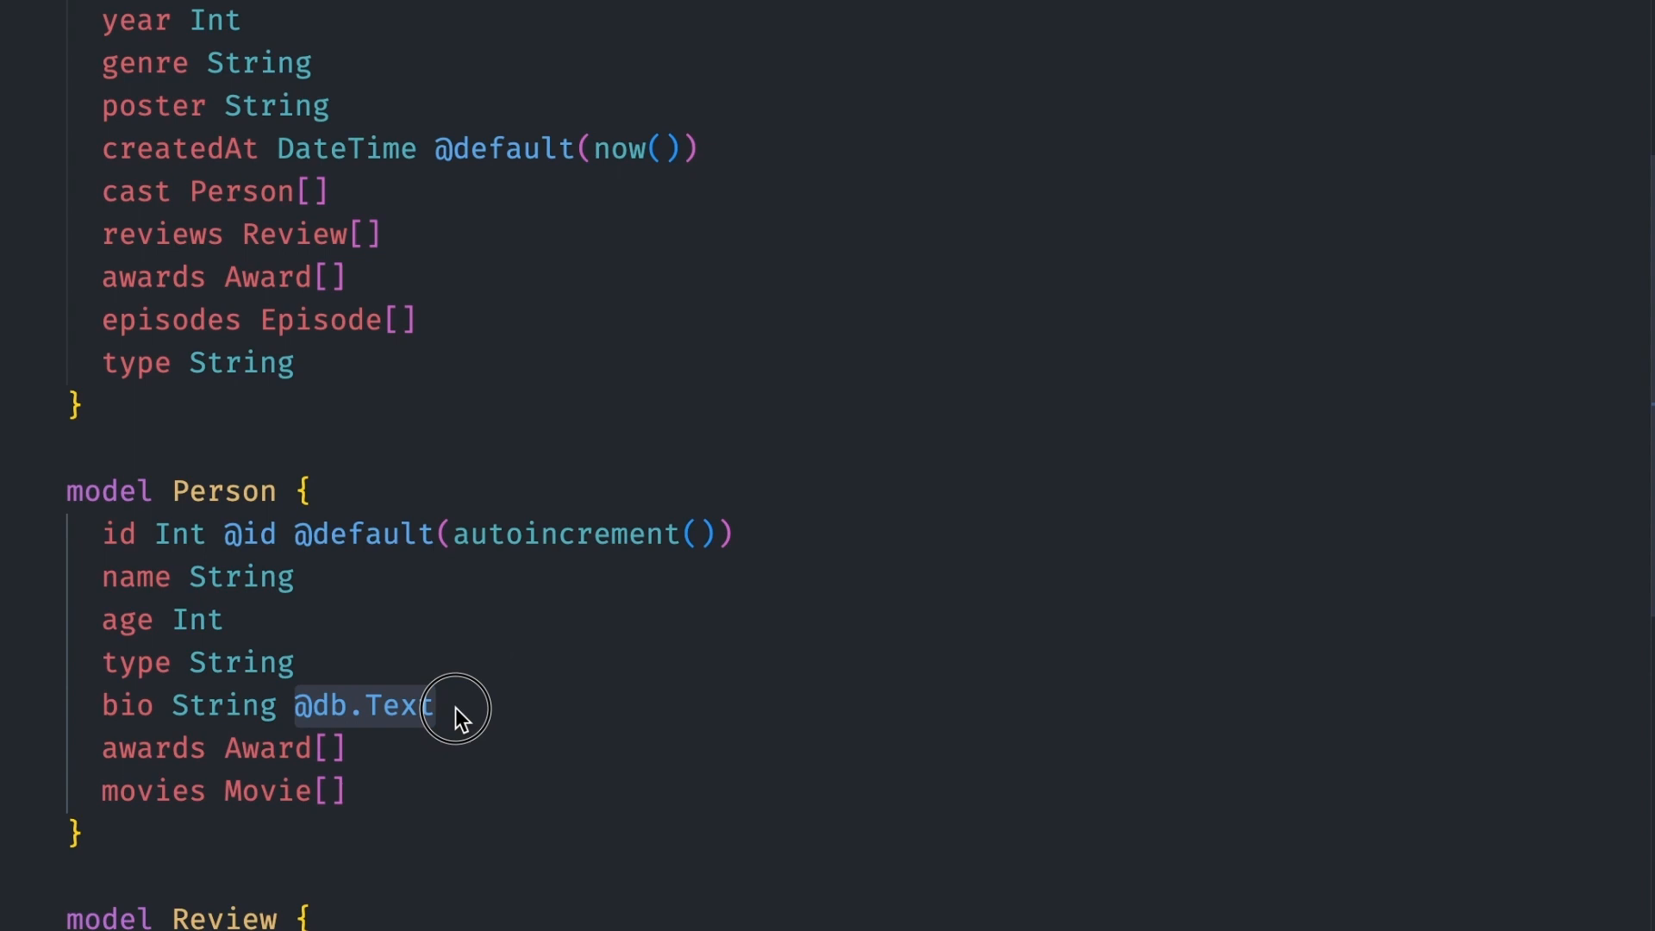
{"action": "scroll", "scroll_direction": "up", "scroll_amount": 3}
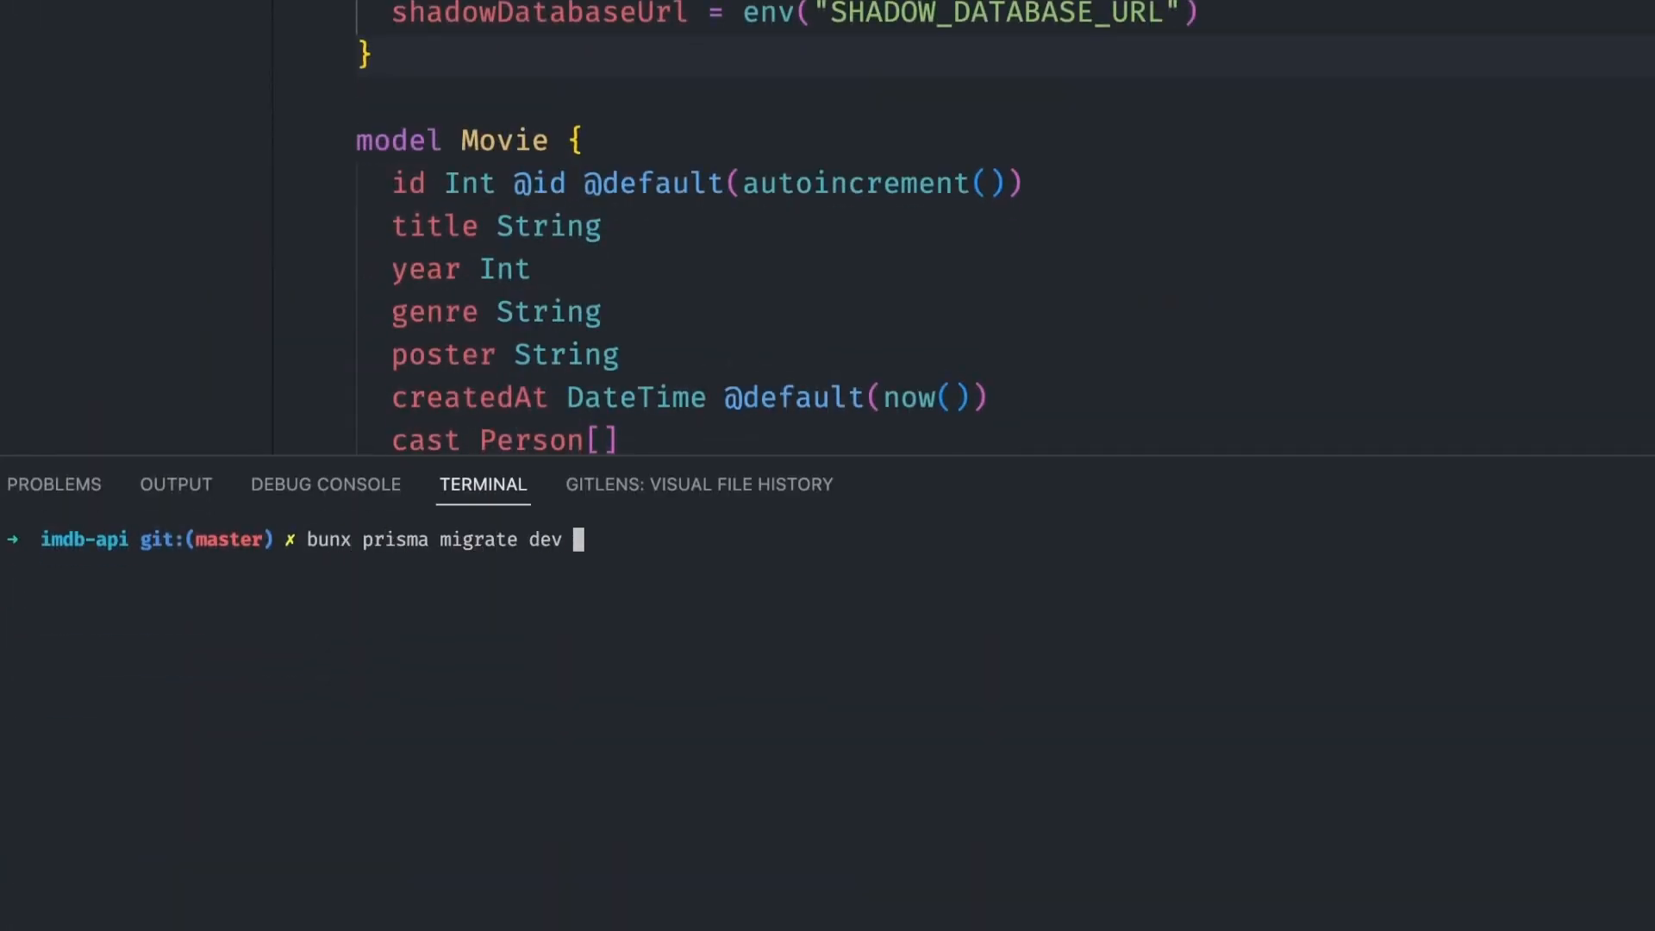
Run bunx prisma migrate dev --name init in the terminal
{"action": "type", "text": "--name init"}
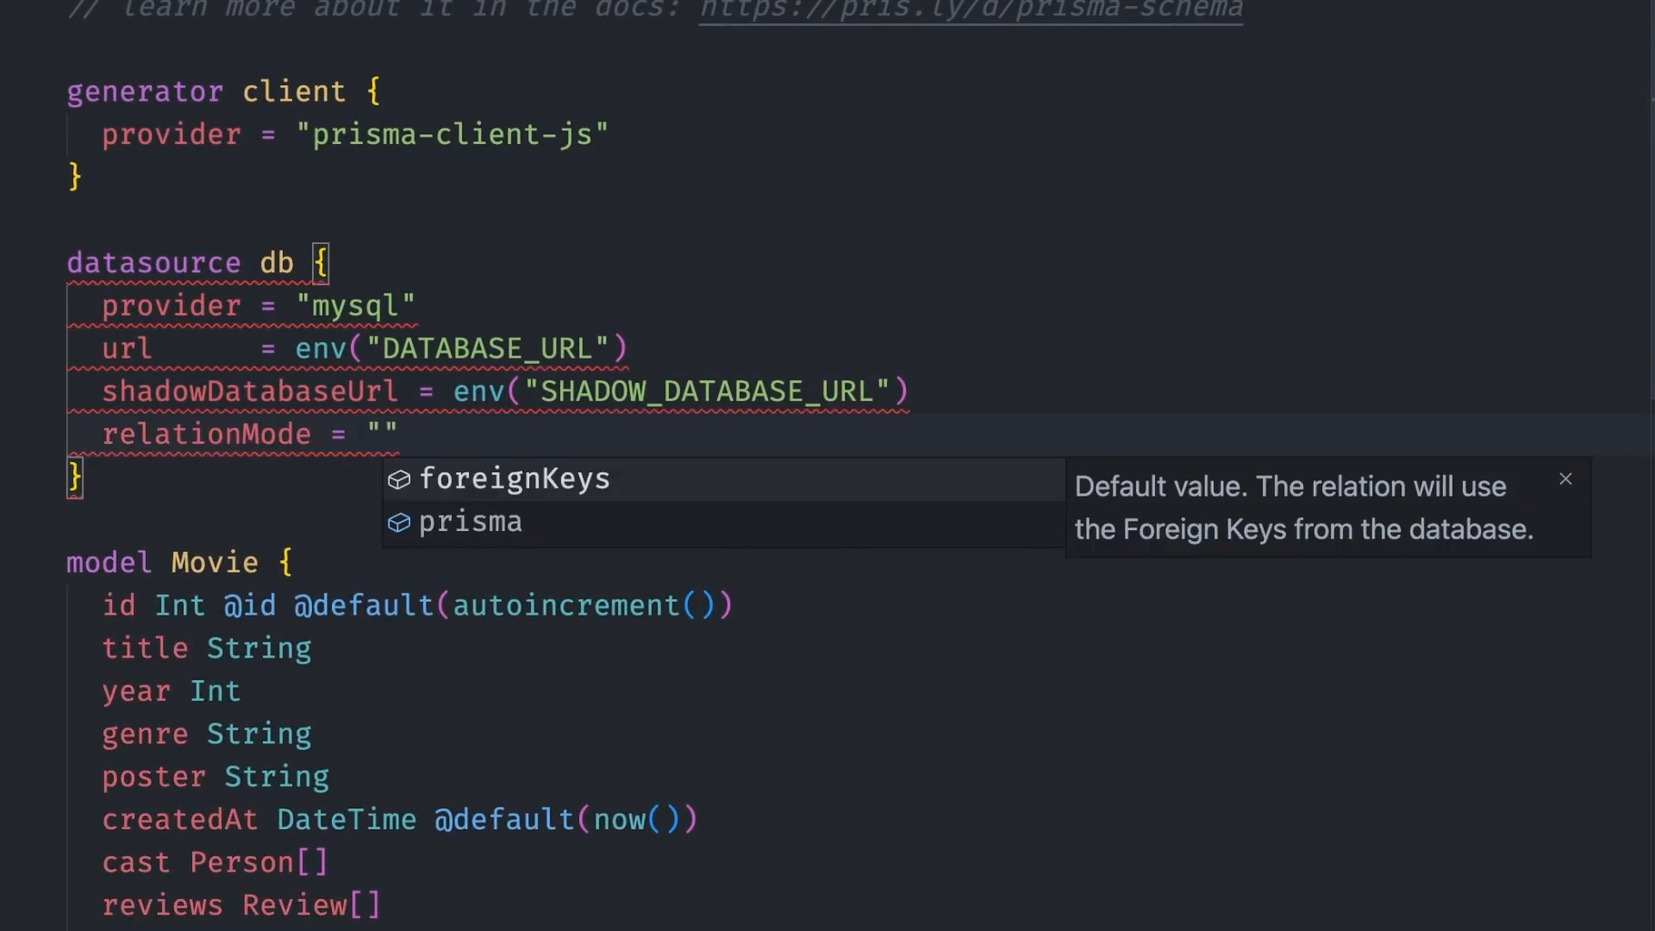
{"action": "type", "text": "prisma"}
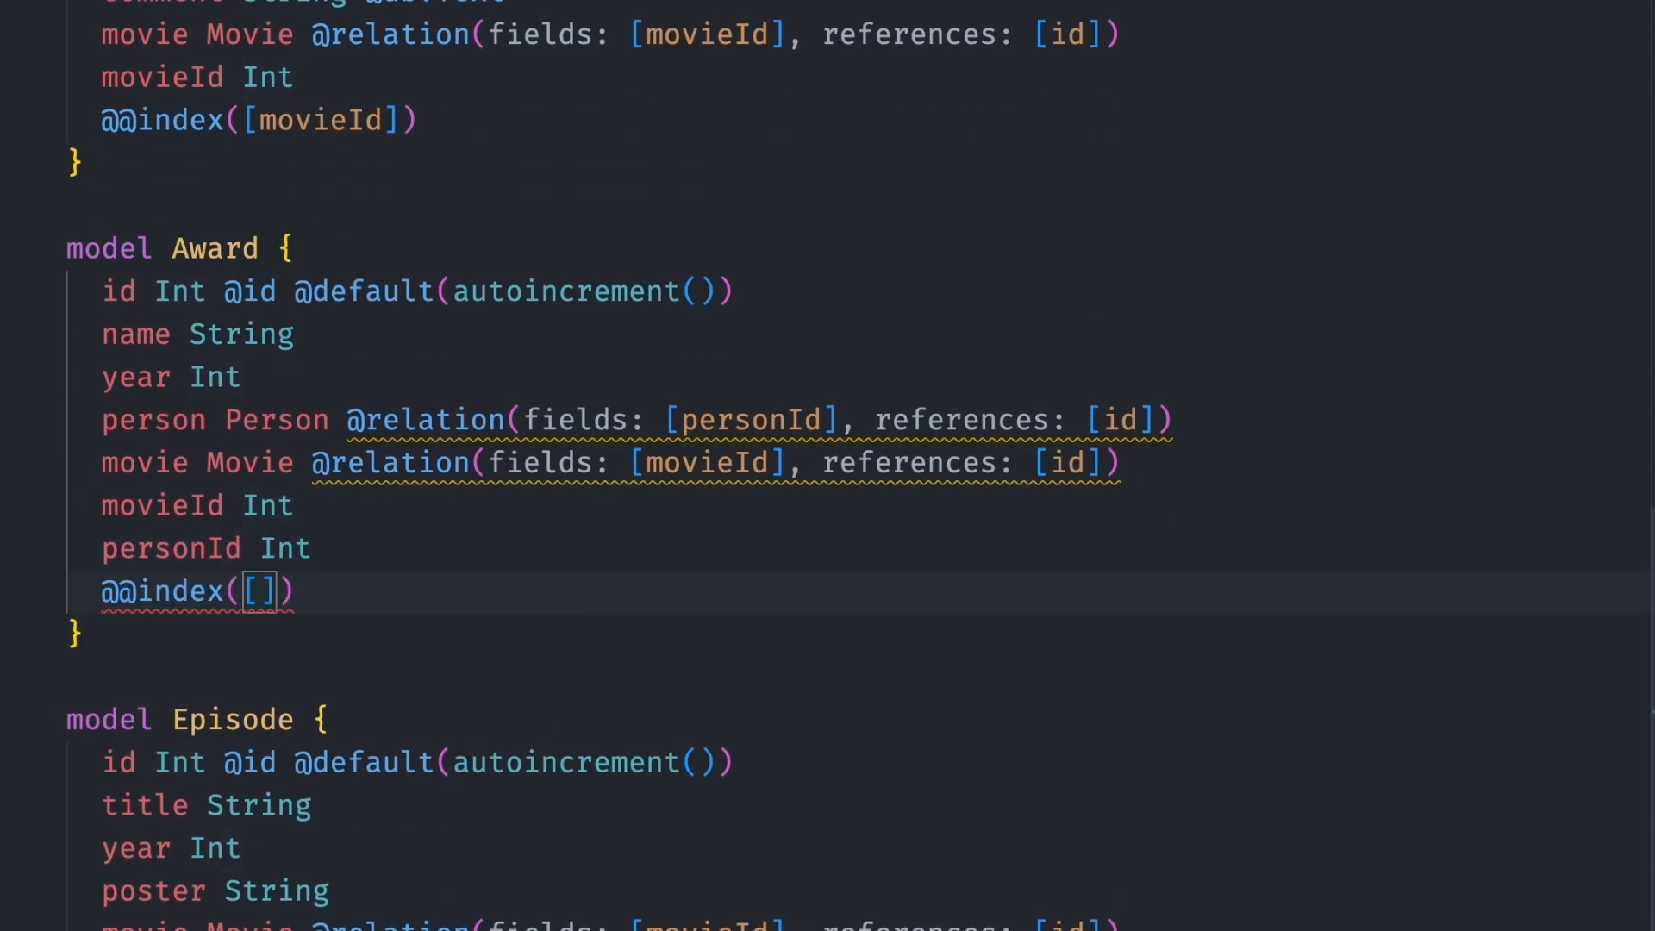
{"action": "type", "text": "[movieId])"}
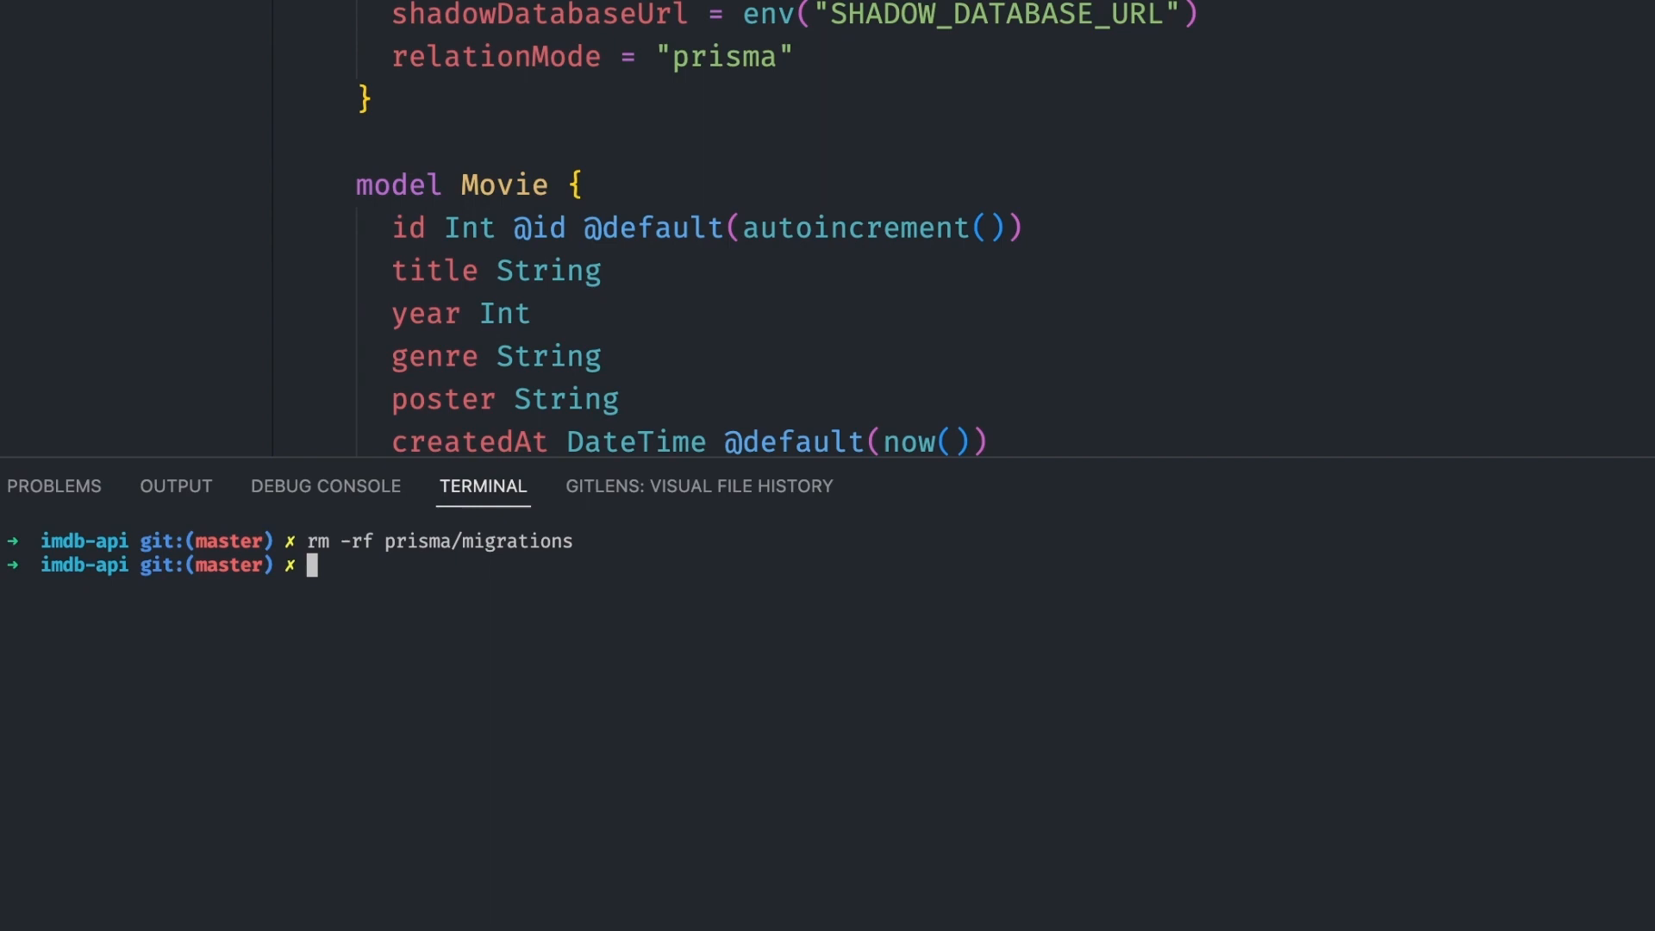
Rerun bunx prisma migrate dev --name init and review the generated migration.sql tables
{"action": "type", "text": "bunx prisma migrate dev --name init"}
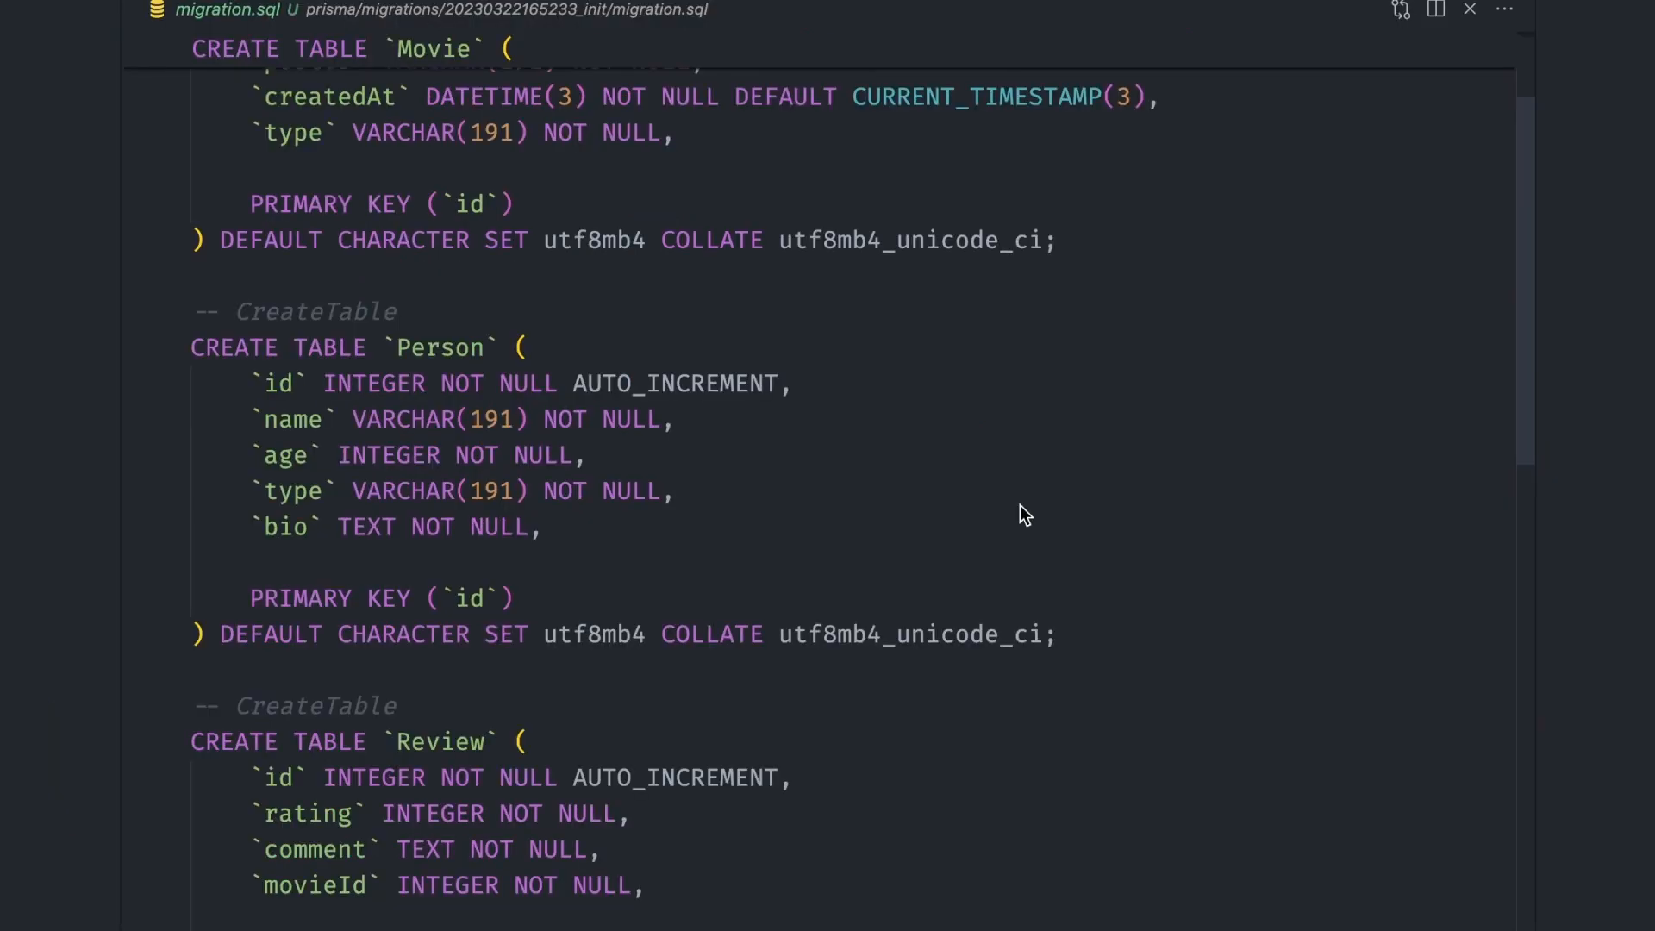
{"action": "scroll", "scroll_direction": "down", "scroll_amount": 3}
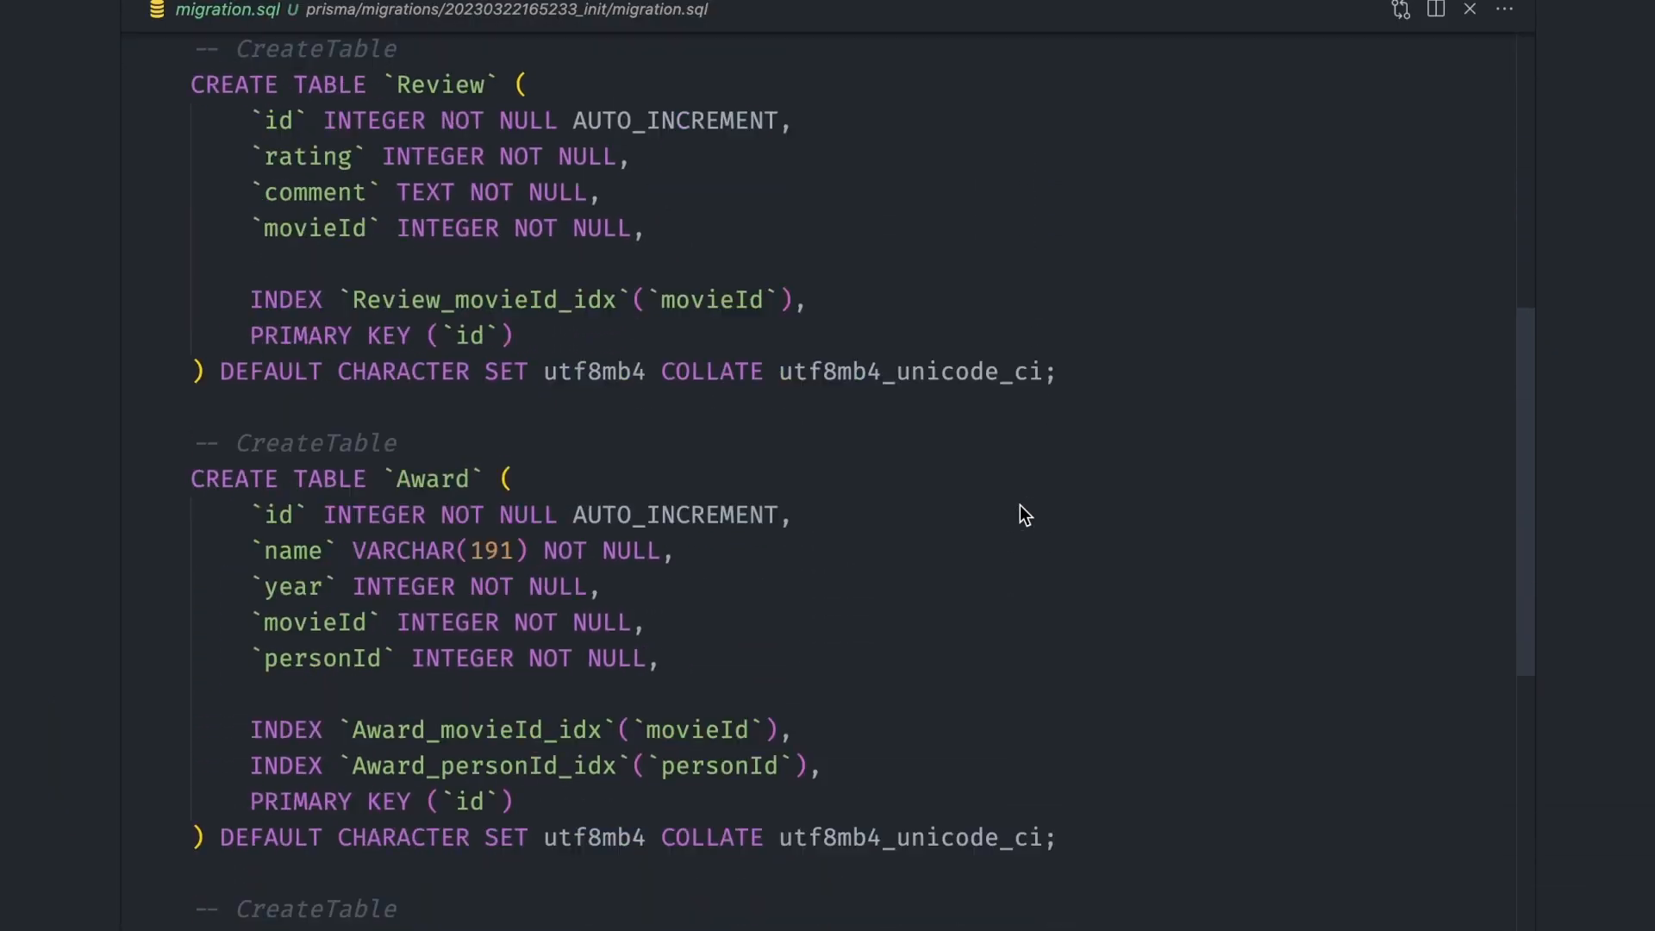
{"action": "scroll", "scroll_direction": "down", "scroll_amount": 3}
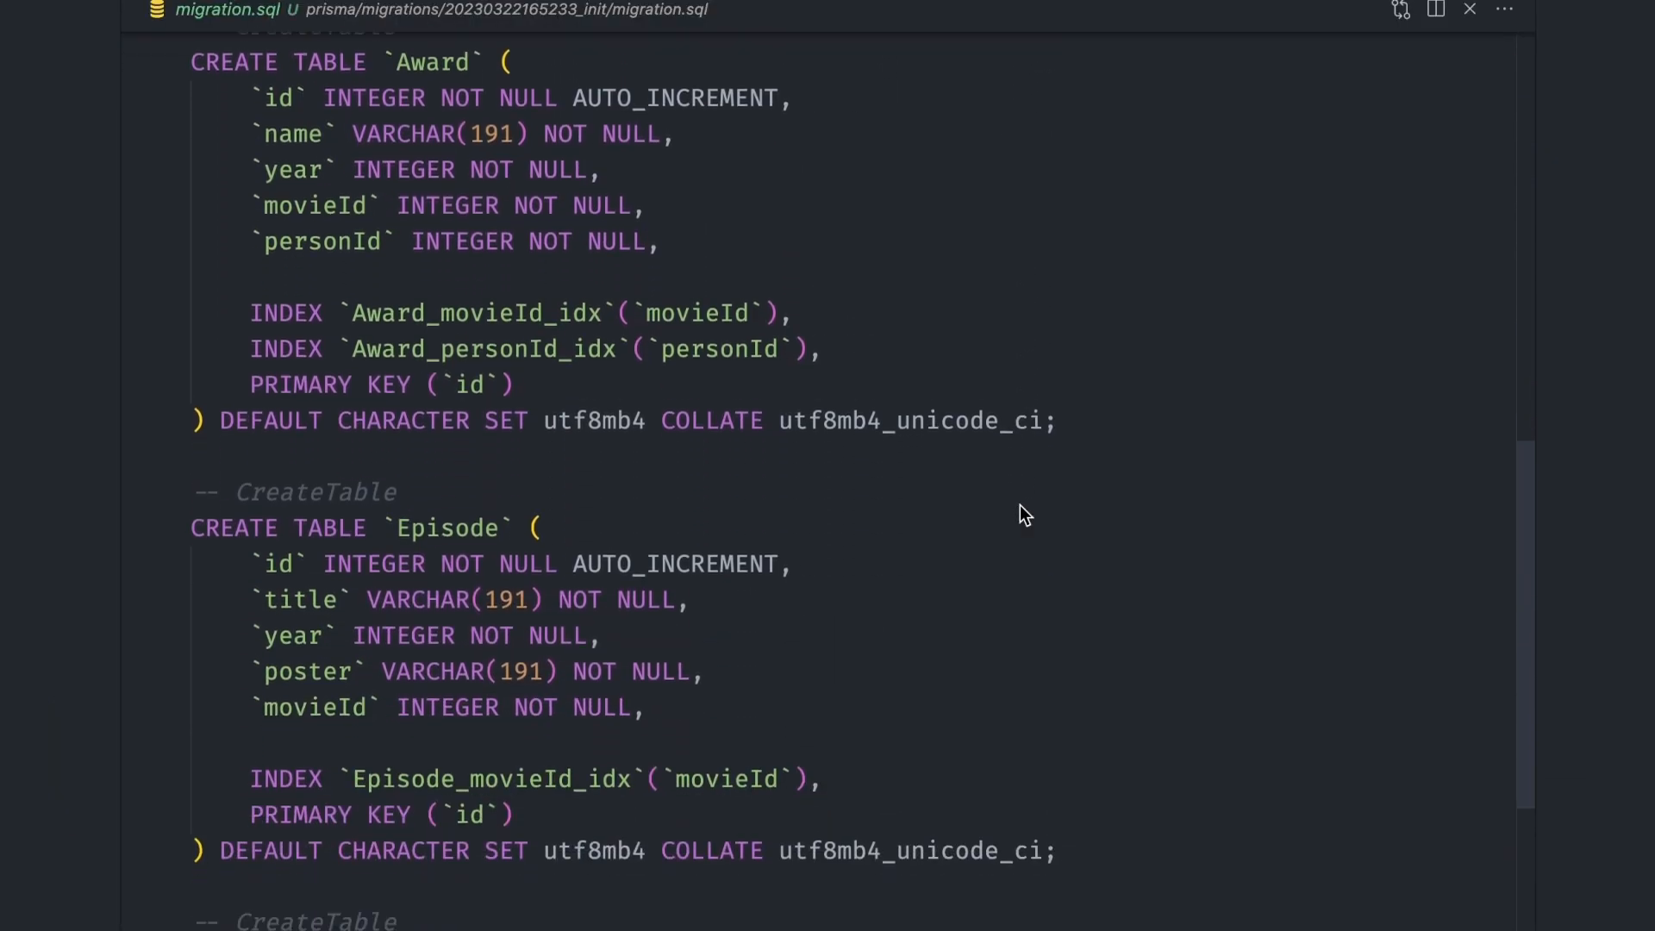
{"action": "scroll", "scroll_direction": "down", "scroll_amount": 3}
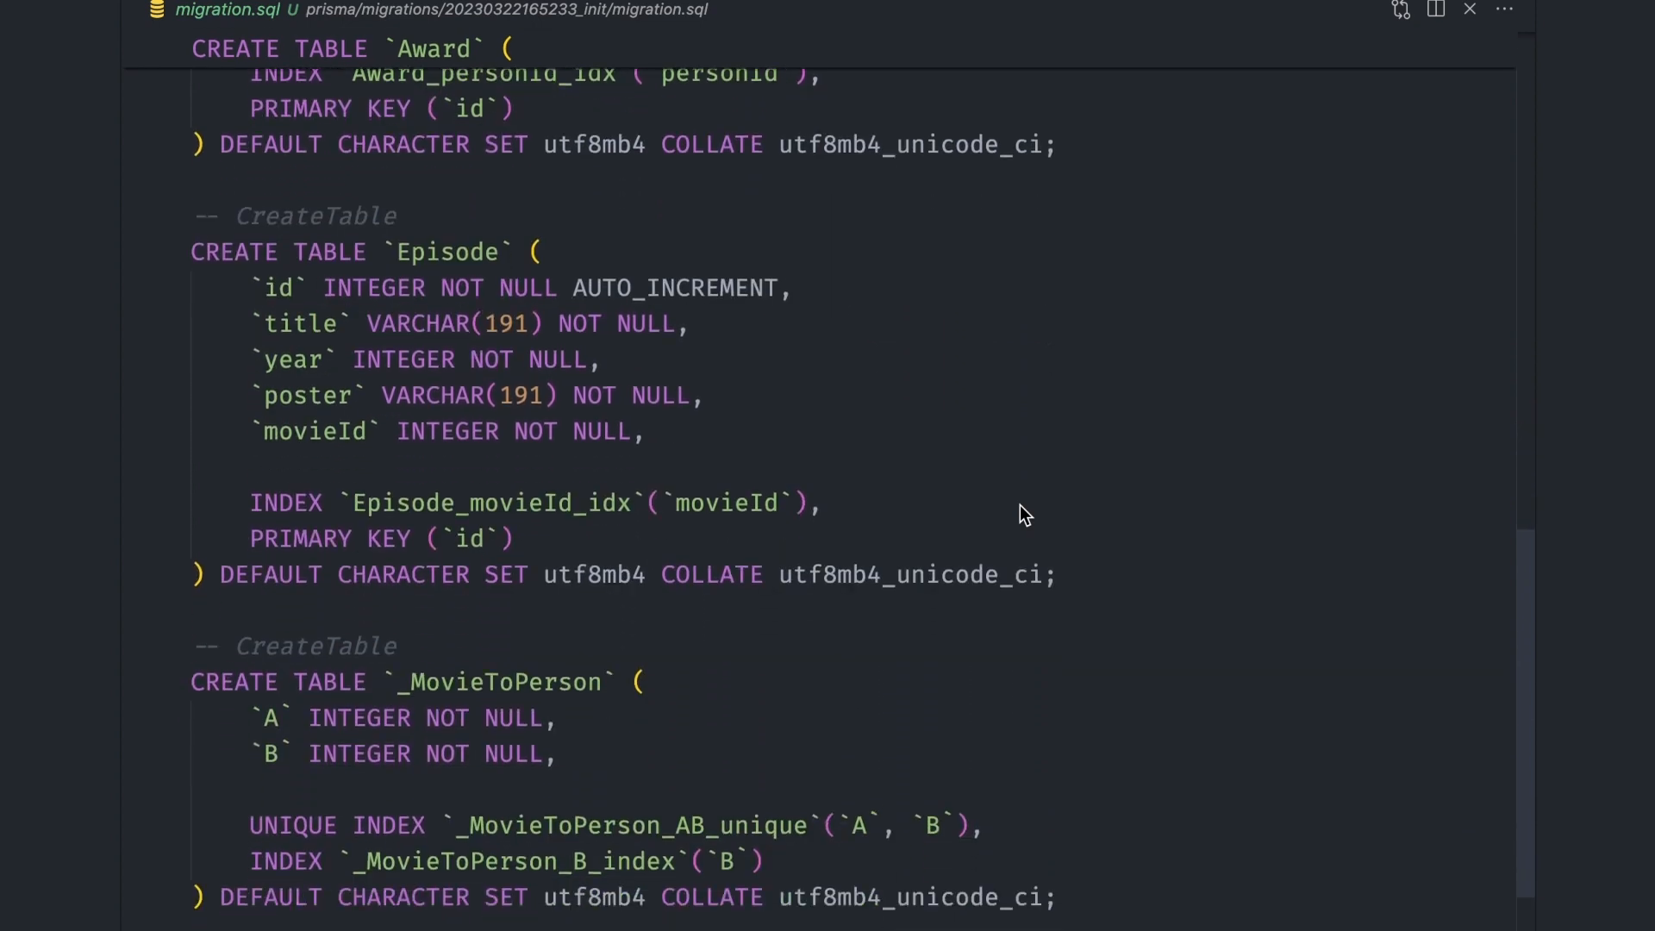
{"action": "scroll", "scroll_direction": "up", "scroll_amount": 3}
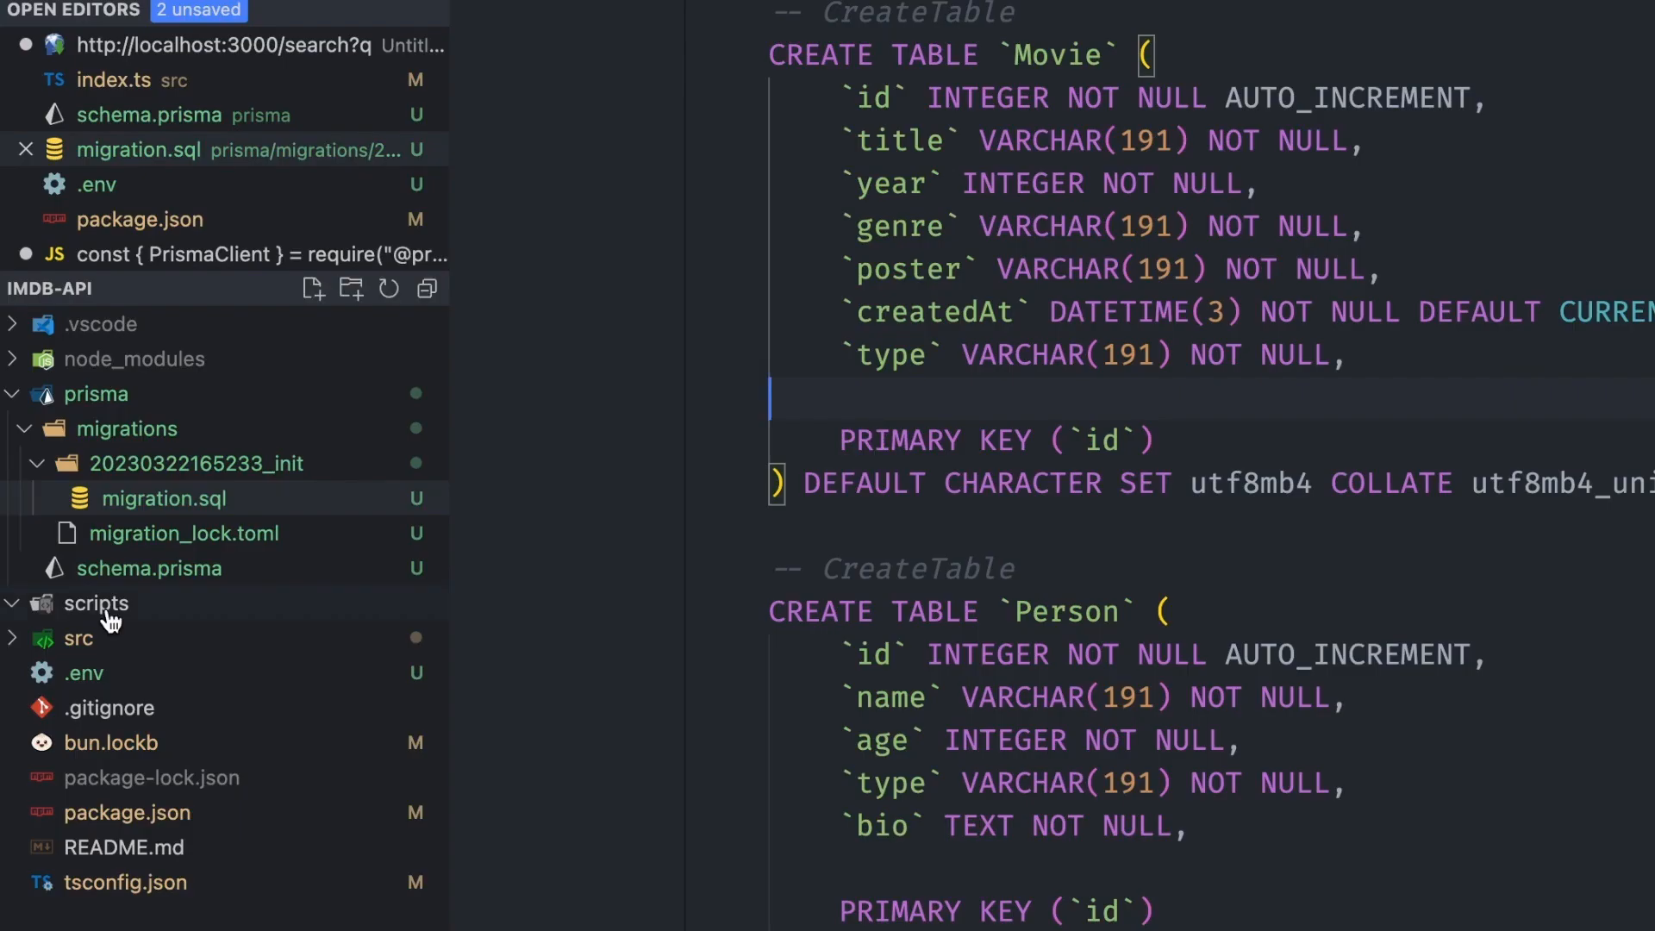
Create scripts/seed.ts with const client = new PrismaClient() and a main().then() skeleton
{"action": "right_click", "coordinate": [94, 603]}
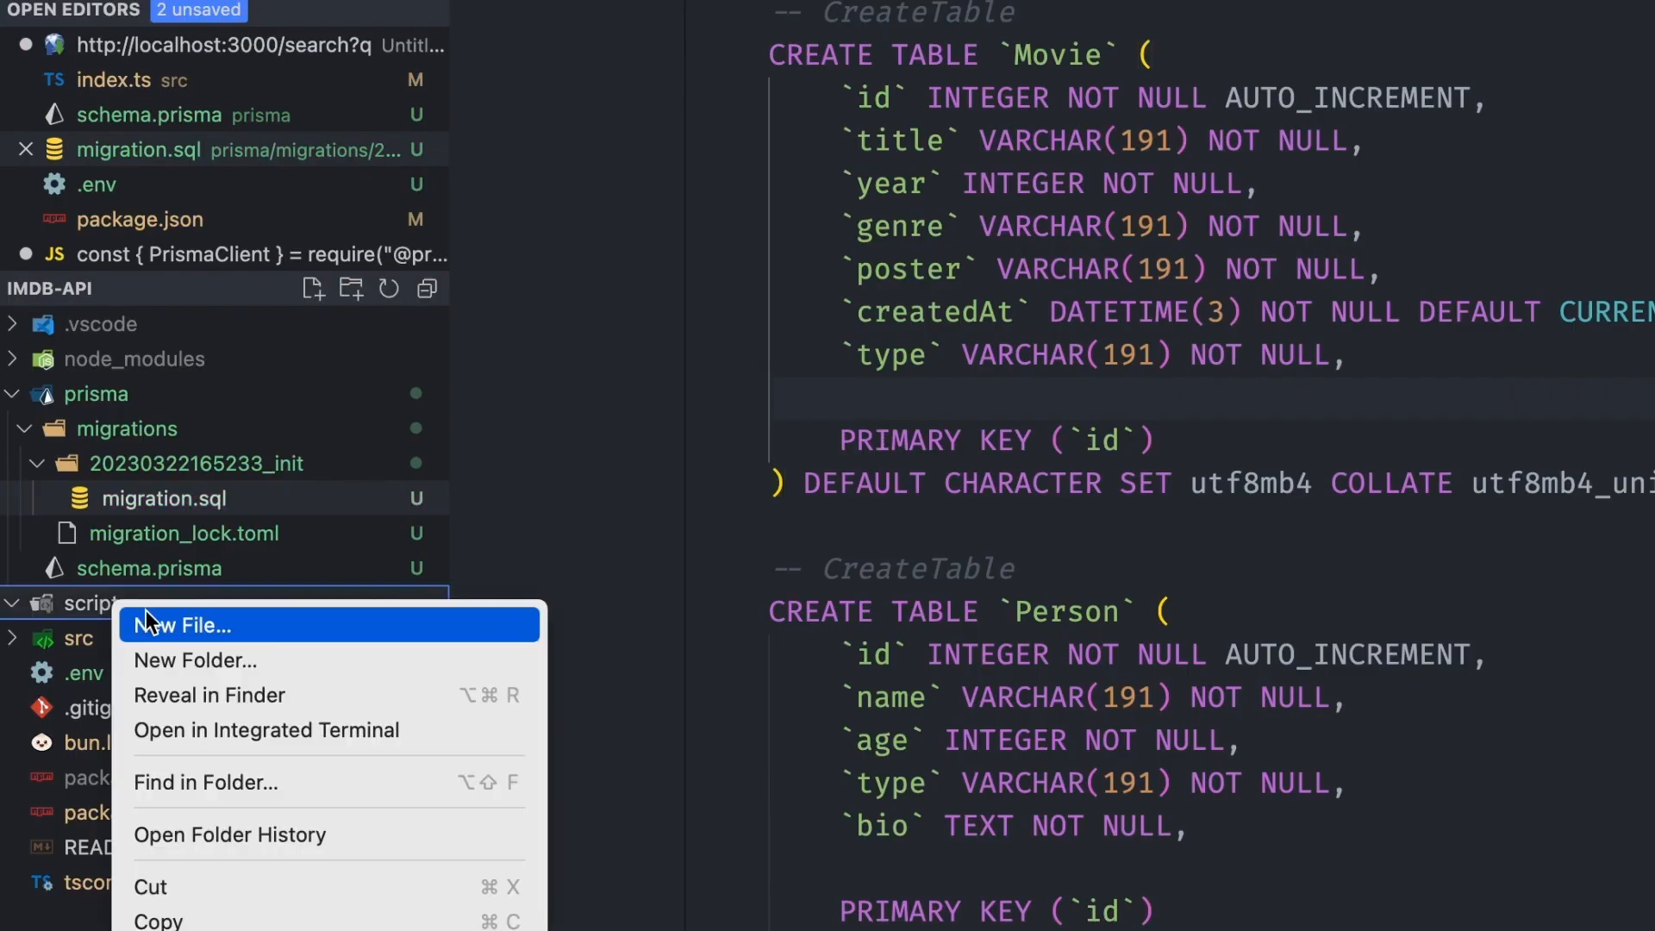
{"action": "left_click", "coordinate": [189, 625]}
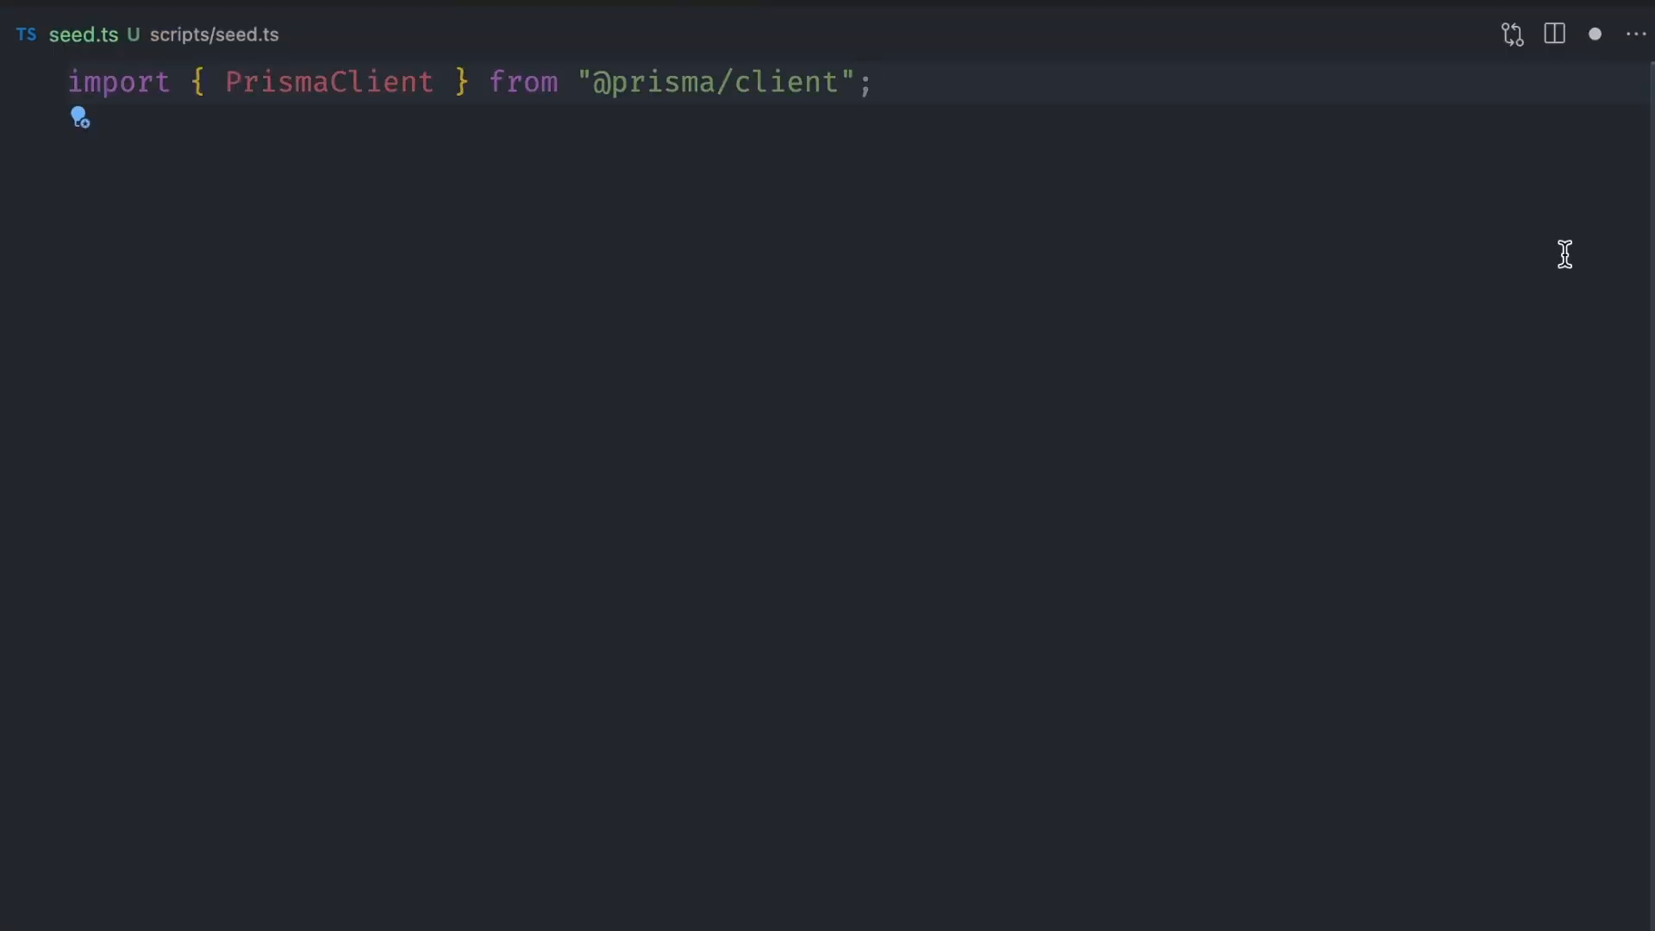
{"action": "type", "text": "const client = new PrismaClient();"}
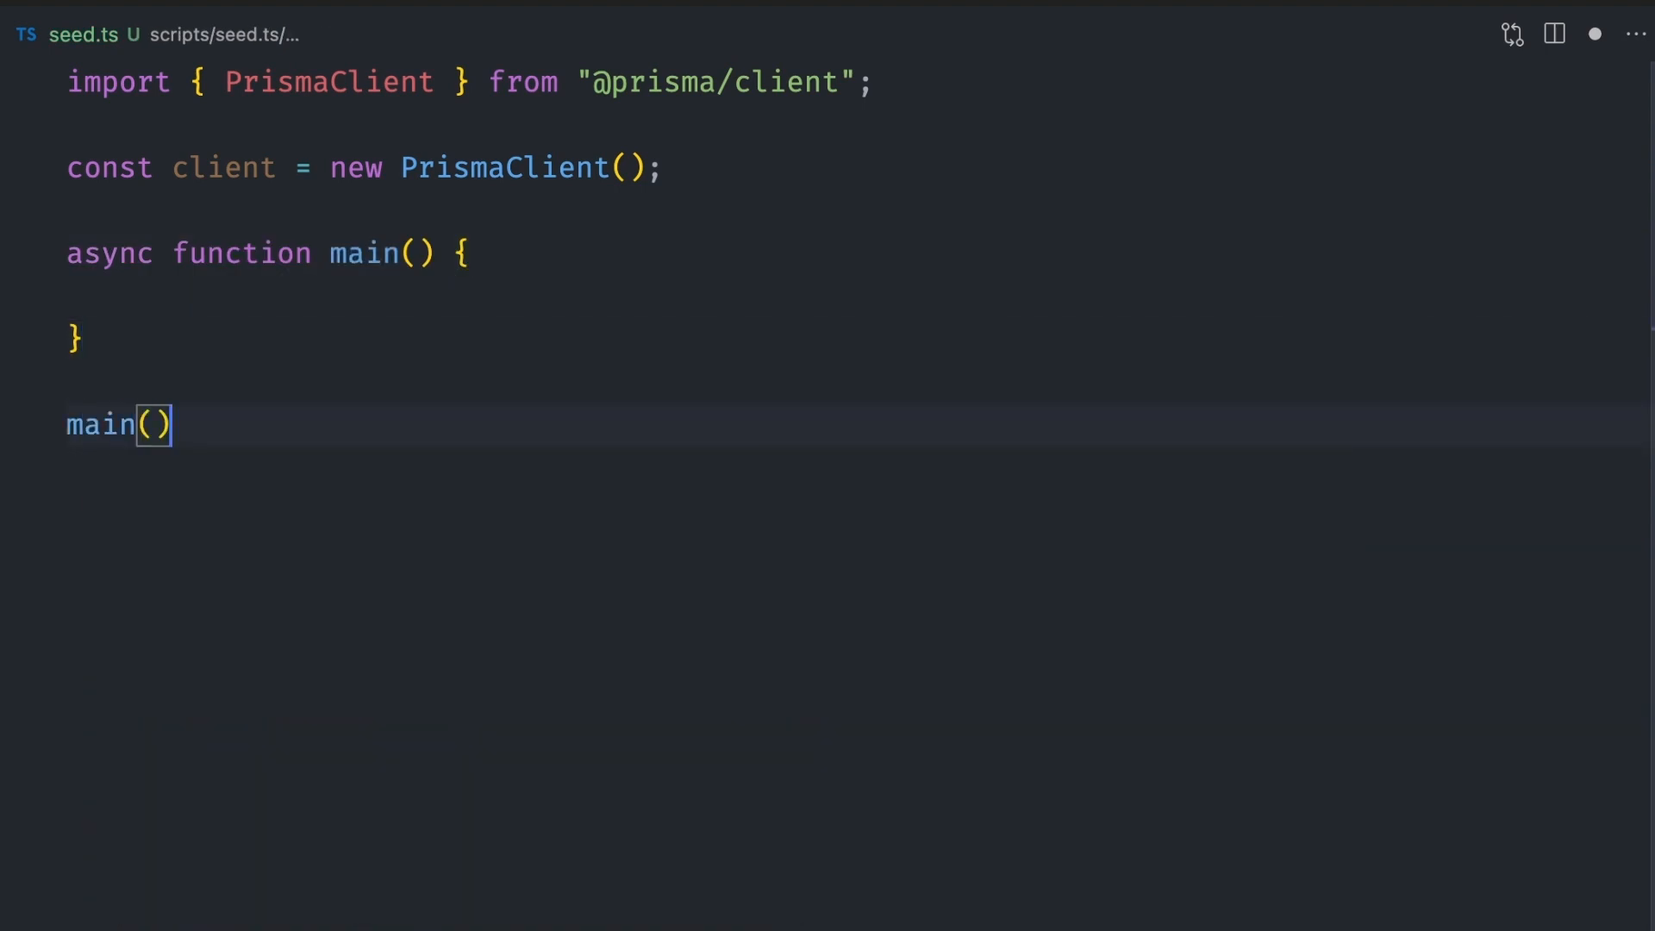
{"action": "type", "text": ".then("}
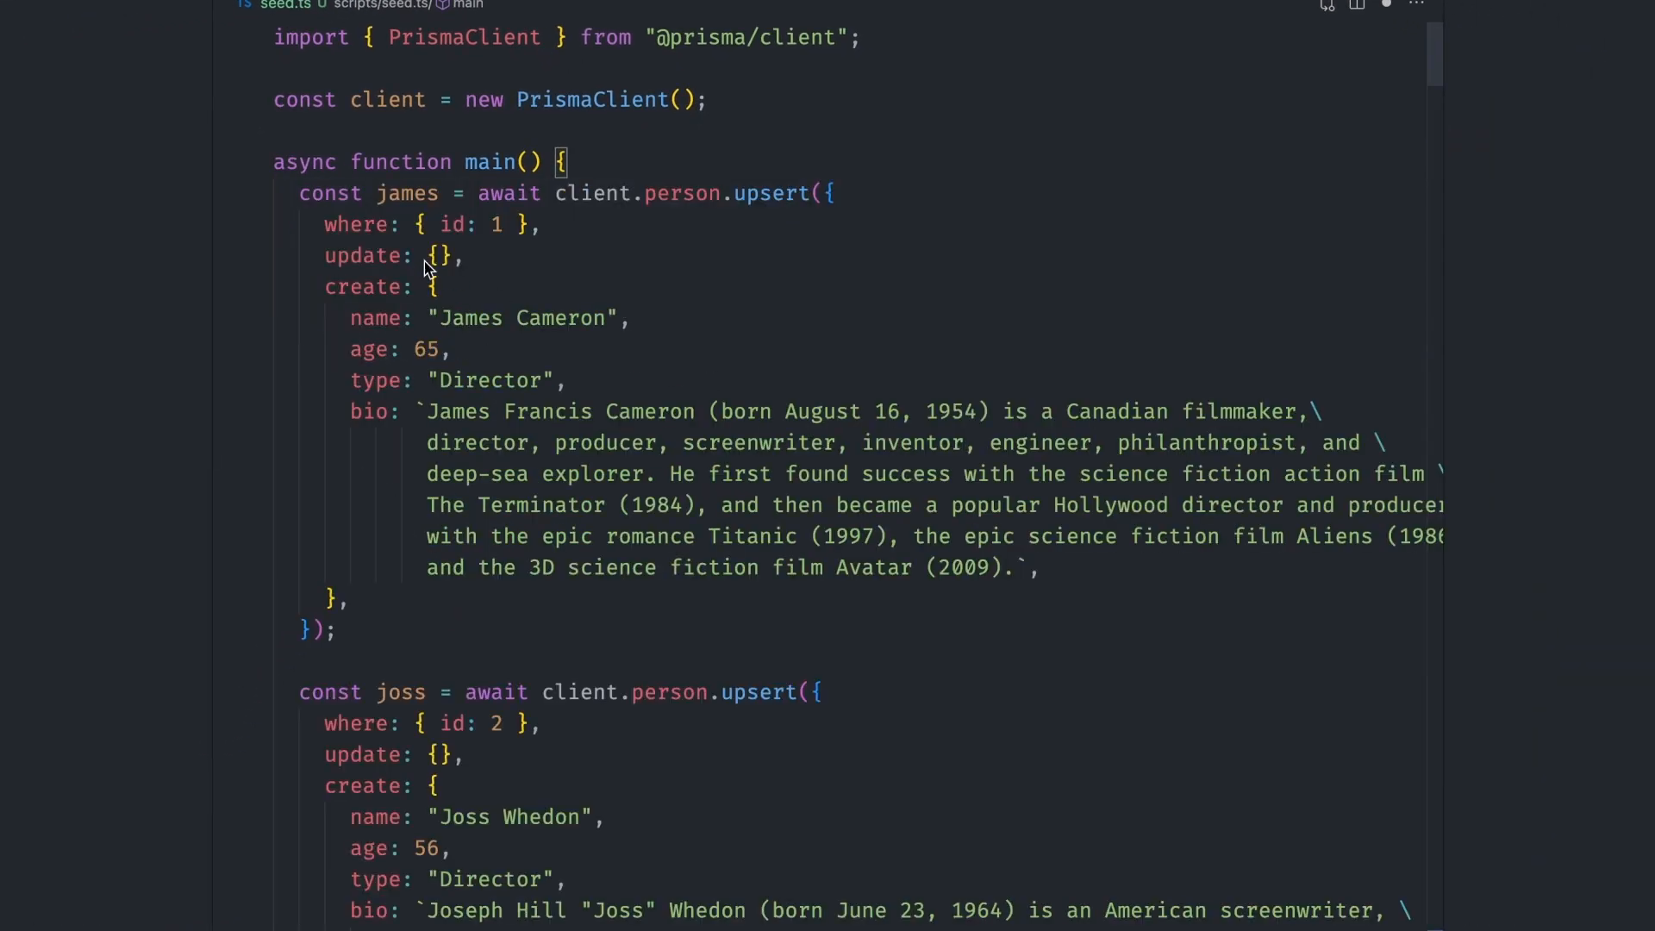
{"action": "scroll", "scroll_direction": "down", "scroll_amount": 3}
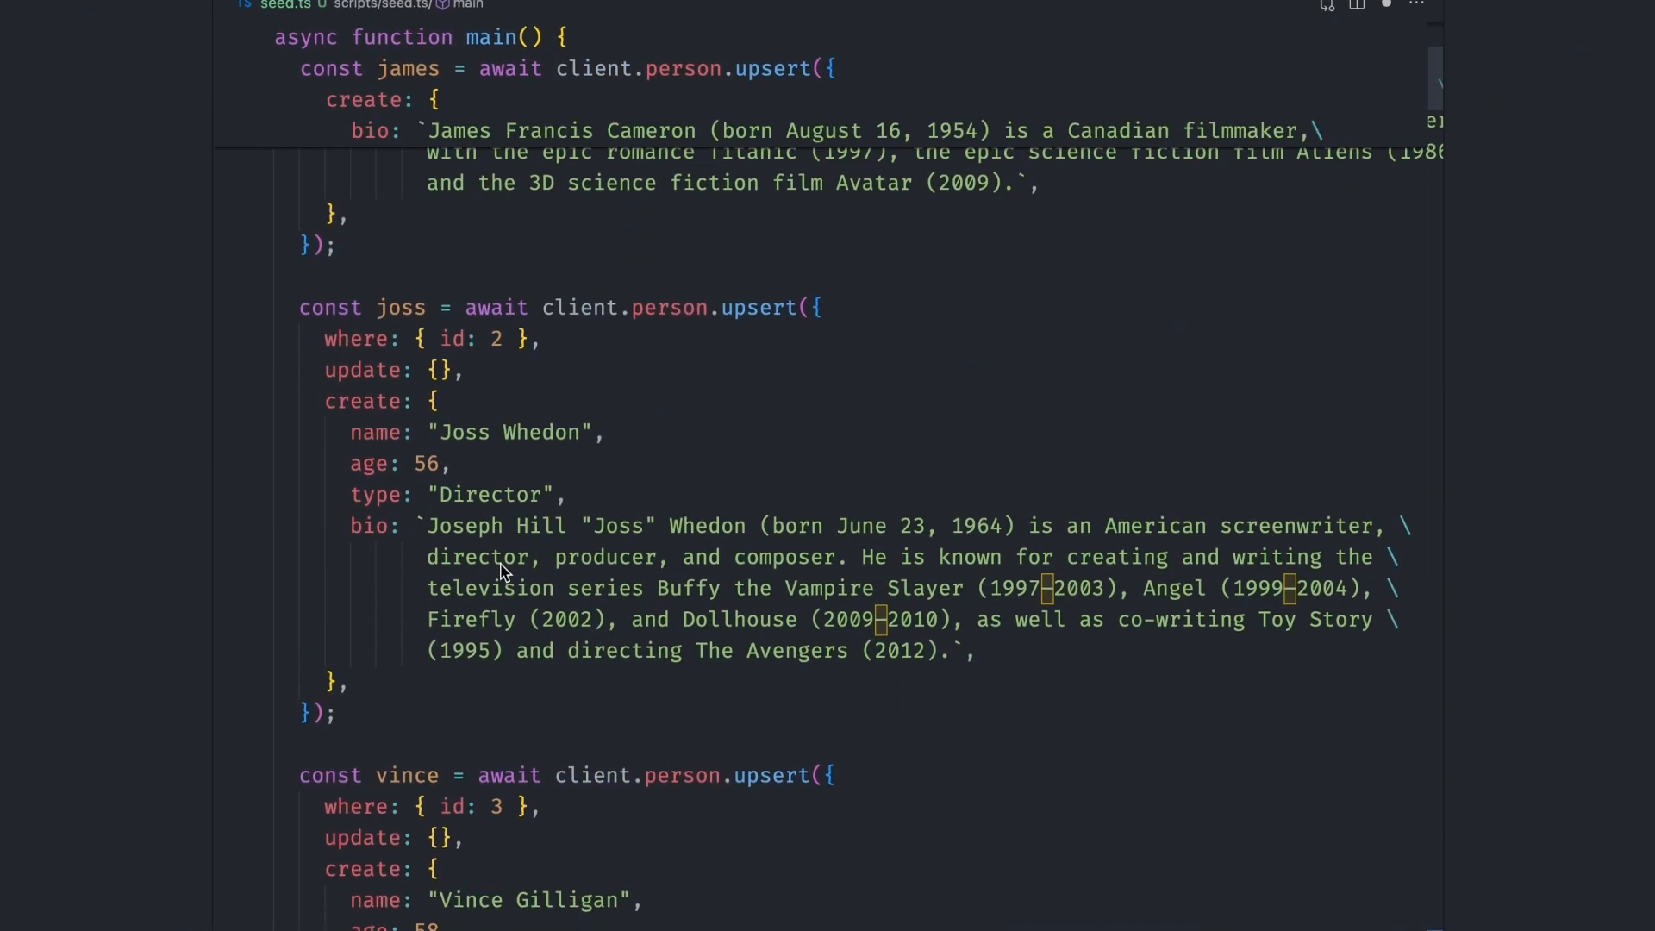
{"action": "scroll", "scroll_direction": "down", "scroll_amount": 3}
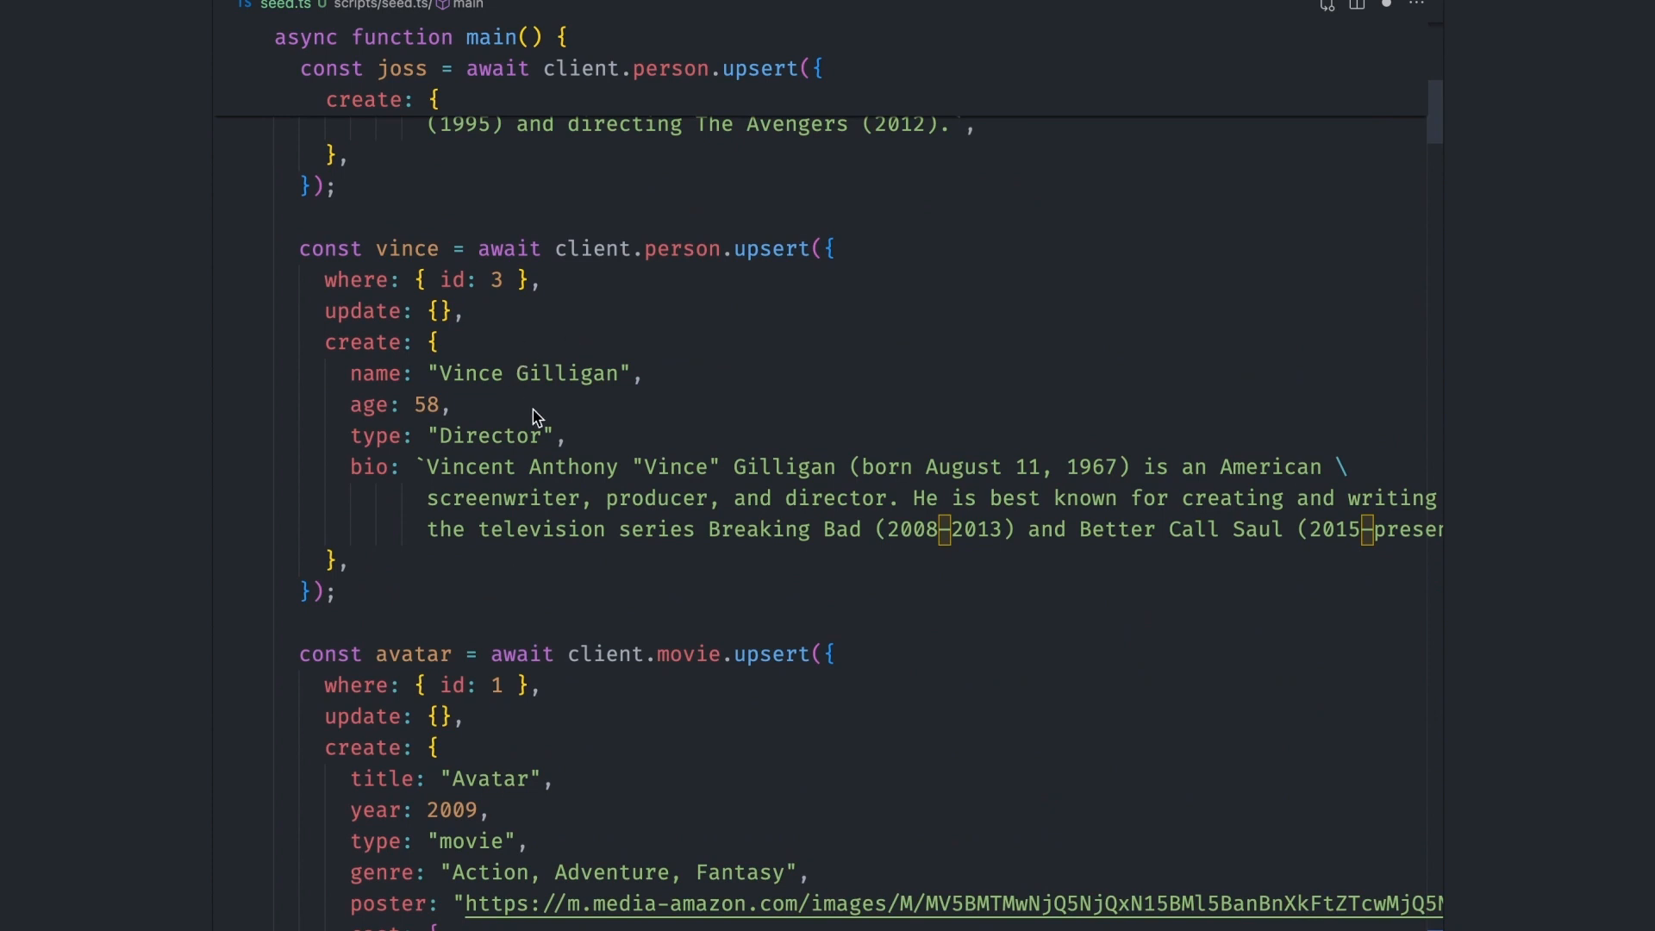
{"action": "scroll", "scroll_direction": "down", "scroll_amount": 3}
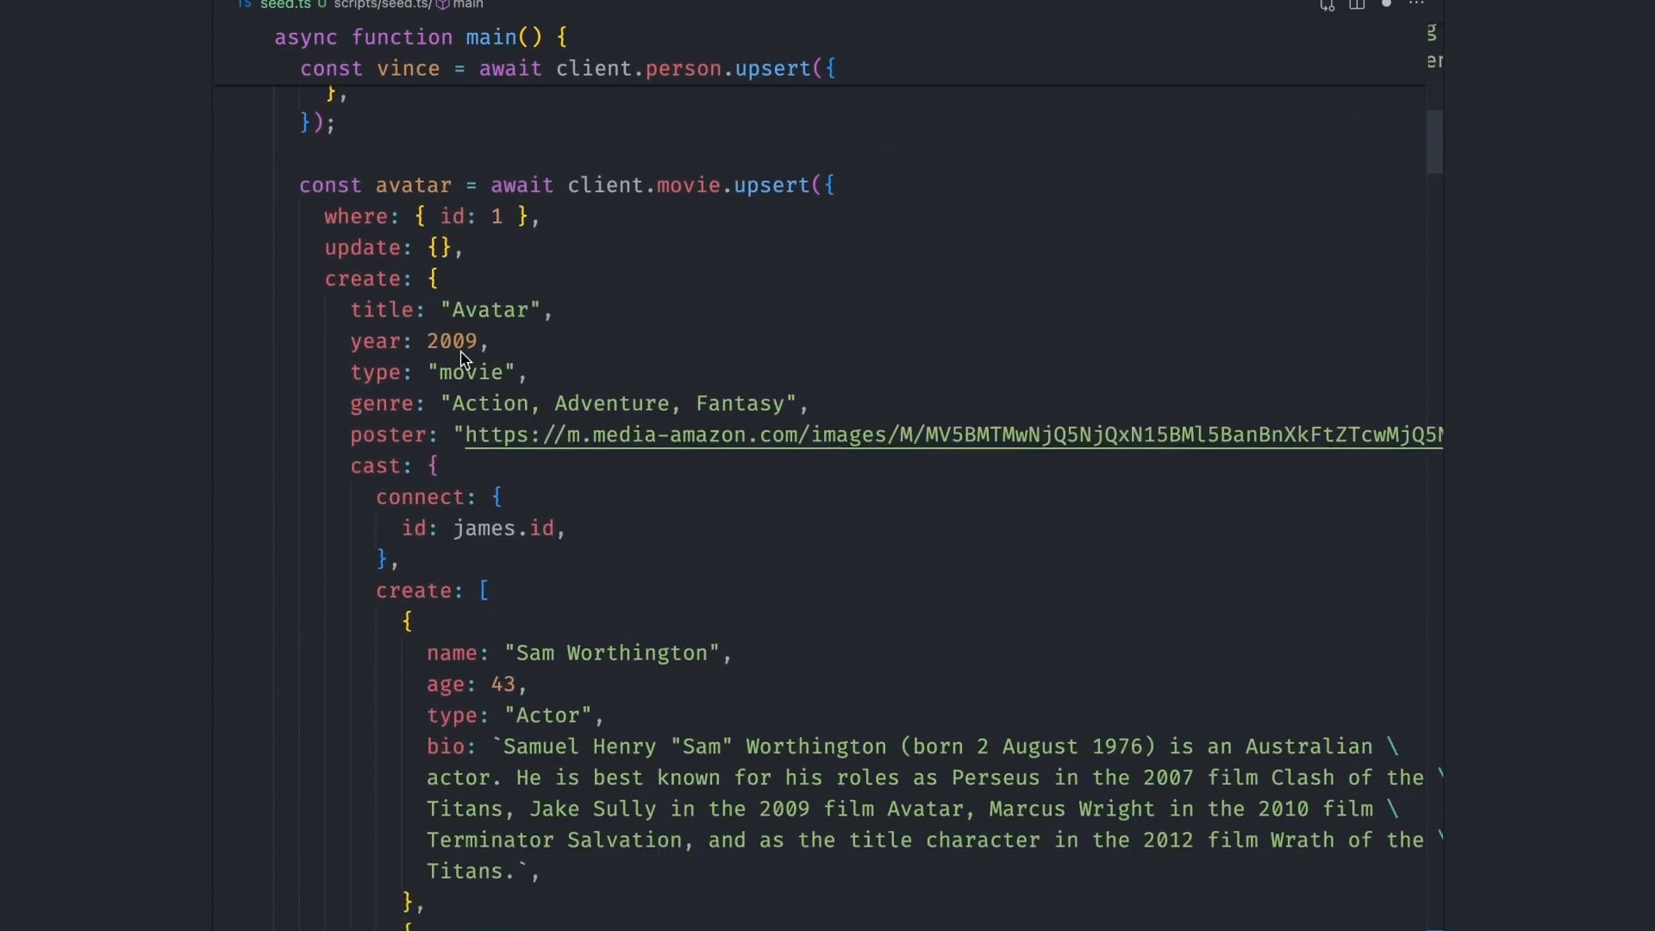
{"action": "scroll", "scroll_direction": "down", "scroll_amount": 3}
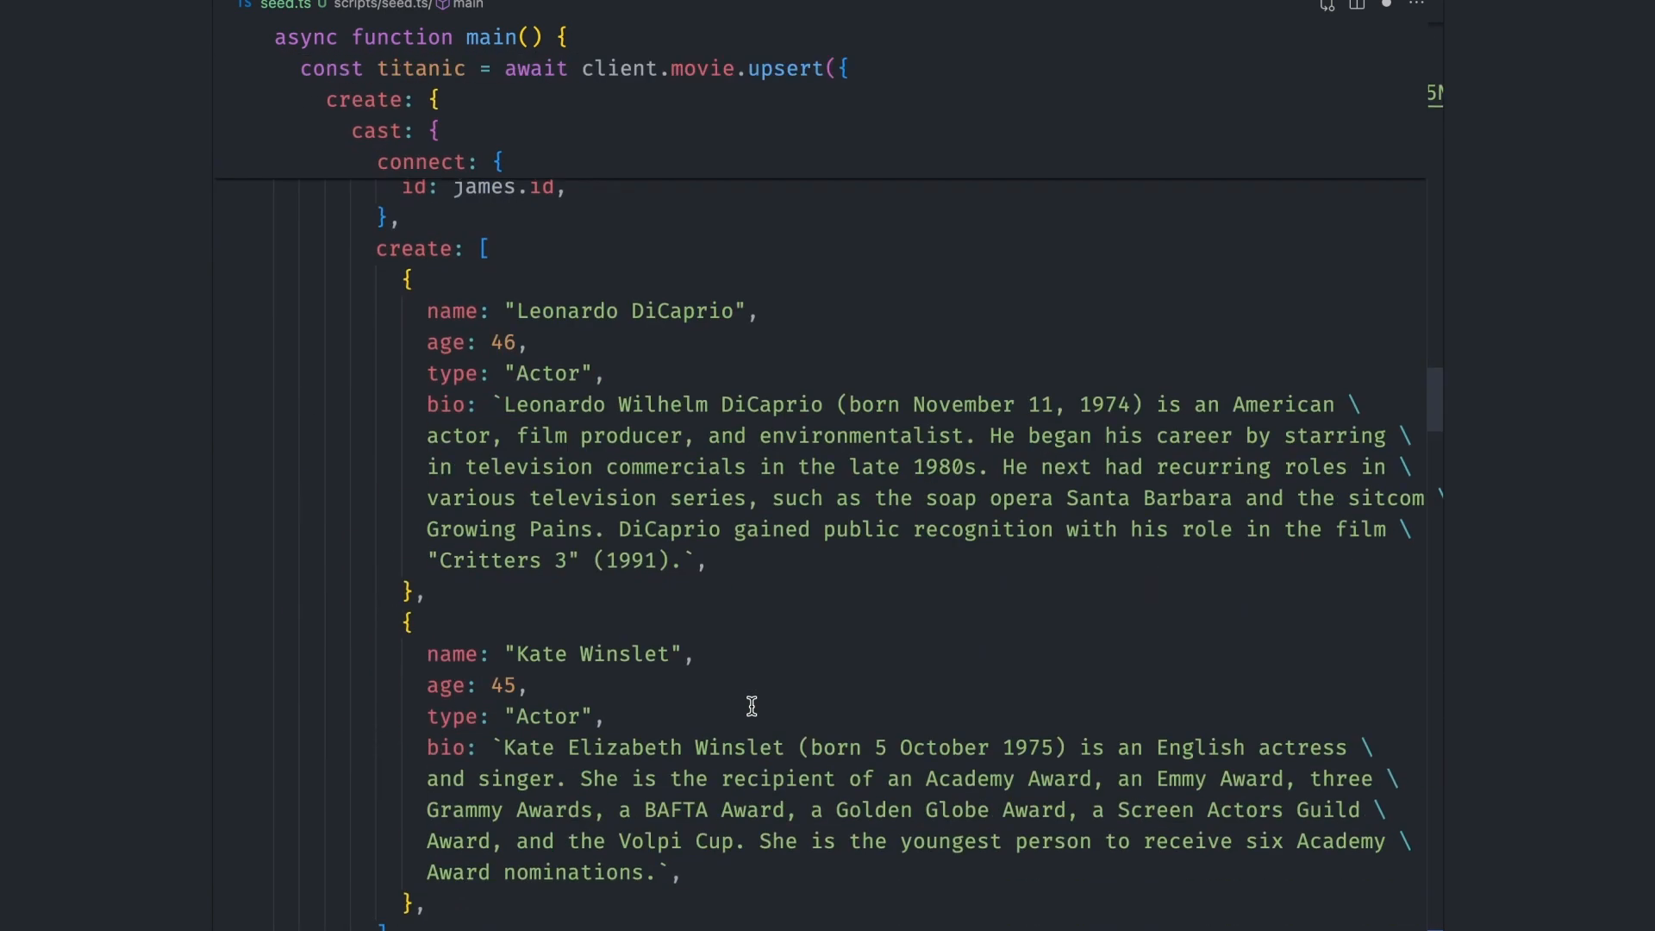
{"action": "scroll", "scroll_direction": "down", "scroll_amount": 3}
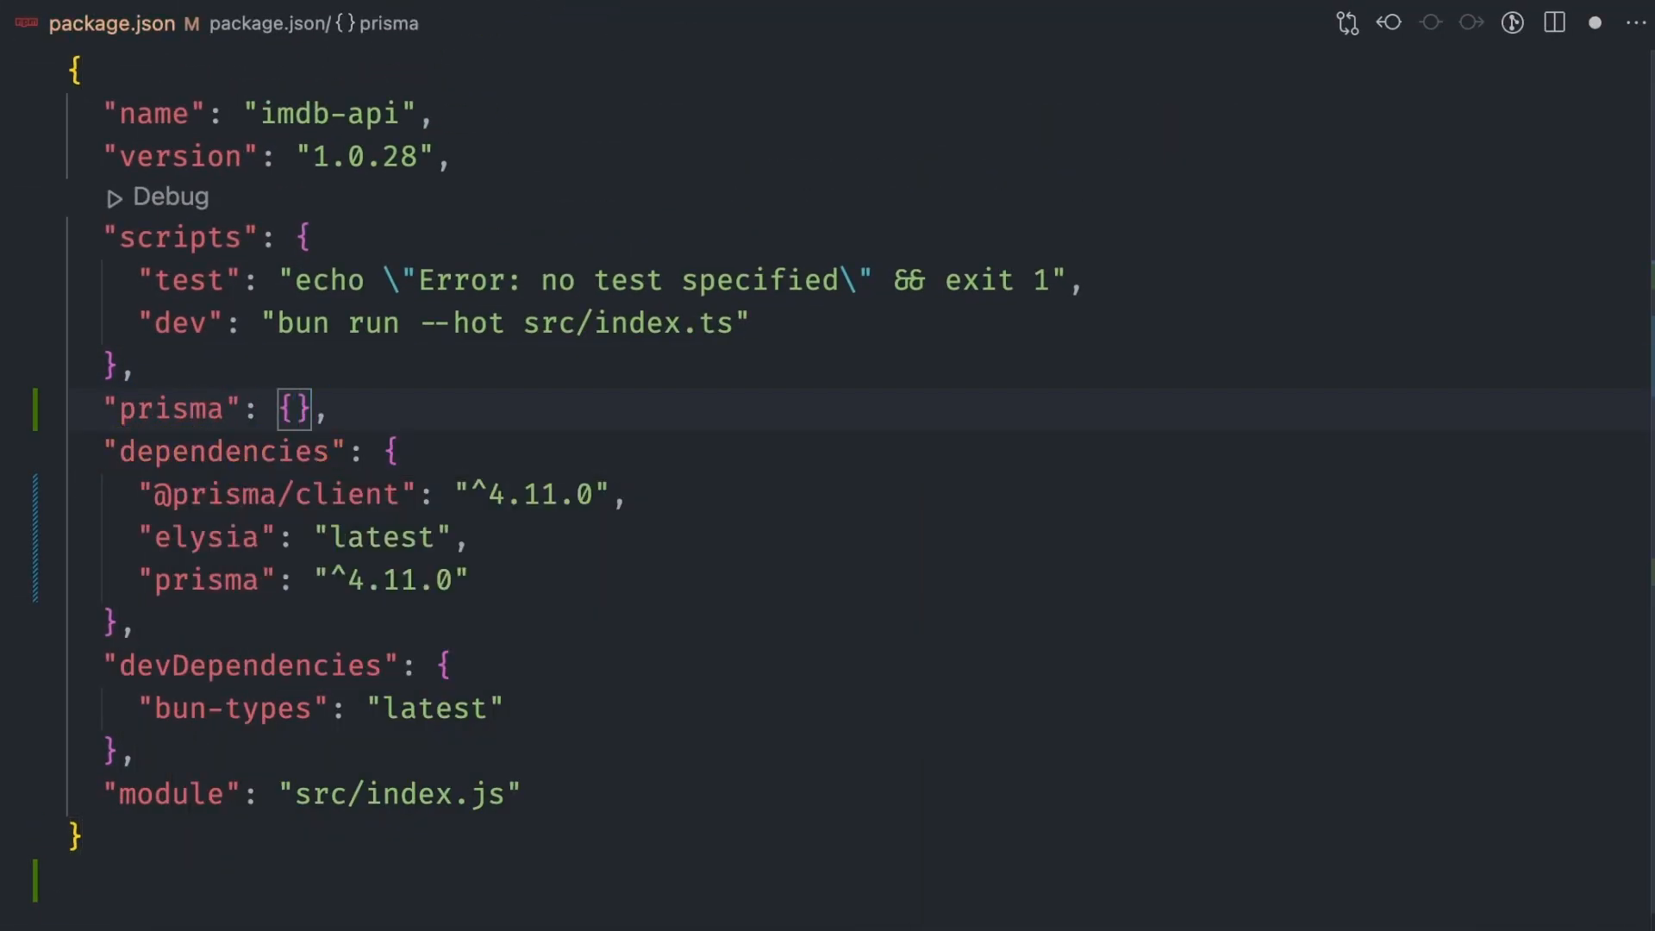
Set package.json "prisma"."seed" to bun scripts/seed.ts, run bunx prisma db seed, and begin index.ts
{"action": "type", "text": "\"seed\": \""}
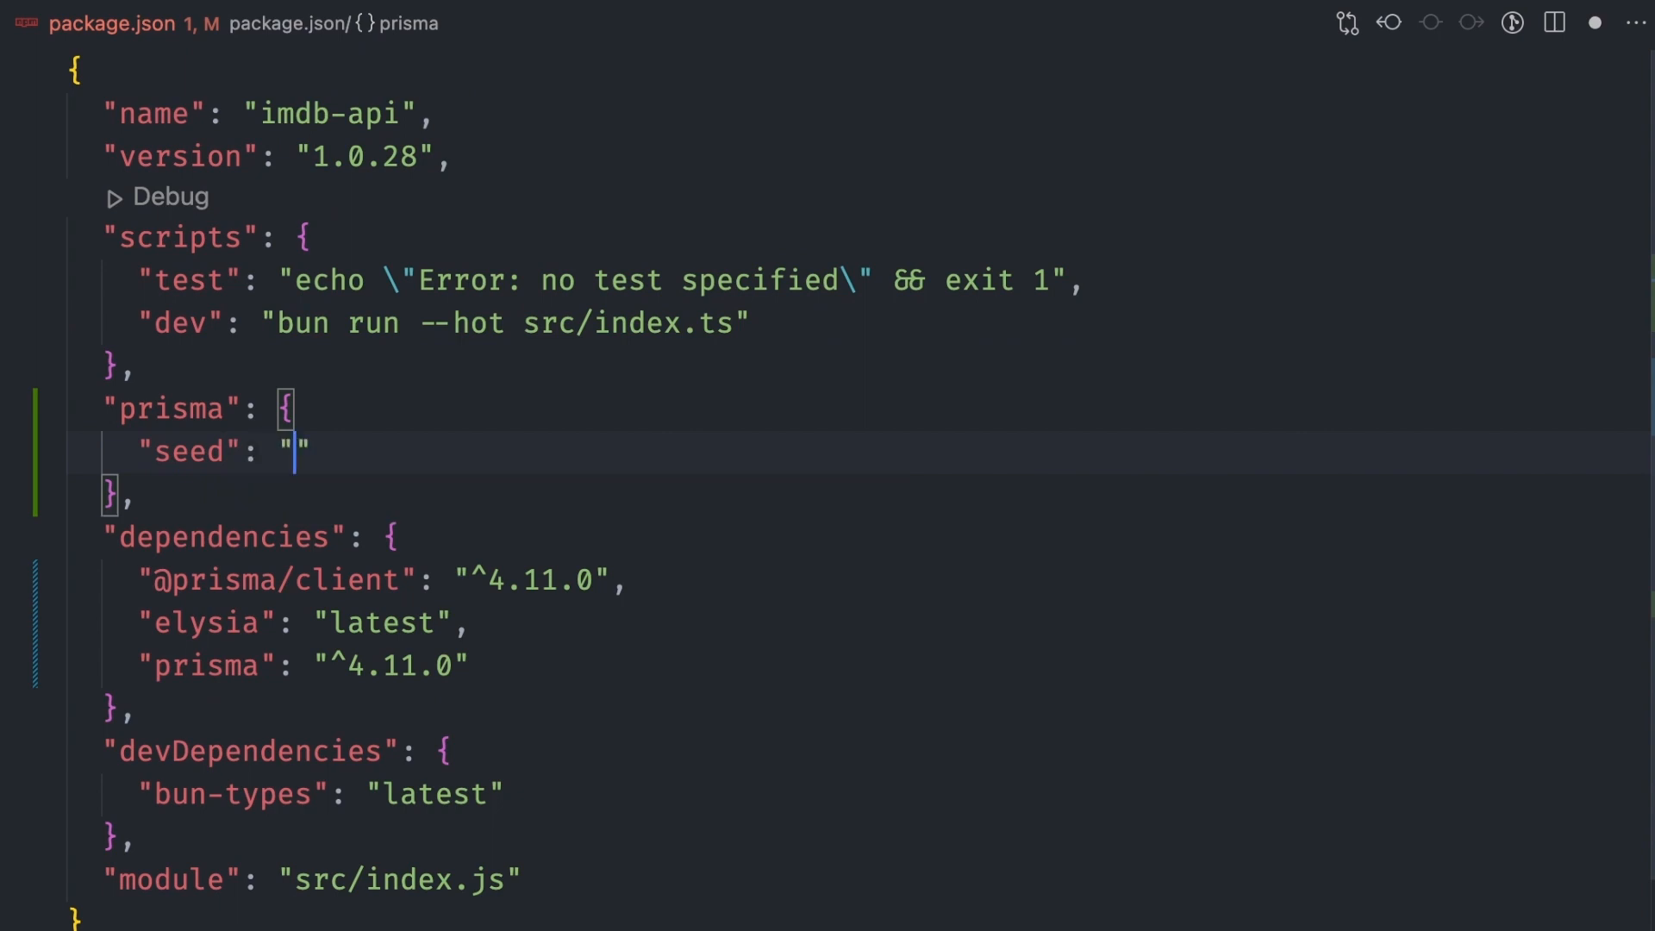
{"action": "type", "text": "bun scripts/seed.ts"}
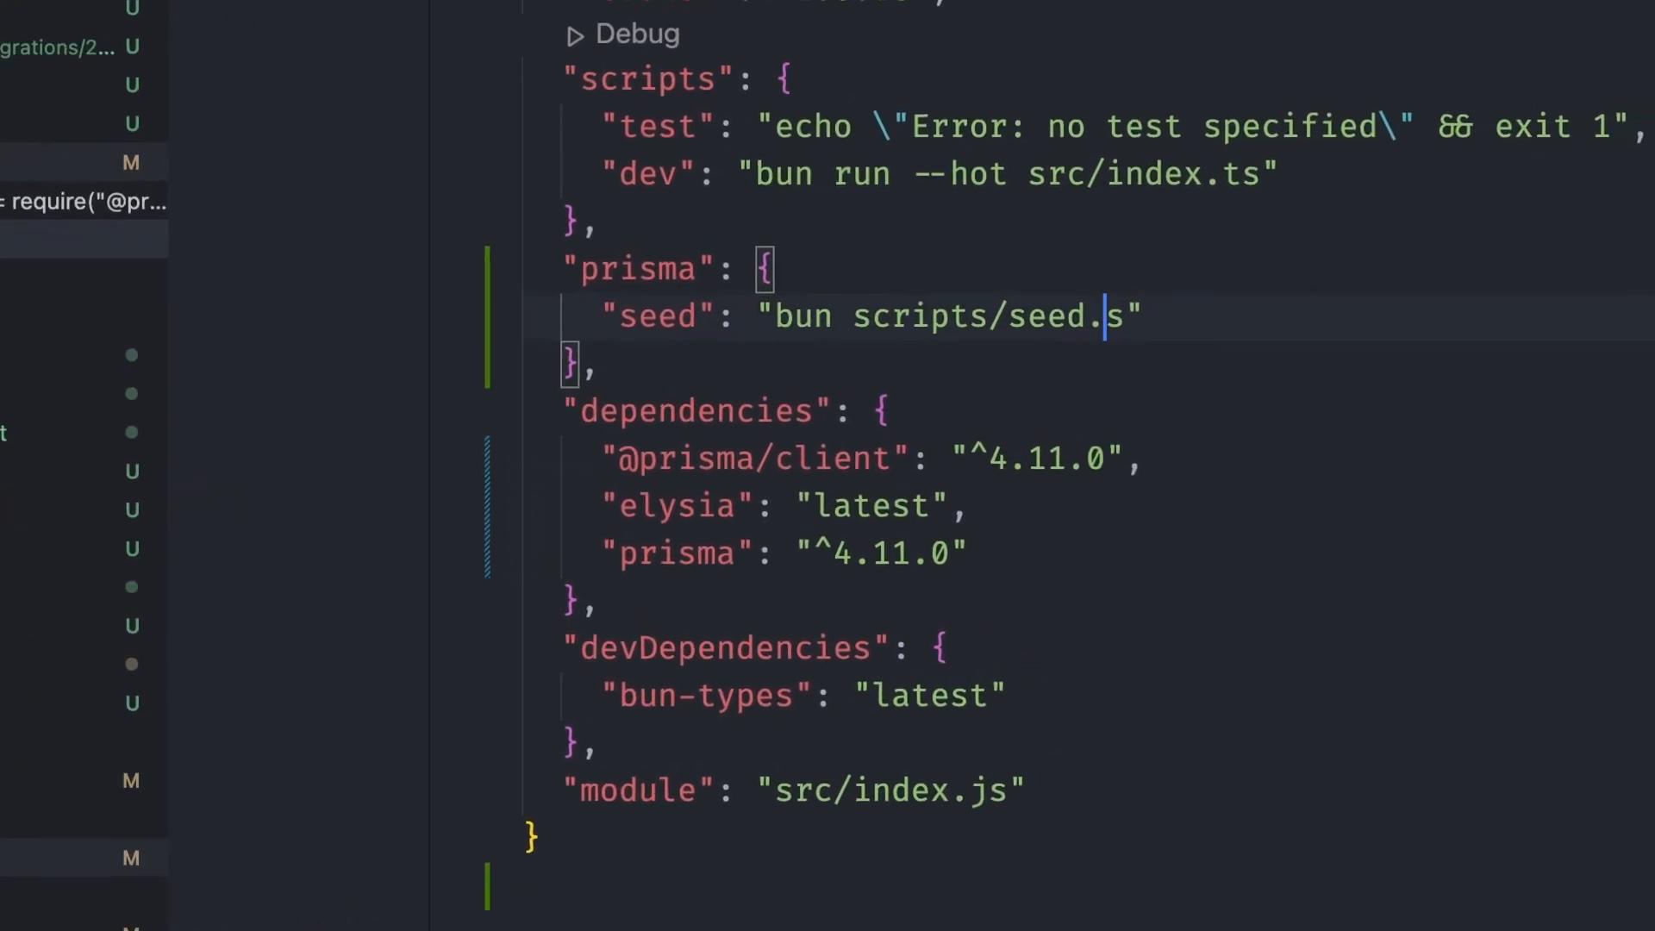
{"action": "type", "text": "n"}
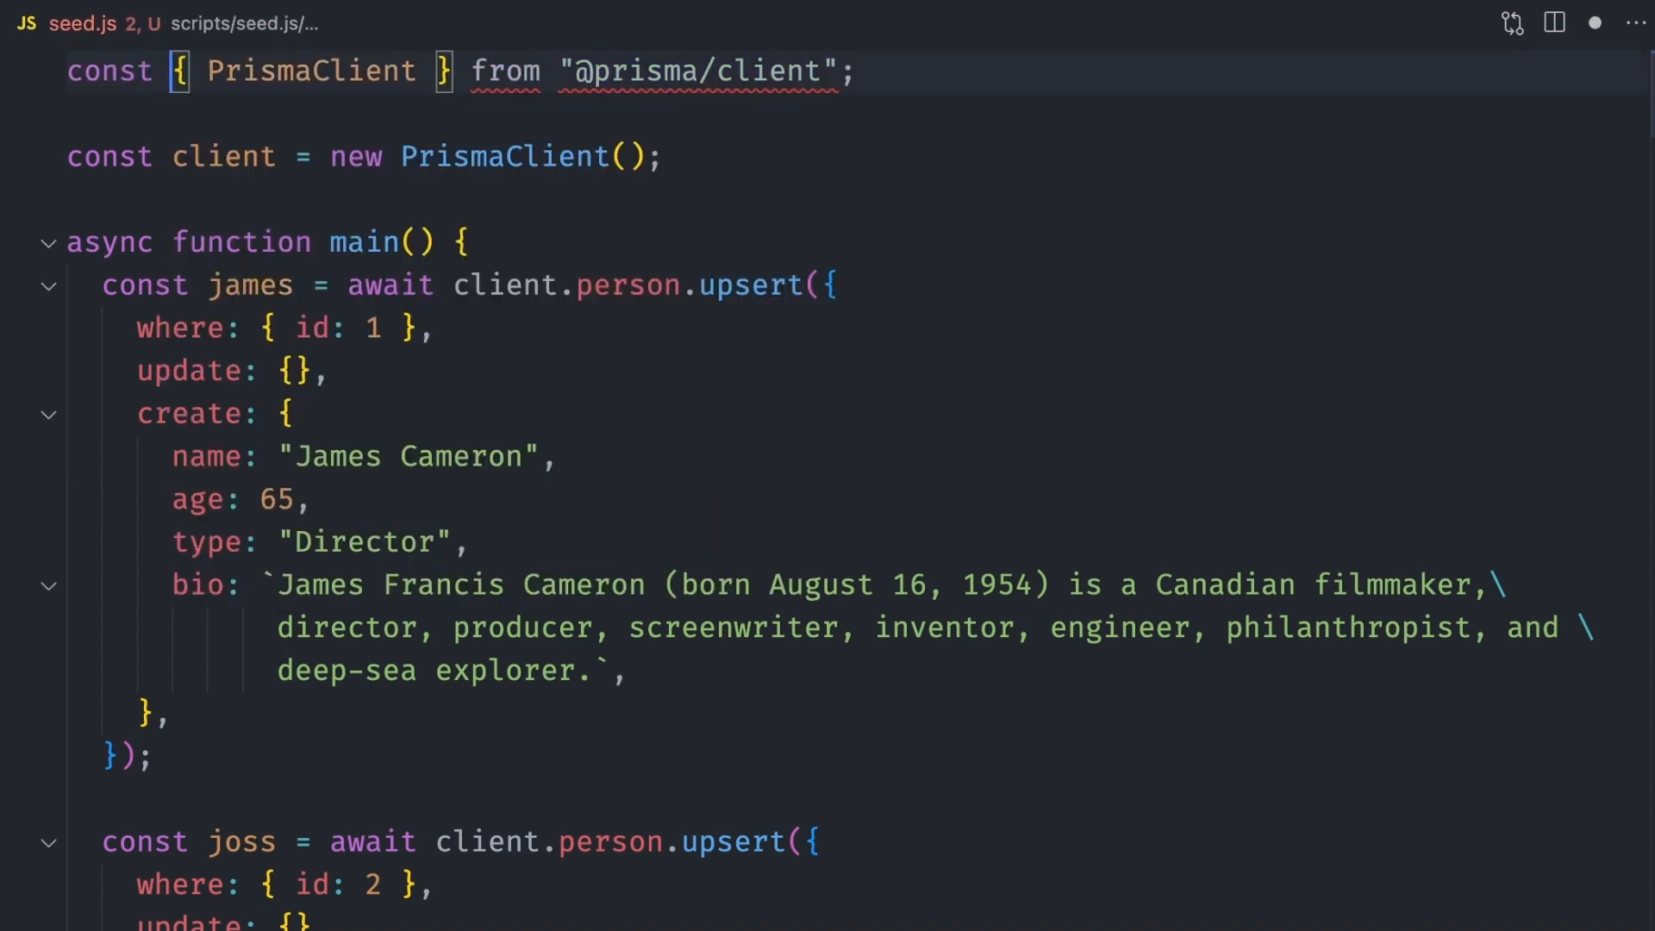
{"action": "type", "text": "= req"}
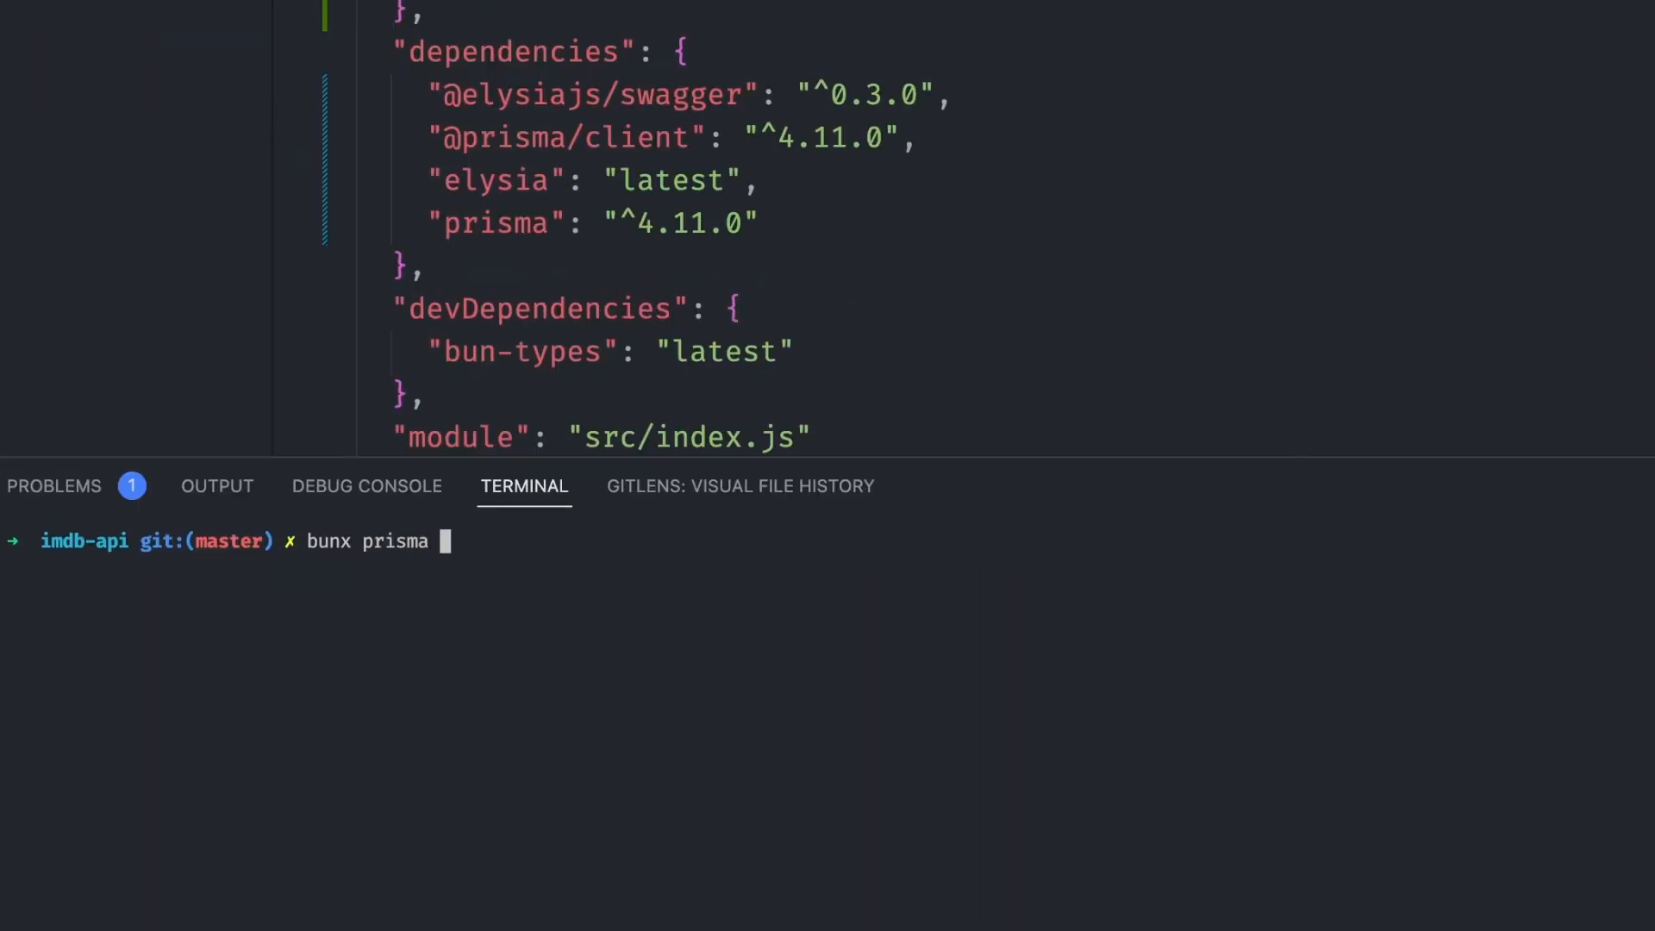
{"action": "type", "text": "db seed"}
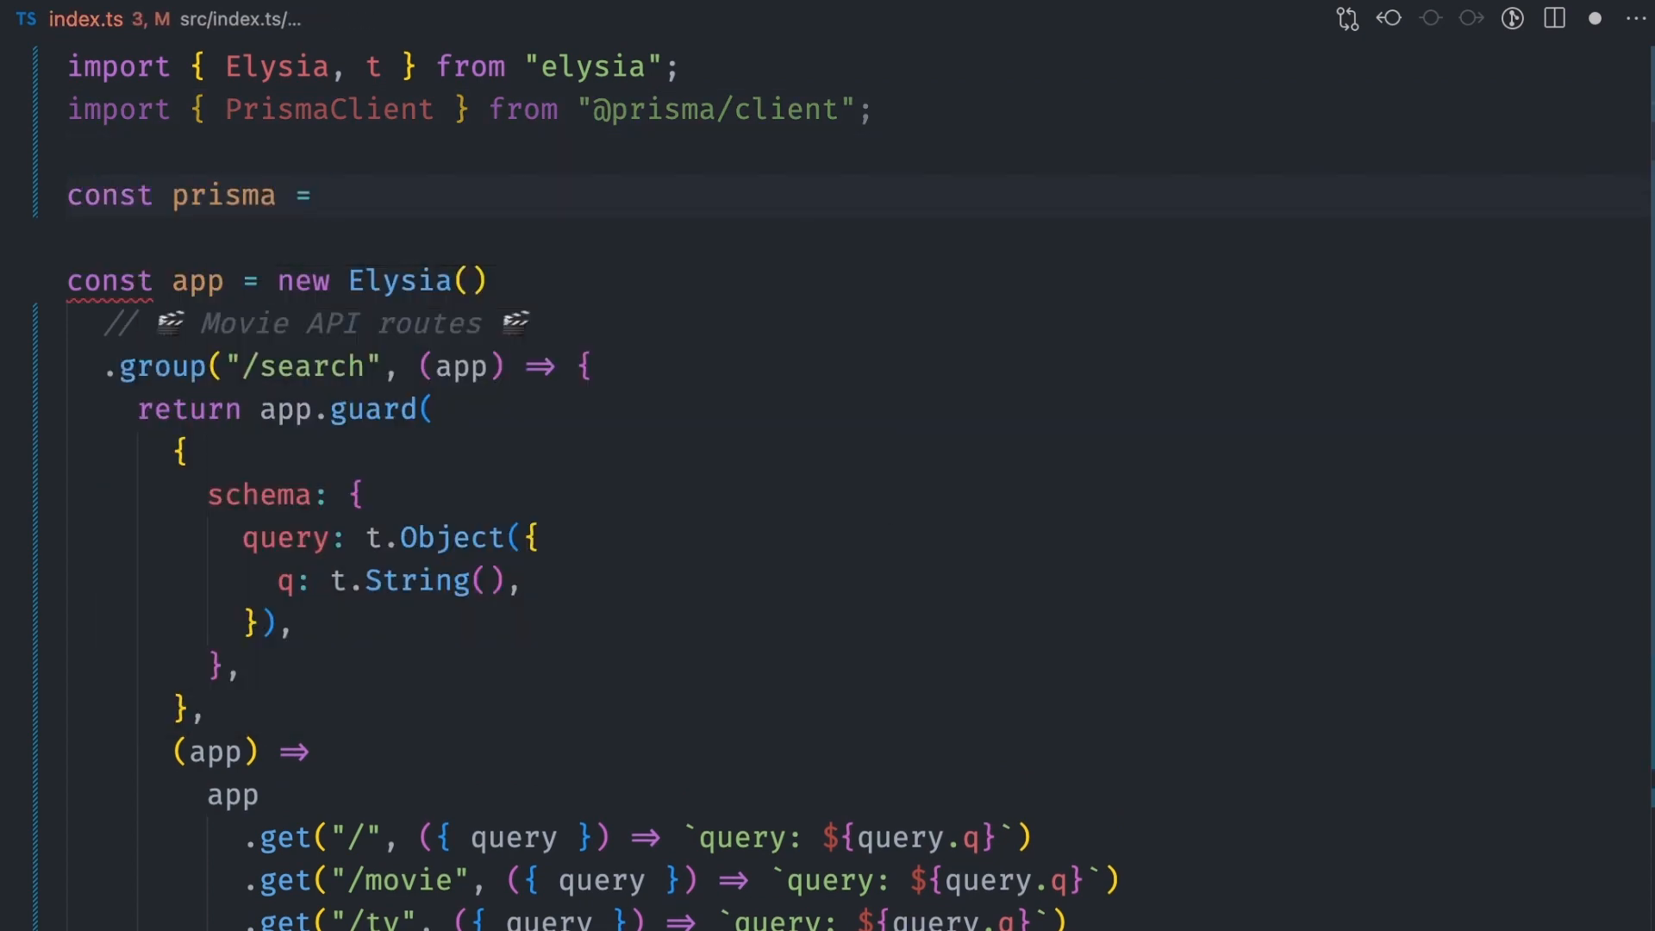
Decorate the app with a db PrismaClient via .use(setup) and return db.movie.findMany() from /search
{"action": "type", "text": "new PrismaClient();"}
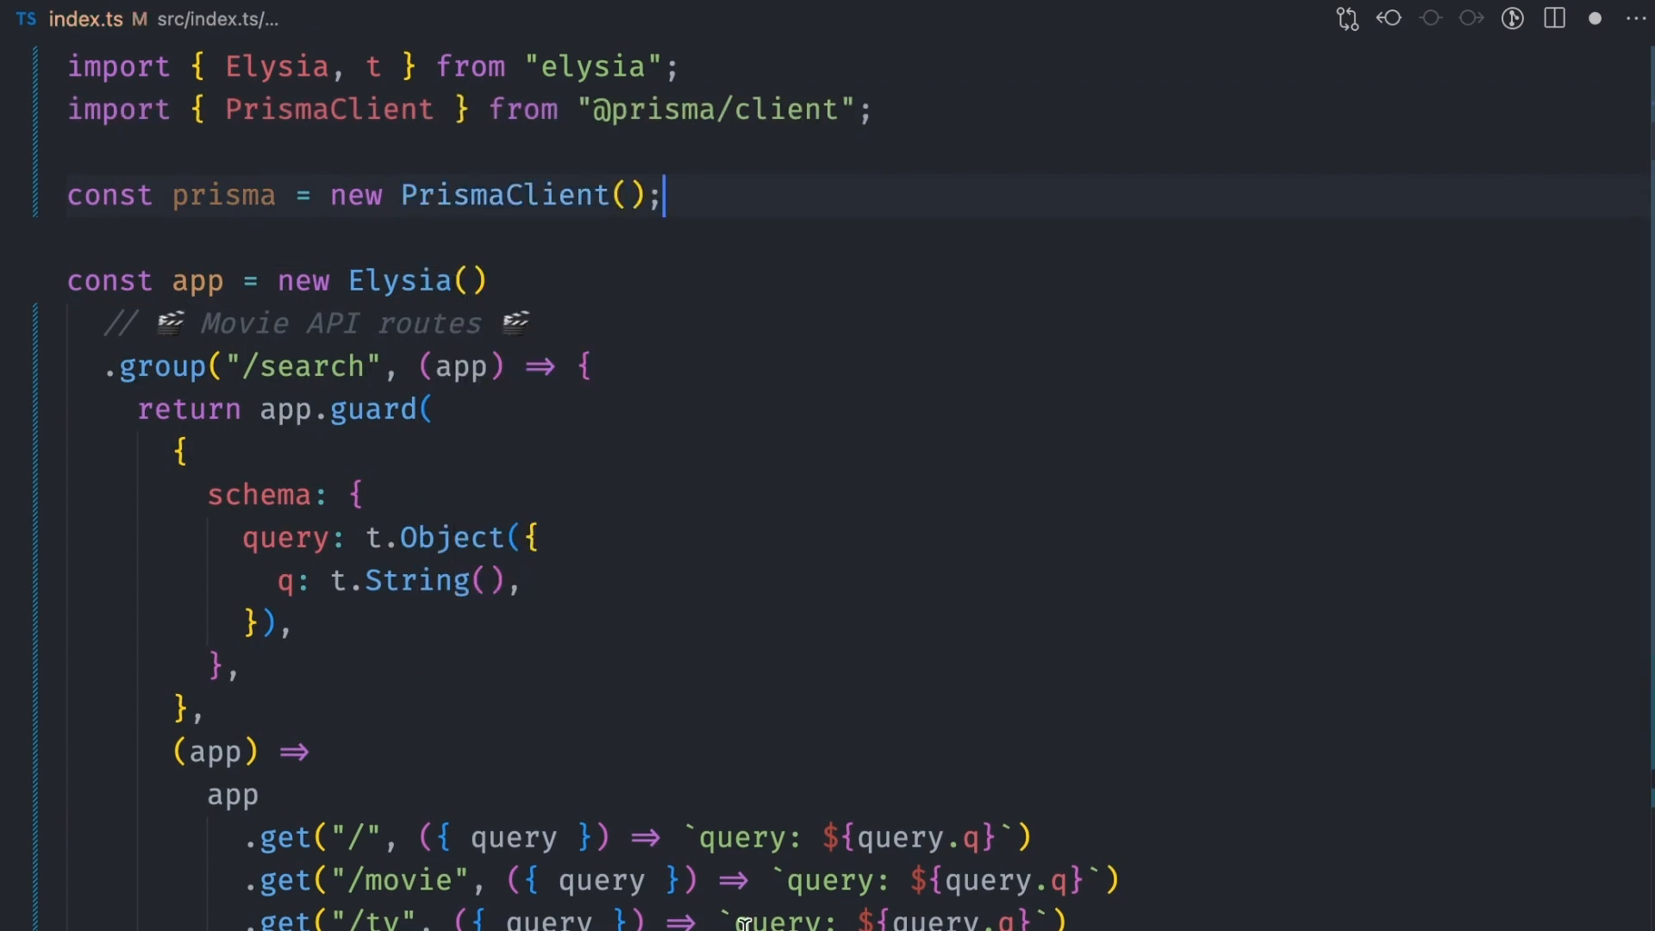
{"action": "type", "text": "prisma.movie.findMany("}
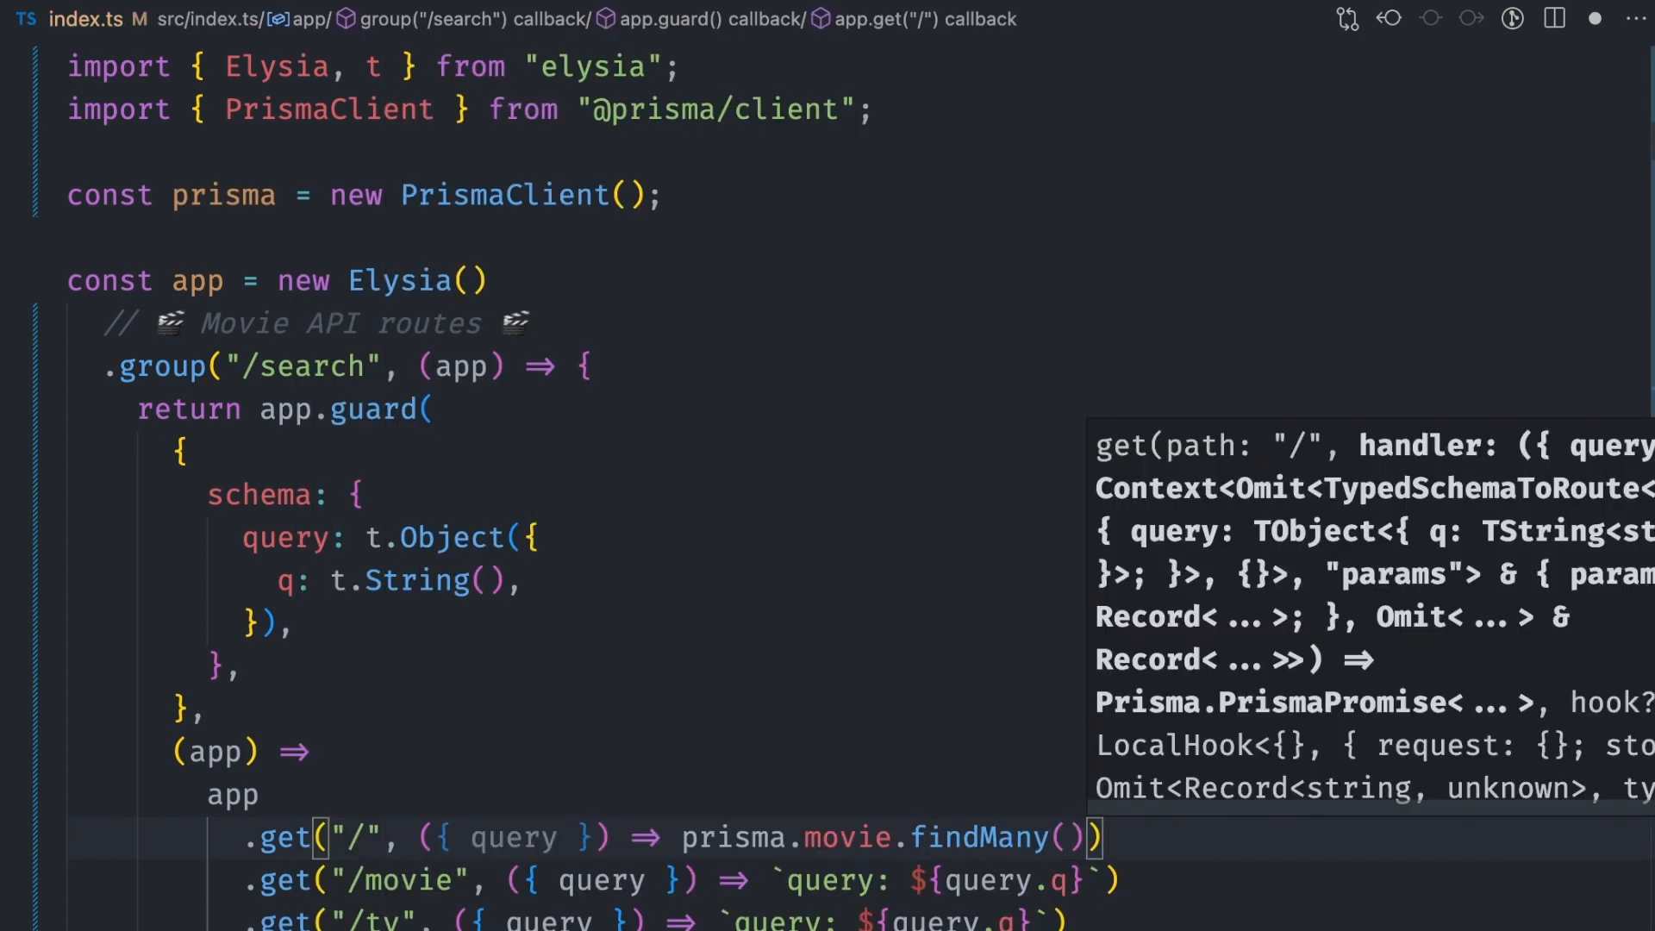
{"action": "mouse_move", "coordinate": [1202, 840]}
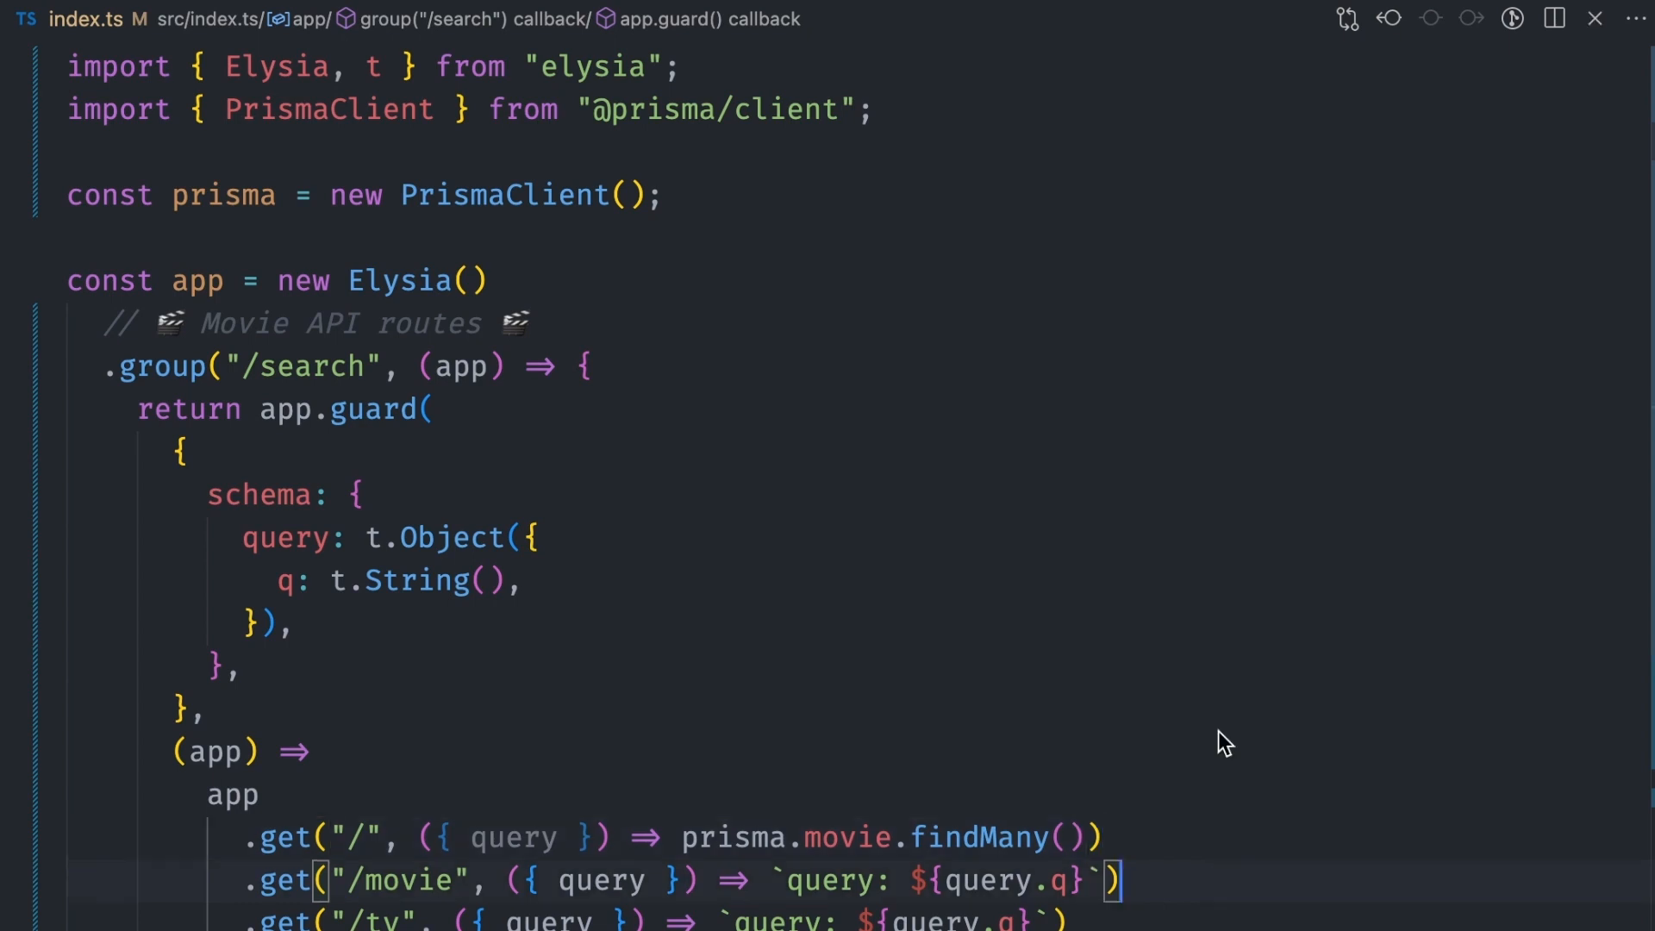
{"action": "mouse_move", "coordinate": [686, 210]}
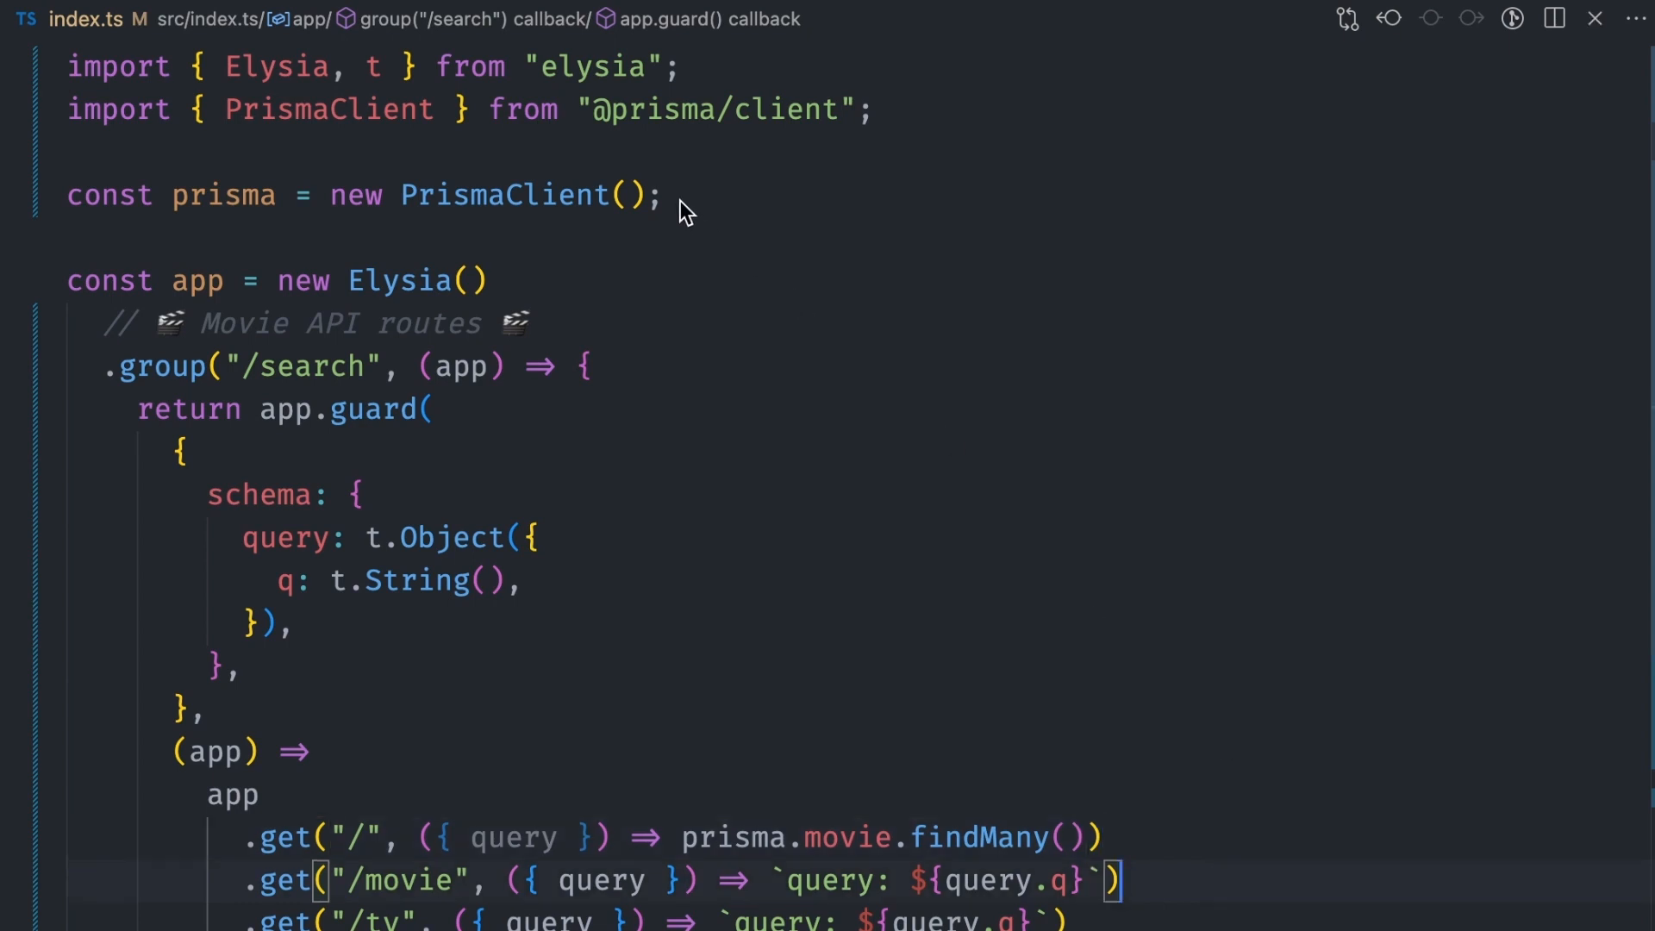
{"action": "type", "text": "setu"}
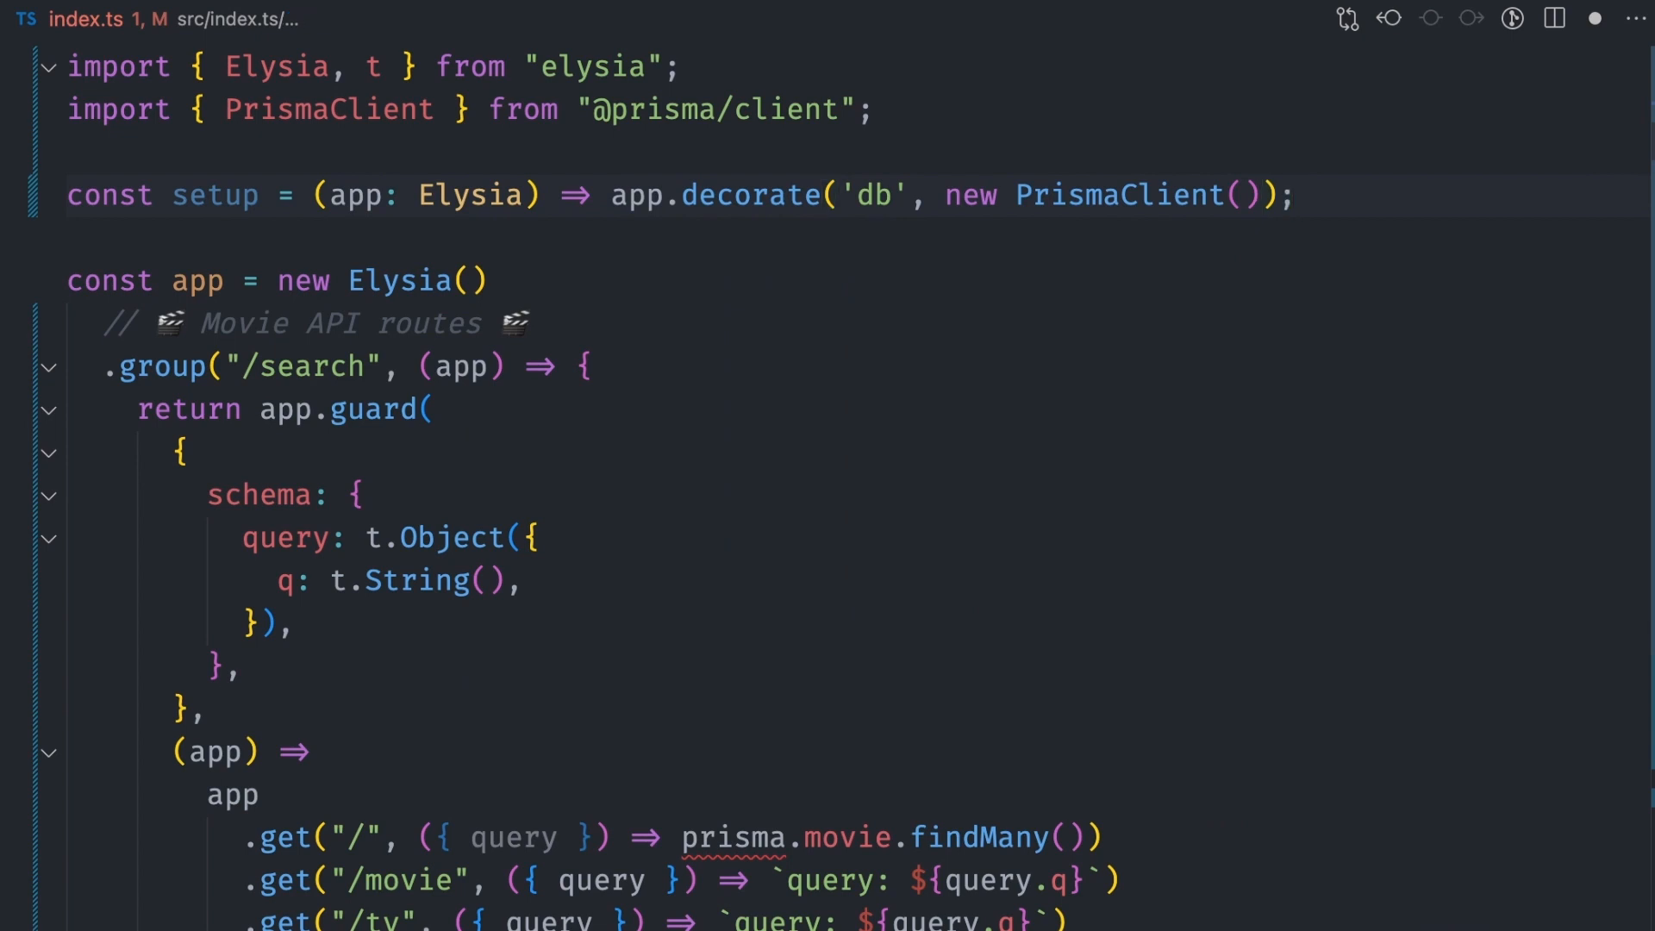
{"action": "type", "text": "."}
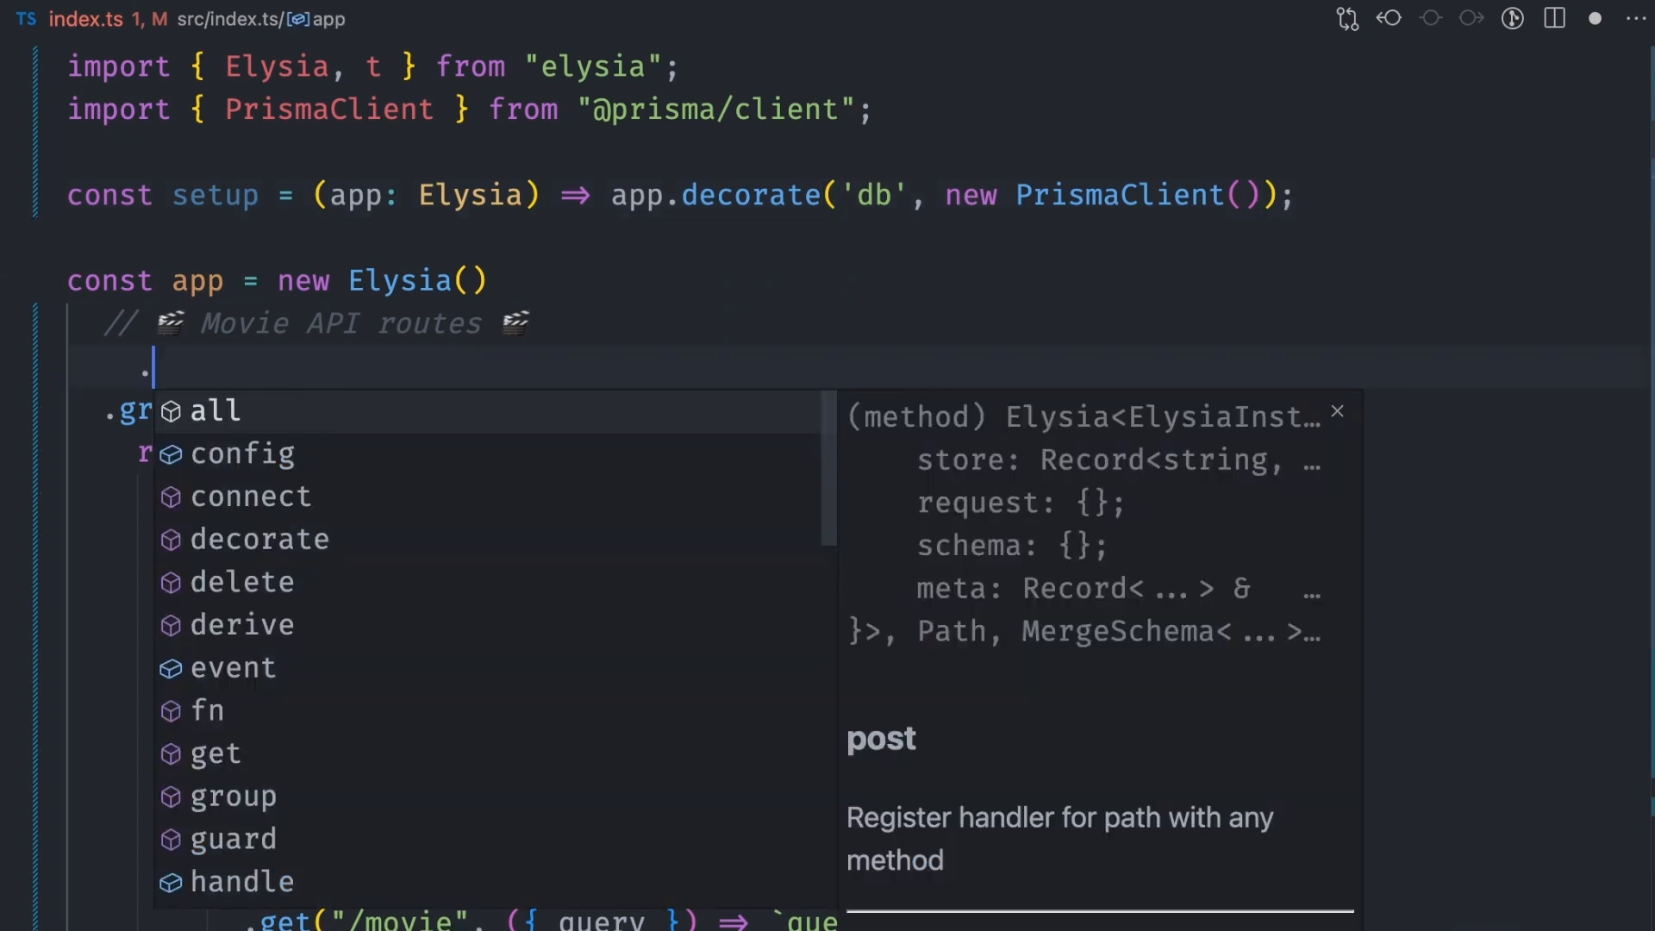
{"action": "type", "text": "use(setup"}
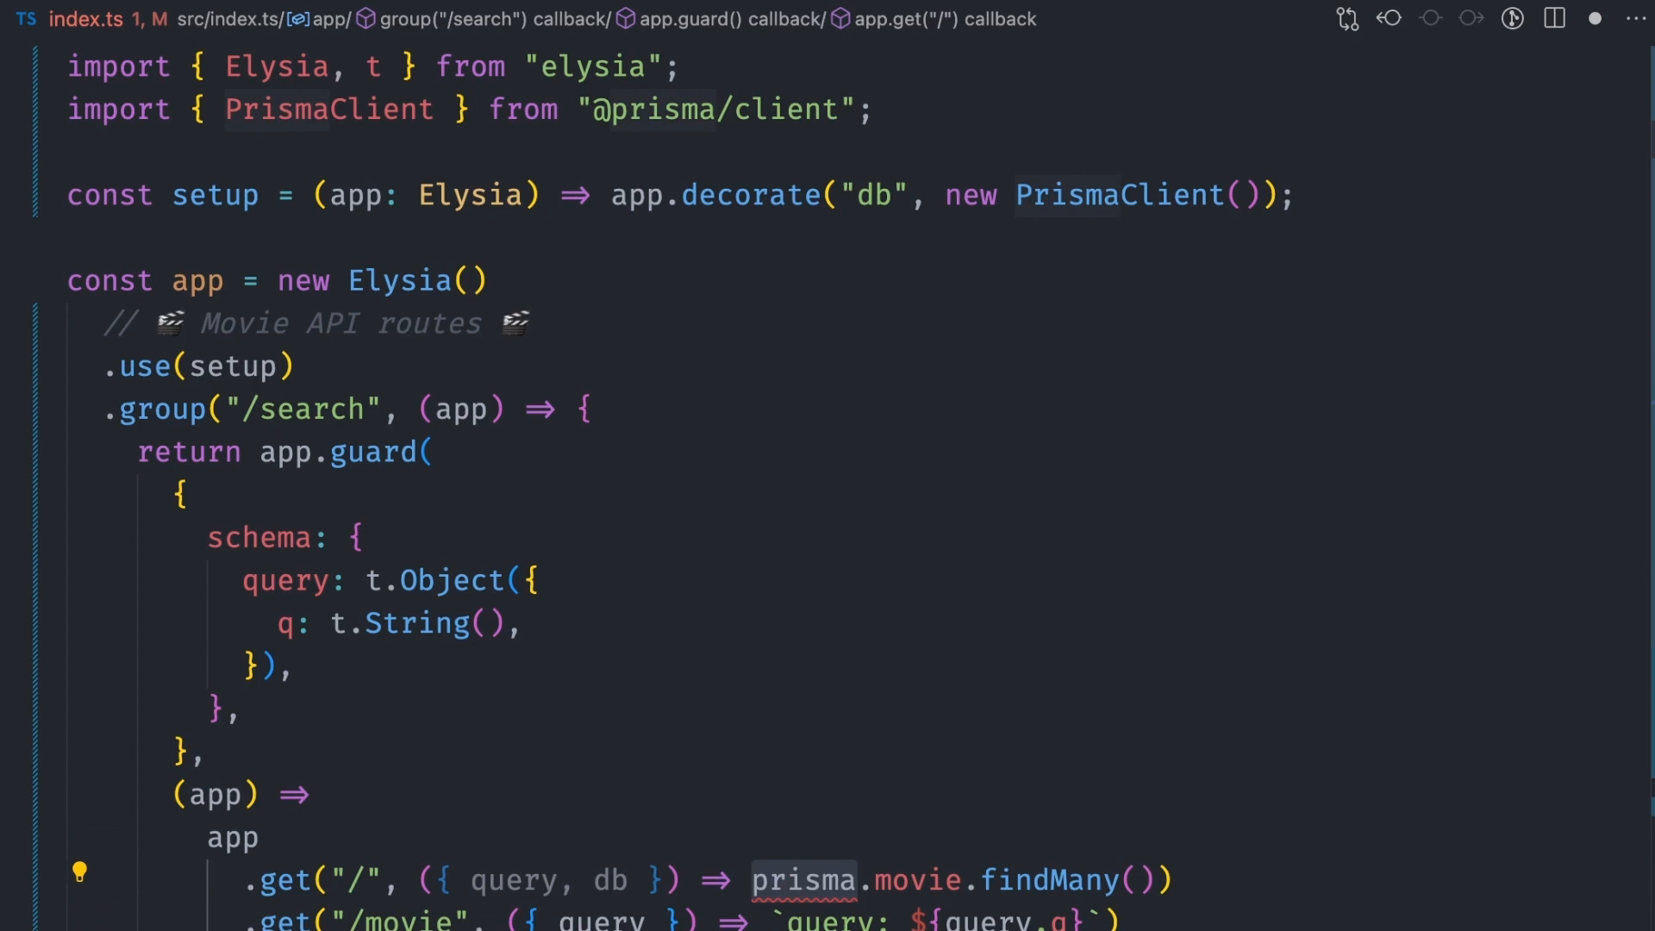
{"action": "type", "text": "db"}
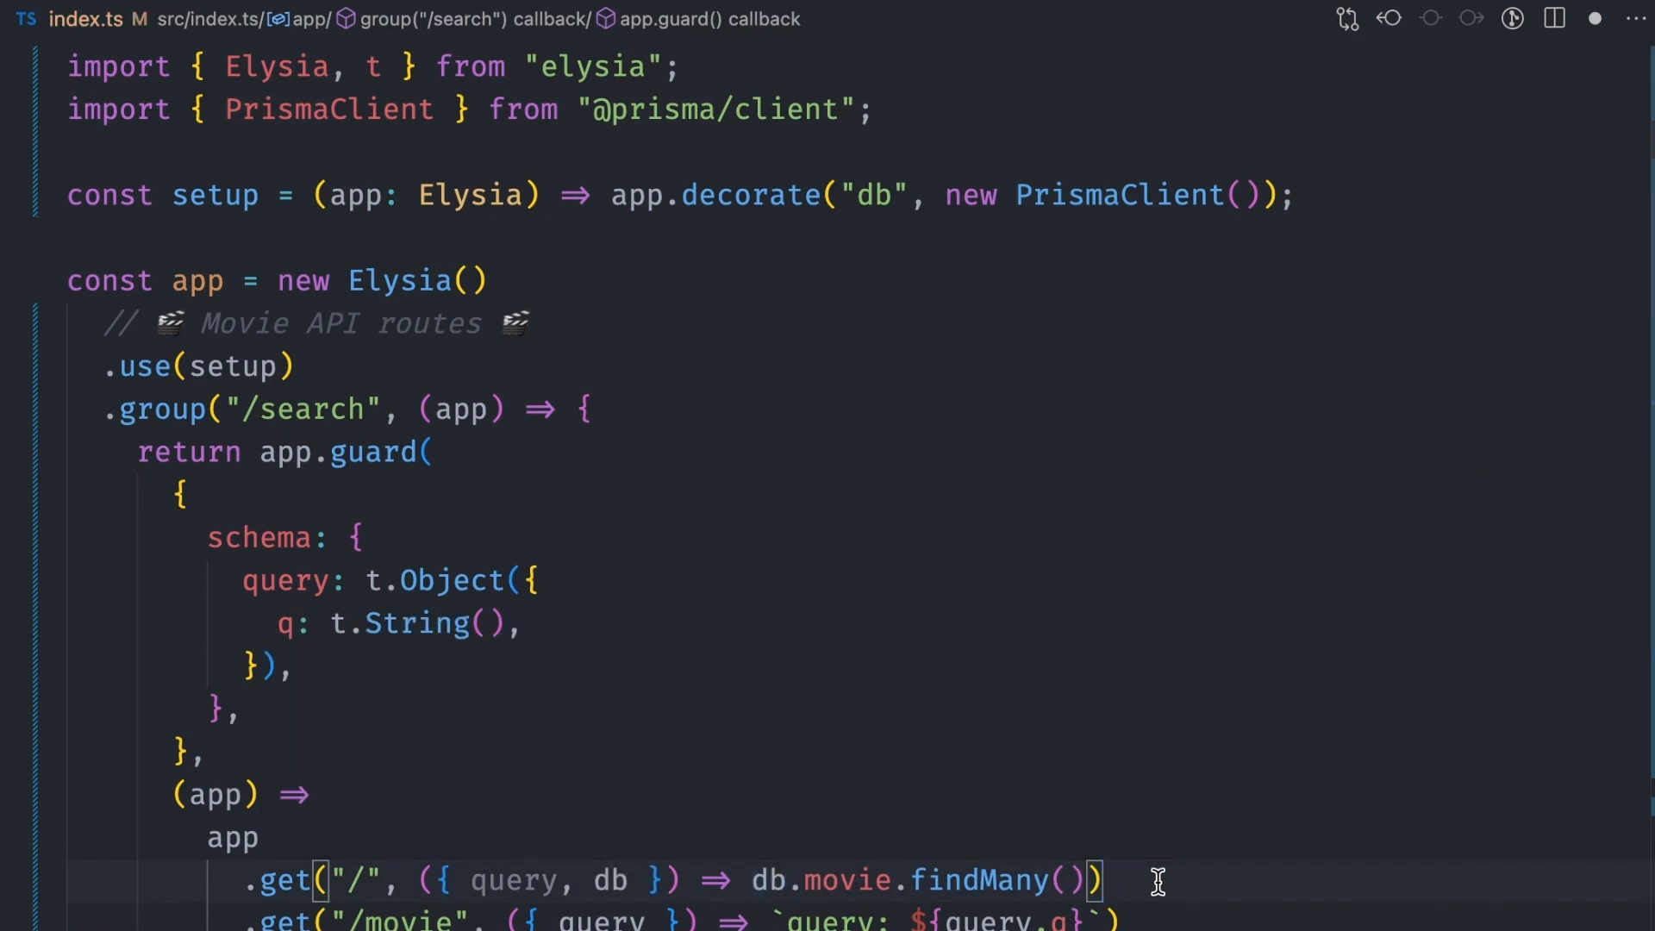
{"action": "scroll", "scroll_direction": "down", "scroll_amount": 3}
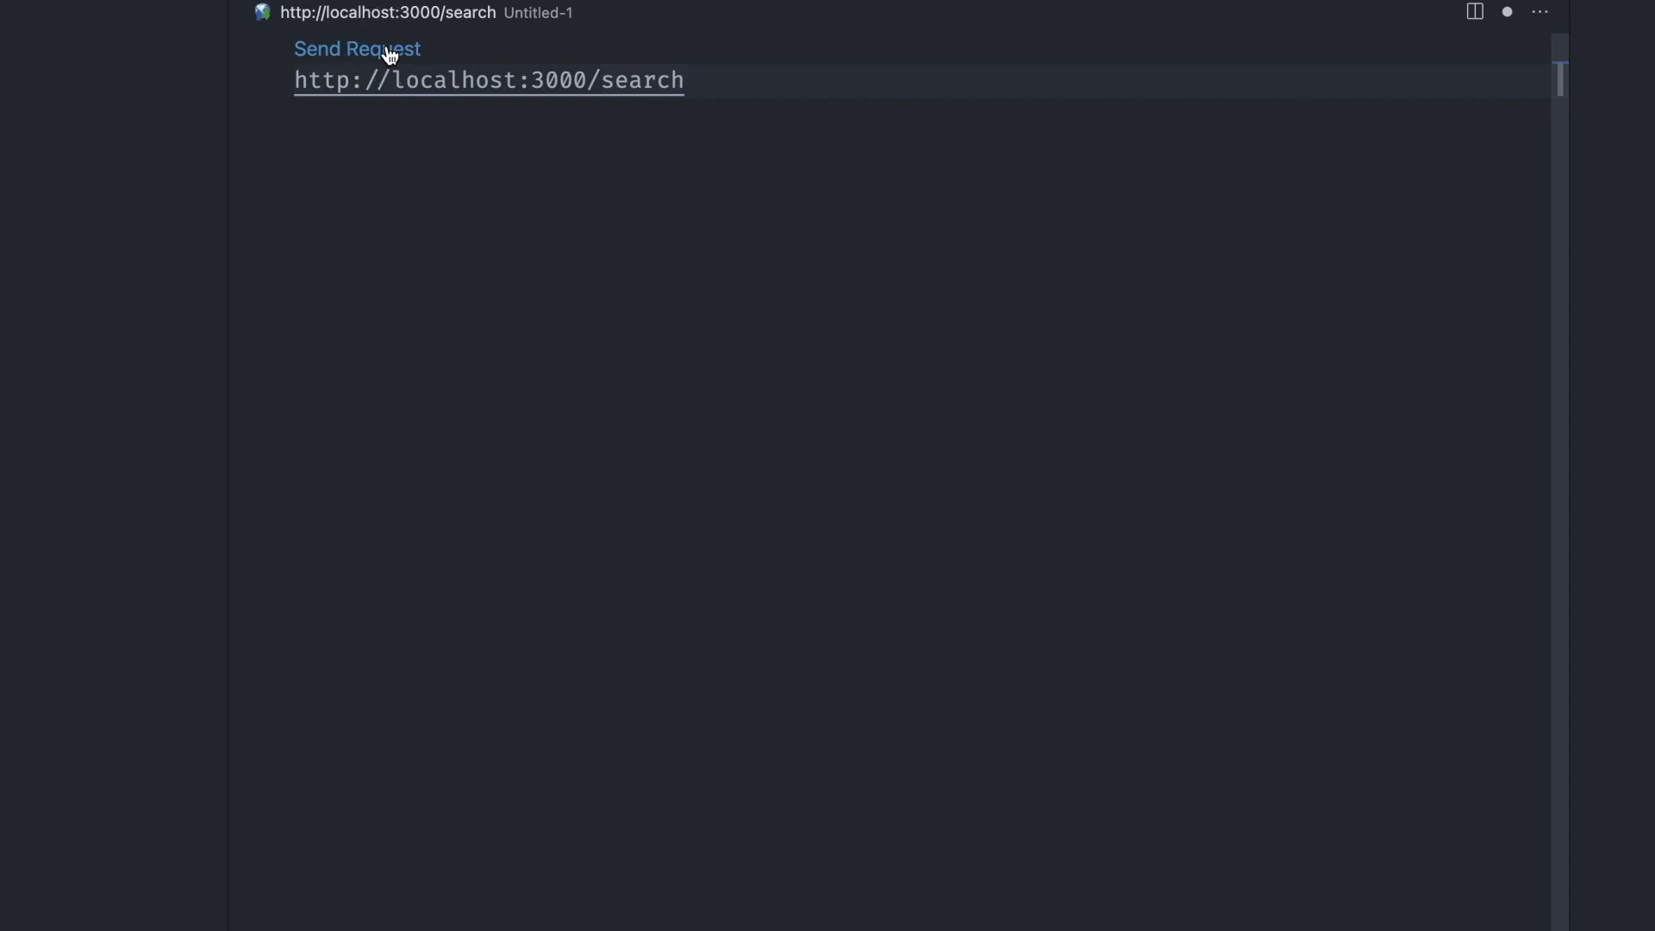
{"action": "left_click", "coordinate": [357, 48]}
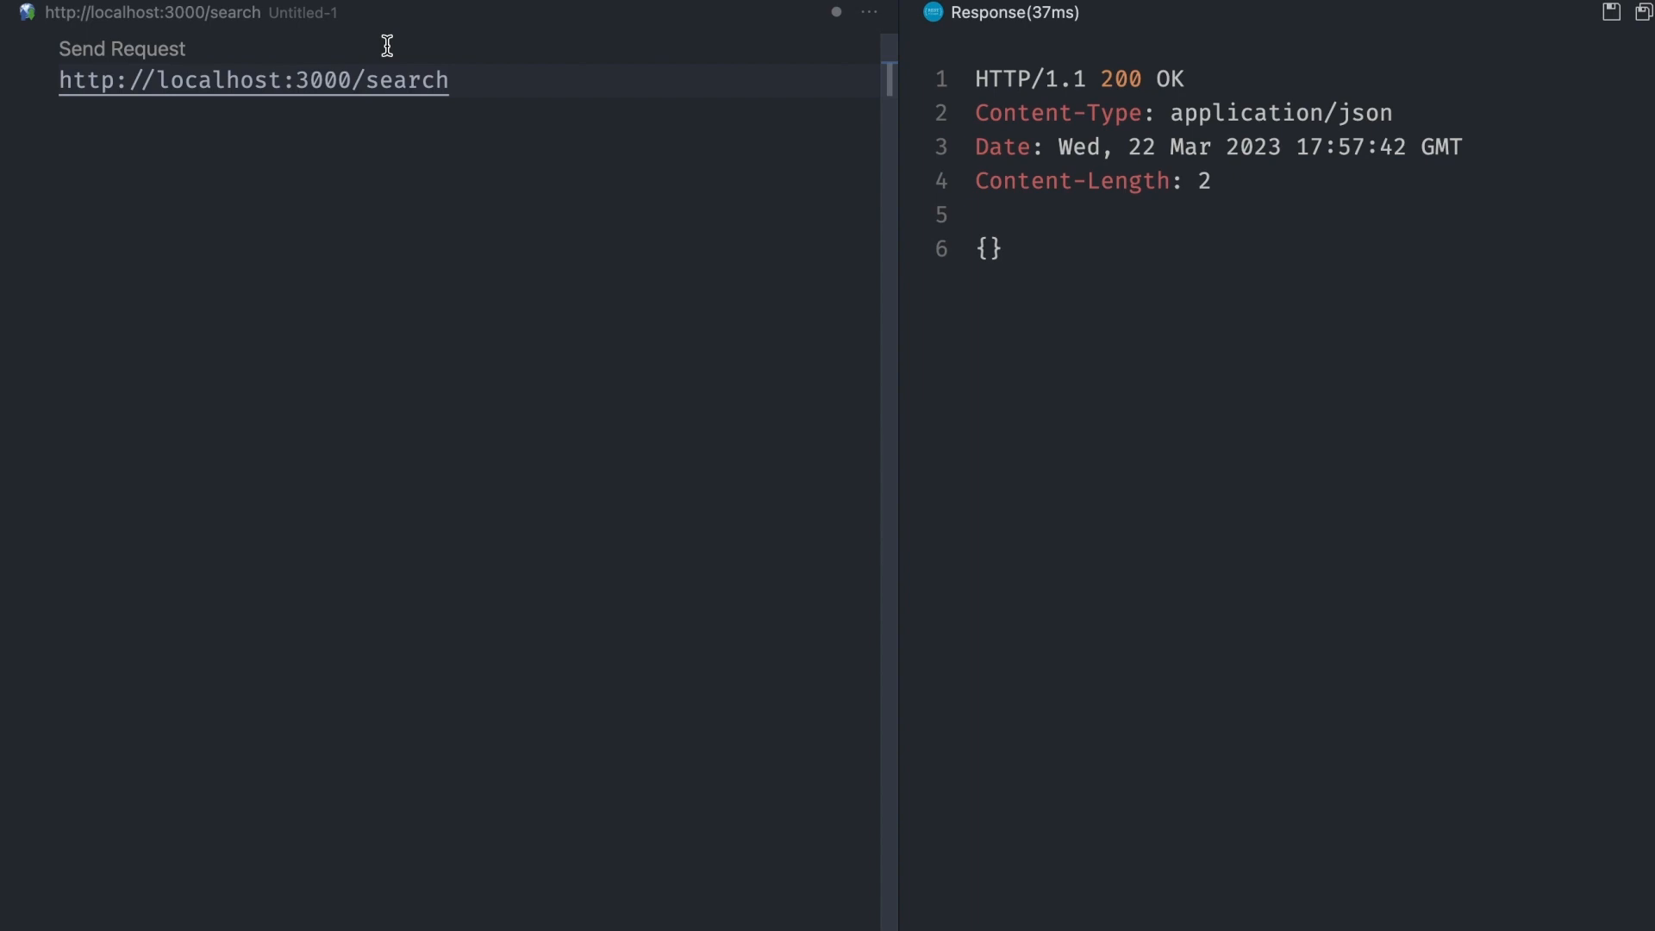
{"action": "double_click", "coordinate": [987, 248]}
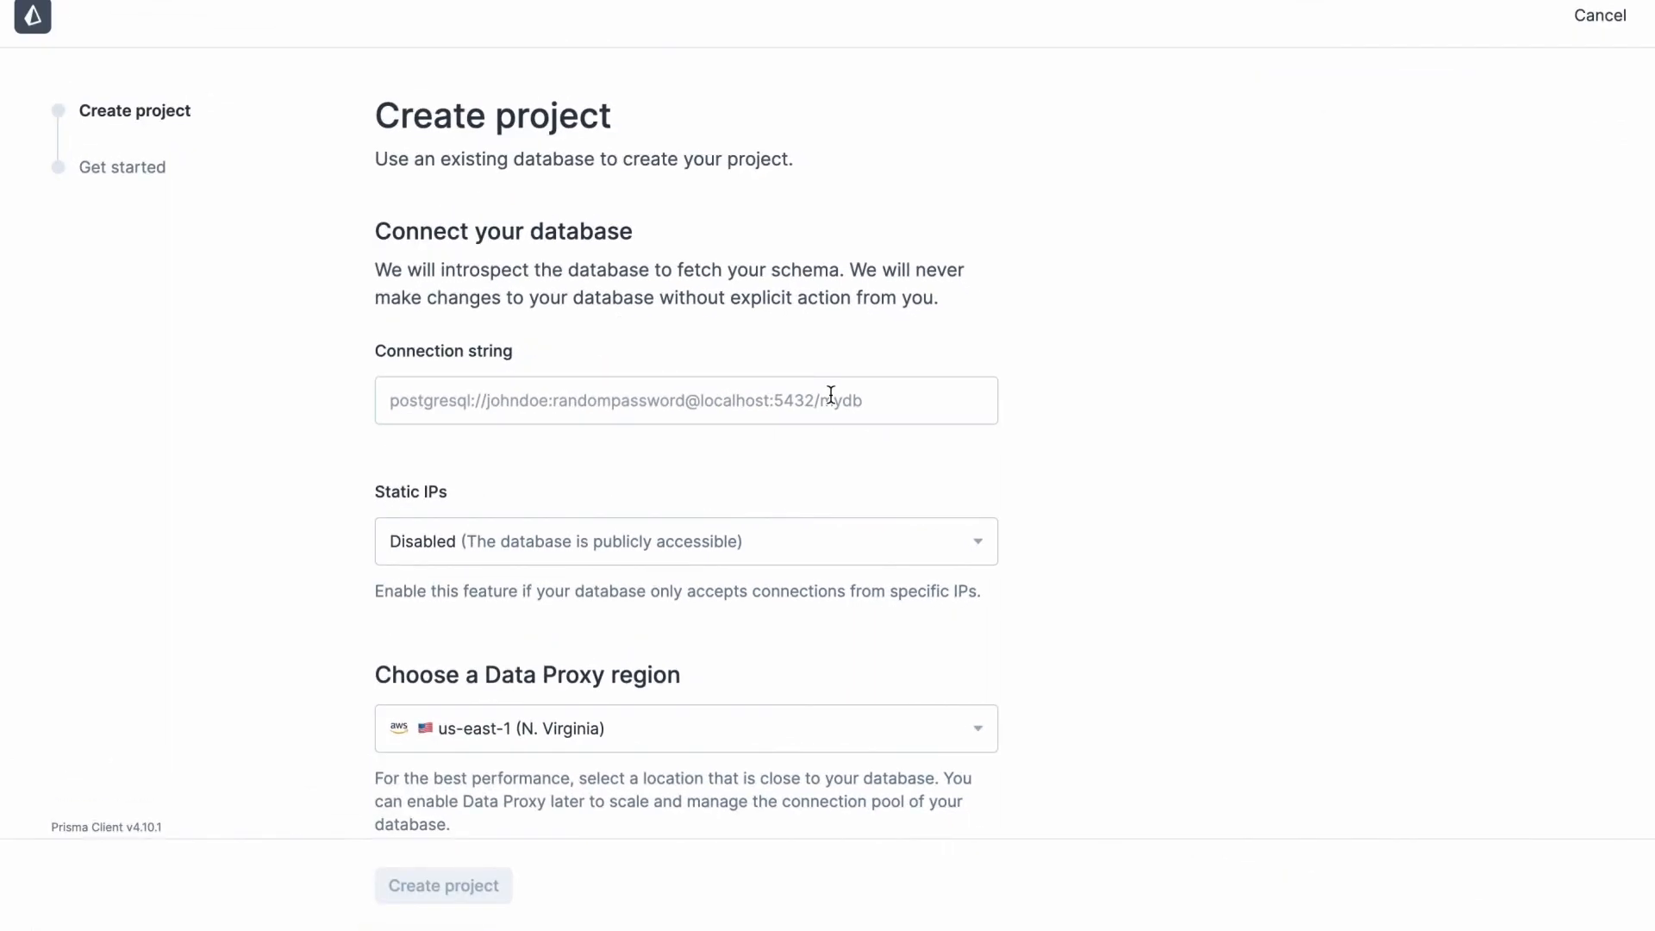
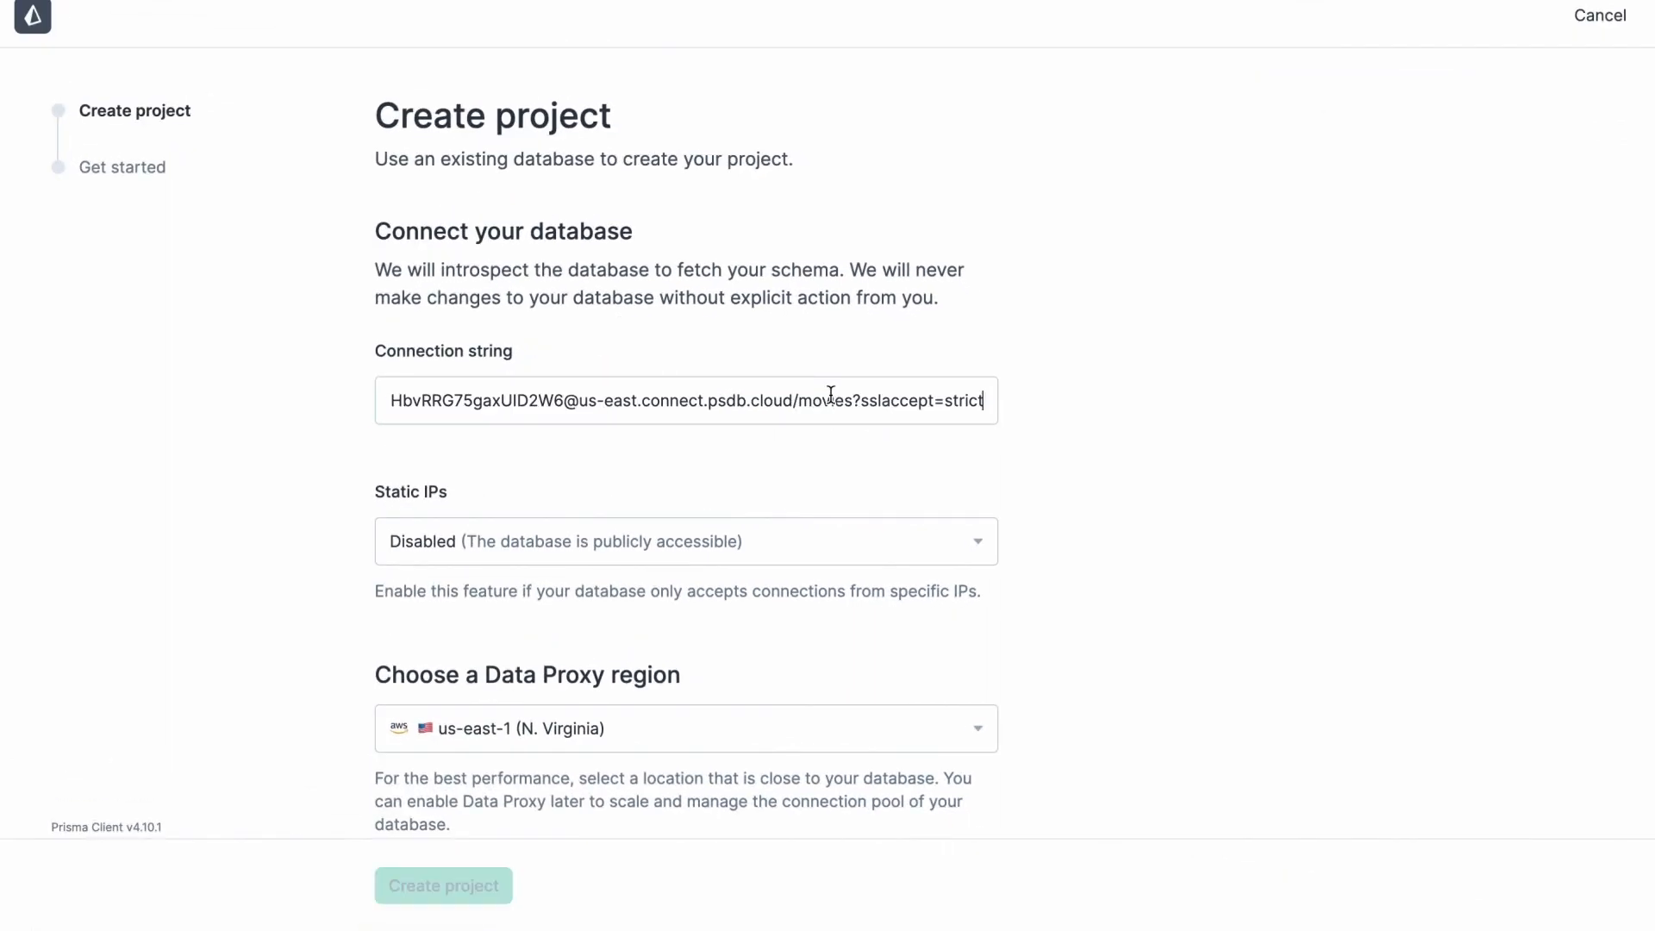
Create the project from the PlanetScale movies connection string and a movies-db Data Proxy string
{"action": "left_click", "coordinate": [684, 400]}
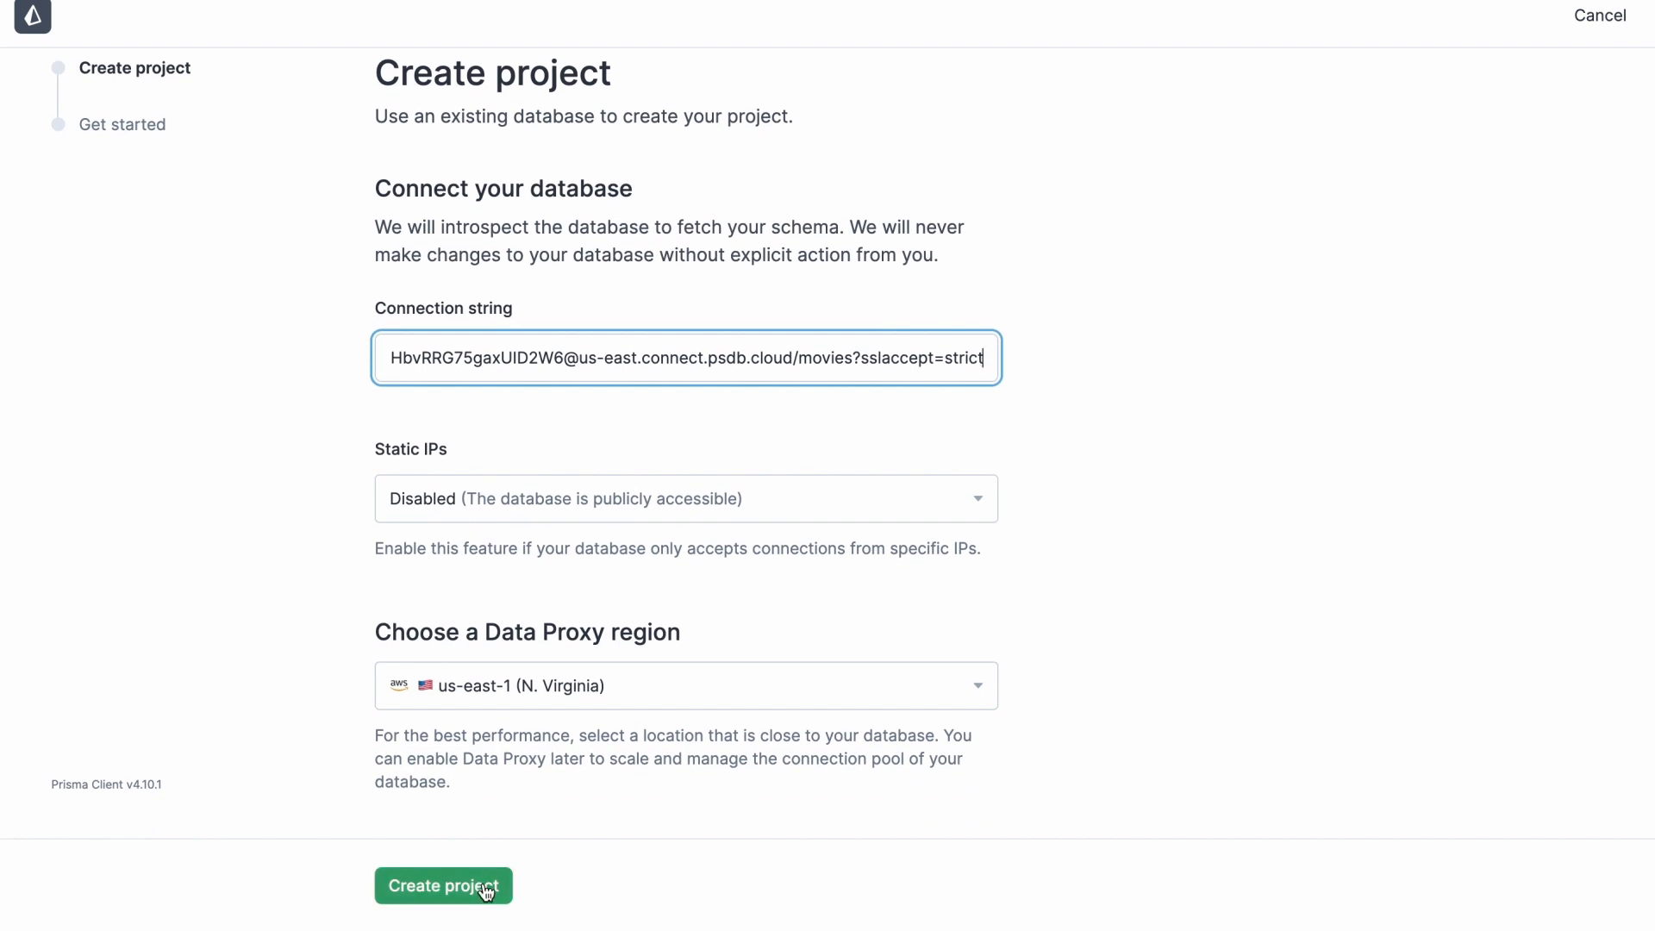
{"action": "left_click", "coordinate": [444, 885]}
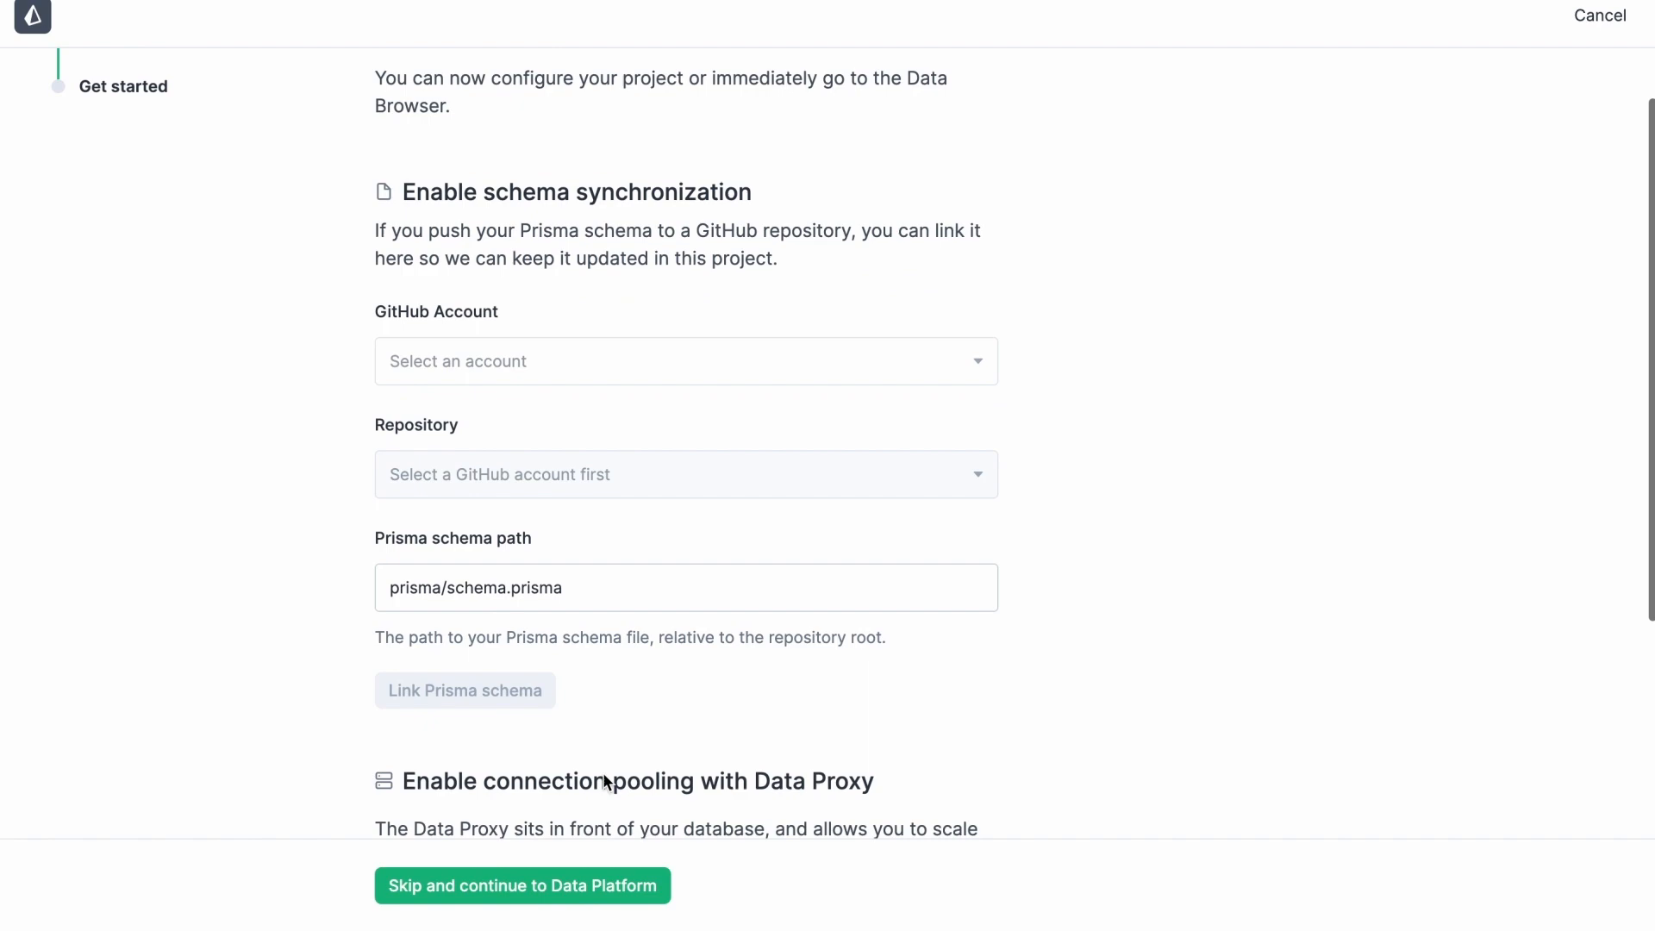
{"action": "left_click", "coordinate": [527, 702]}
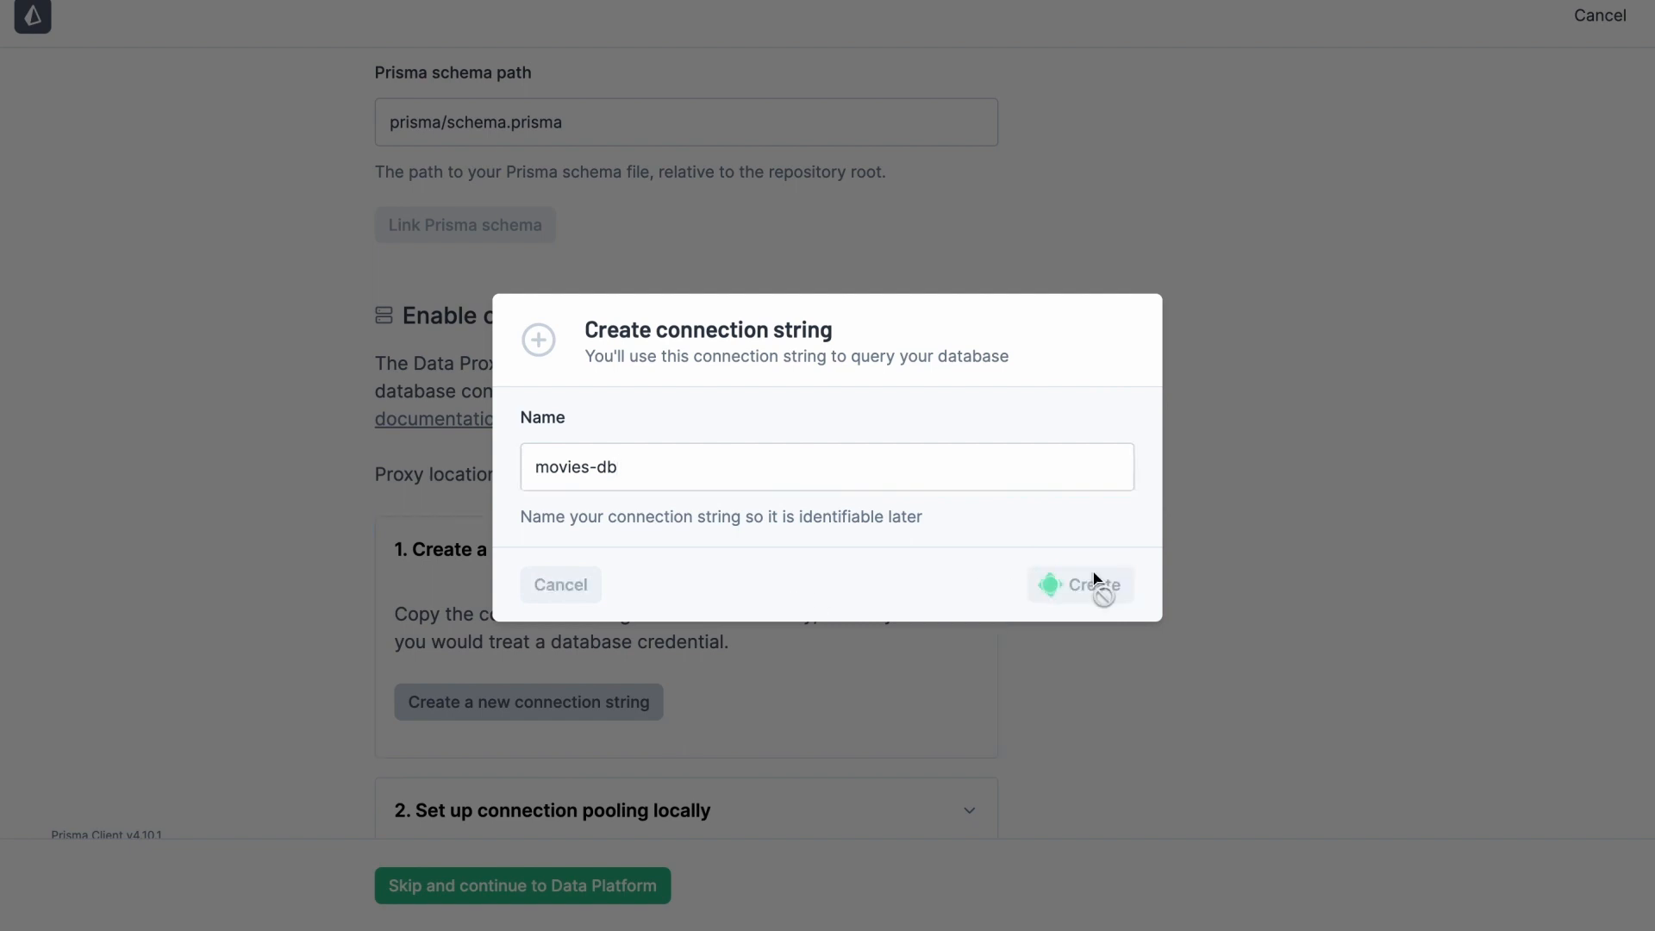
{"action": "left_click", "coordinate": [1079, 584]}
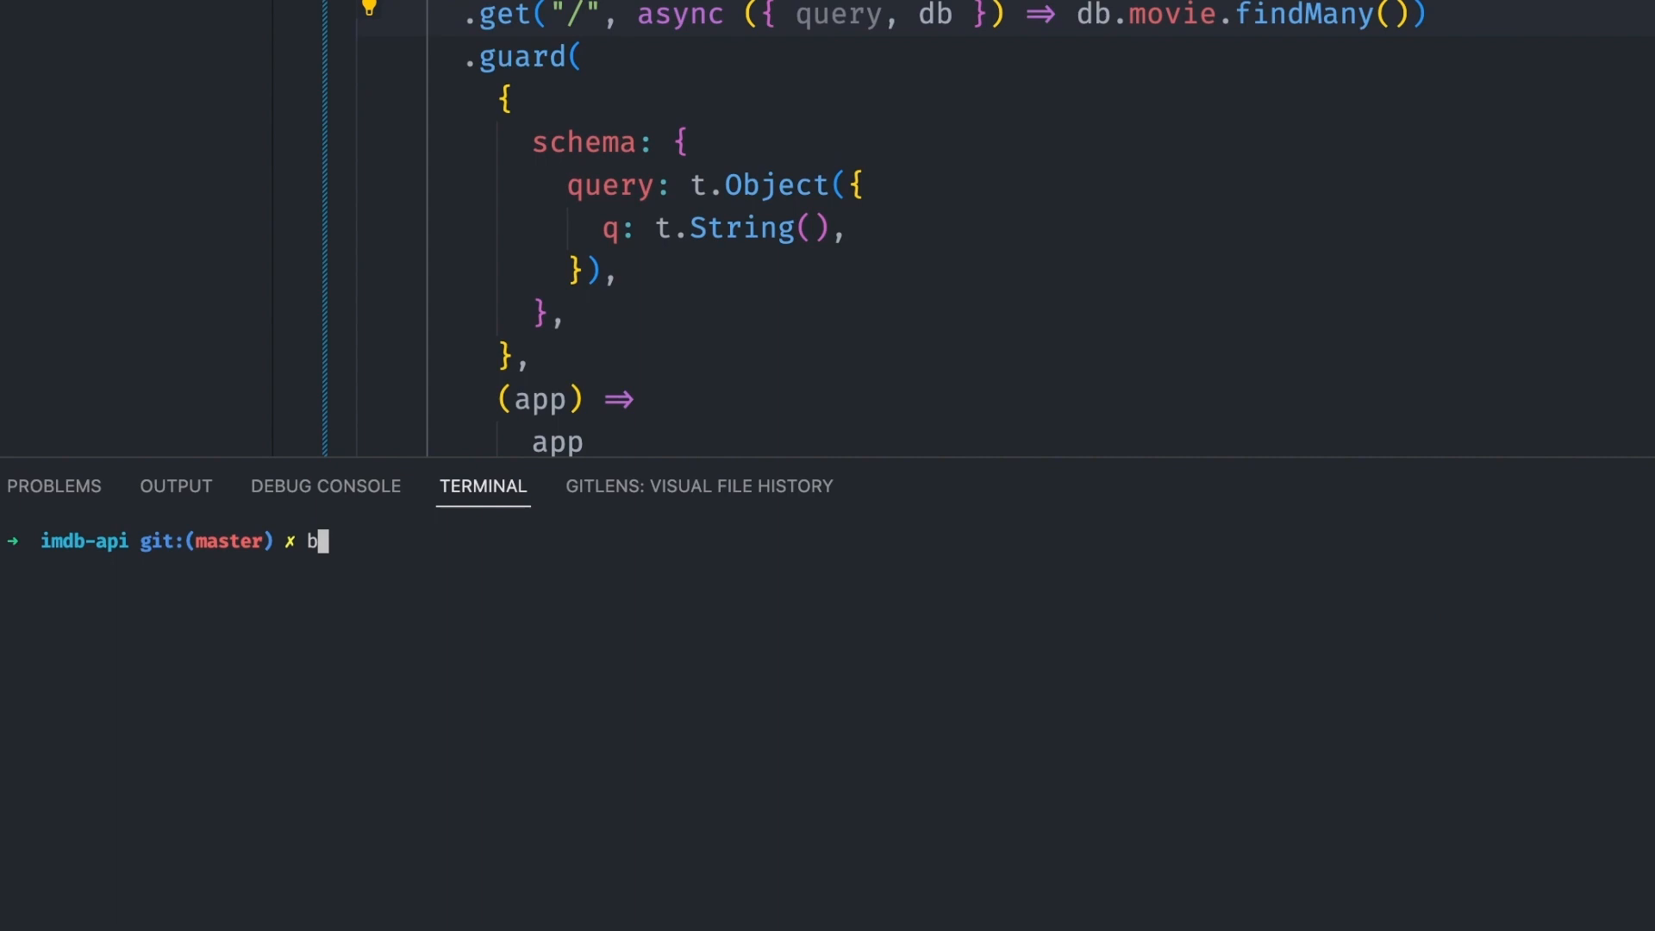
Run bunx prisma generate --data-proxy and view the 200 OK /search response with Avatar and Titanic
{"action": "type", "text": "unx prisma generate --data-p"}
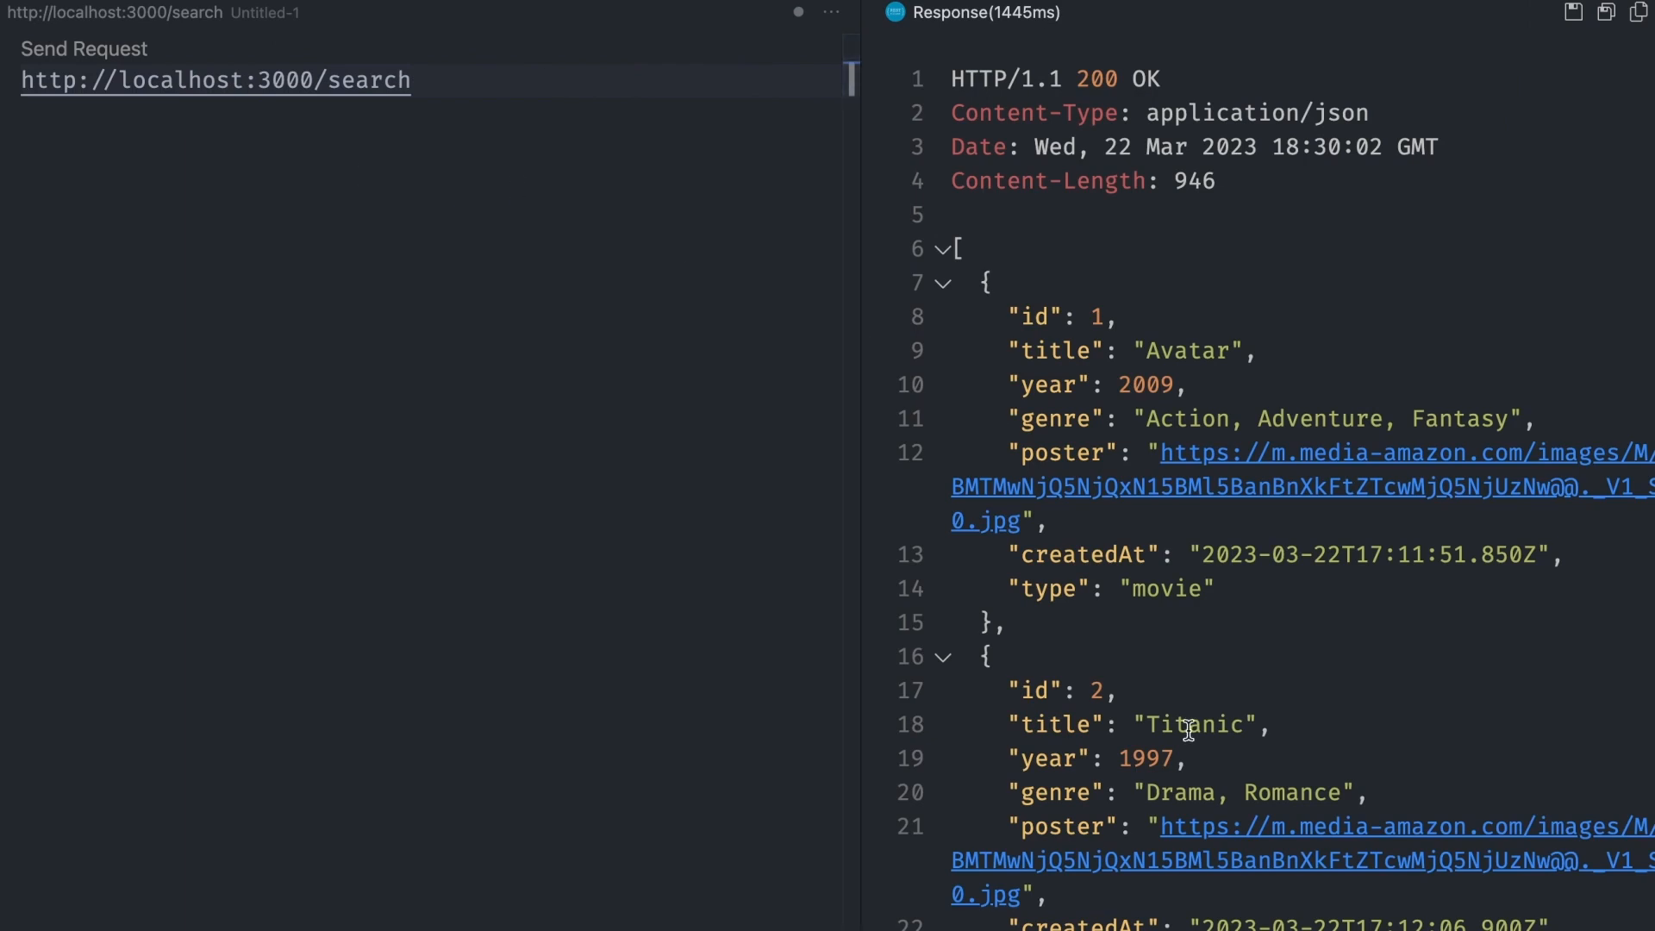
{"action": "mouse_move", "coordinate": [1326, 773]}
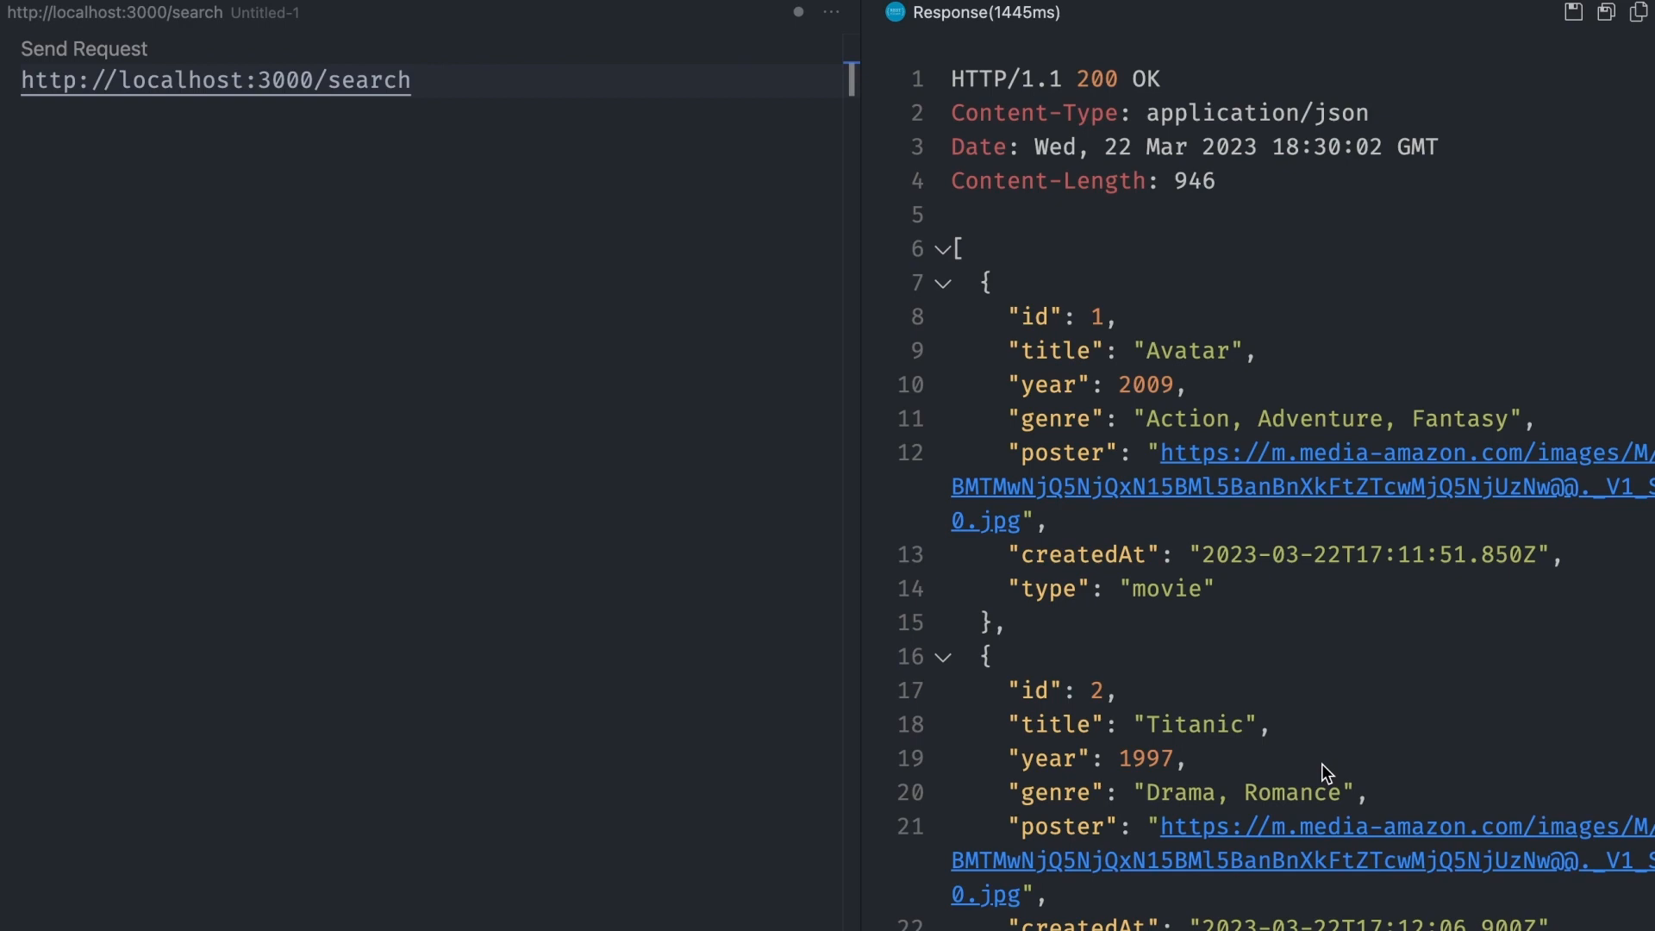
{"action": "scroll", "scroll_direction": "down", "scroll_amount": 3}
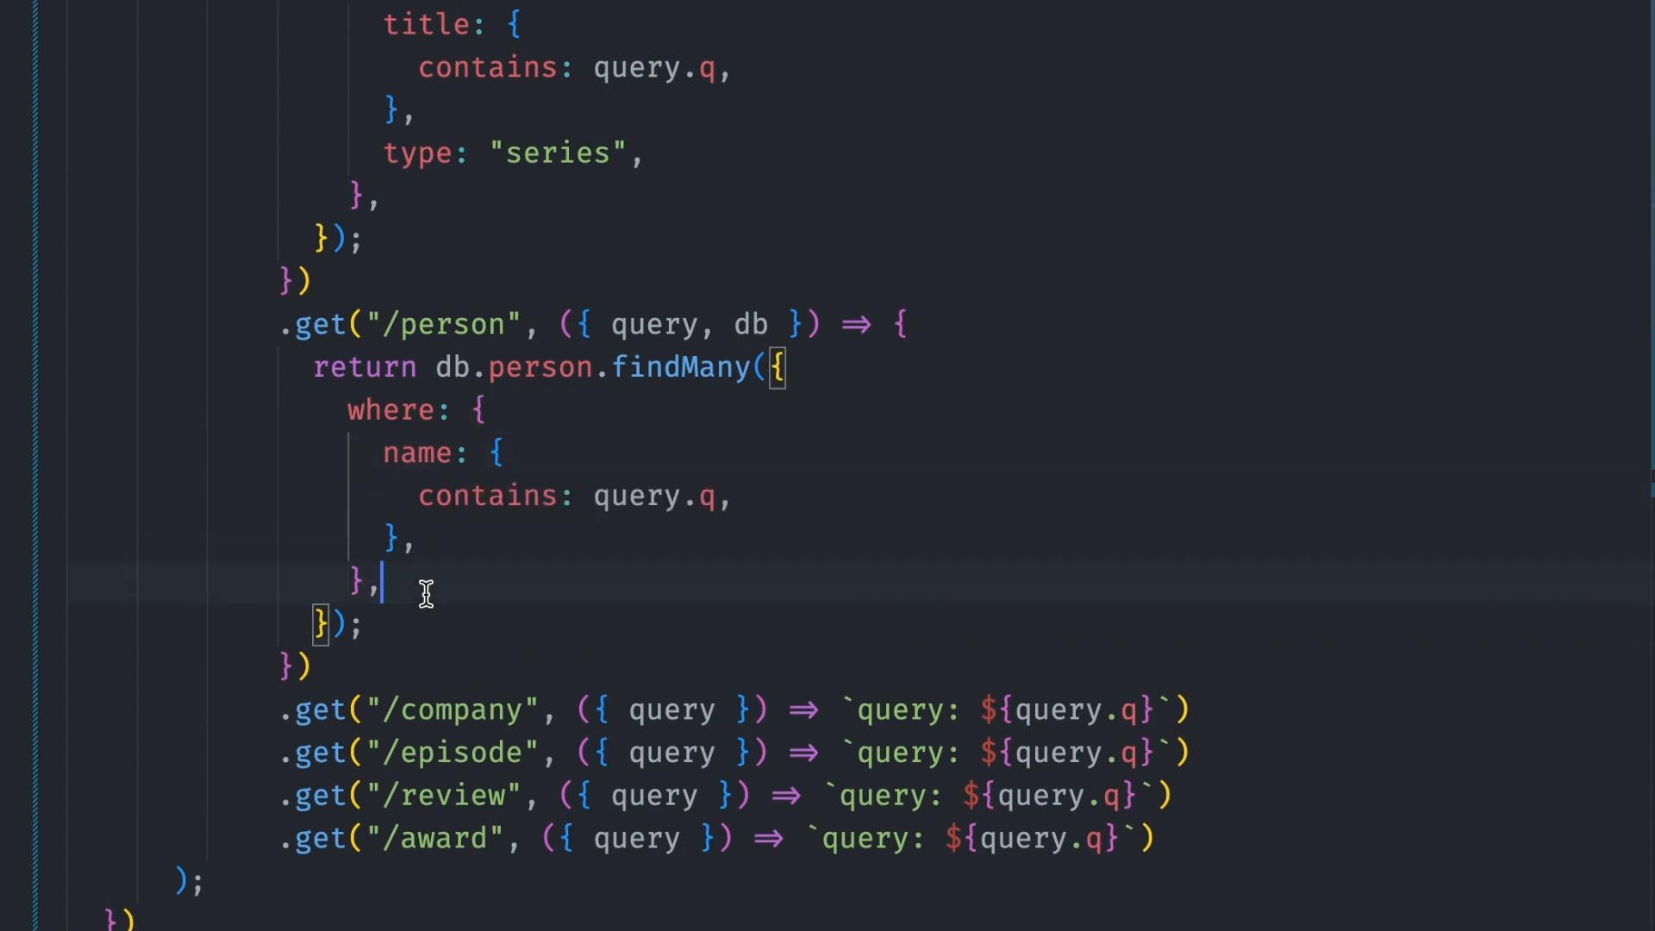
Comment out the /company search route, leaving person, episode, review and award querying findMany
{"action": "scroll", "scroll_direction": "down", "scroll_amount": 3}
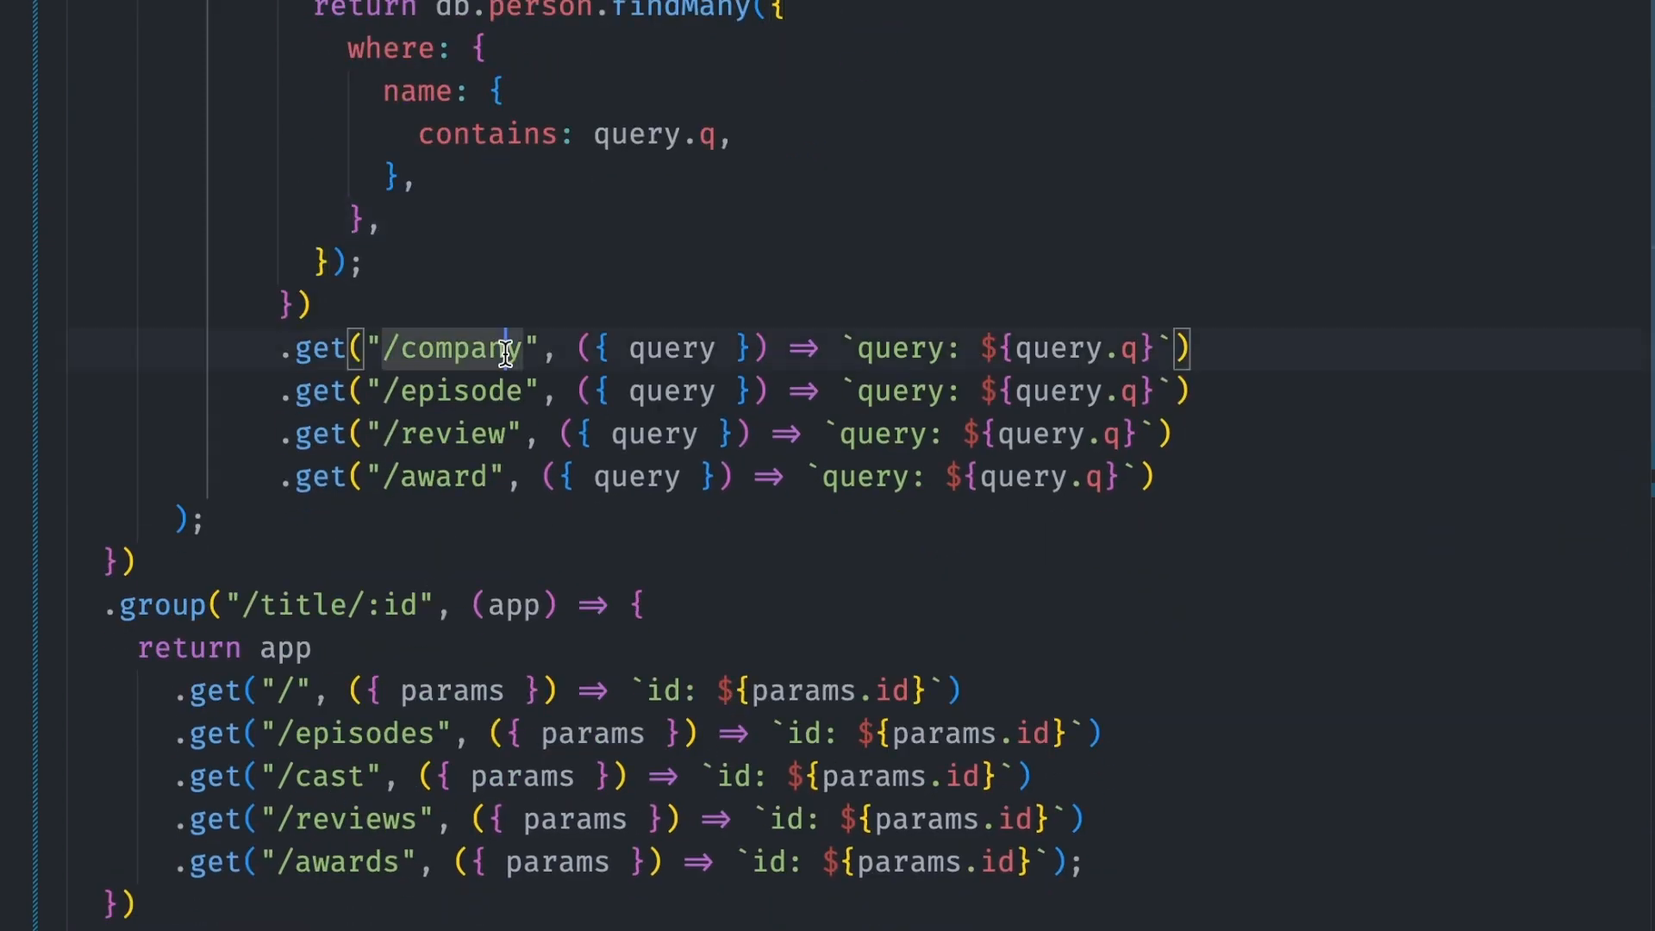
{"action": "key", "text": "ctrl+/"}
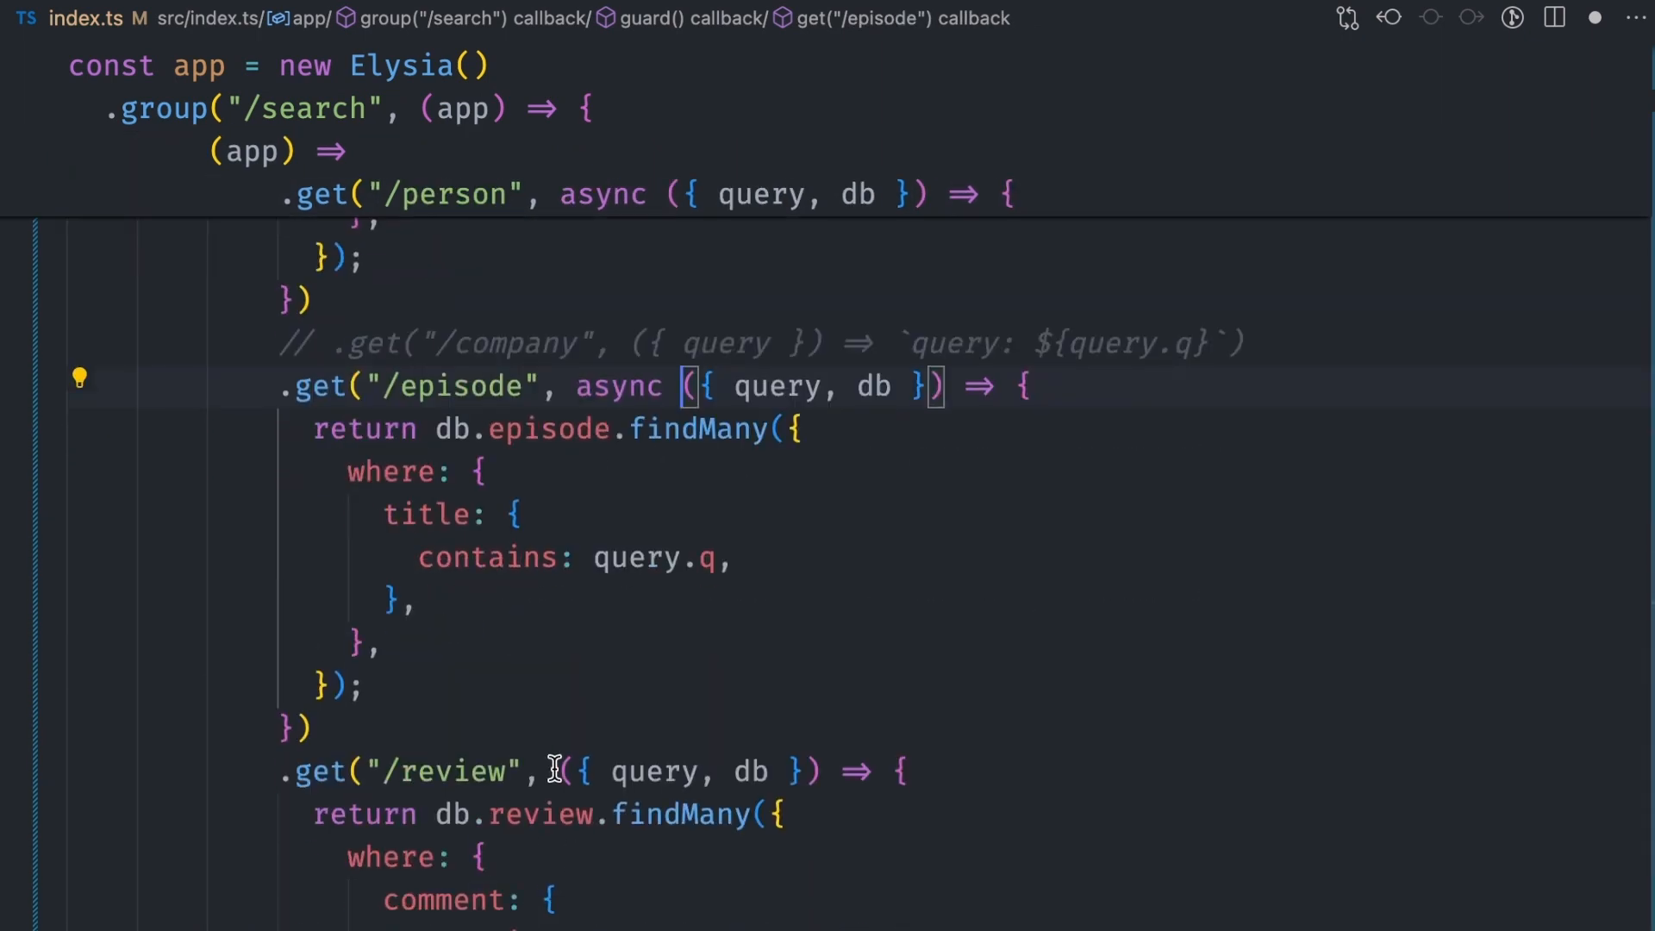
{"action": "scroll", "scroll_direction": "down", "scroll_amount": 3}
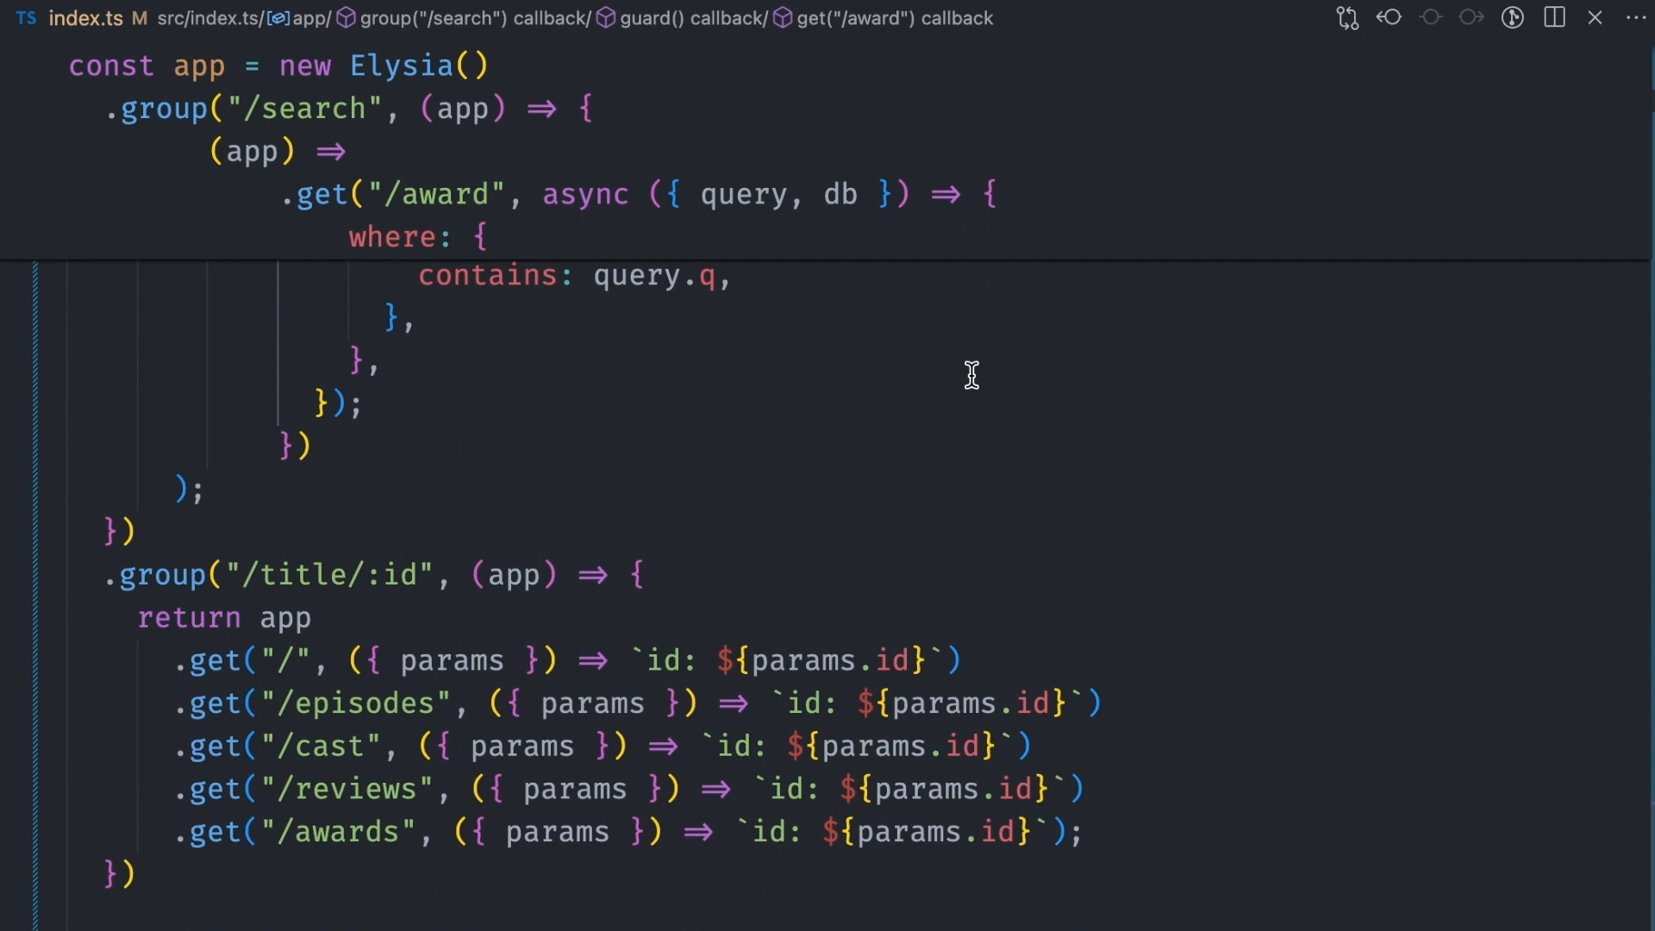
{"action": "scroll", "scroll_direction": "down", "scroll_amount": 3}
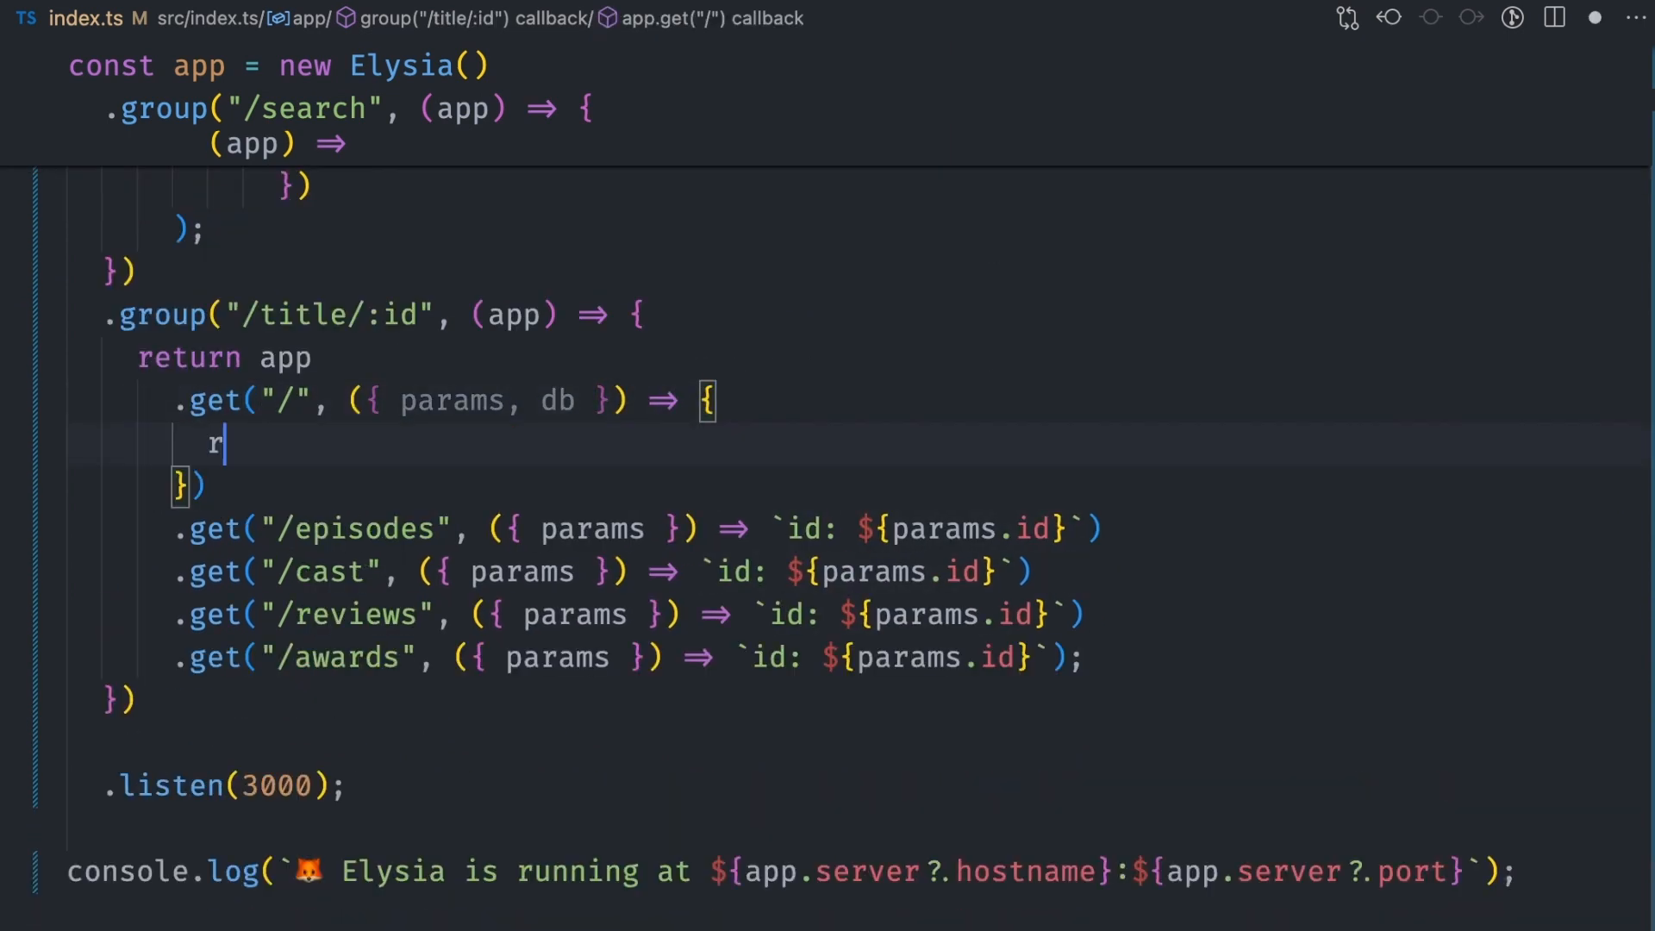
Return db.movie.findUnique by parseInt(params.id, 10) from the /title/:id root route
{"action": "type", "text": "eturn db.mo"}
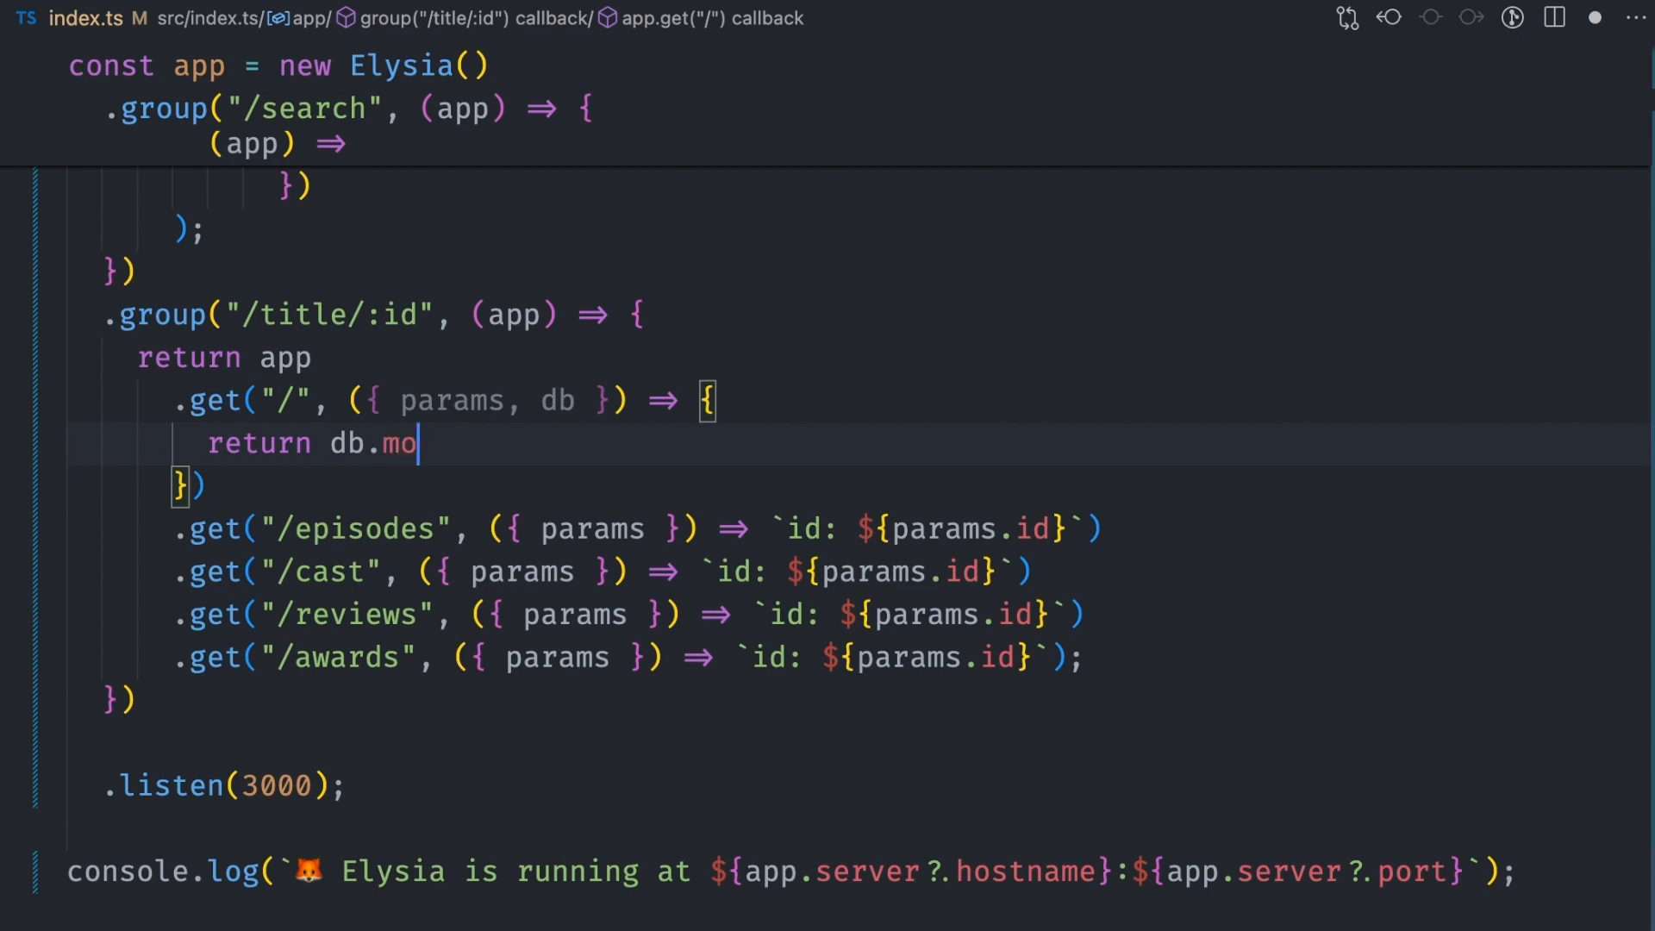
{"action": "type", "text": "vie.findUnique()"}
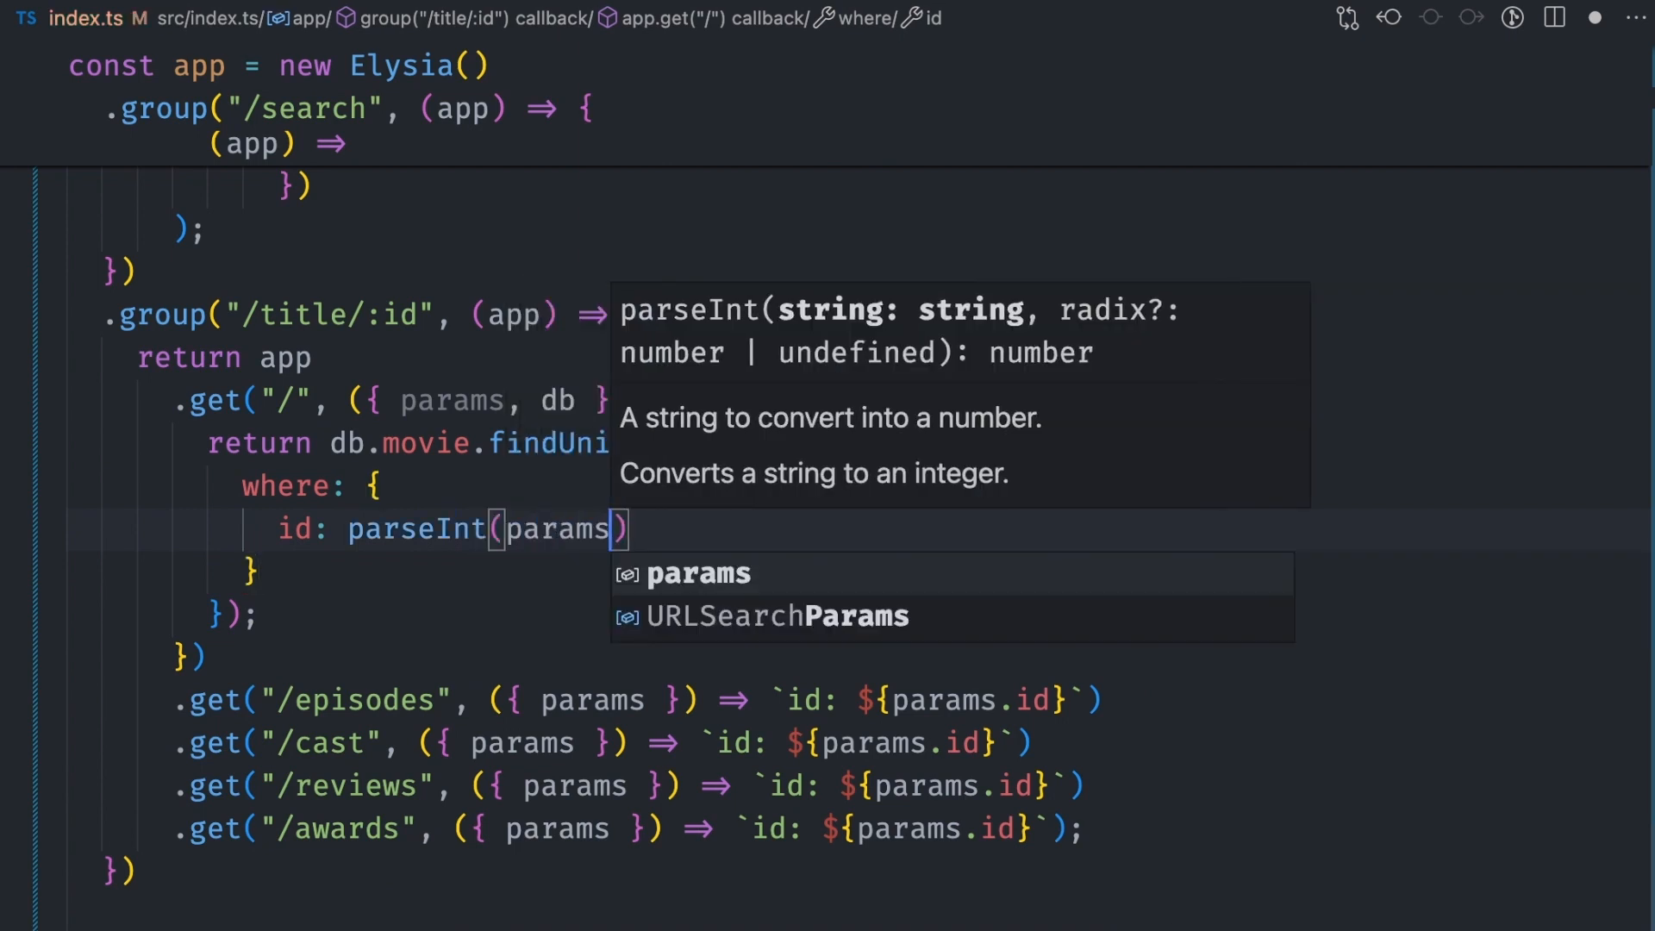
{"action": "type", "text": ".id, 10"}
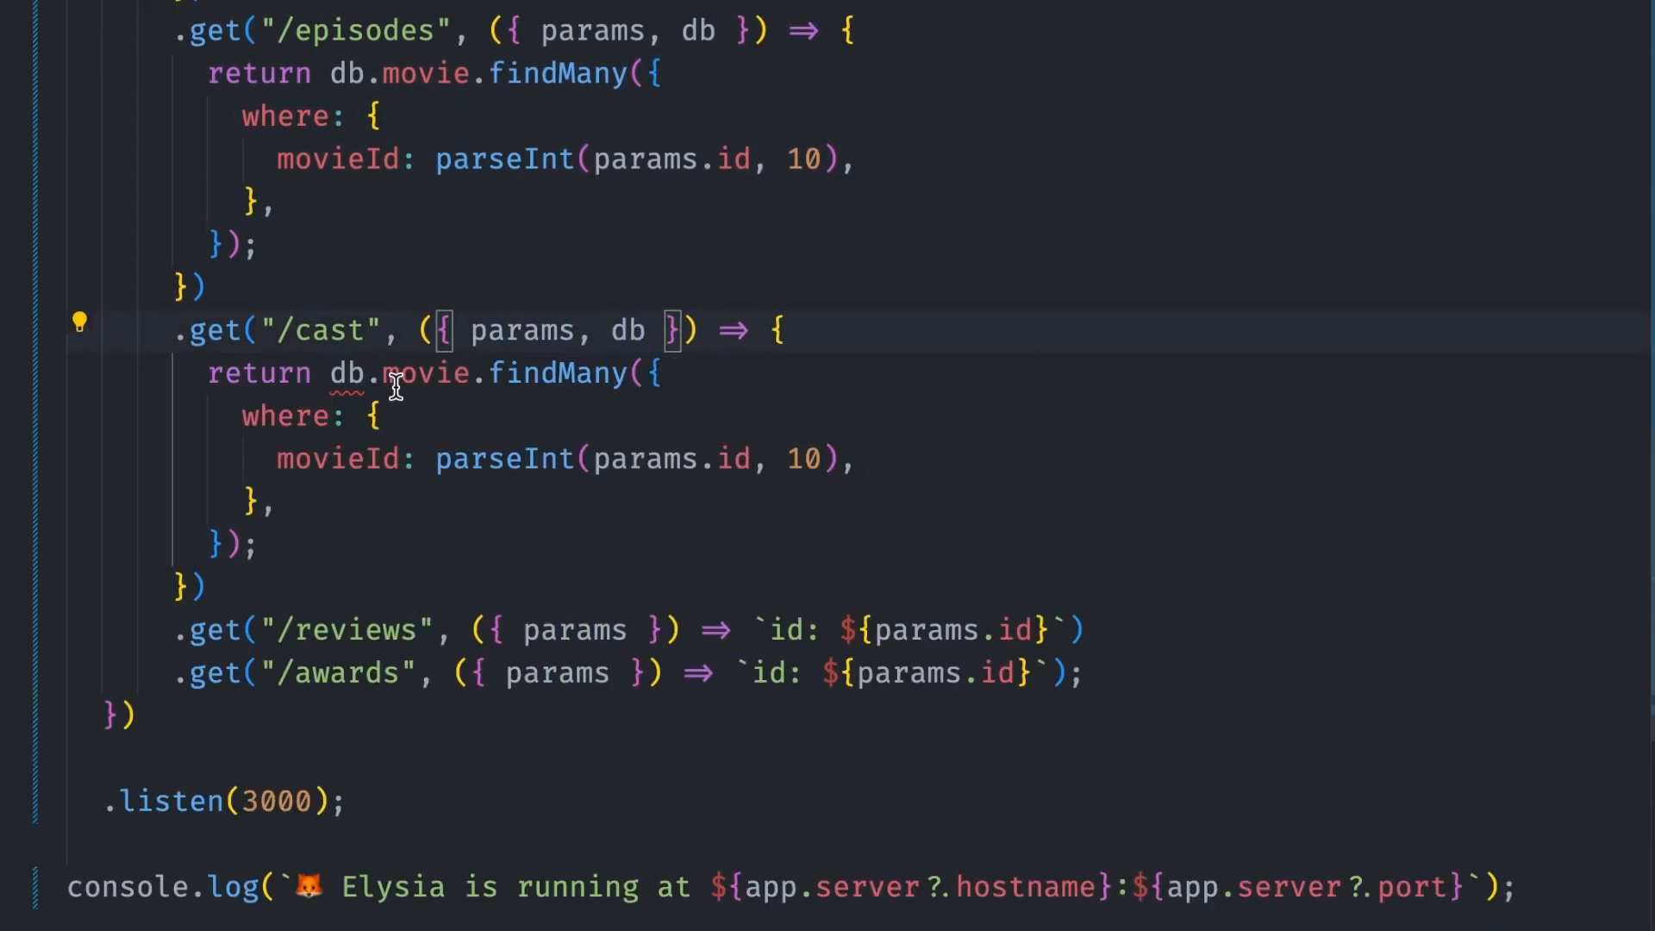
Make /cast return db.person.findMany where movies has some id parseInt(params.id, 10)
{"action": "type", "text": "person"}
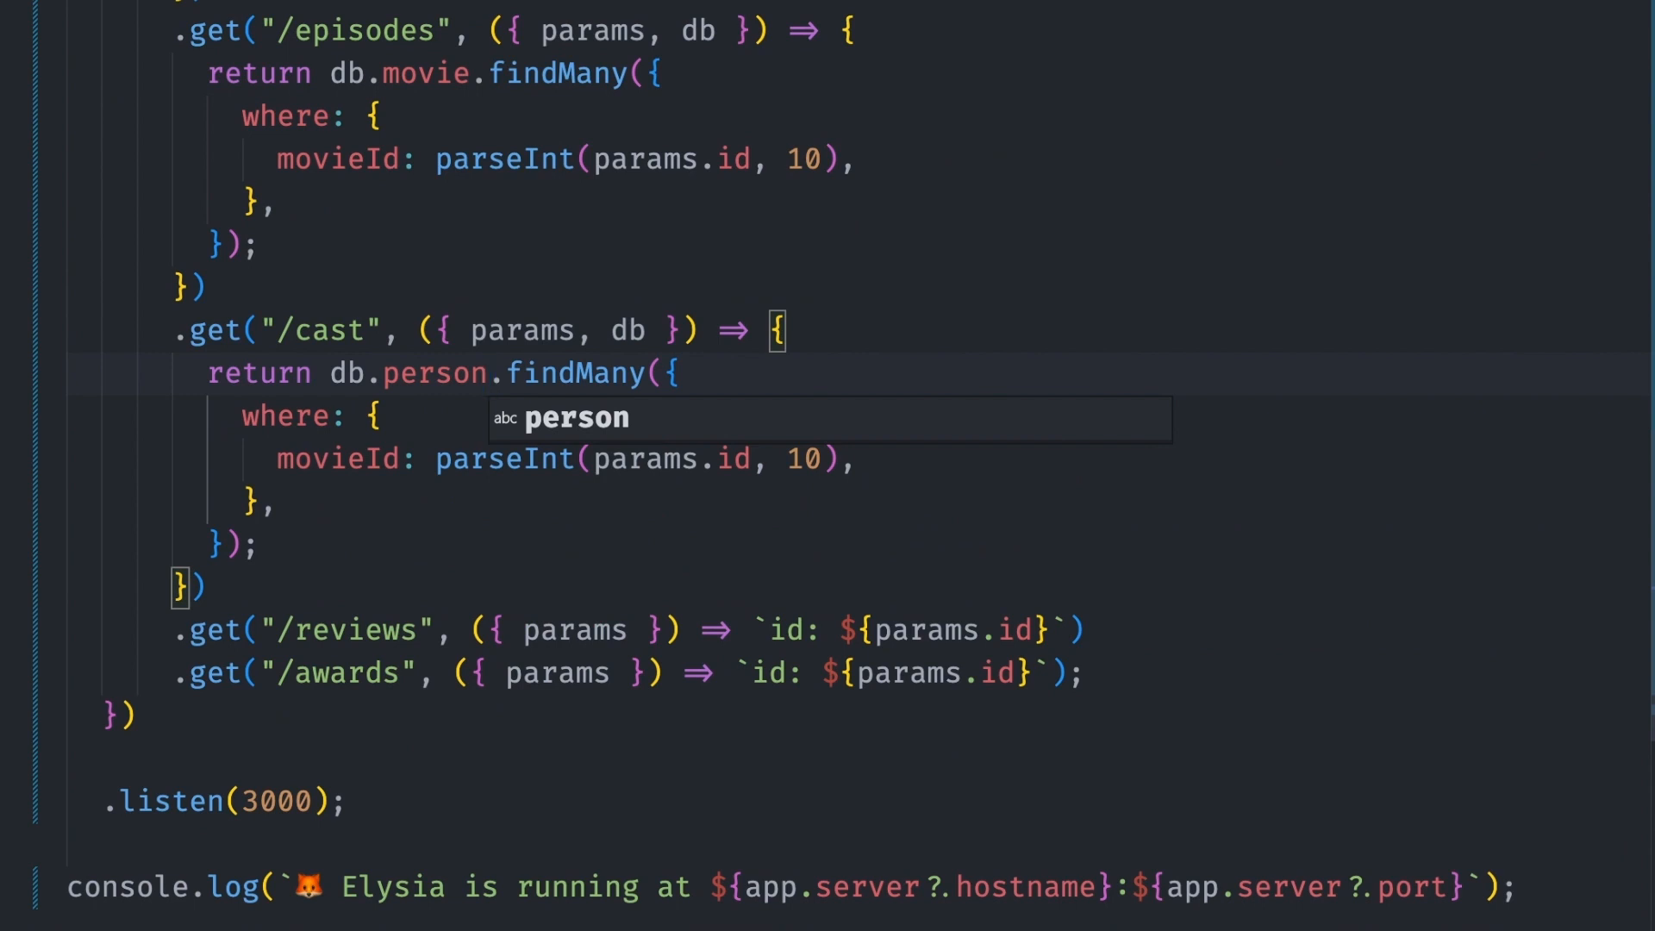
{"action": "double_click", "coordinate": [338, 459]}
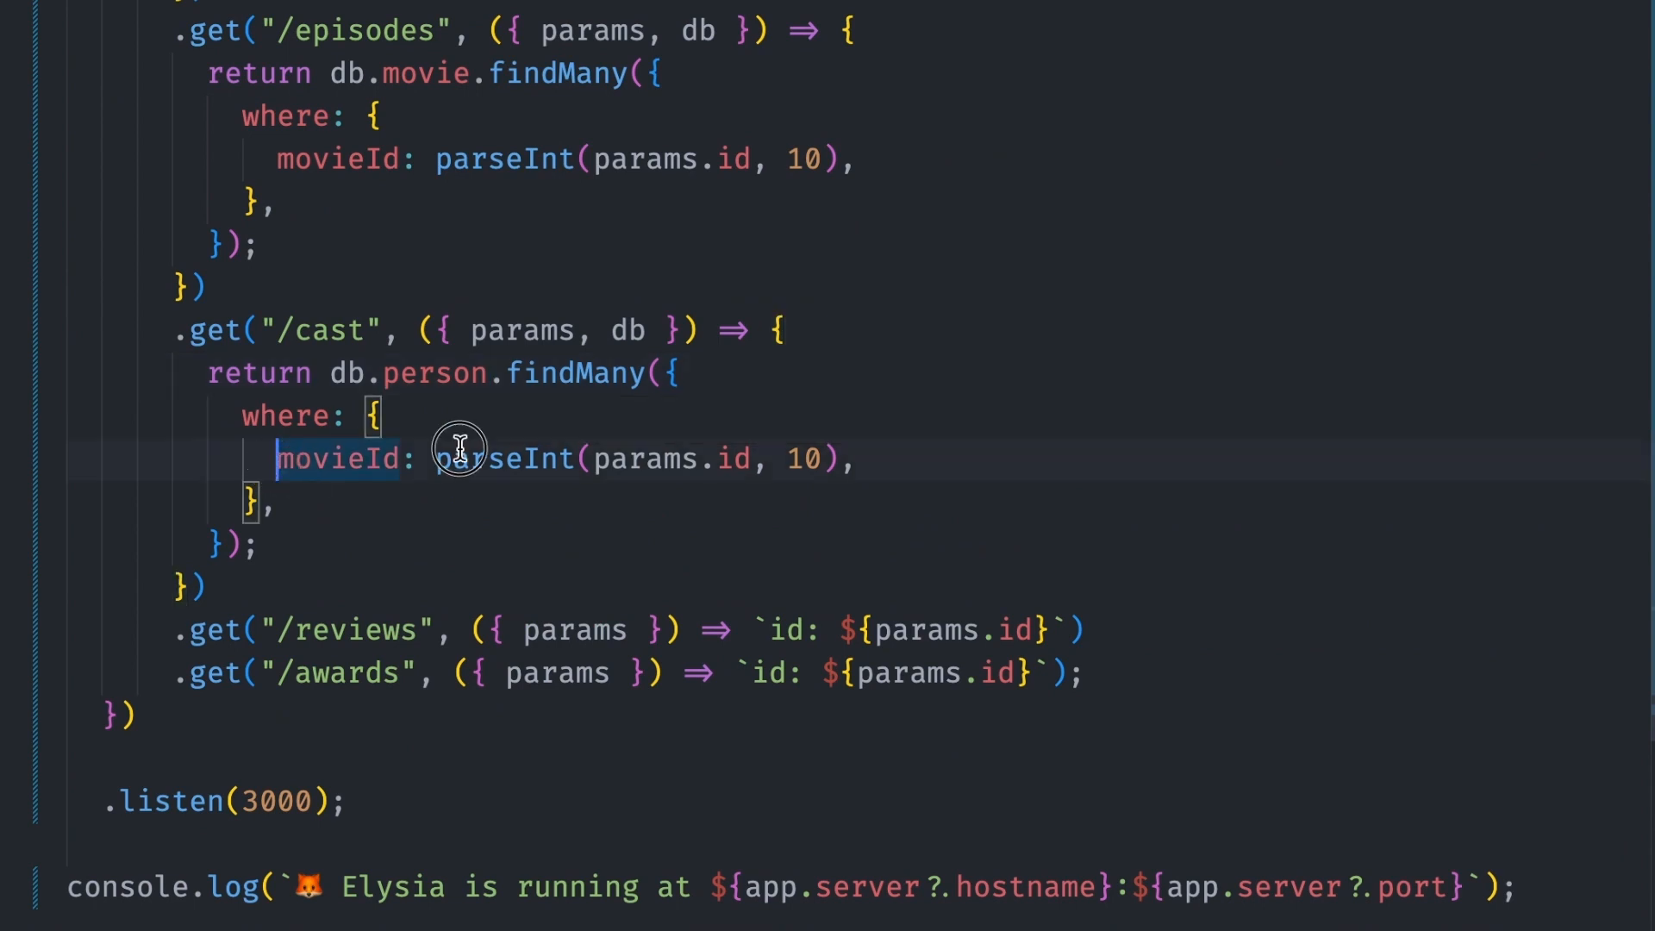
{"action": "type", "text": "movies: {"}
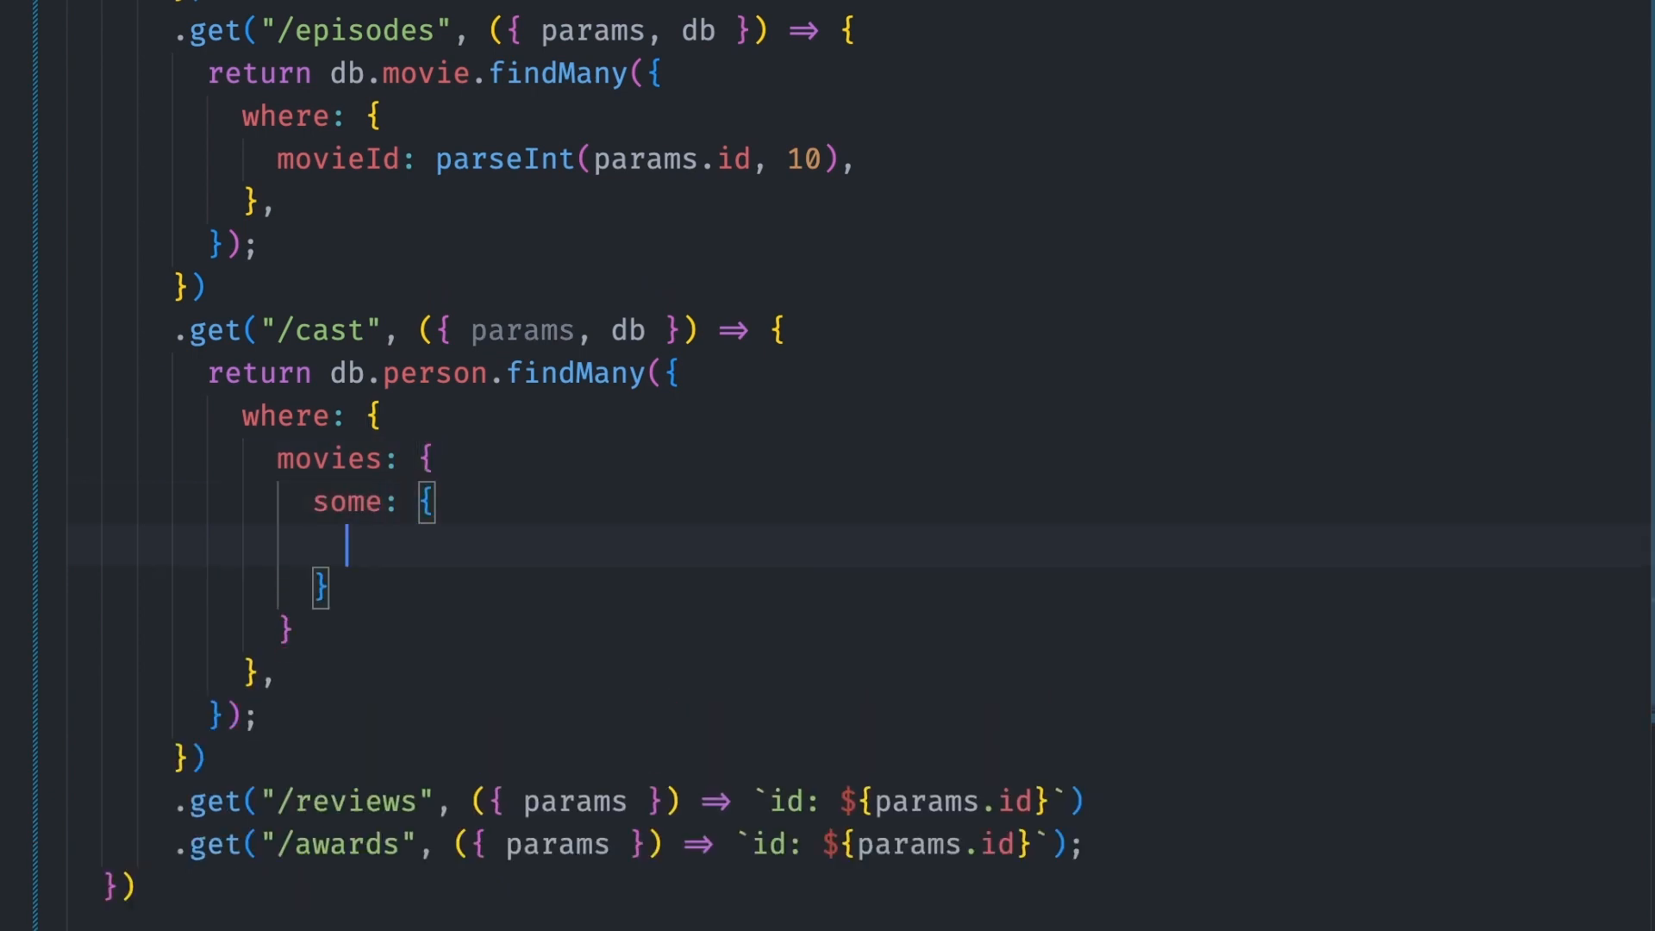
{"action": "type", "text": "id:"}
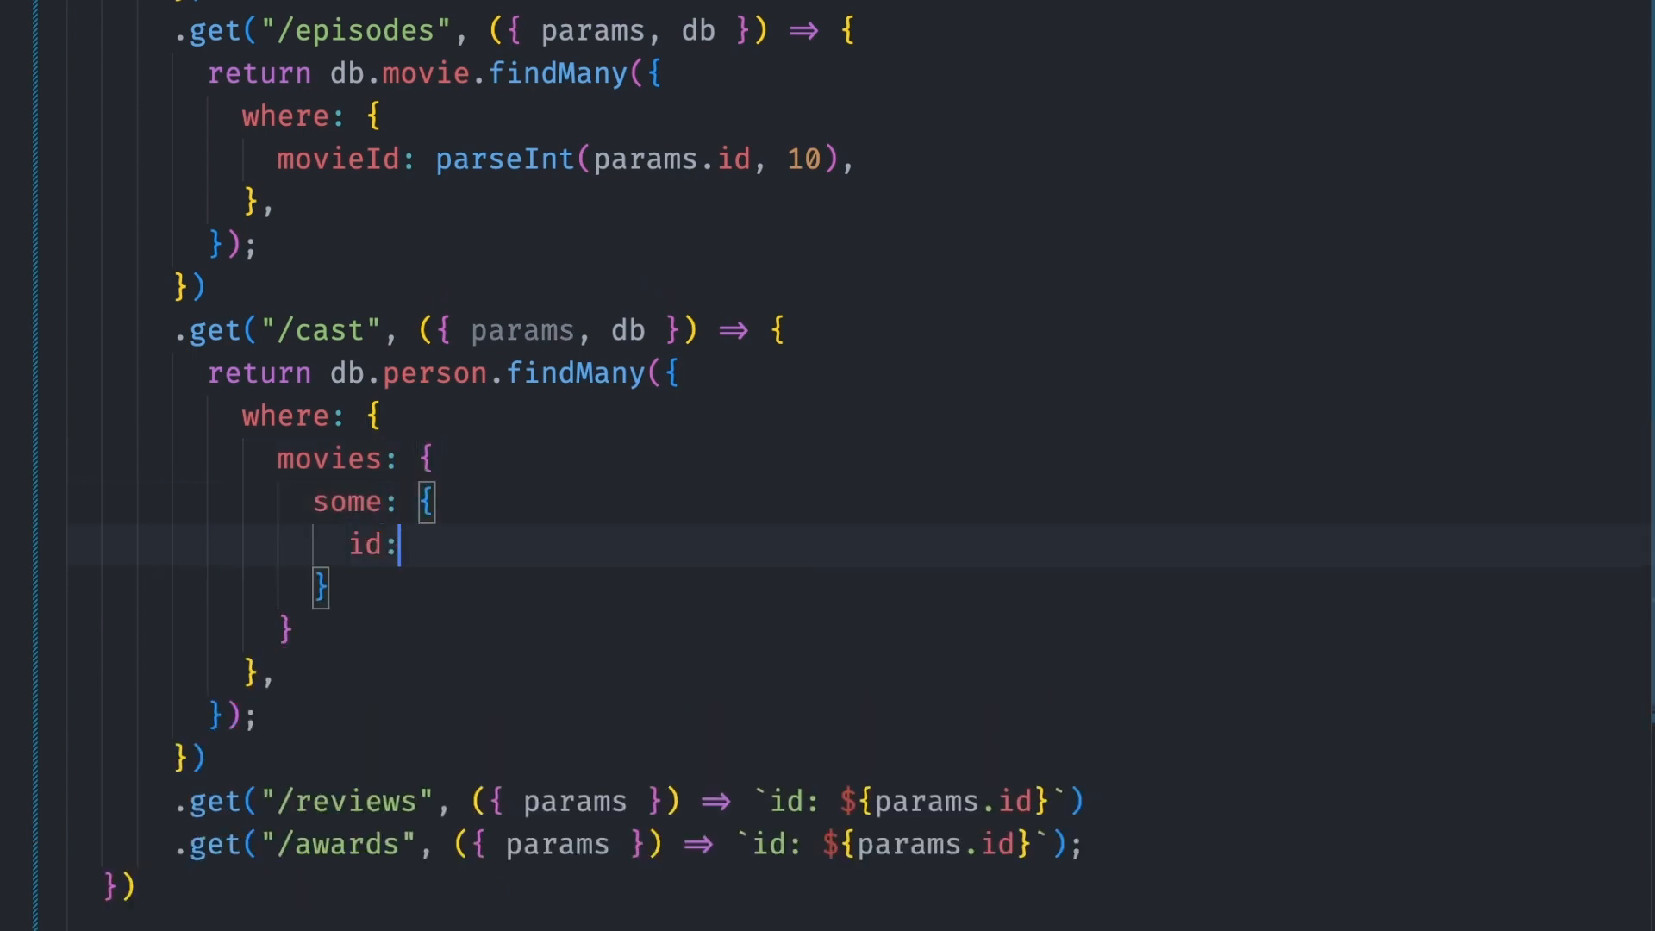
{"action": "type", "text": "parseInt(params.id, 10)"}
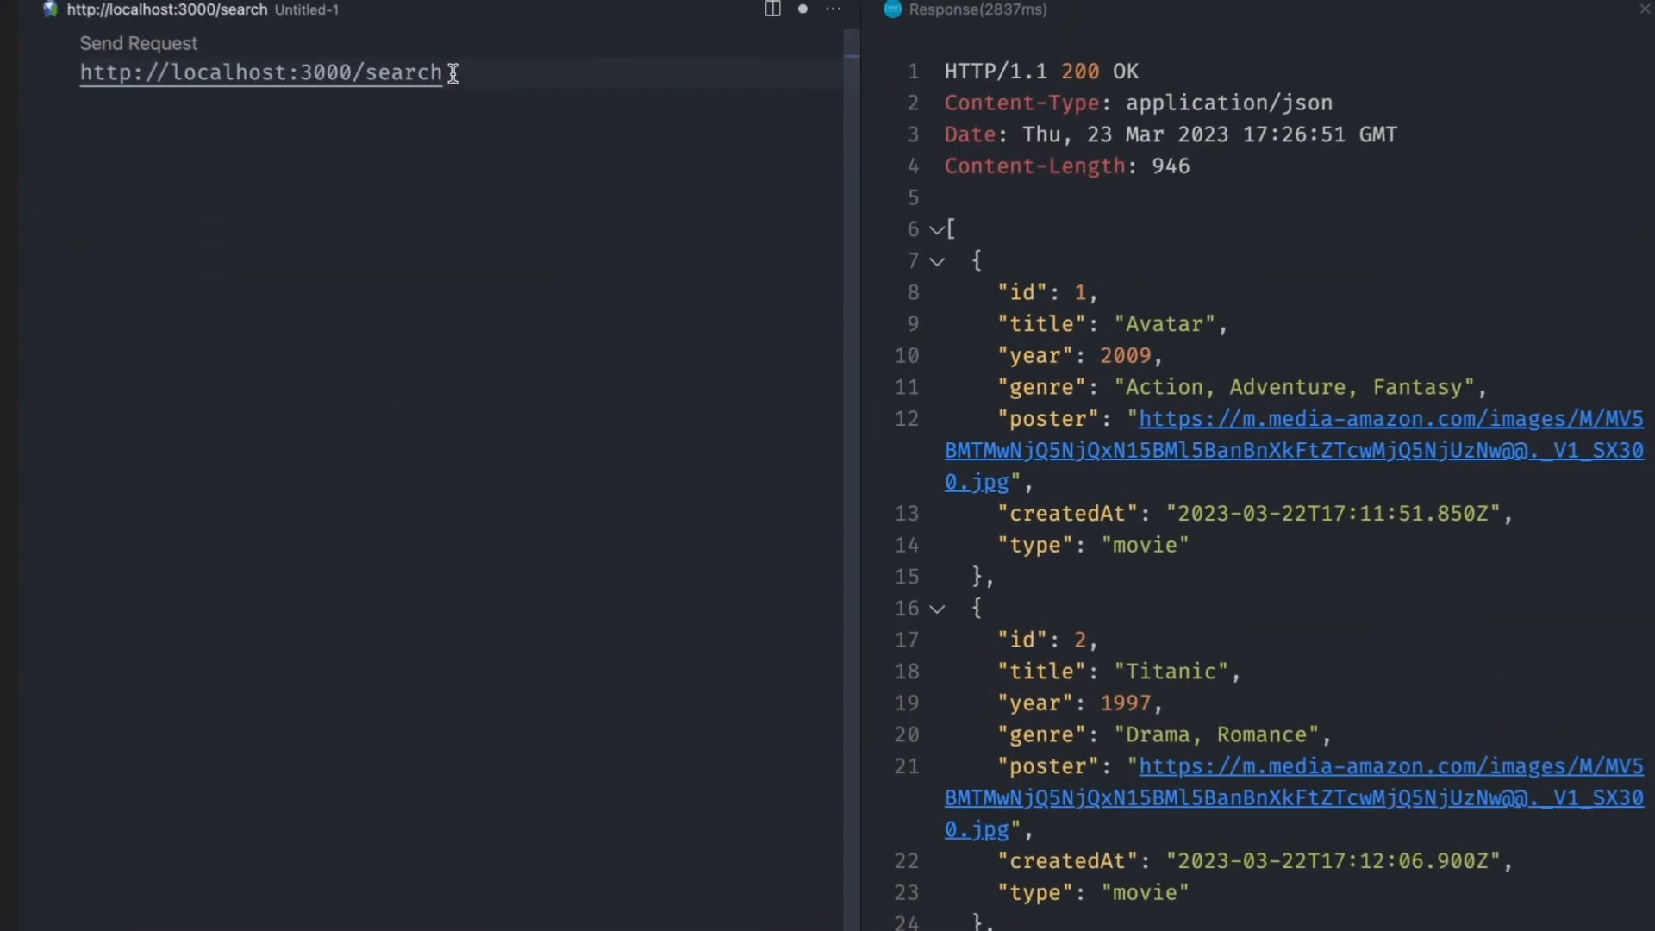
Request /search/movie?q=avatar, then start changing the REST Client URL to an /awards route
{"action": "type", "text": "/movie?q=avatar"}
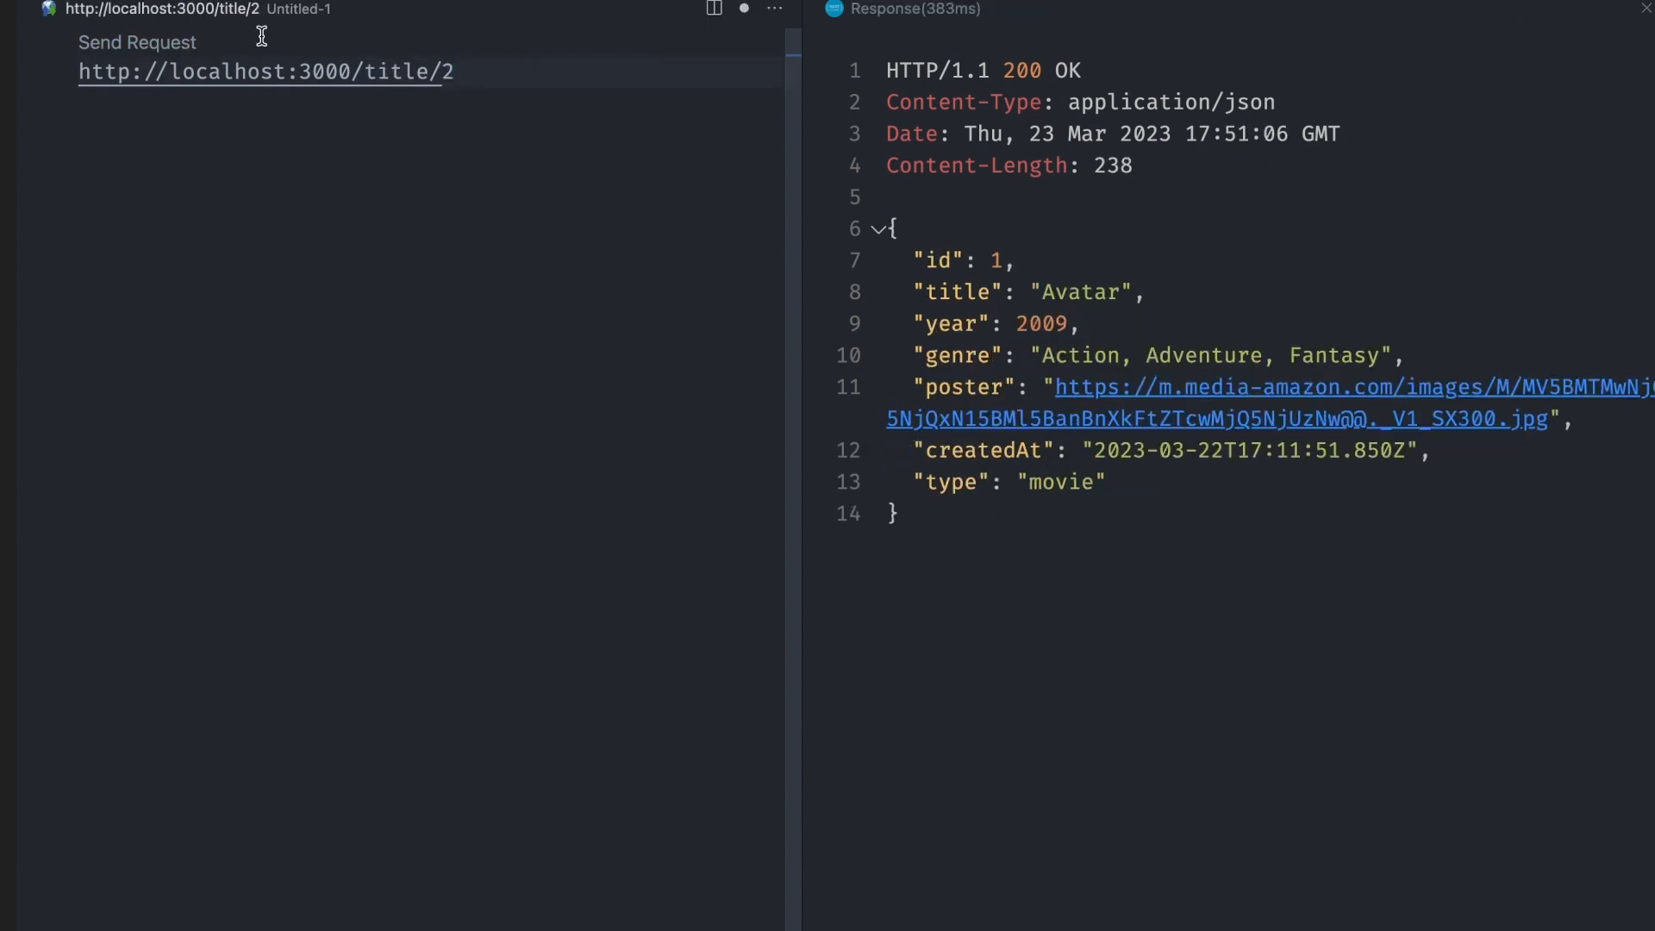
{"action": "type", "text": "/awards"}
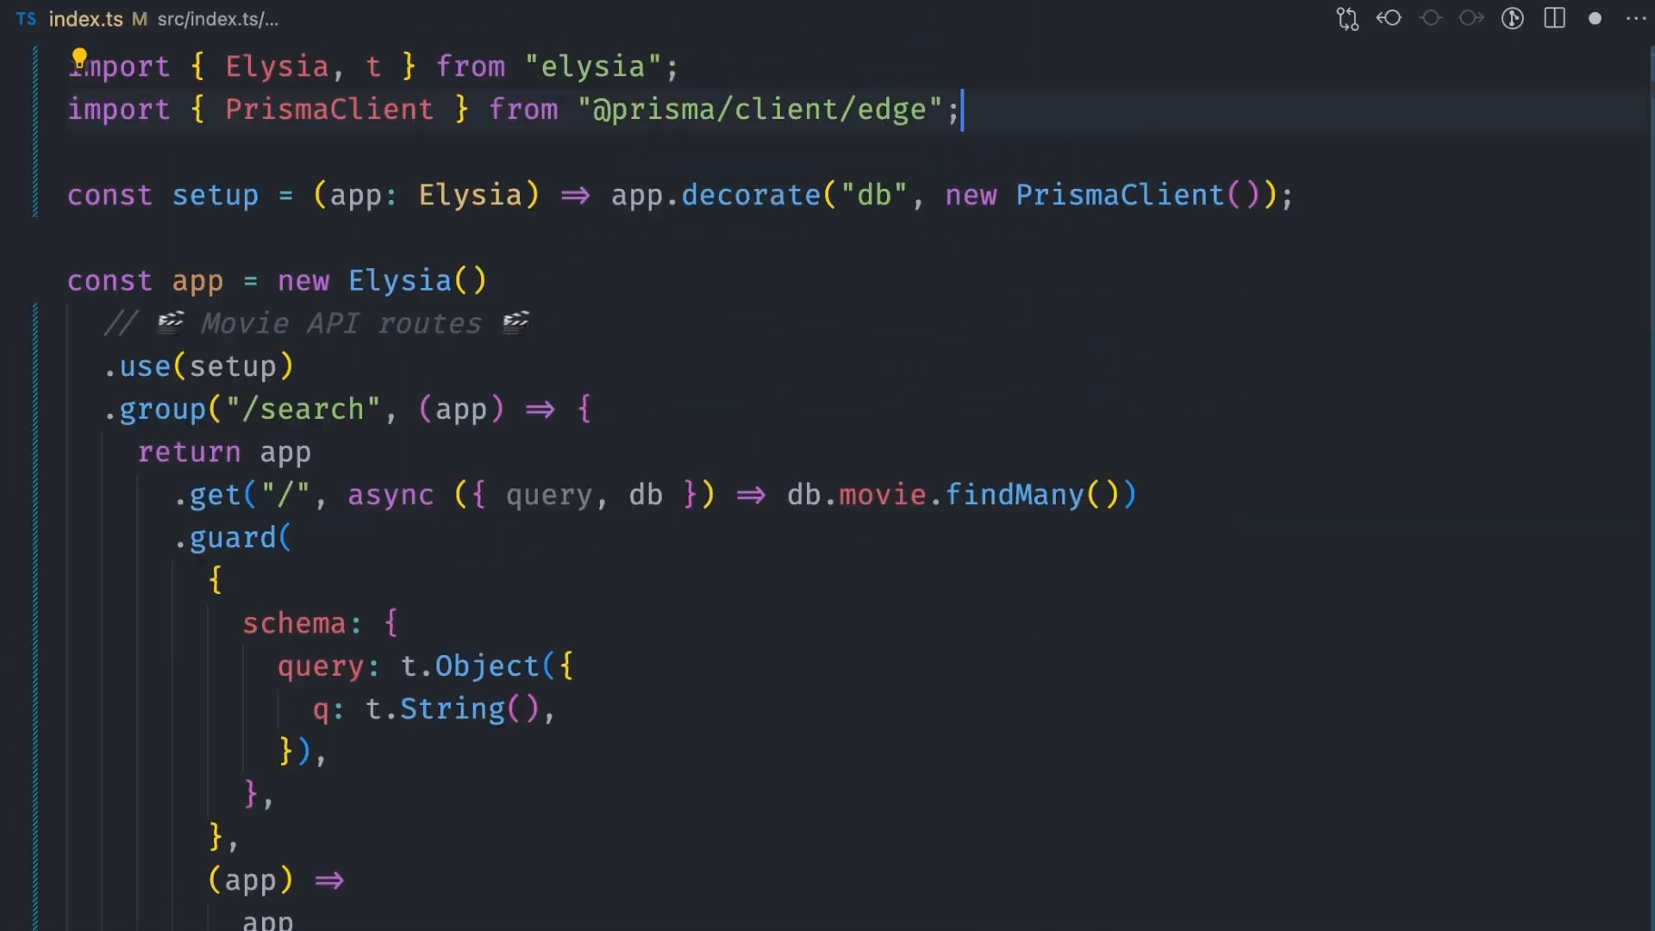
{"action": "type", "text": "import { swagger } from \"@elysiajs/swagger\";"}
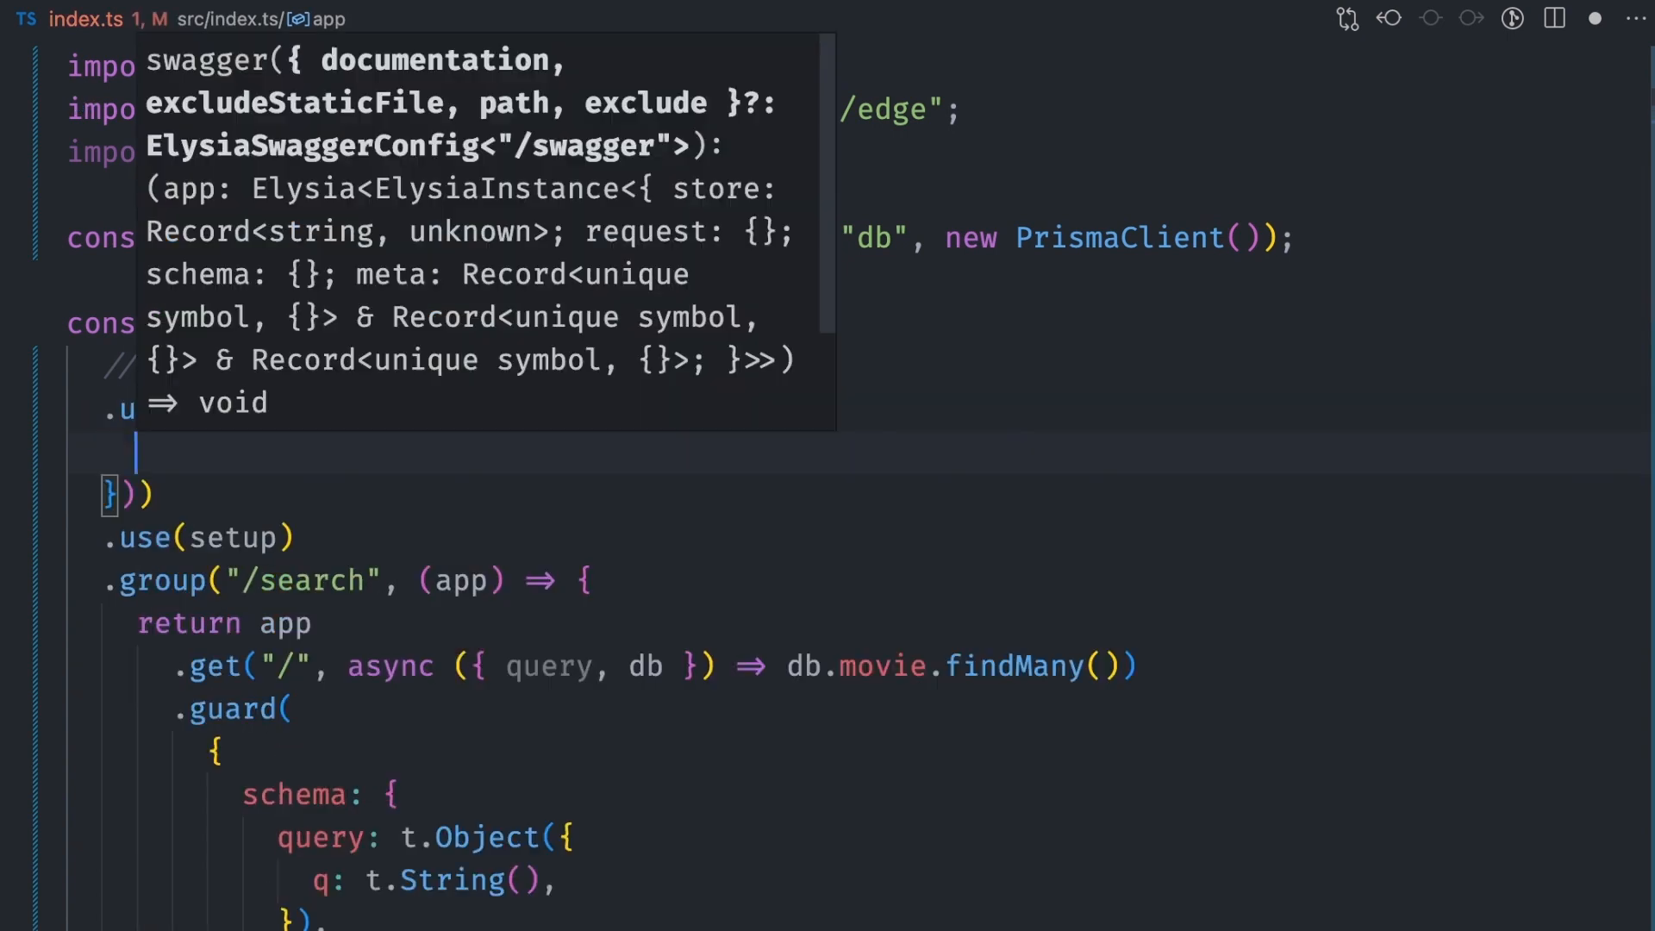
{"action": "type", "text": "path:"}
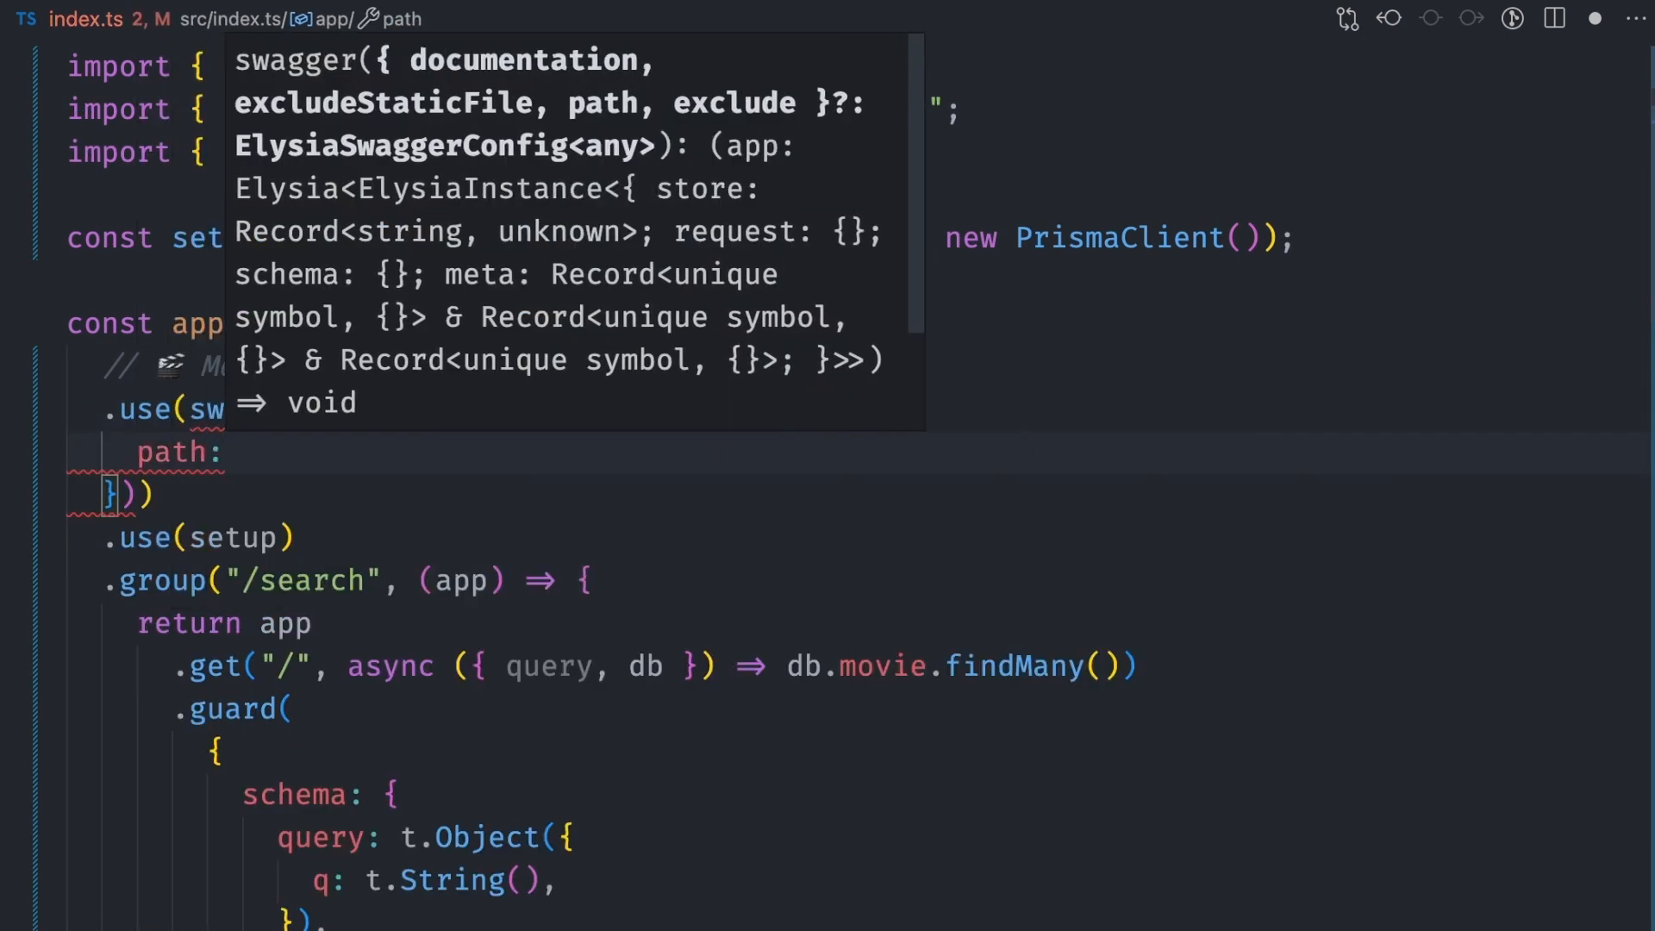
{"action": "type", "text": "\"/v1/swagger\""}
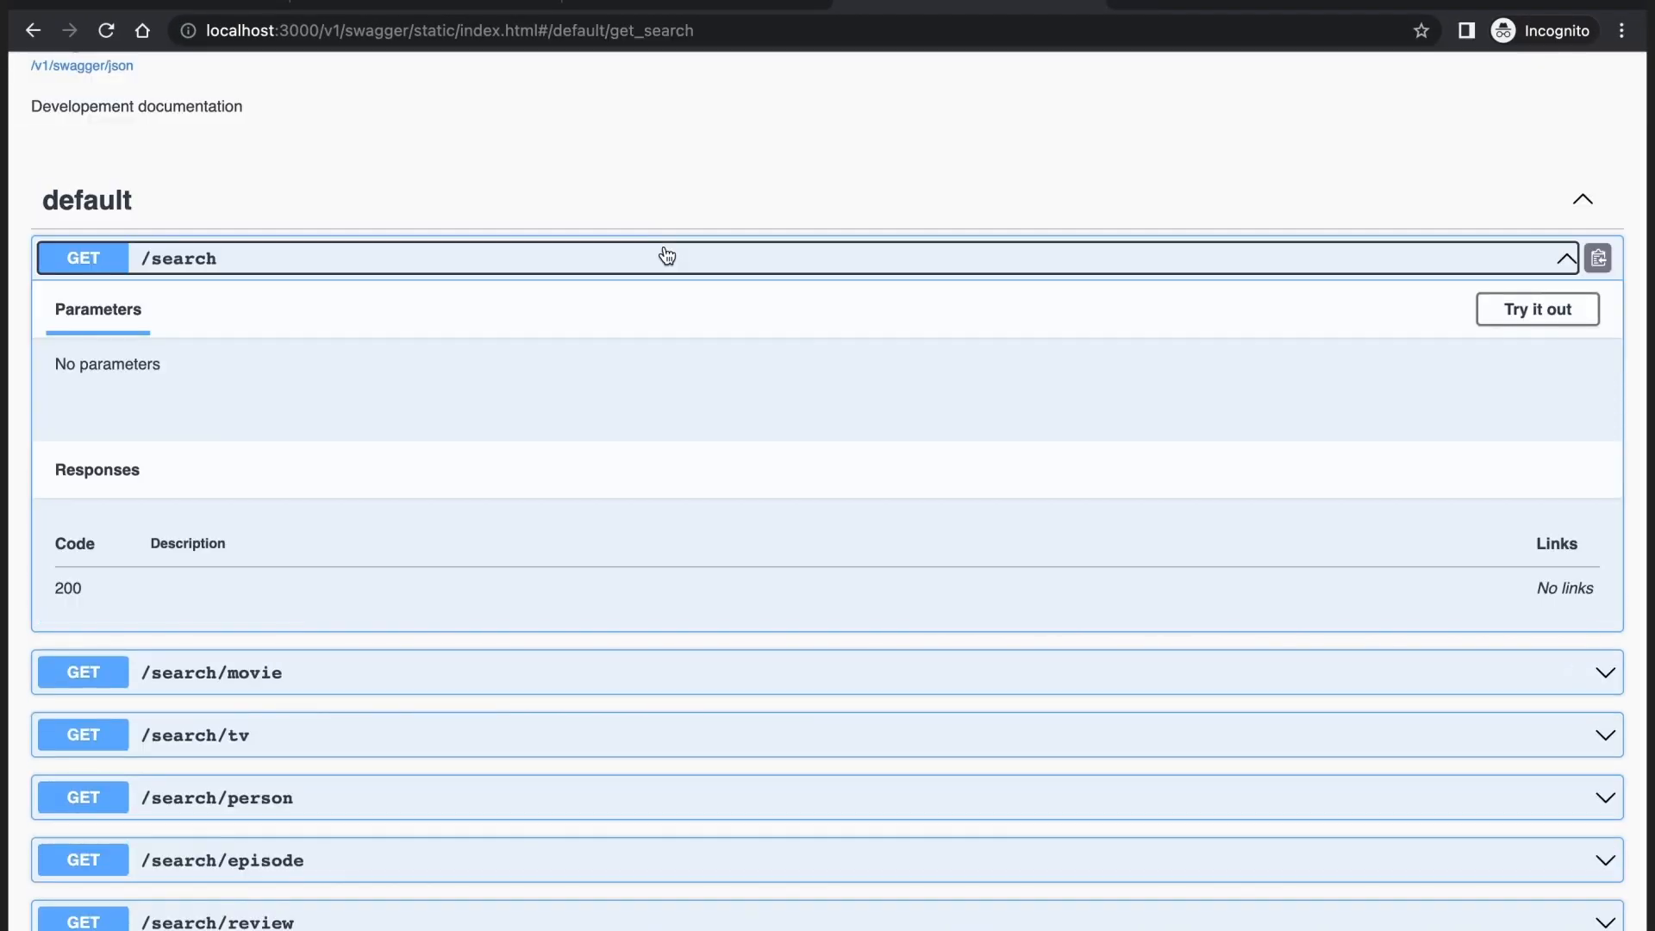
Try out and execute GET /search, scrolling the 200 JSON list with Avatar, Titanic and The Avengers
{"action": "left_click", "coordinate": [1537, 309]}
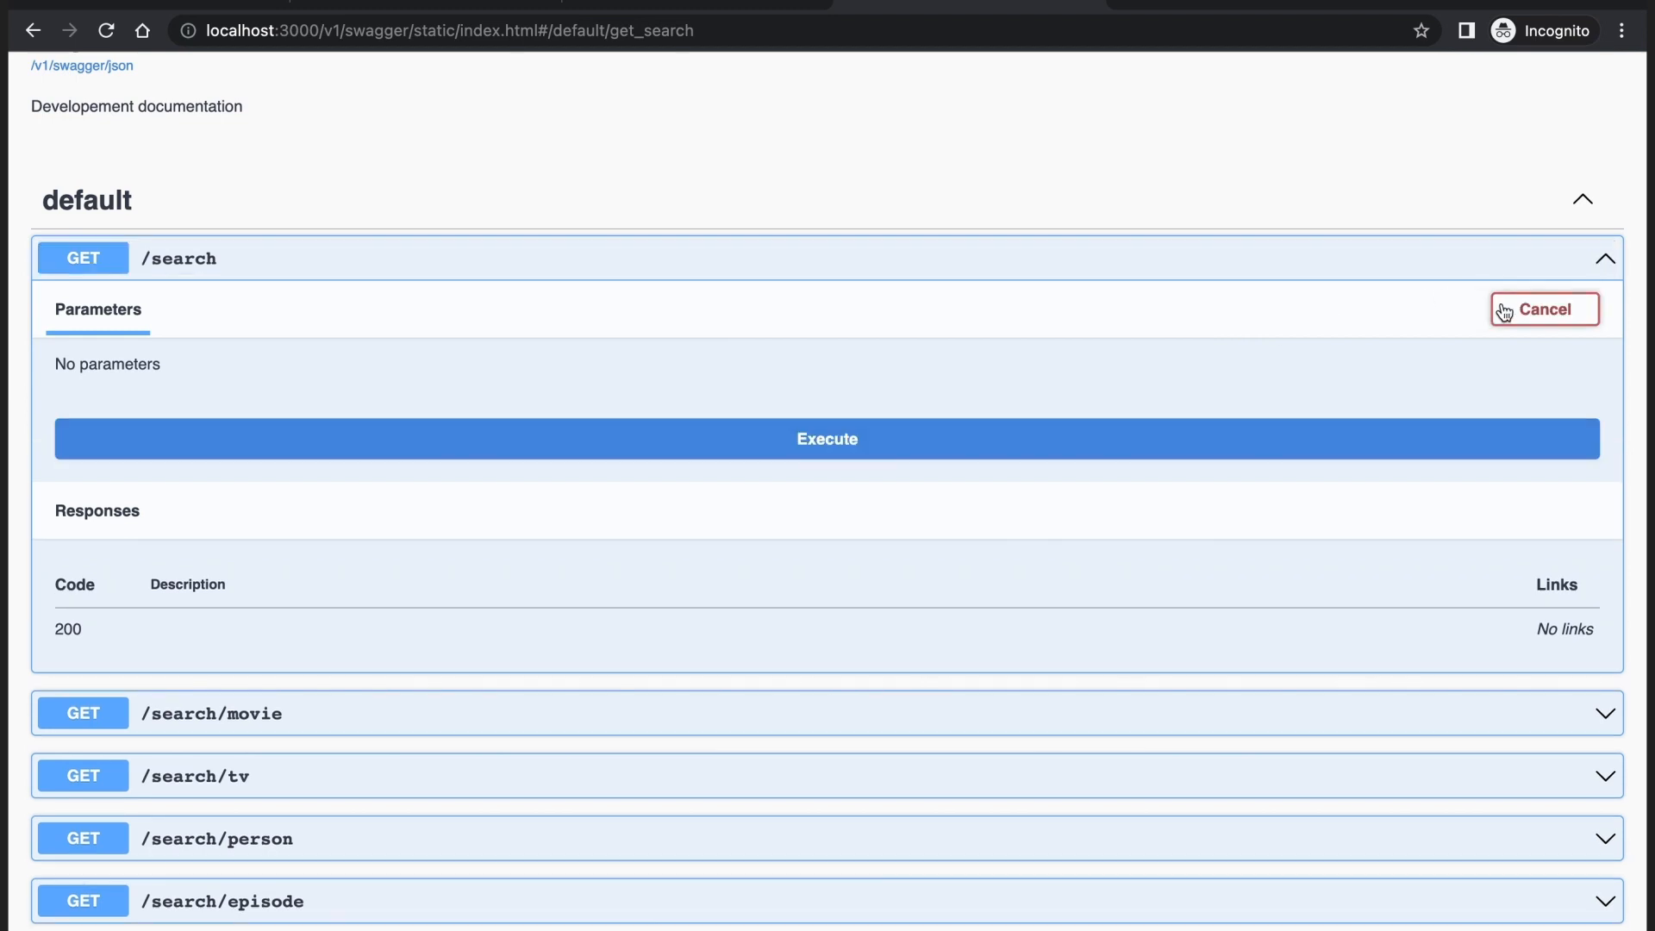
{"action": "left_click", "coordinate": [828, 440]}
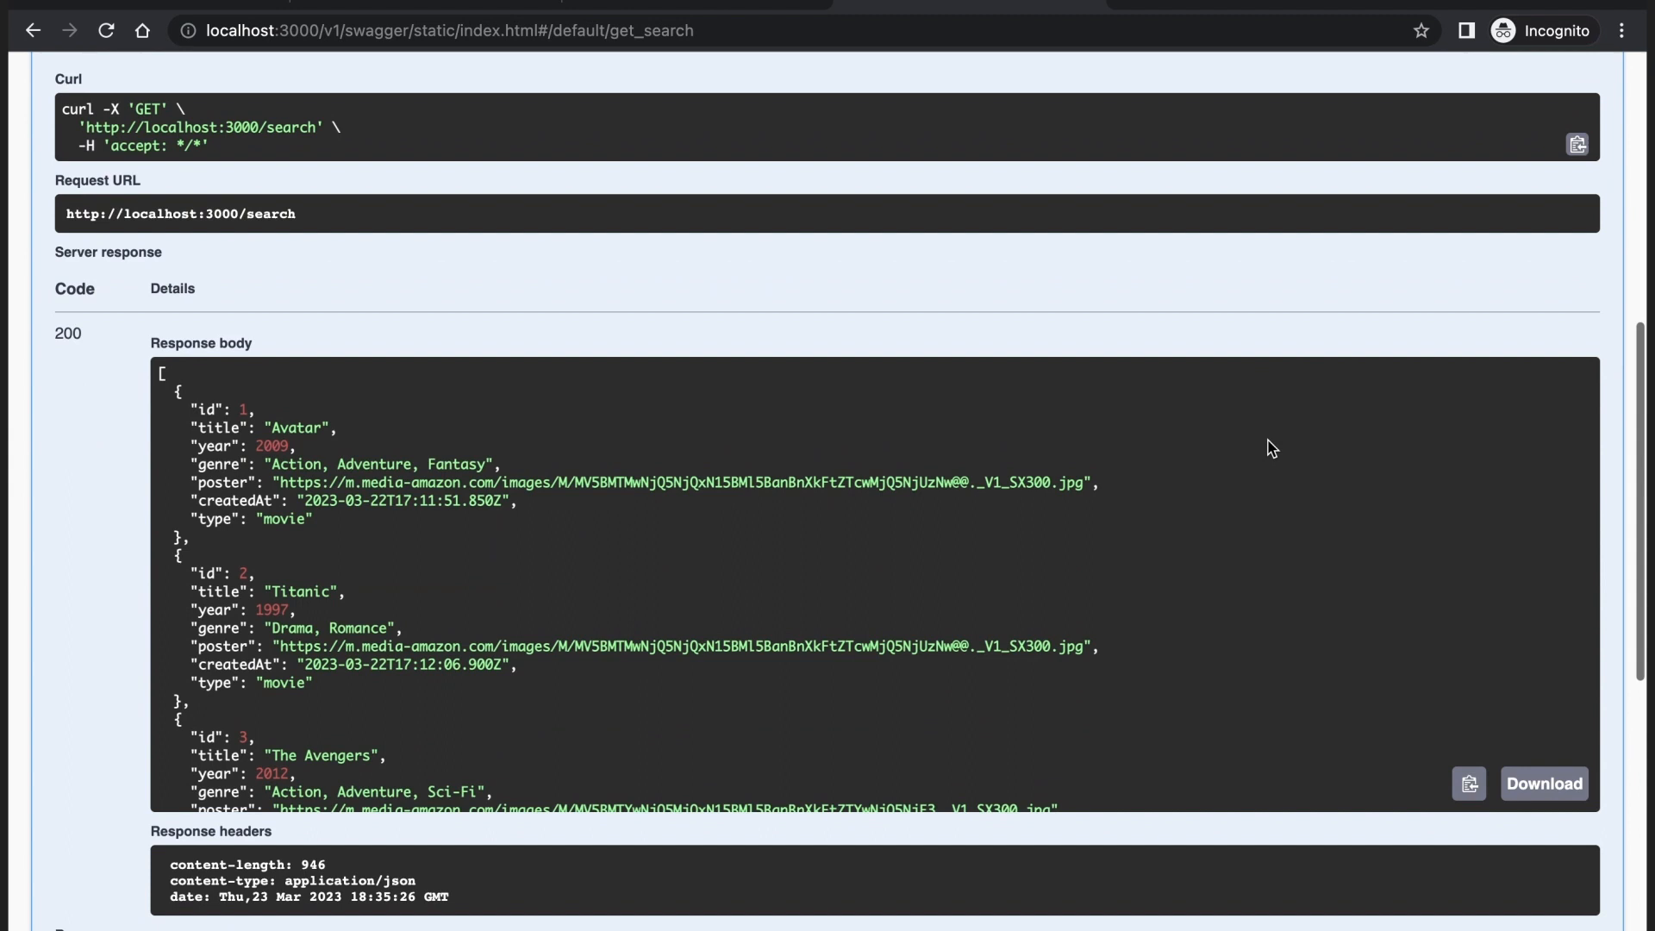
{"action": "scroll", "scroll_direction": "down", "scroll_amount": 3}
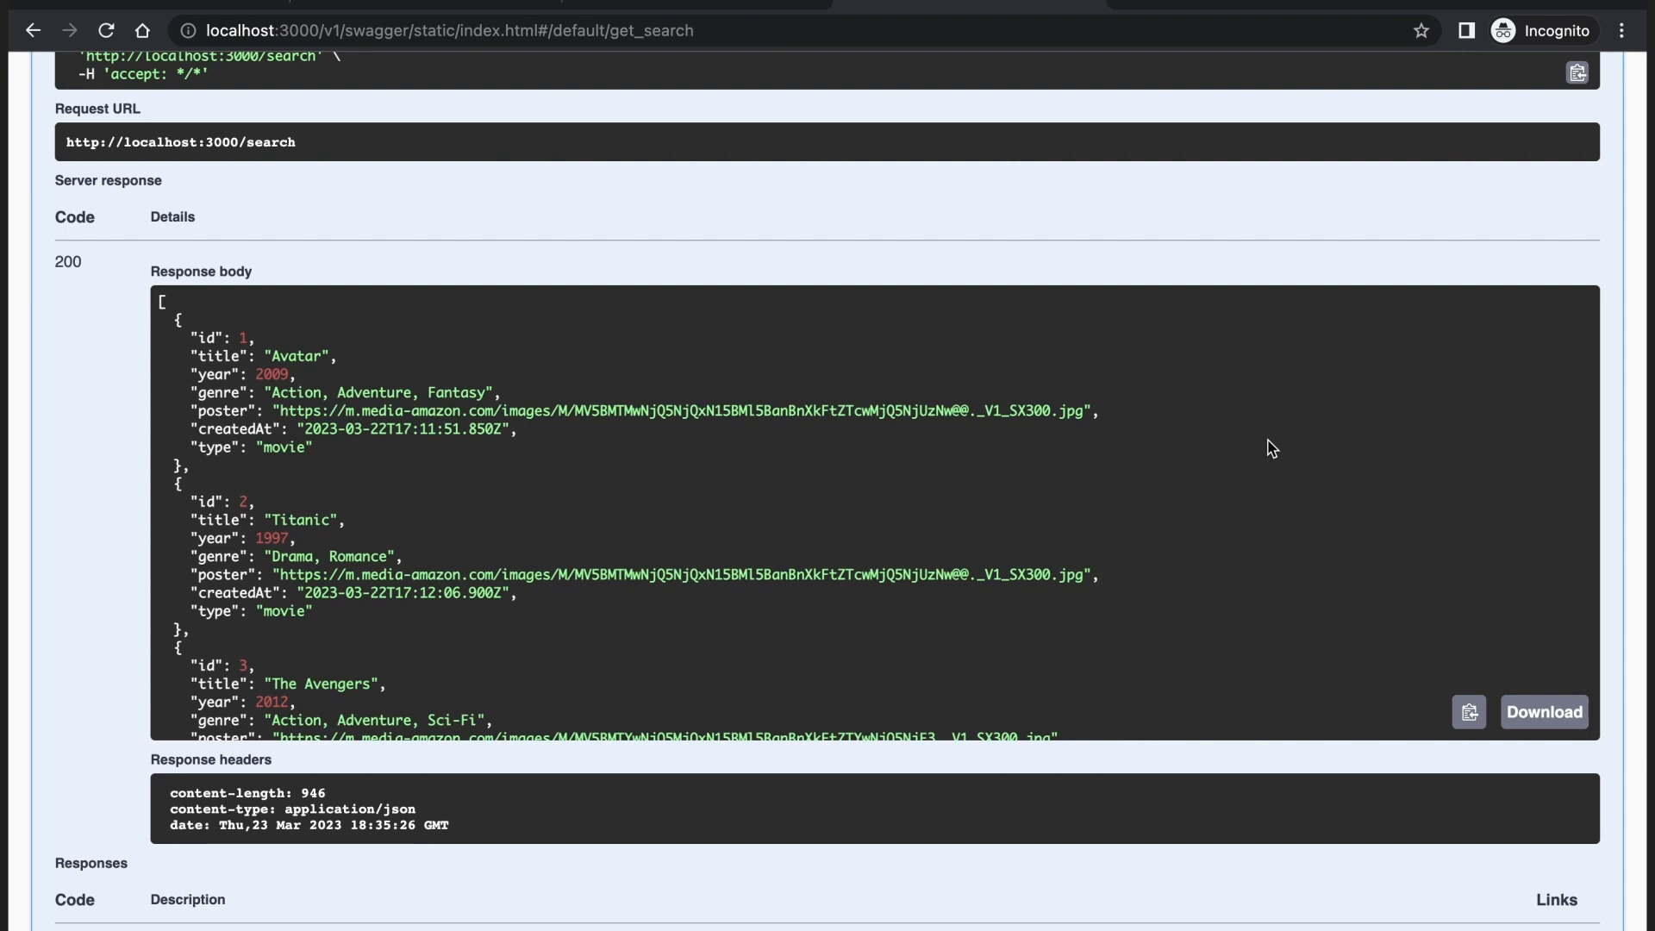
{"action": "scroll", "scroll_direction": "down", "scroll_amount": 3}
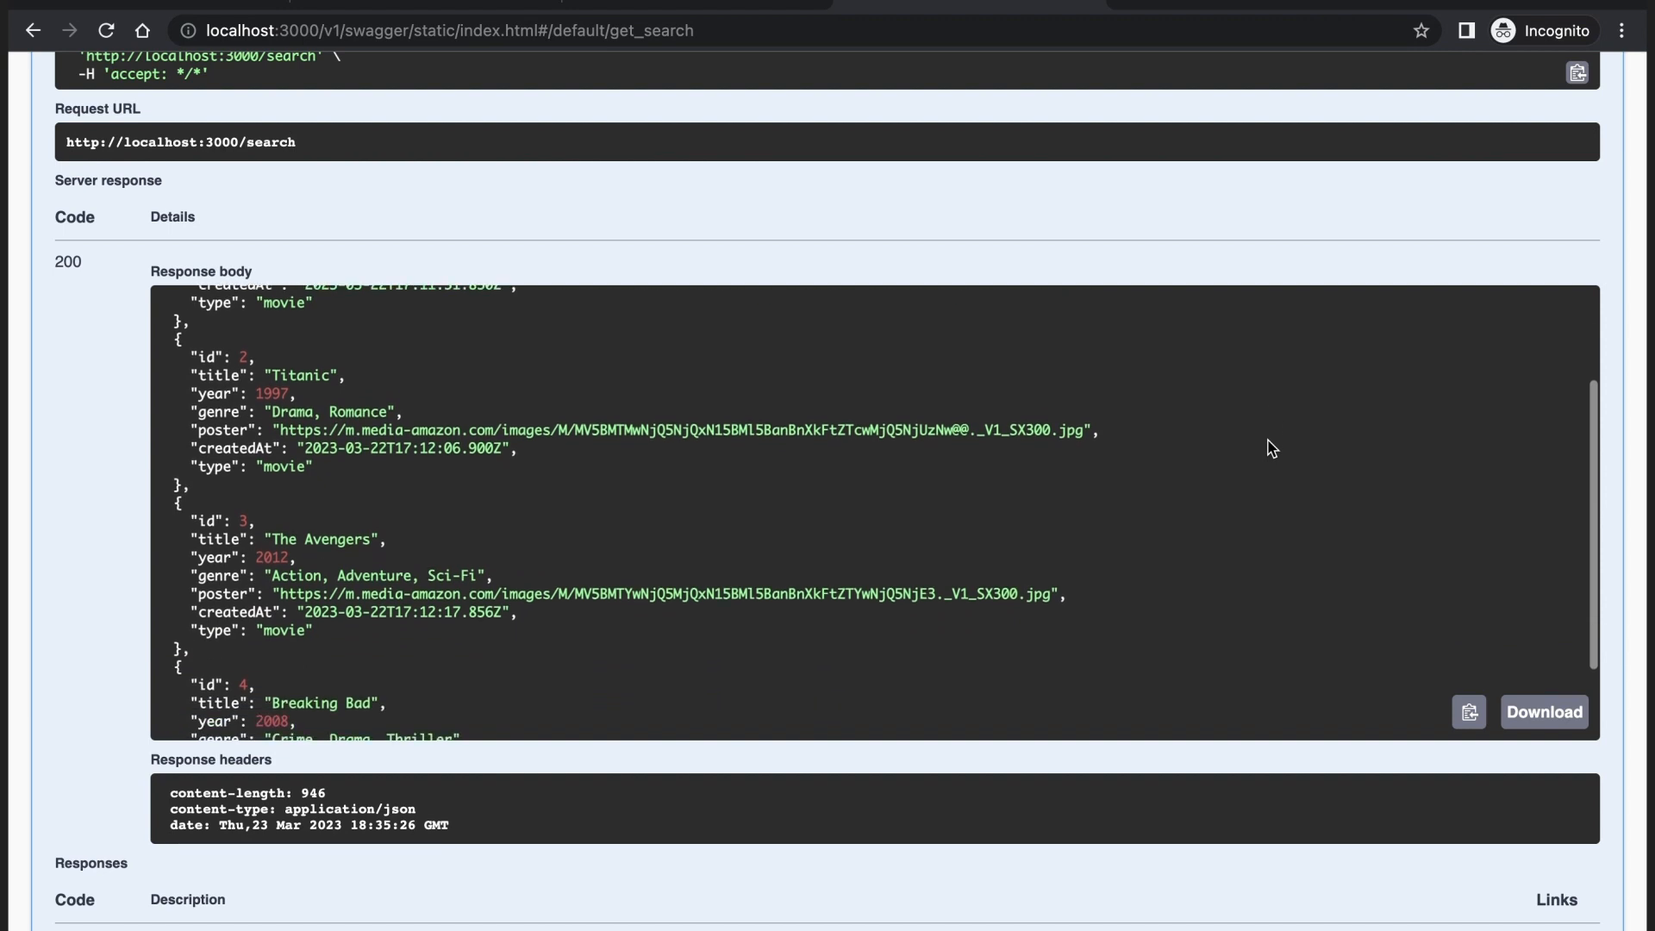